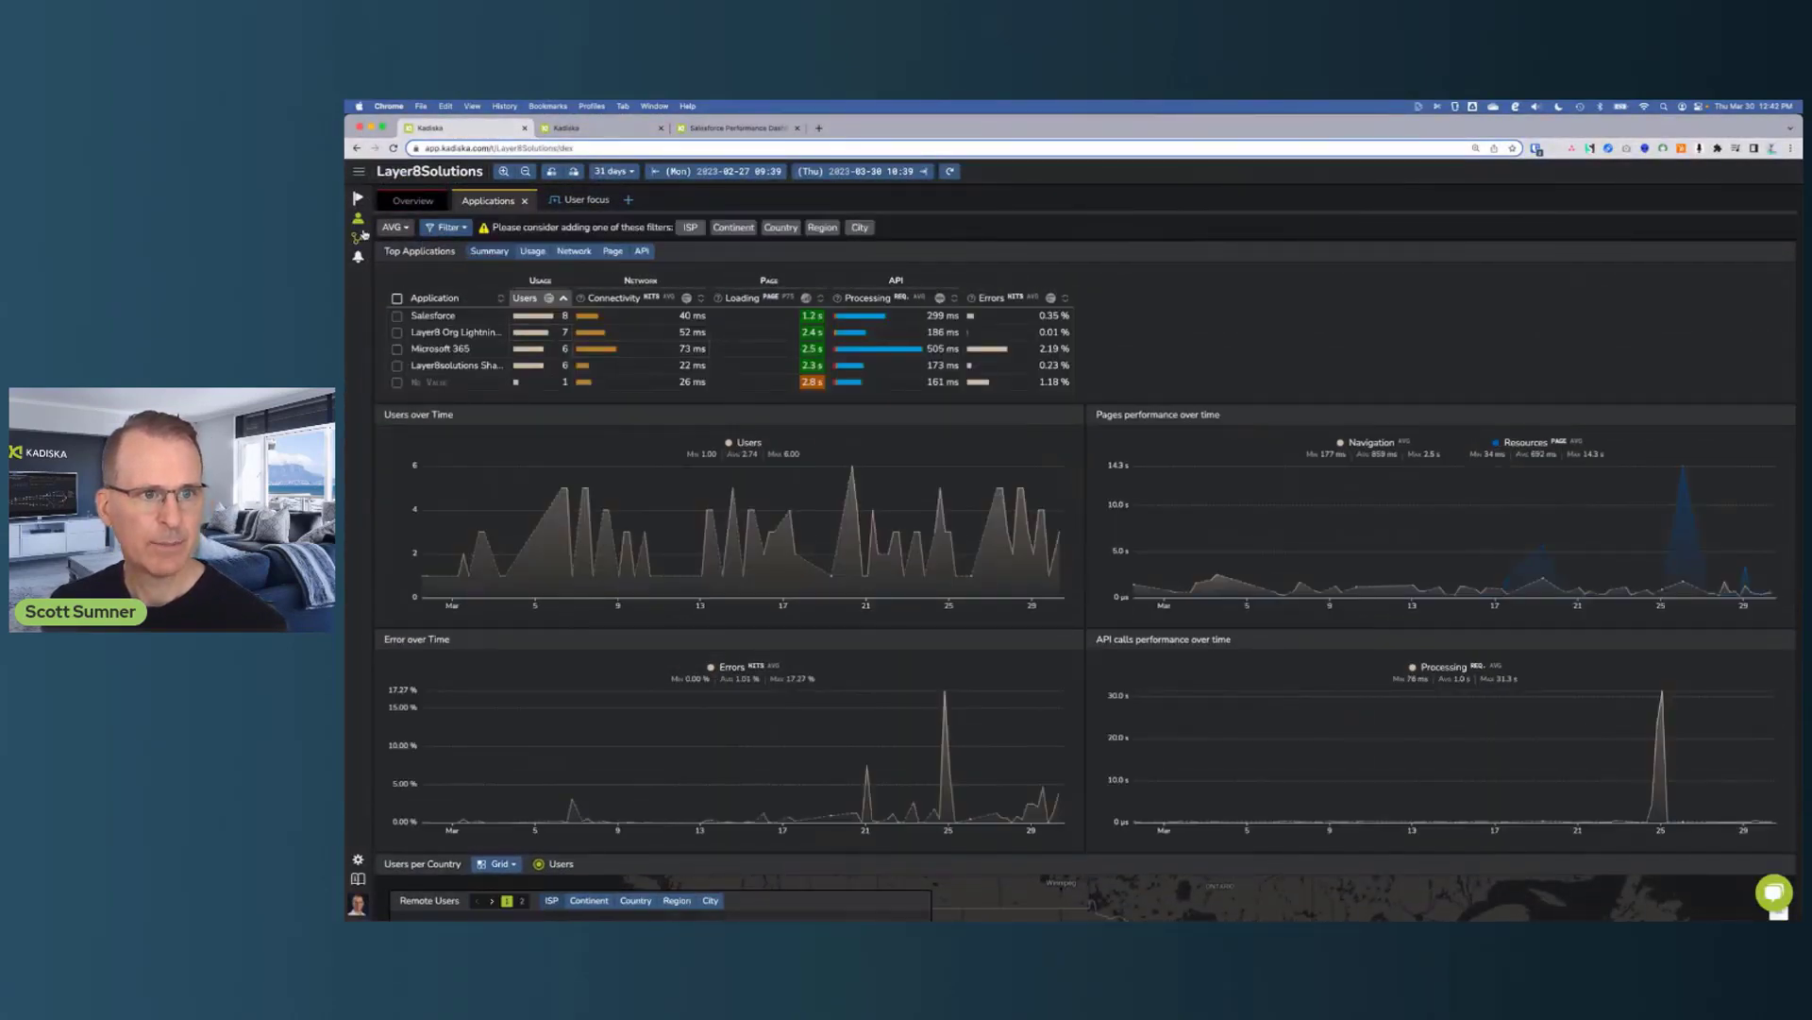
Add the Salesforce and Layer8 Org Lightning application filter and view users as grid clusters over Canada
click(432, 316)
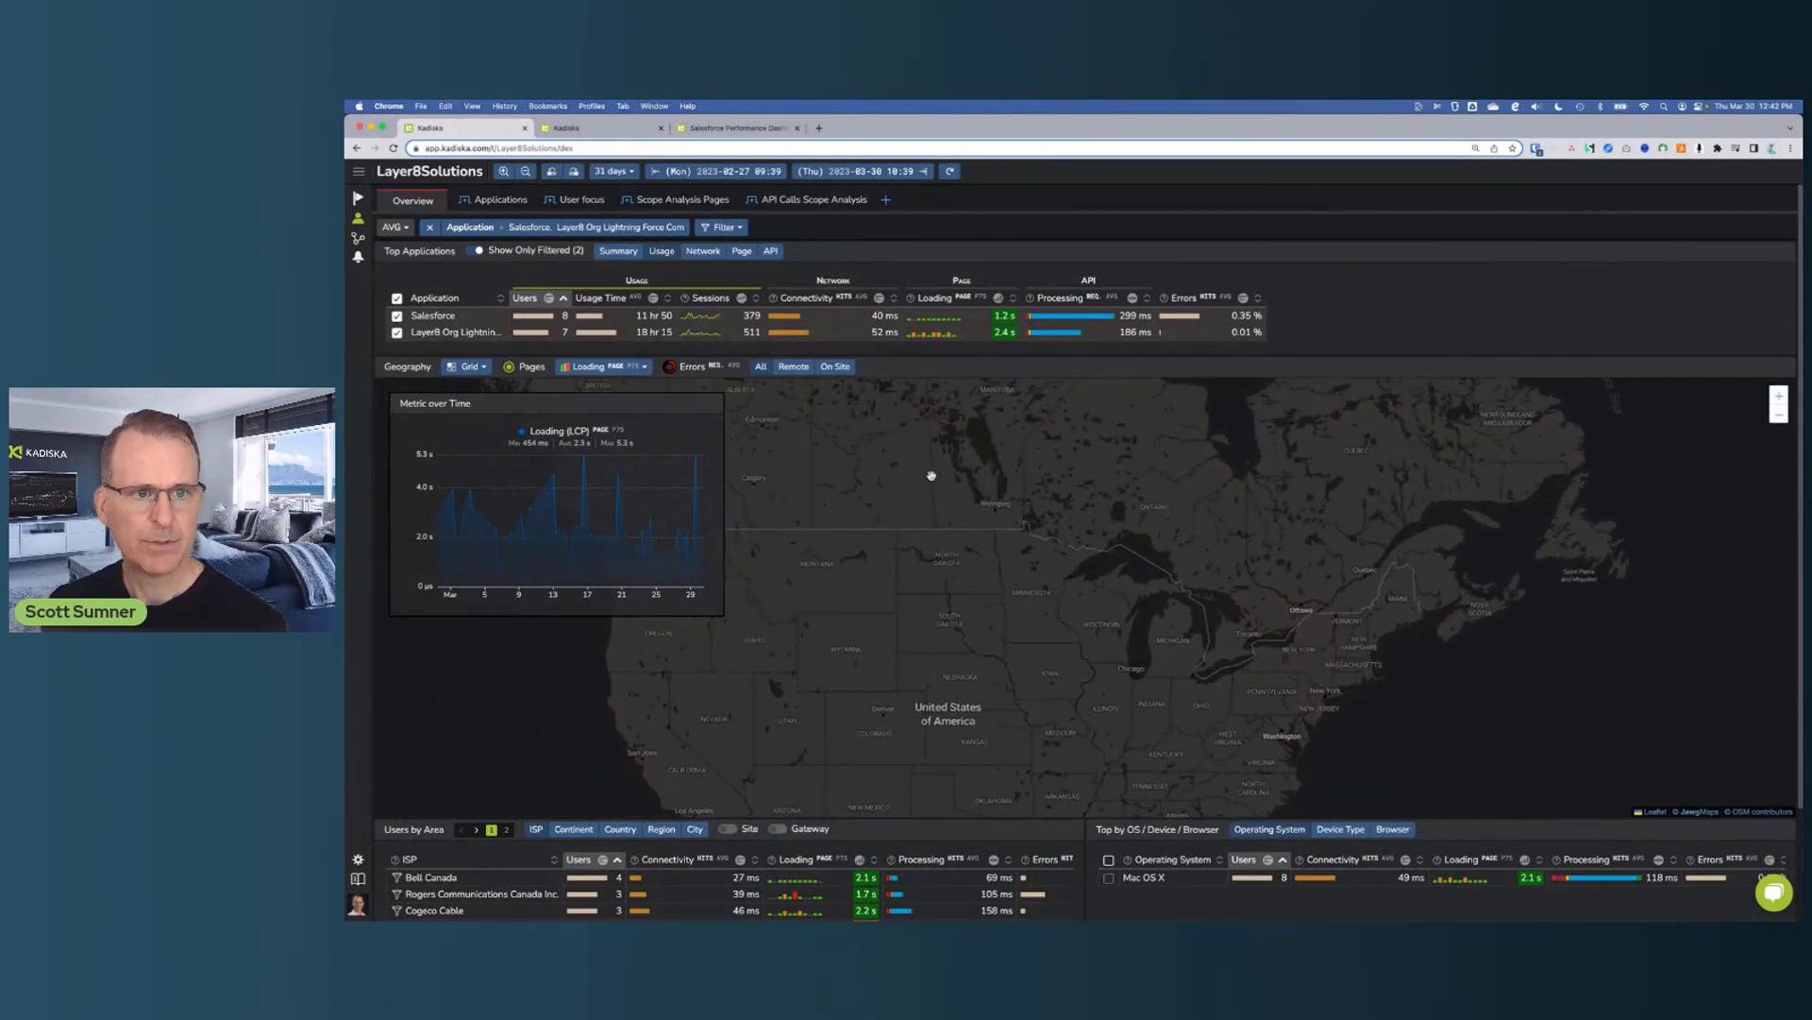
drag(931, 474, 1166, 612)
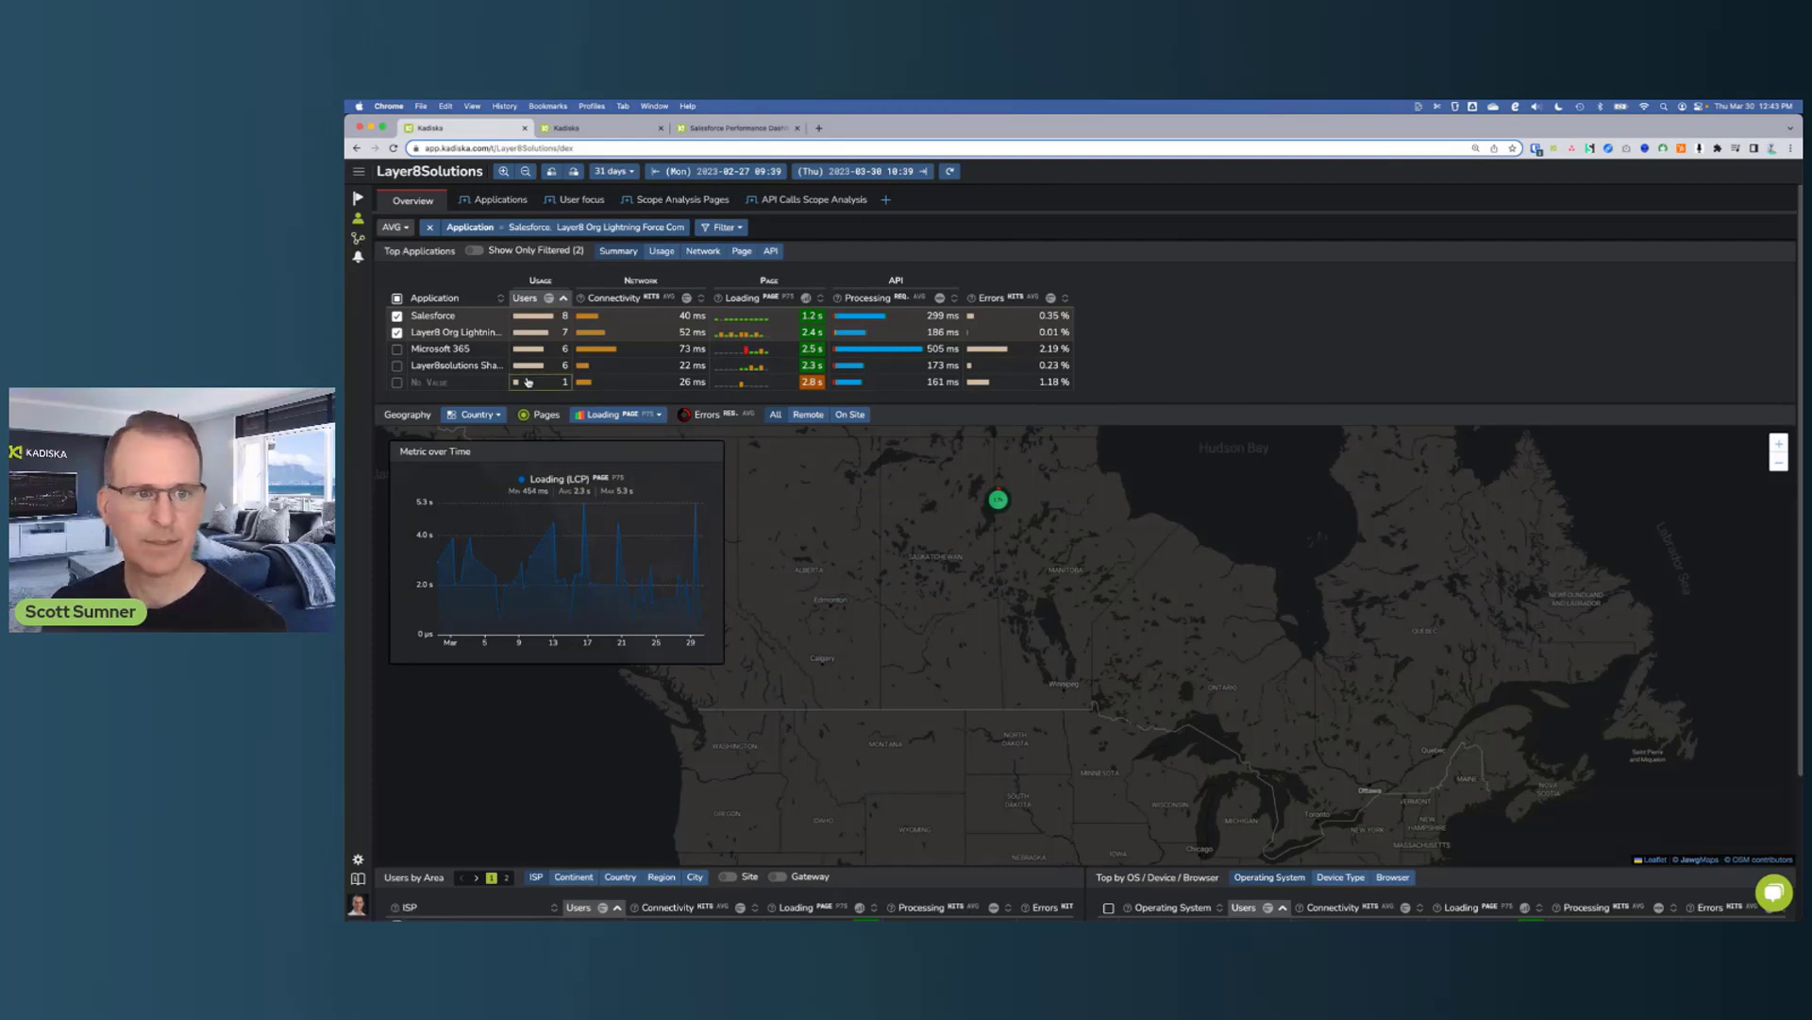
click(472, 413)
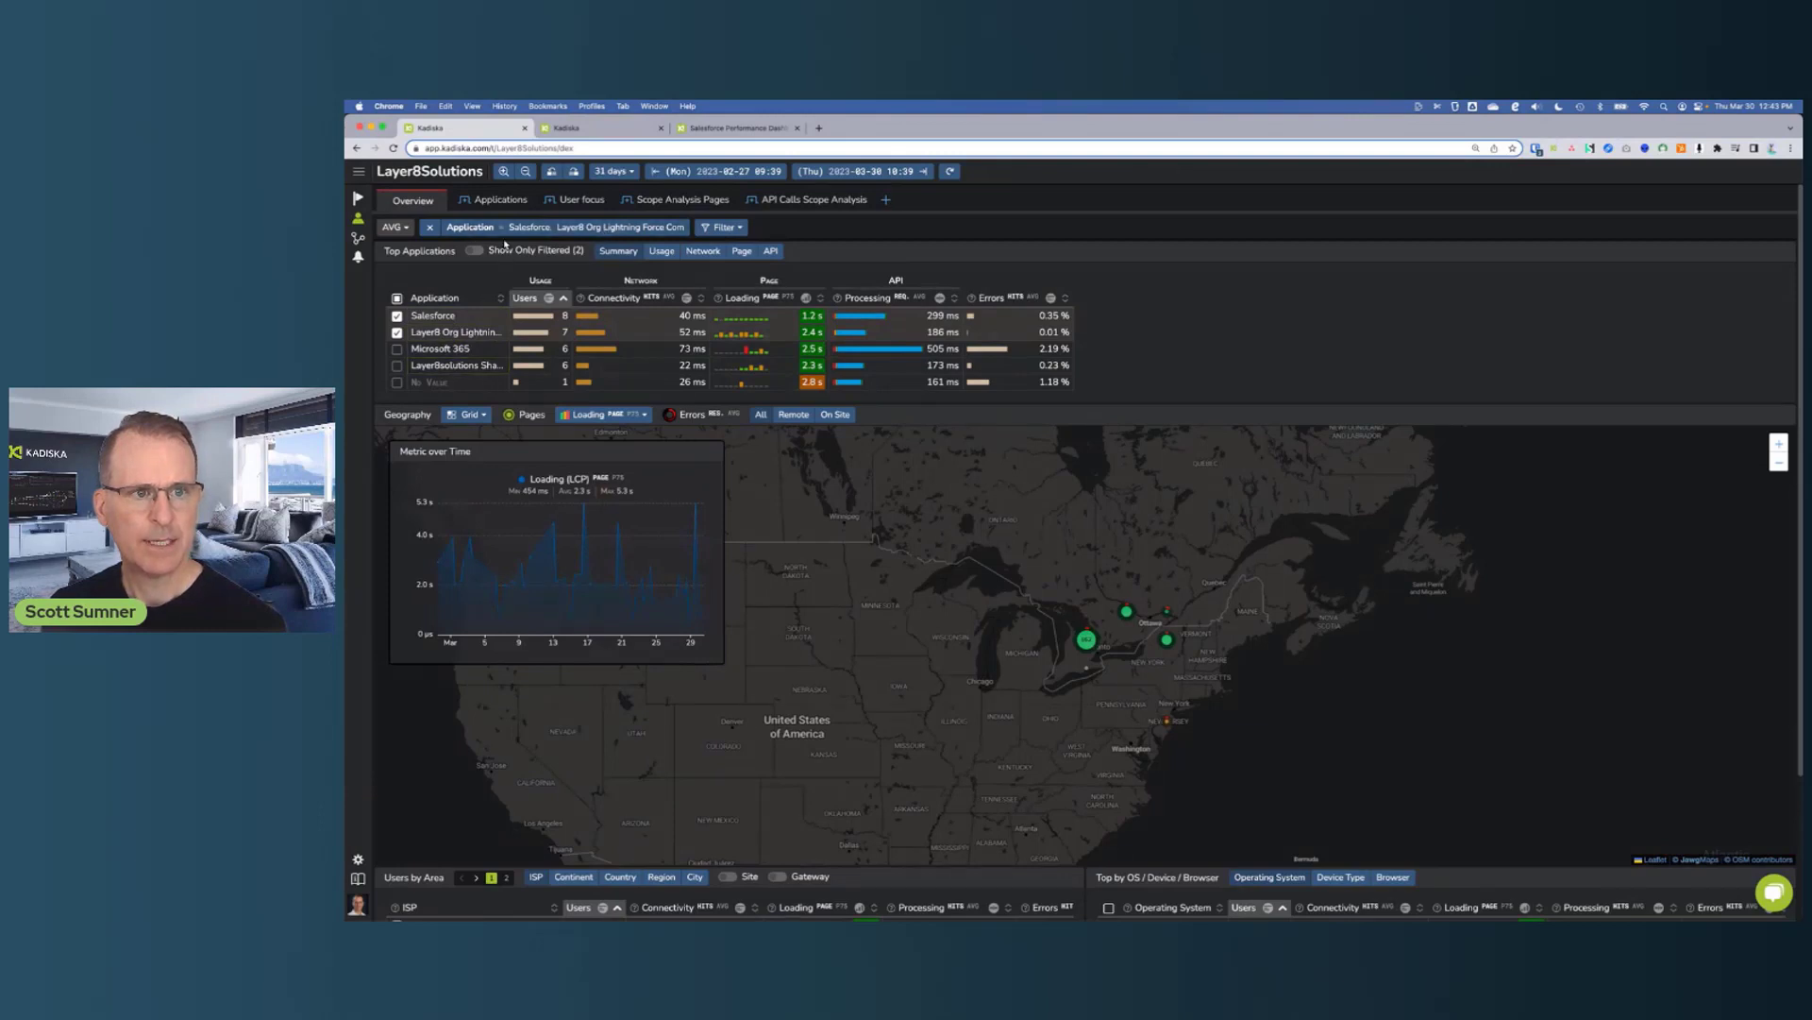
click(498, 198)
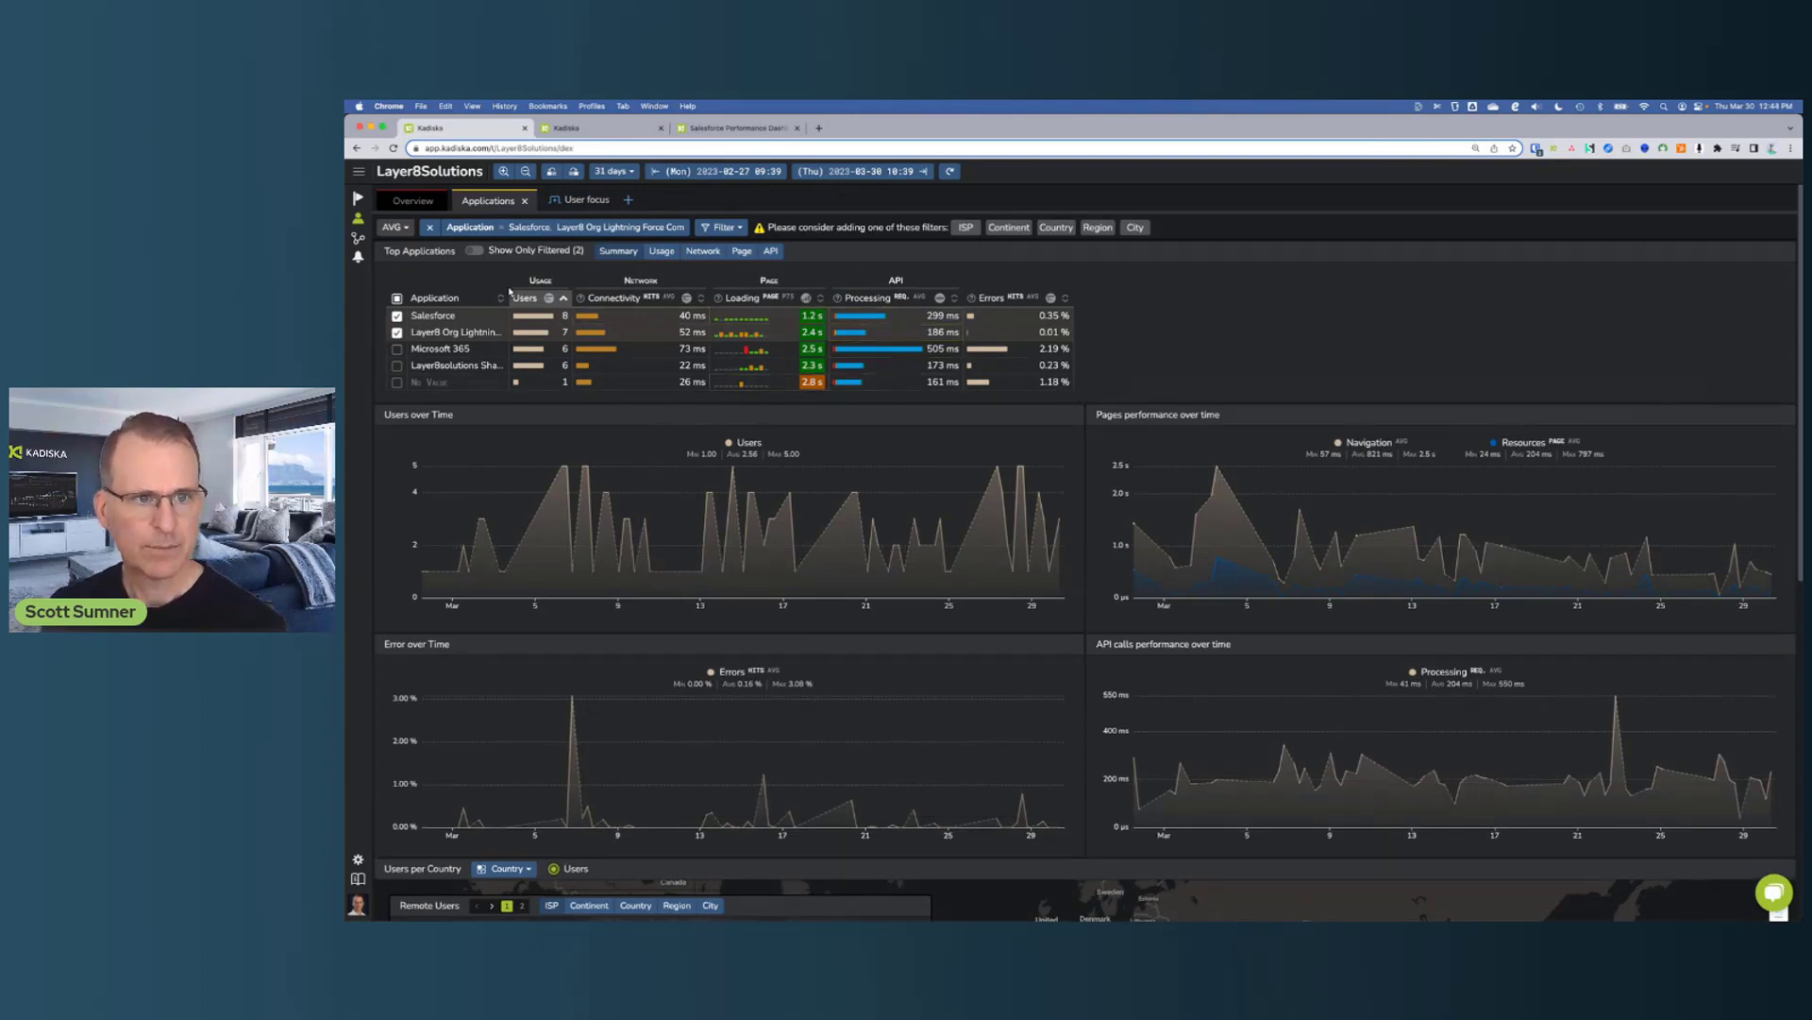
Show only the two filtered Salesforce applications and reach the Users per Country section with the Remote Users ISP table
click(475, 251)
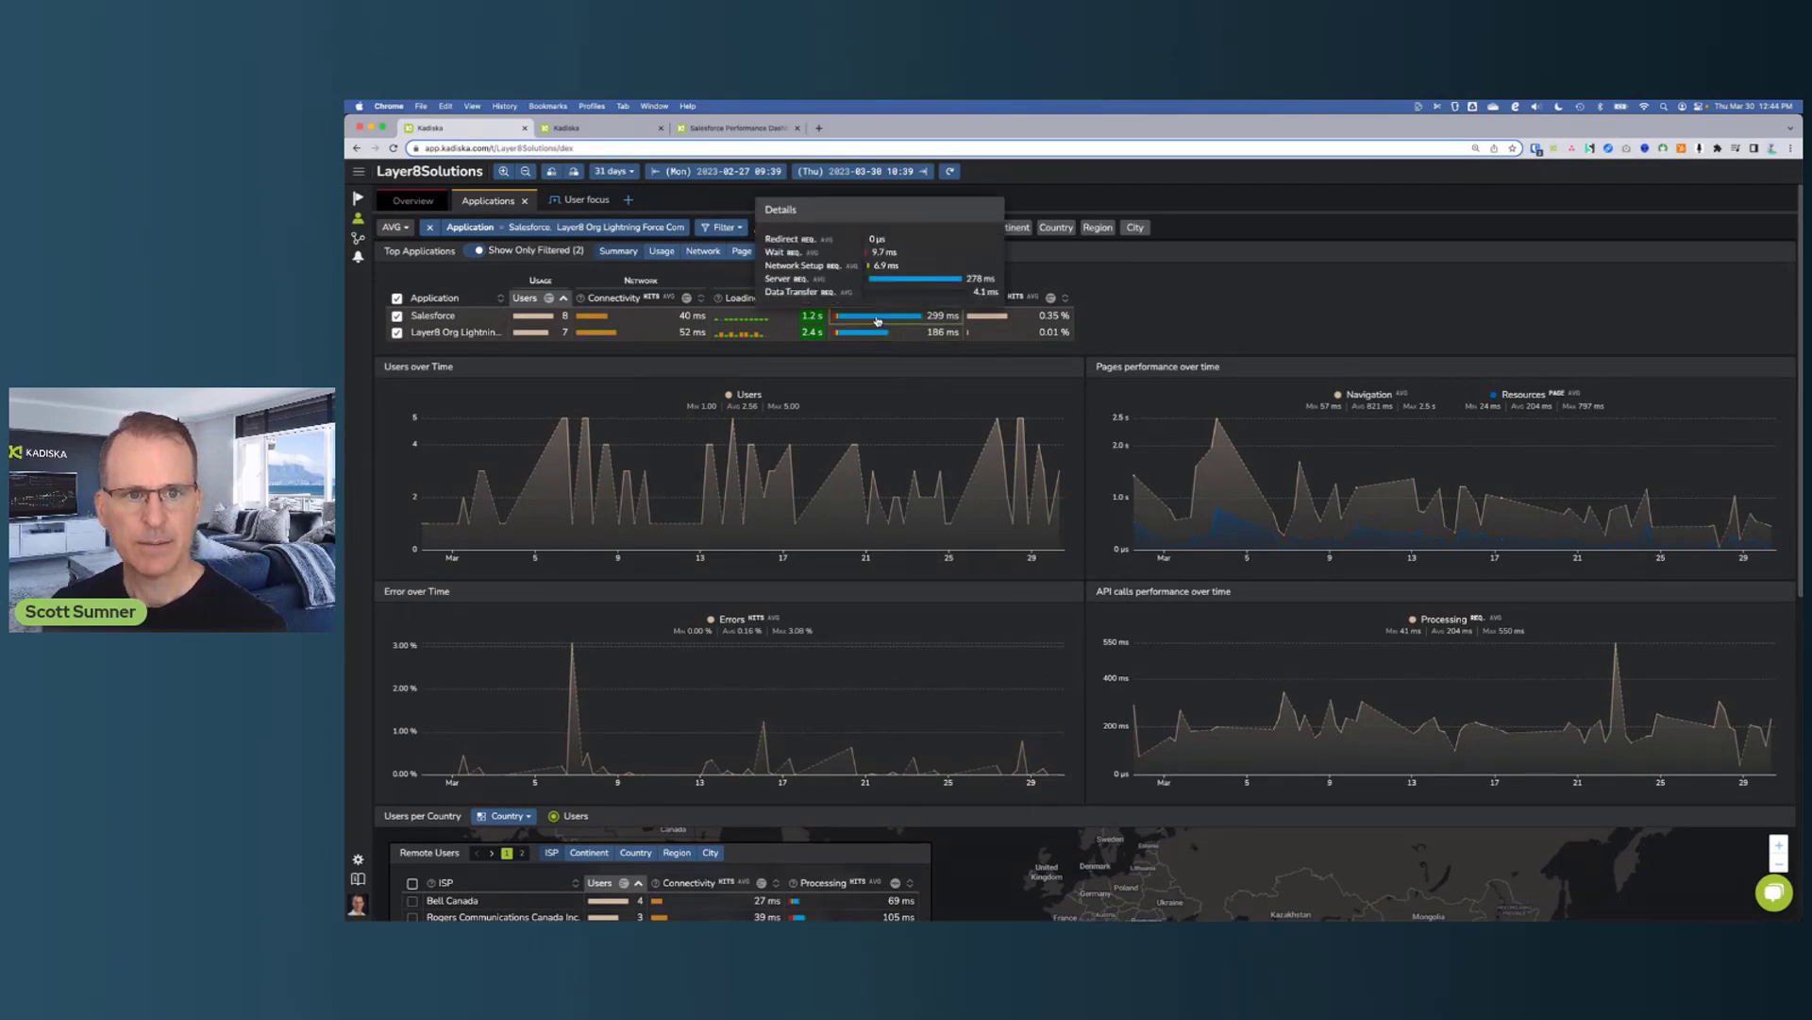
mouse_move(874, 321)
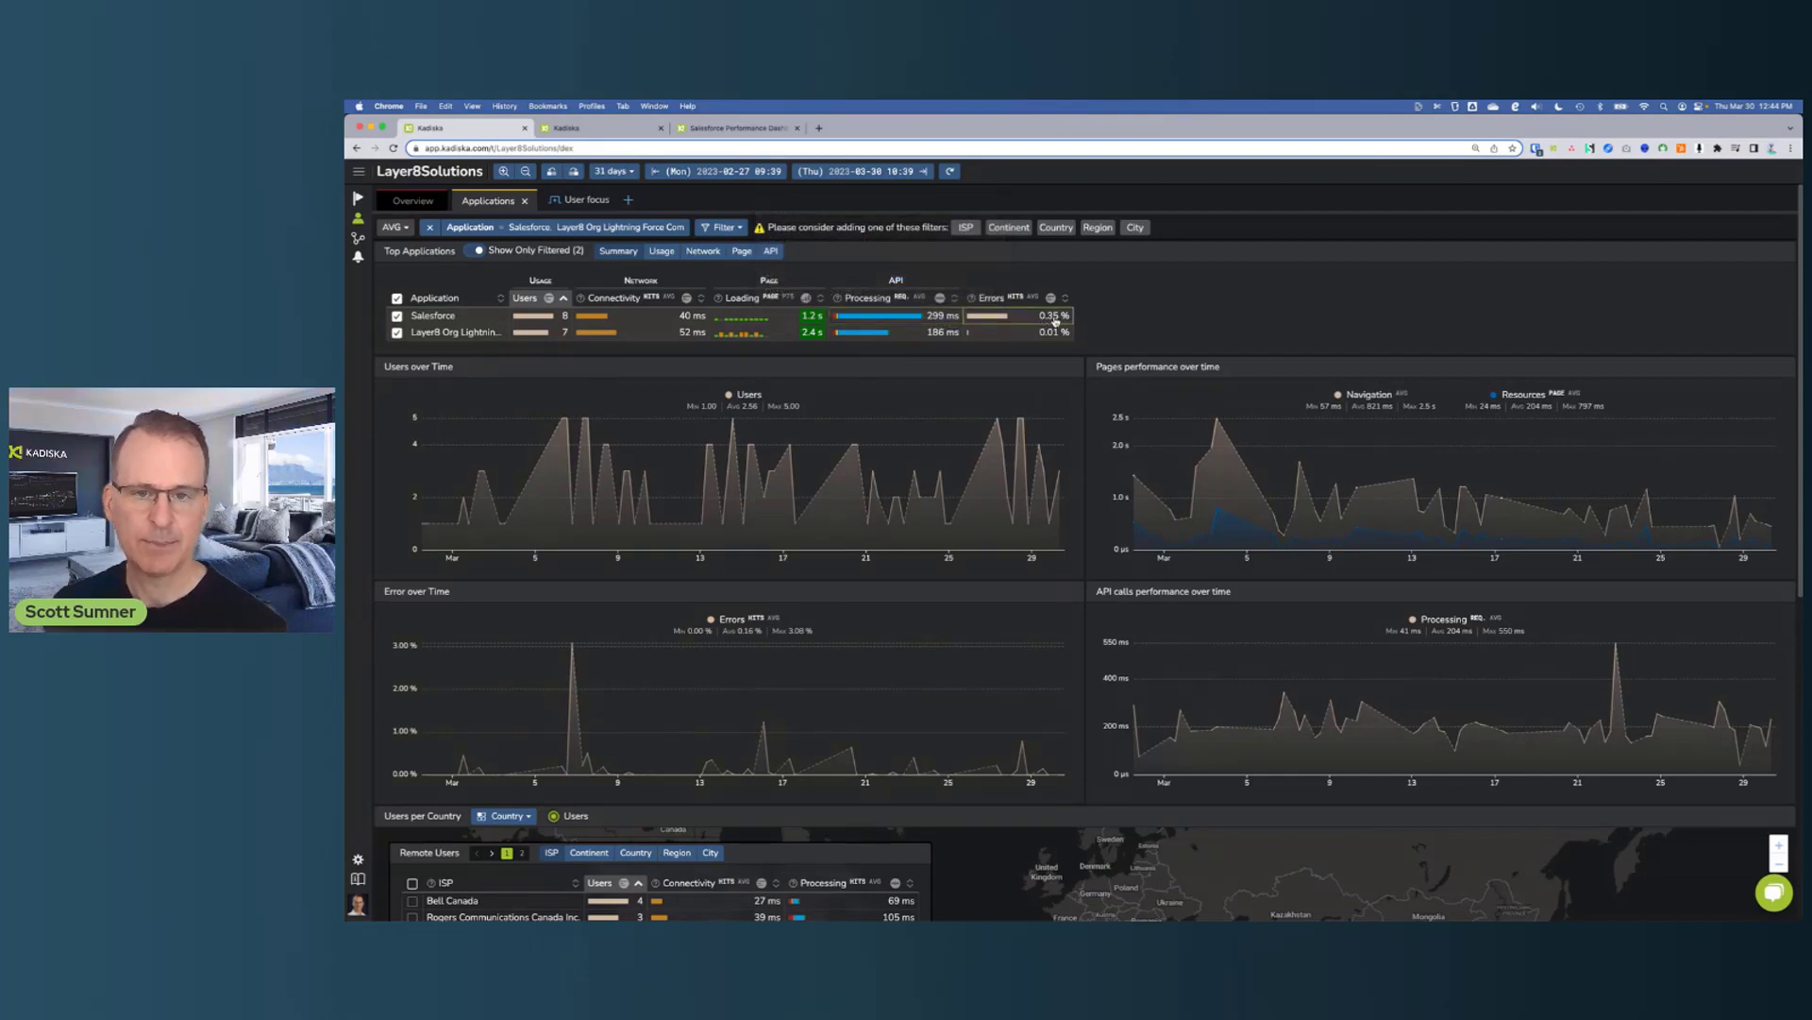
scroll(down, 3)
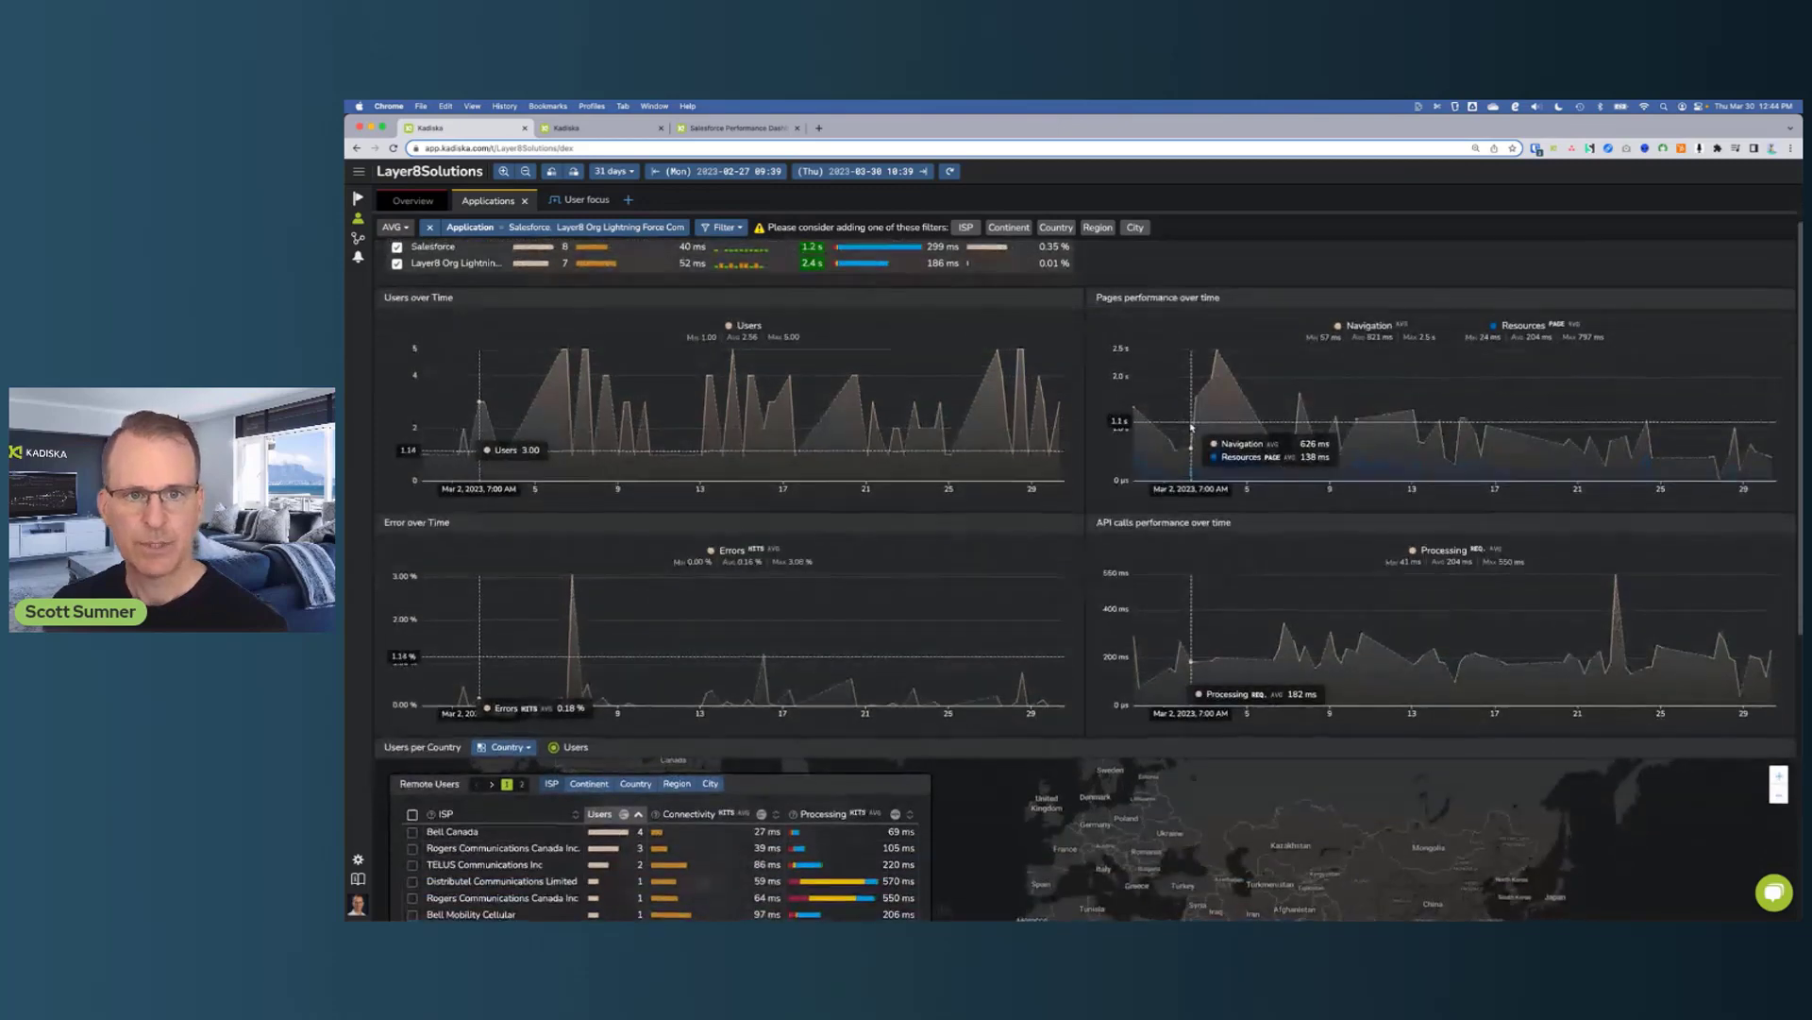
scroll(down, 3)
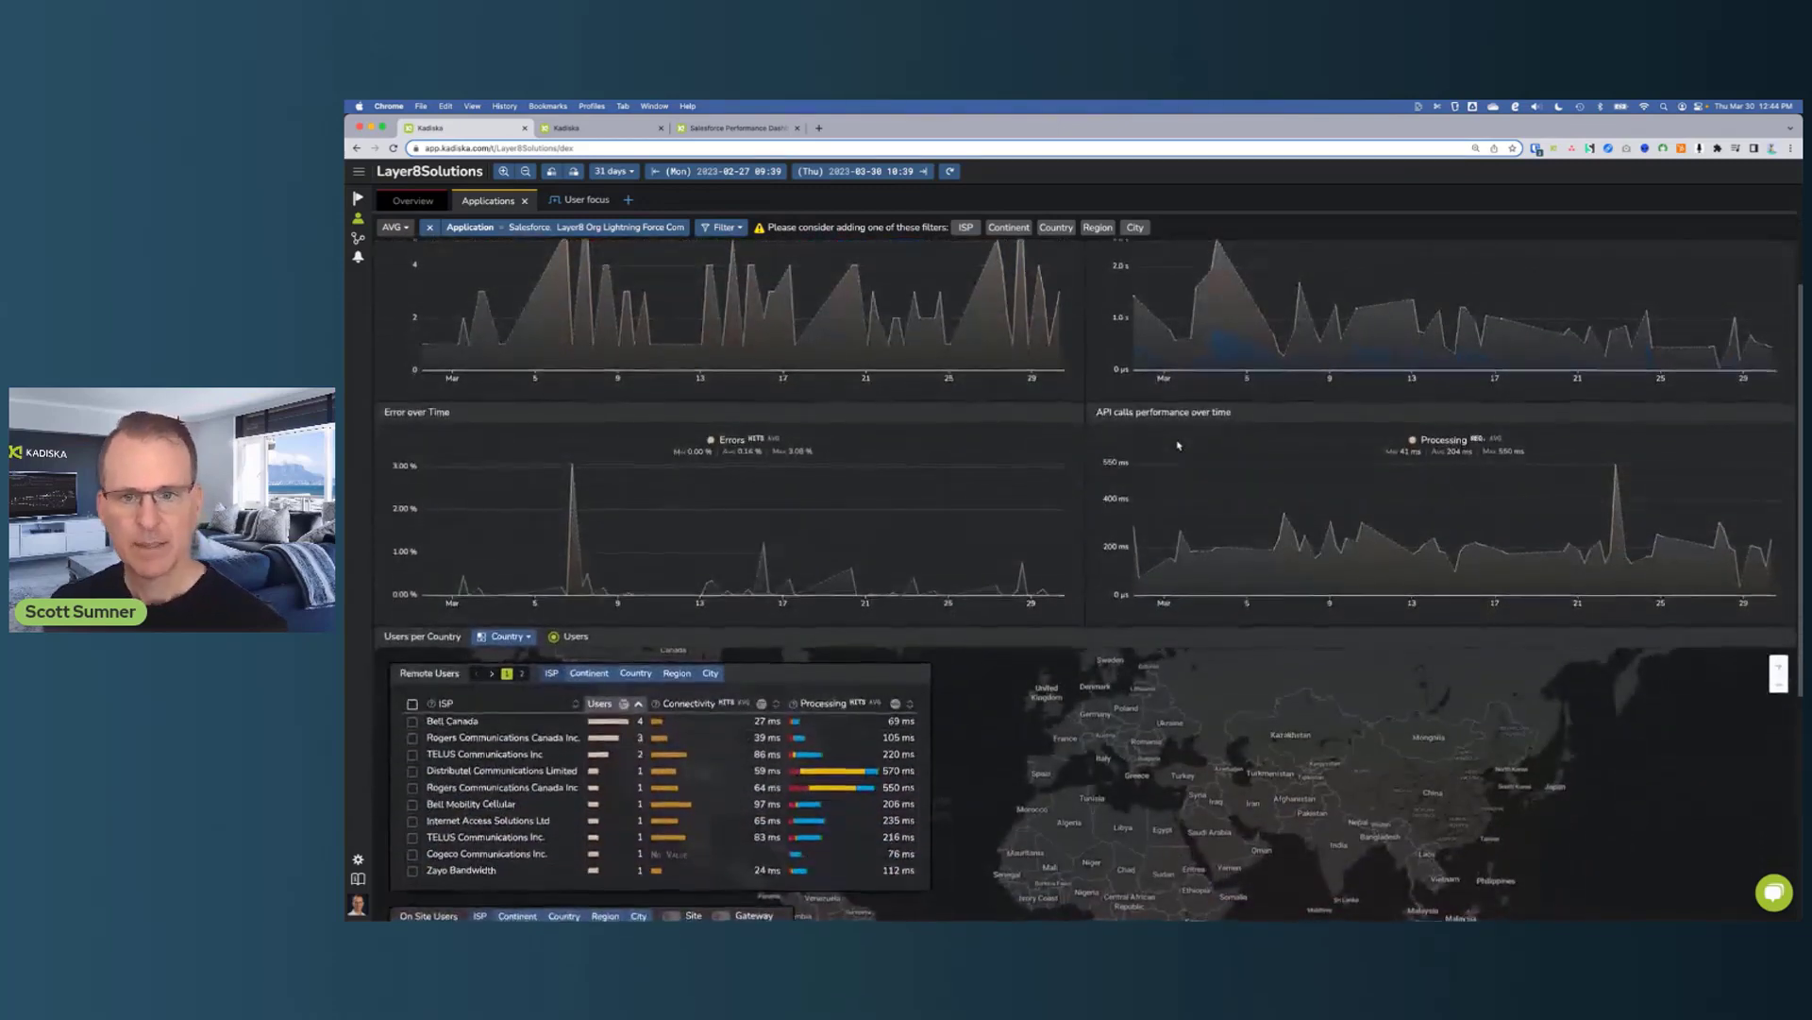
scroll(down, 3)
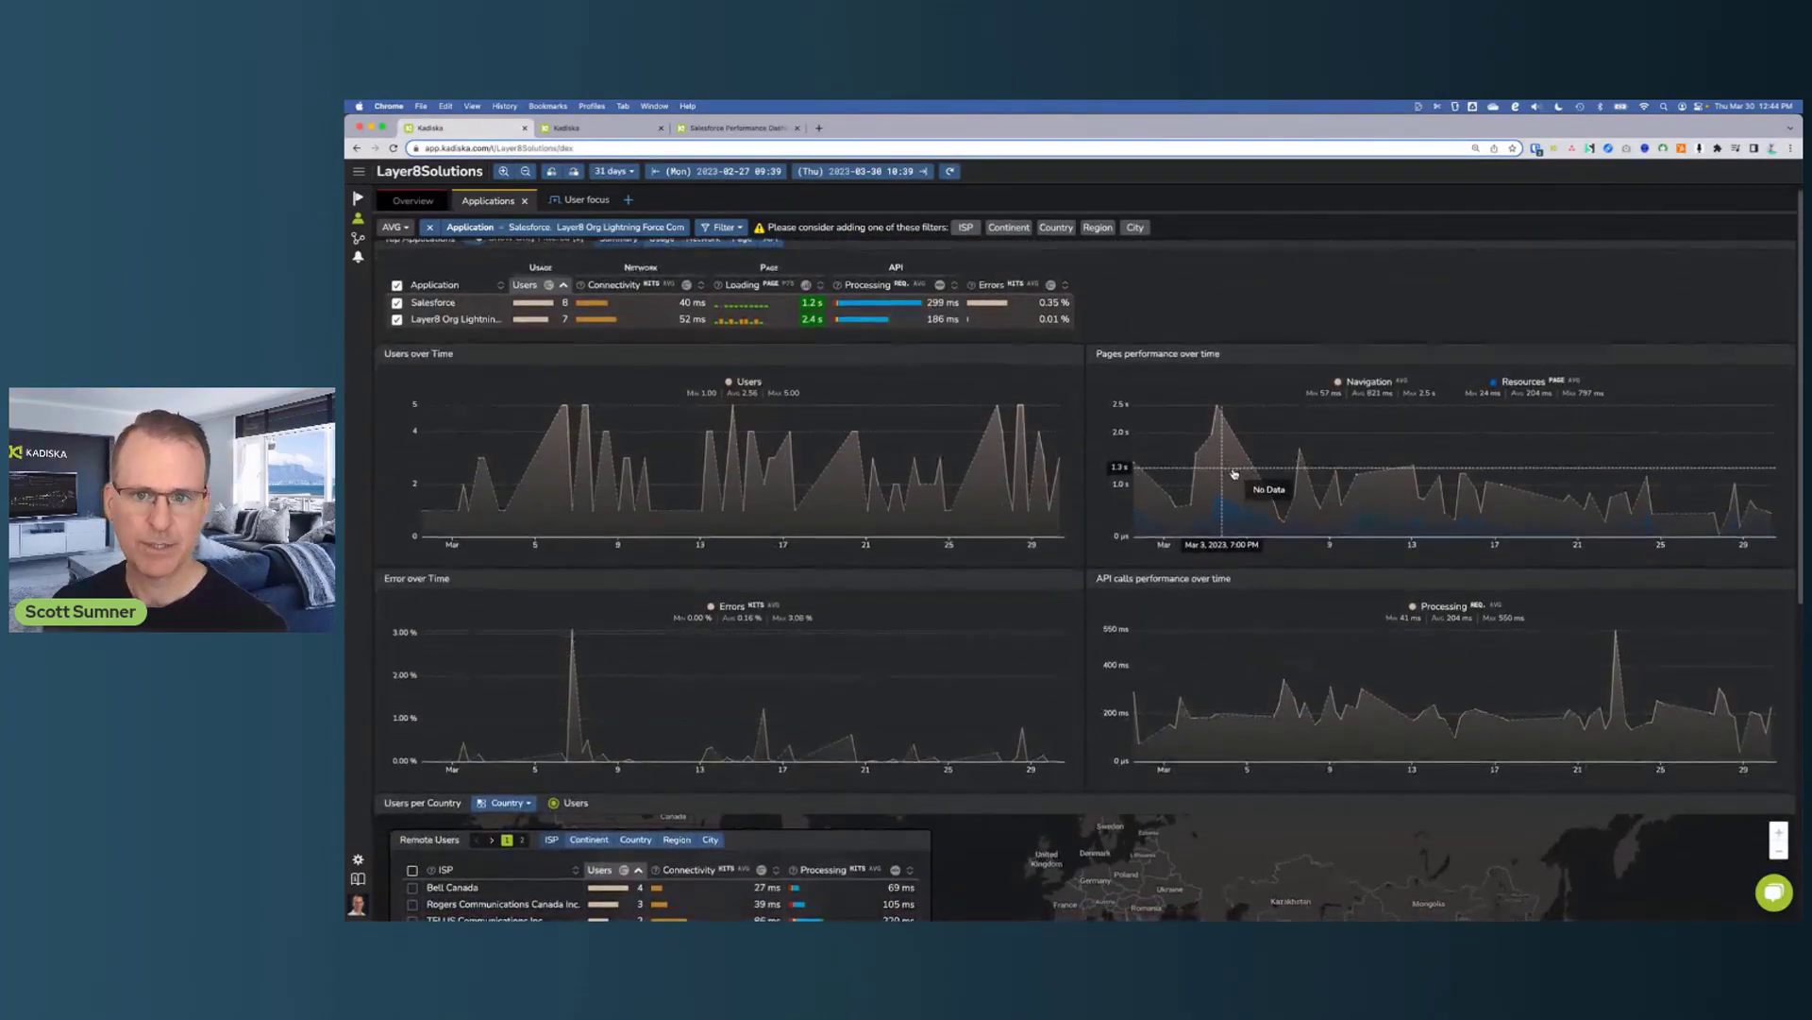
scroll(down, 3)
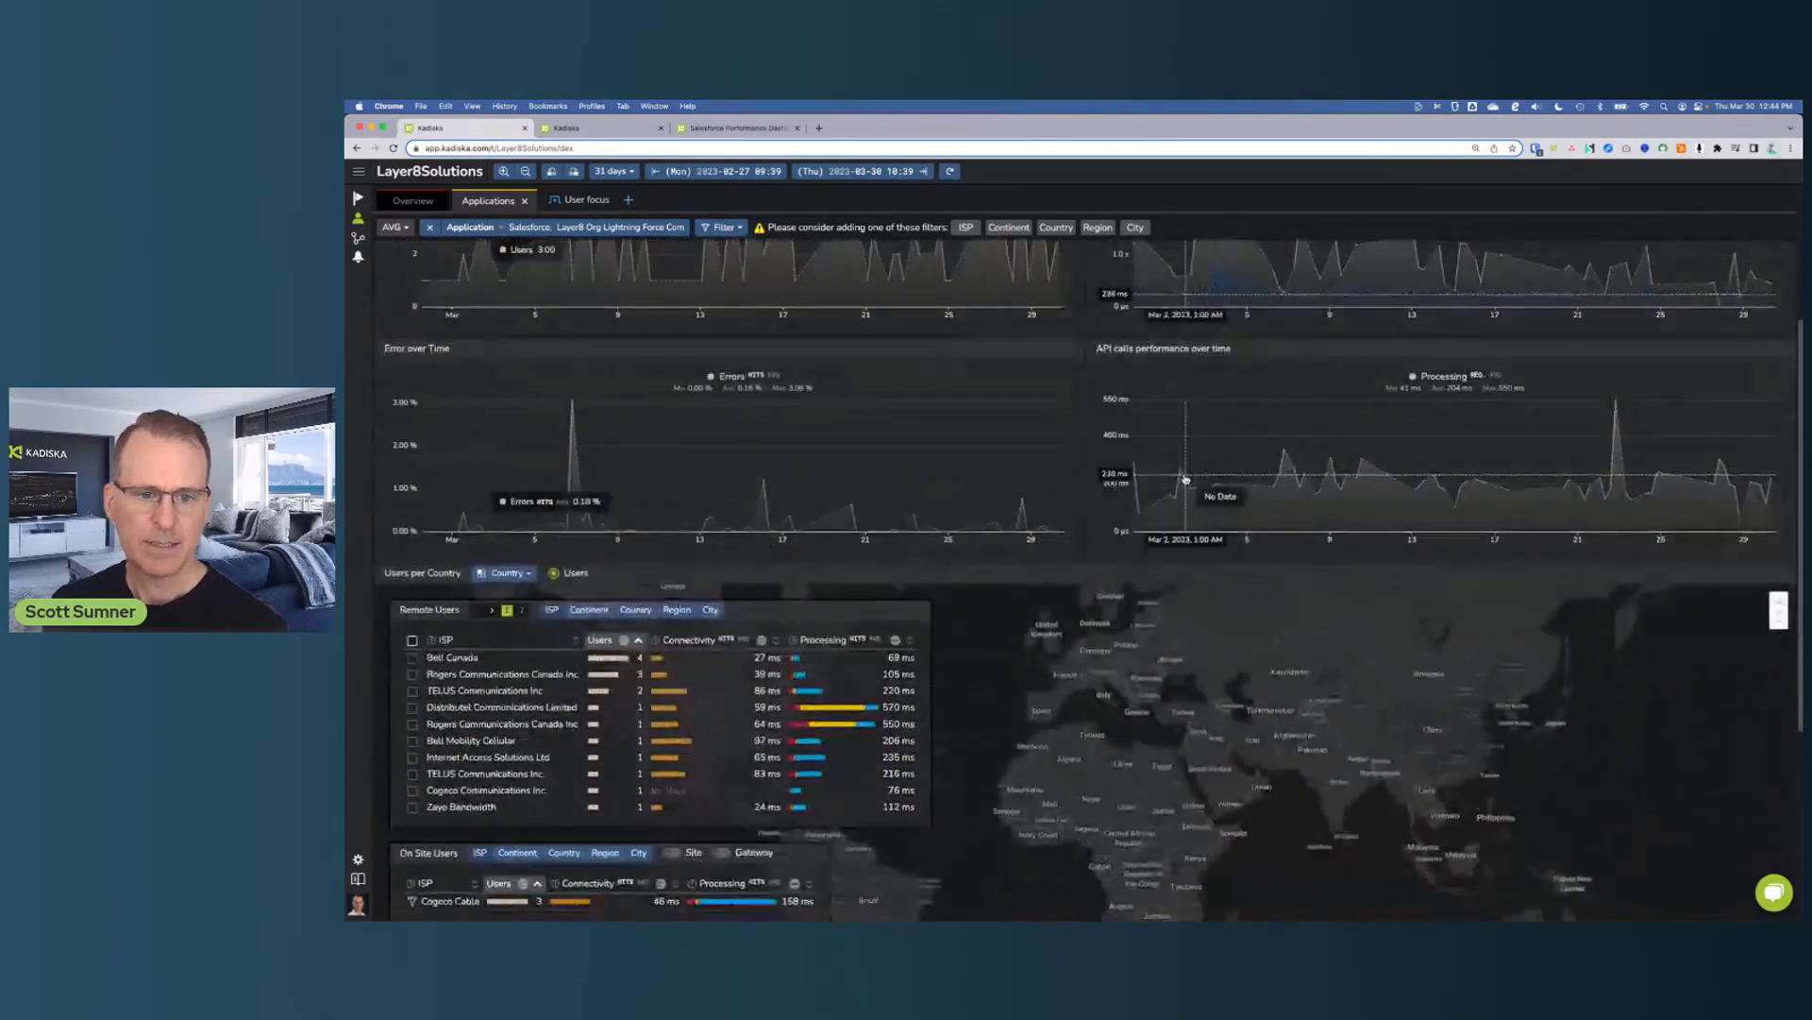
scroll(down, 3)
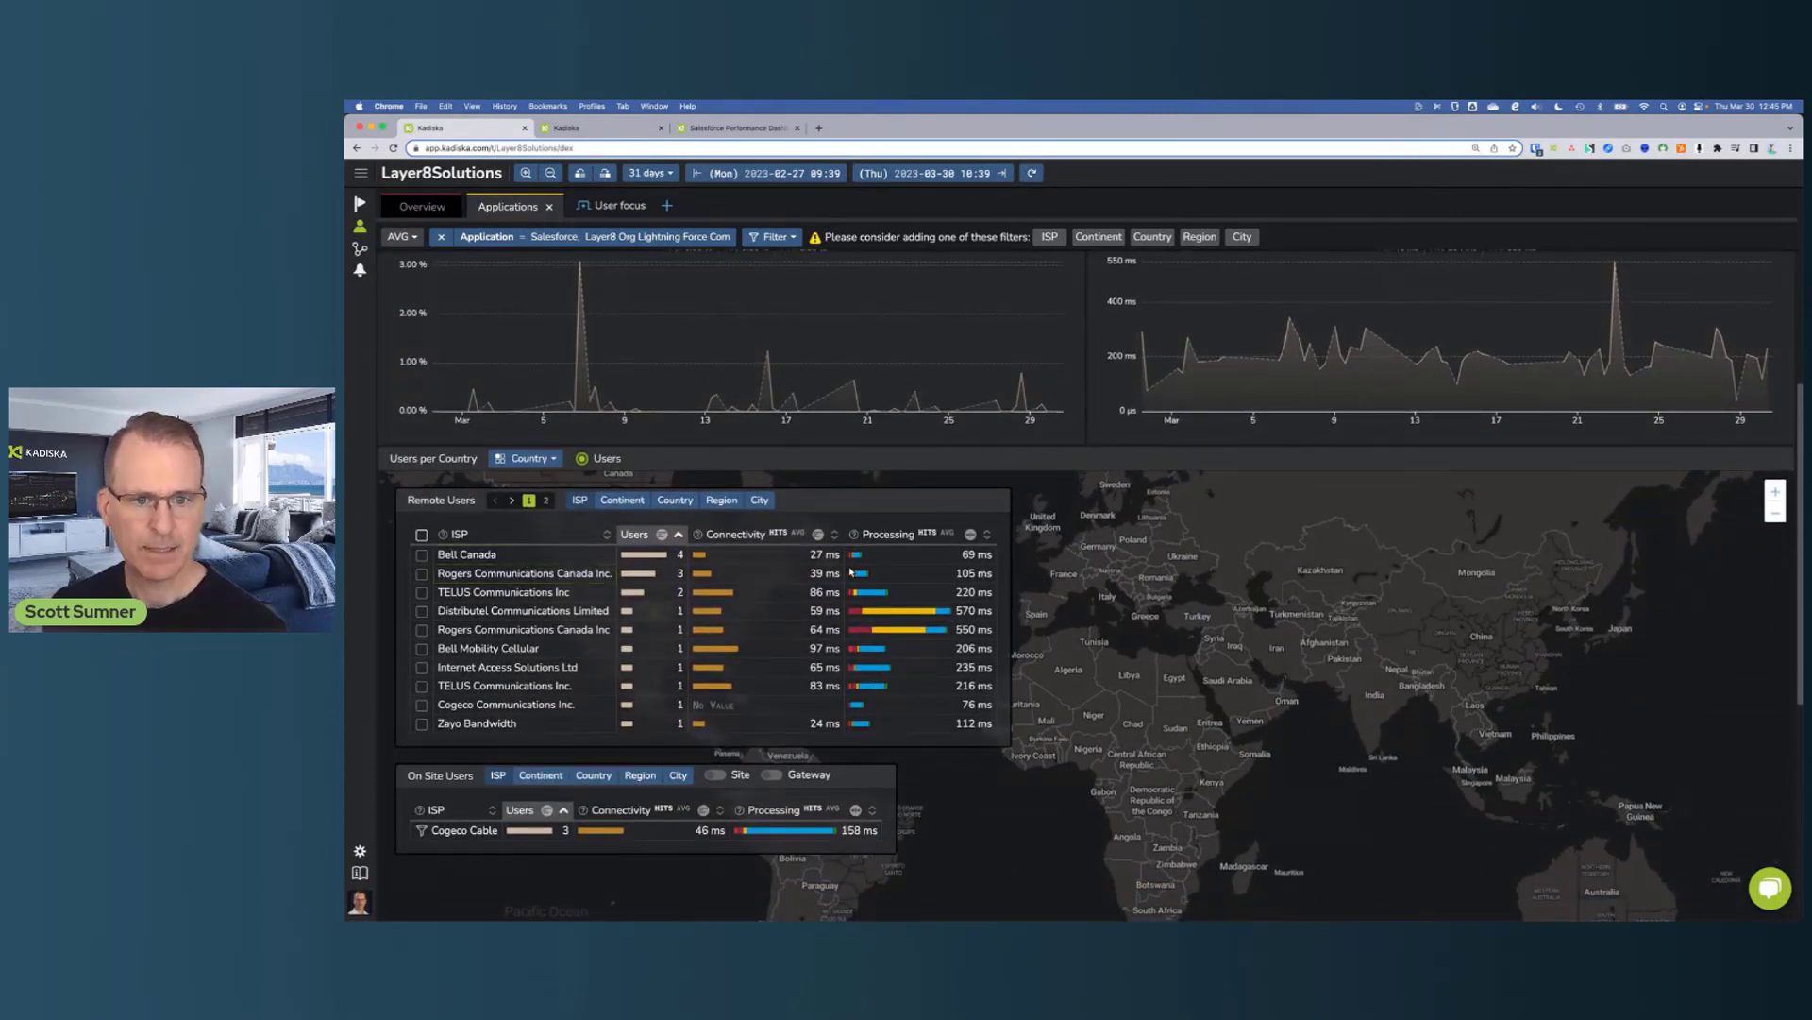
mouse_move(857, 555)
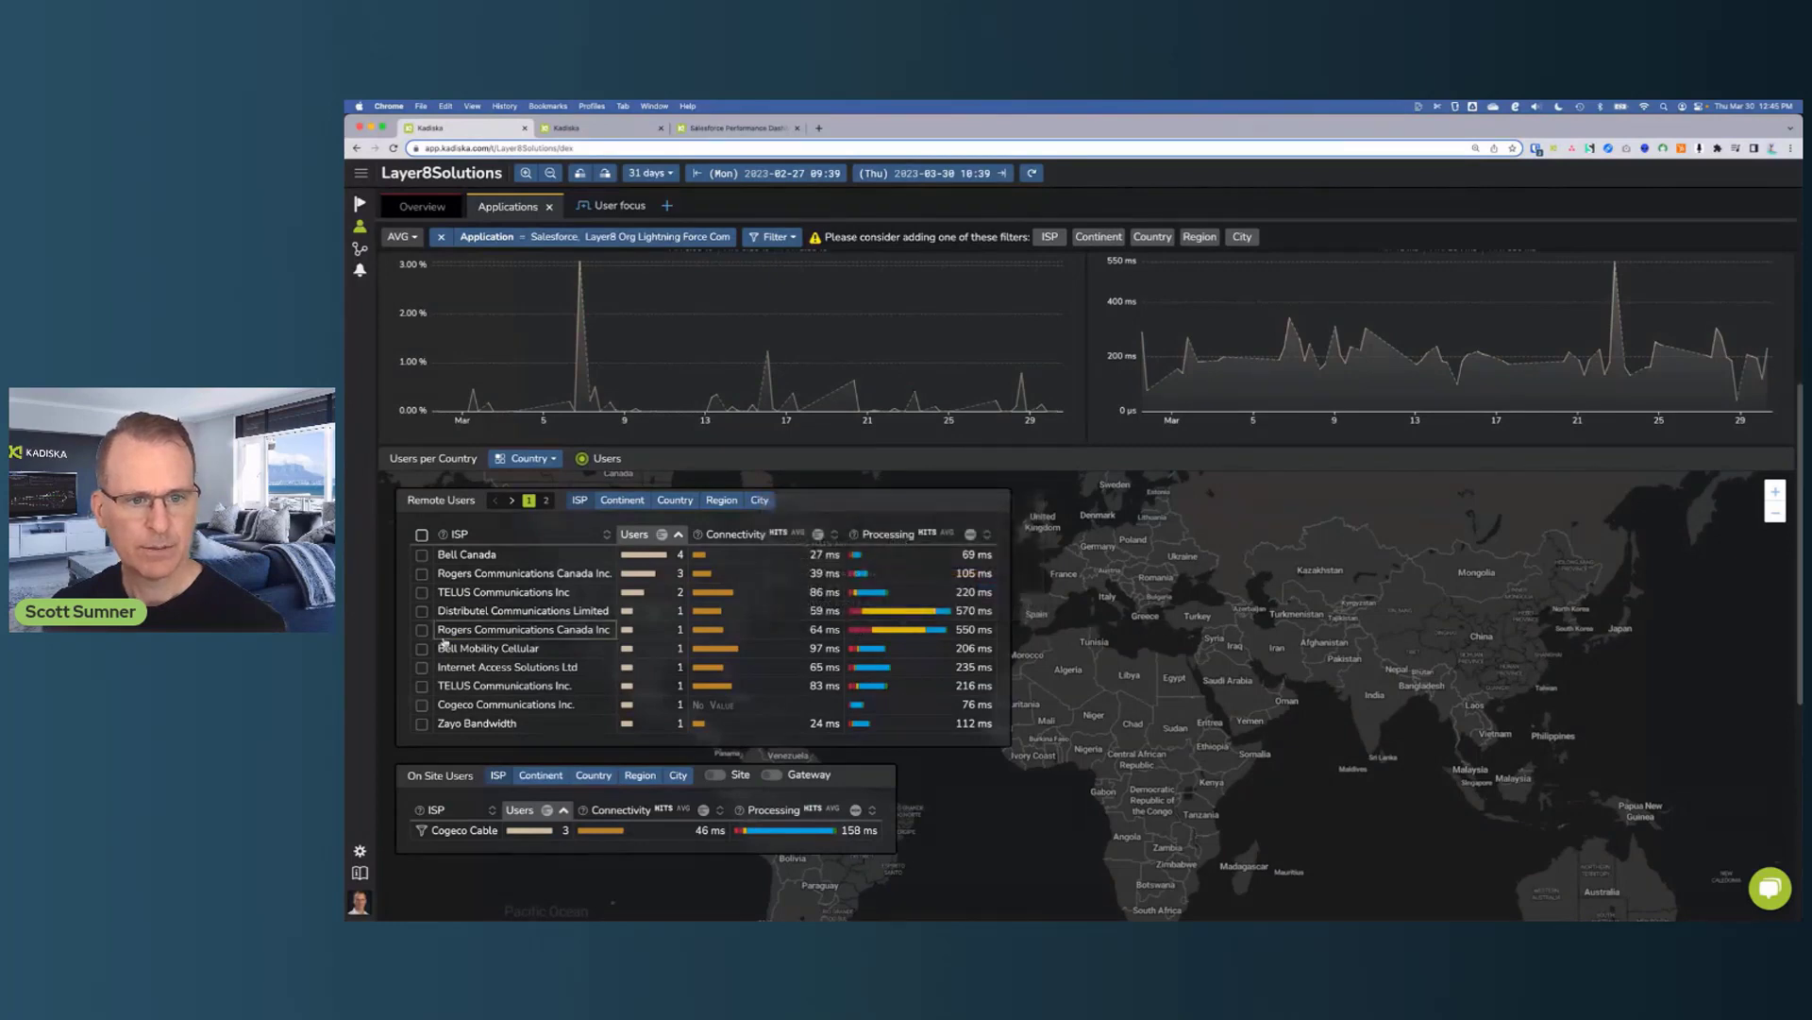
Select the Distributel and Rogers Communications ISPs, switch the users map to Grid, and reach the Application paths panel
click(421, 629)
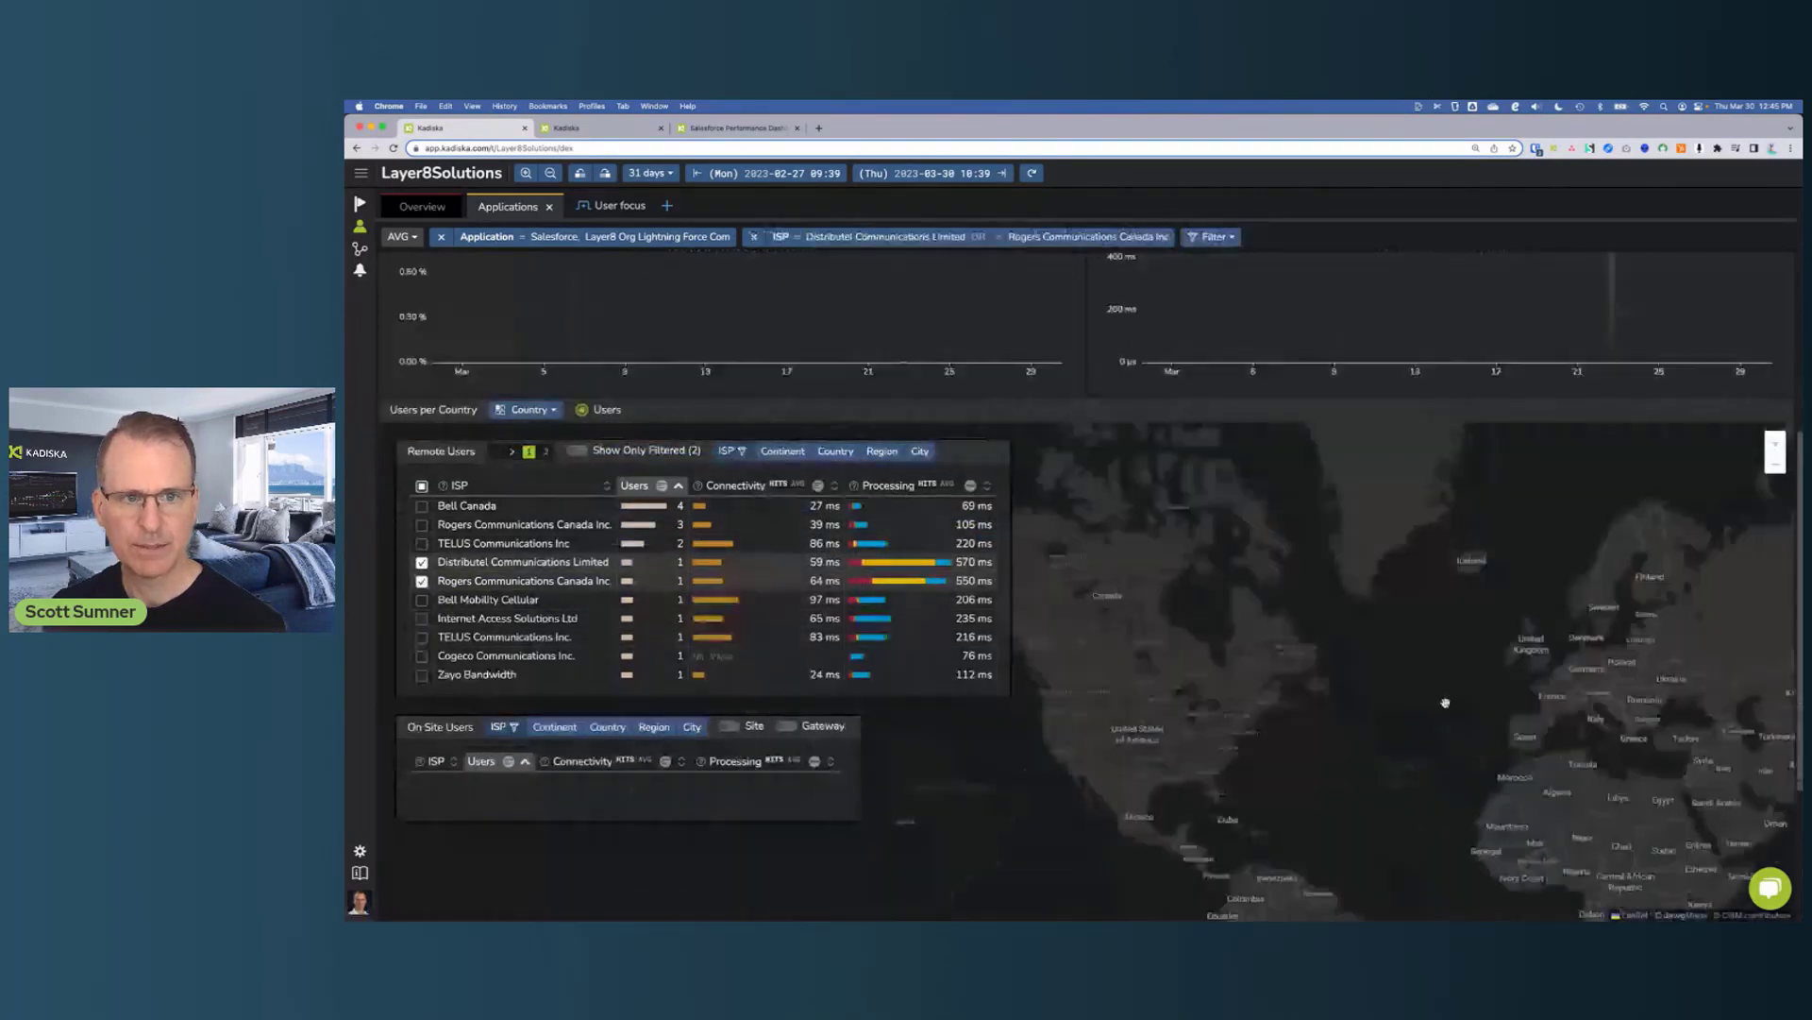
click(529, 410)
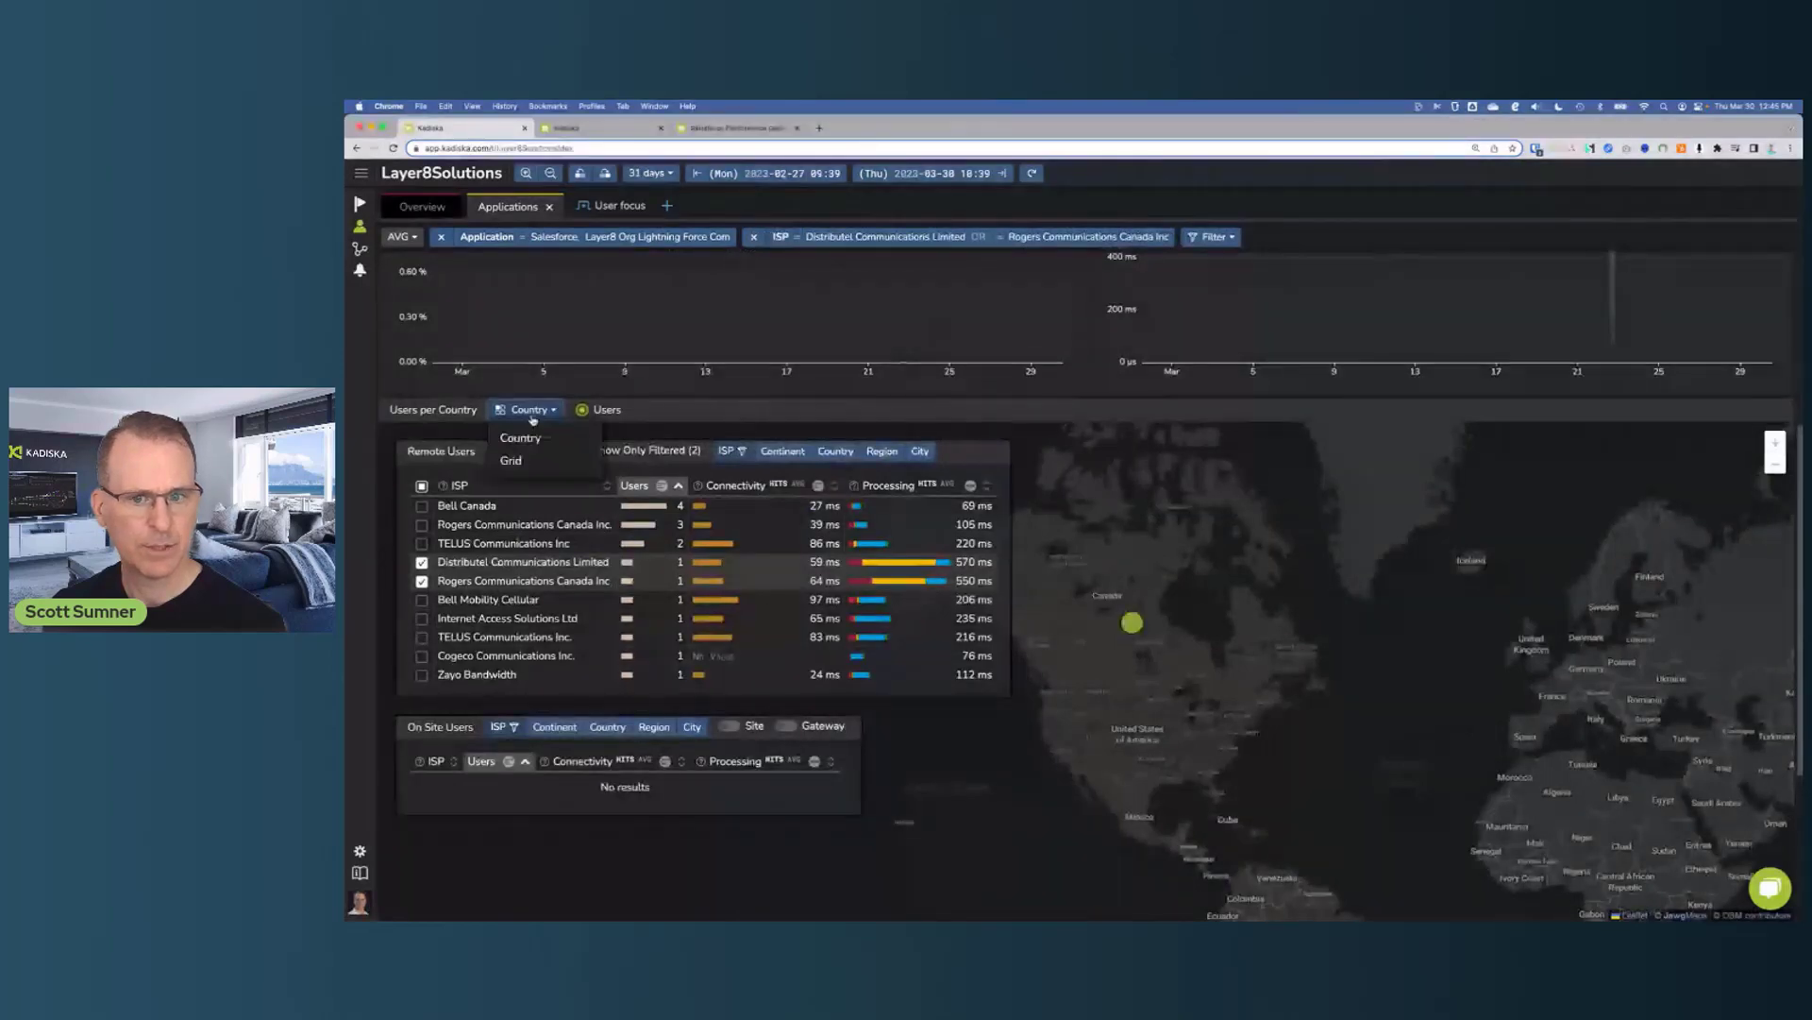
click(509, 461)
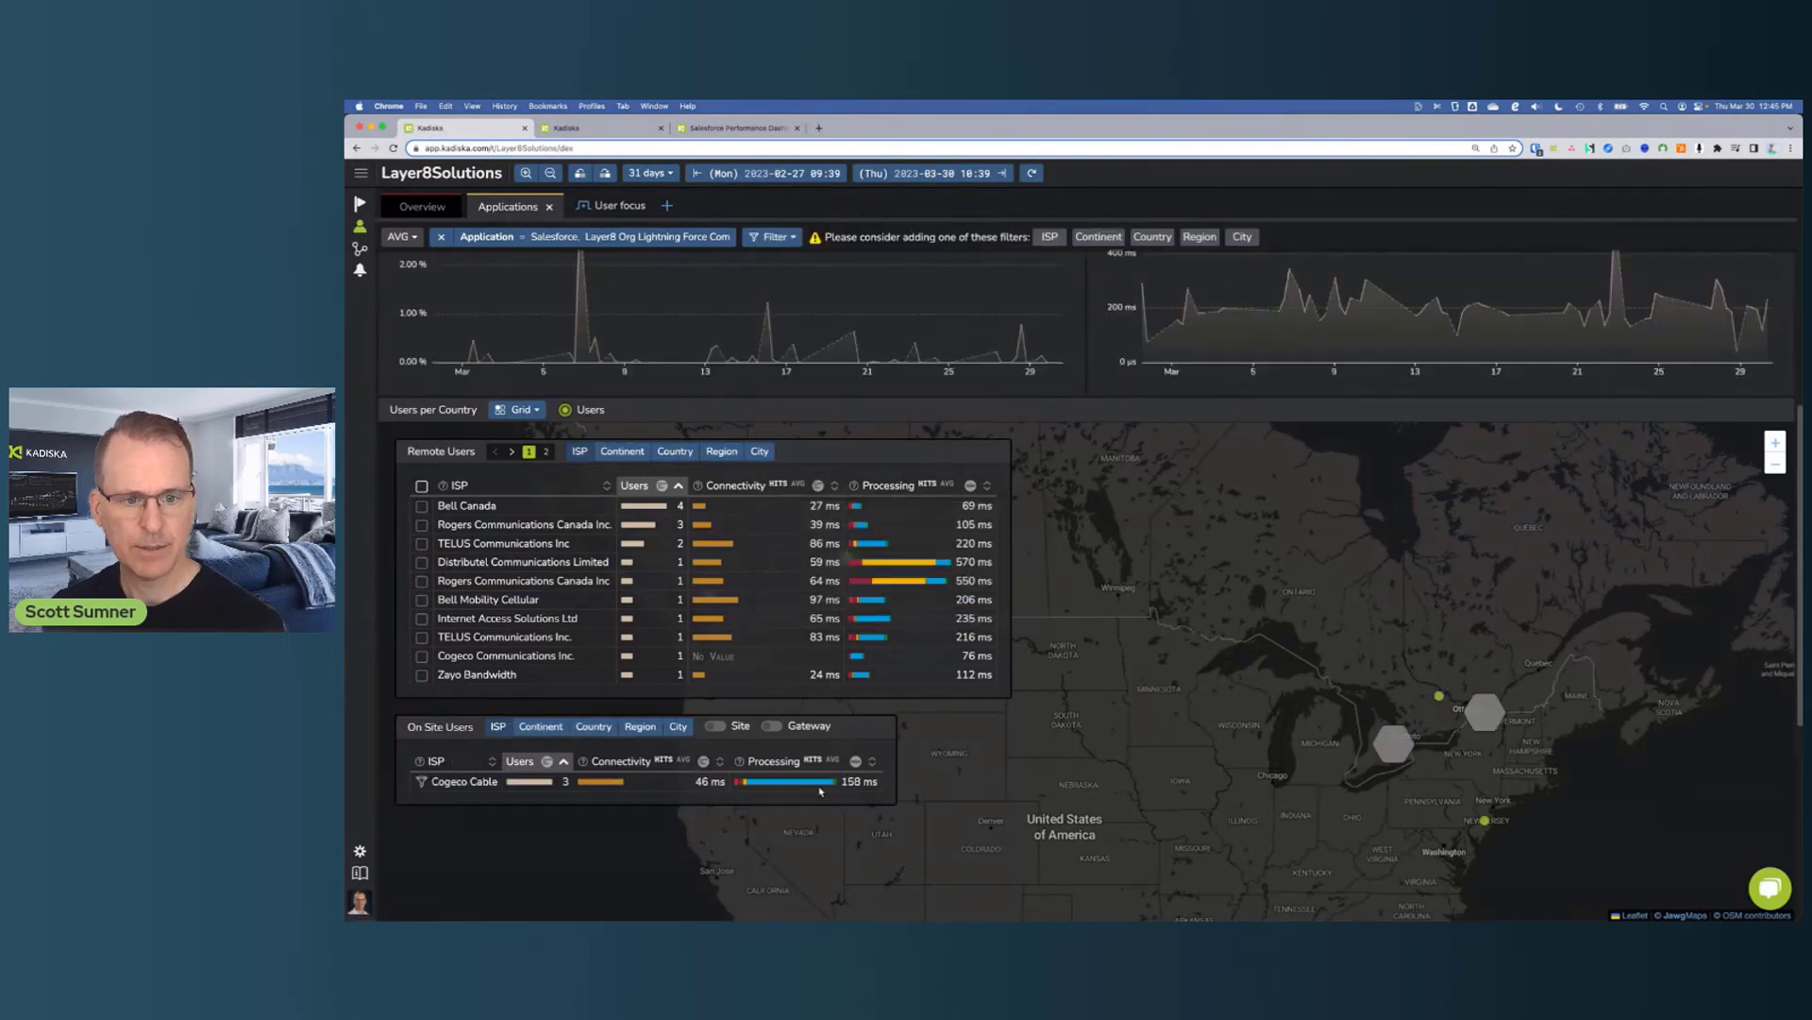
scroll(down, 3)
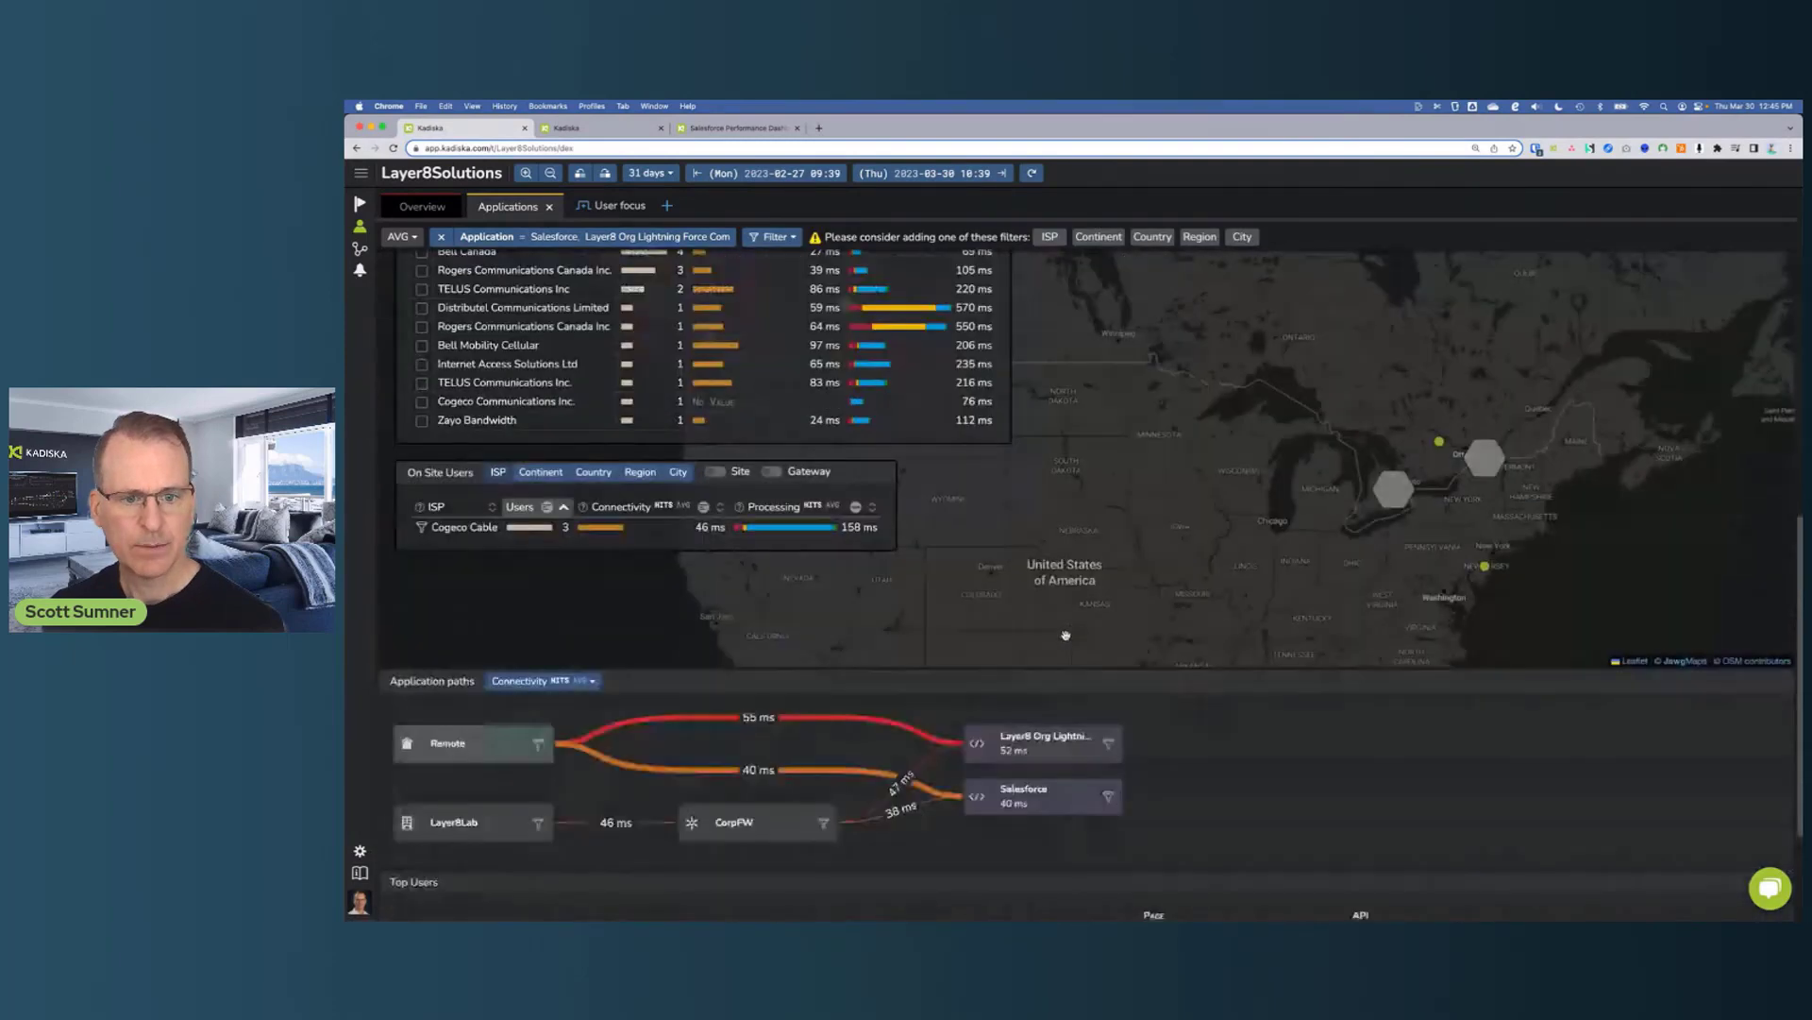
scroll(down, 3)
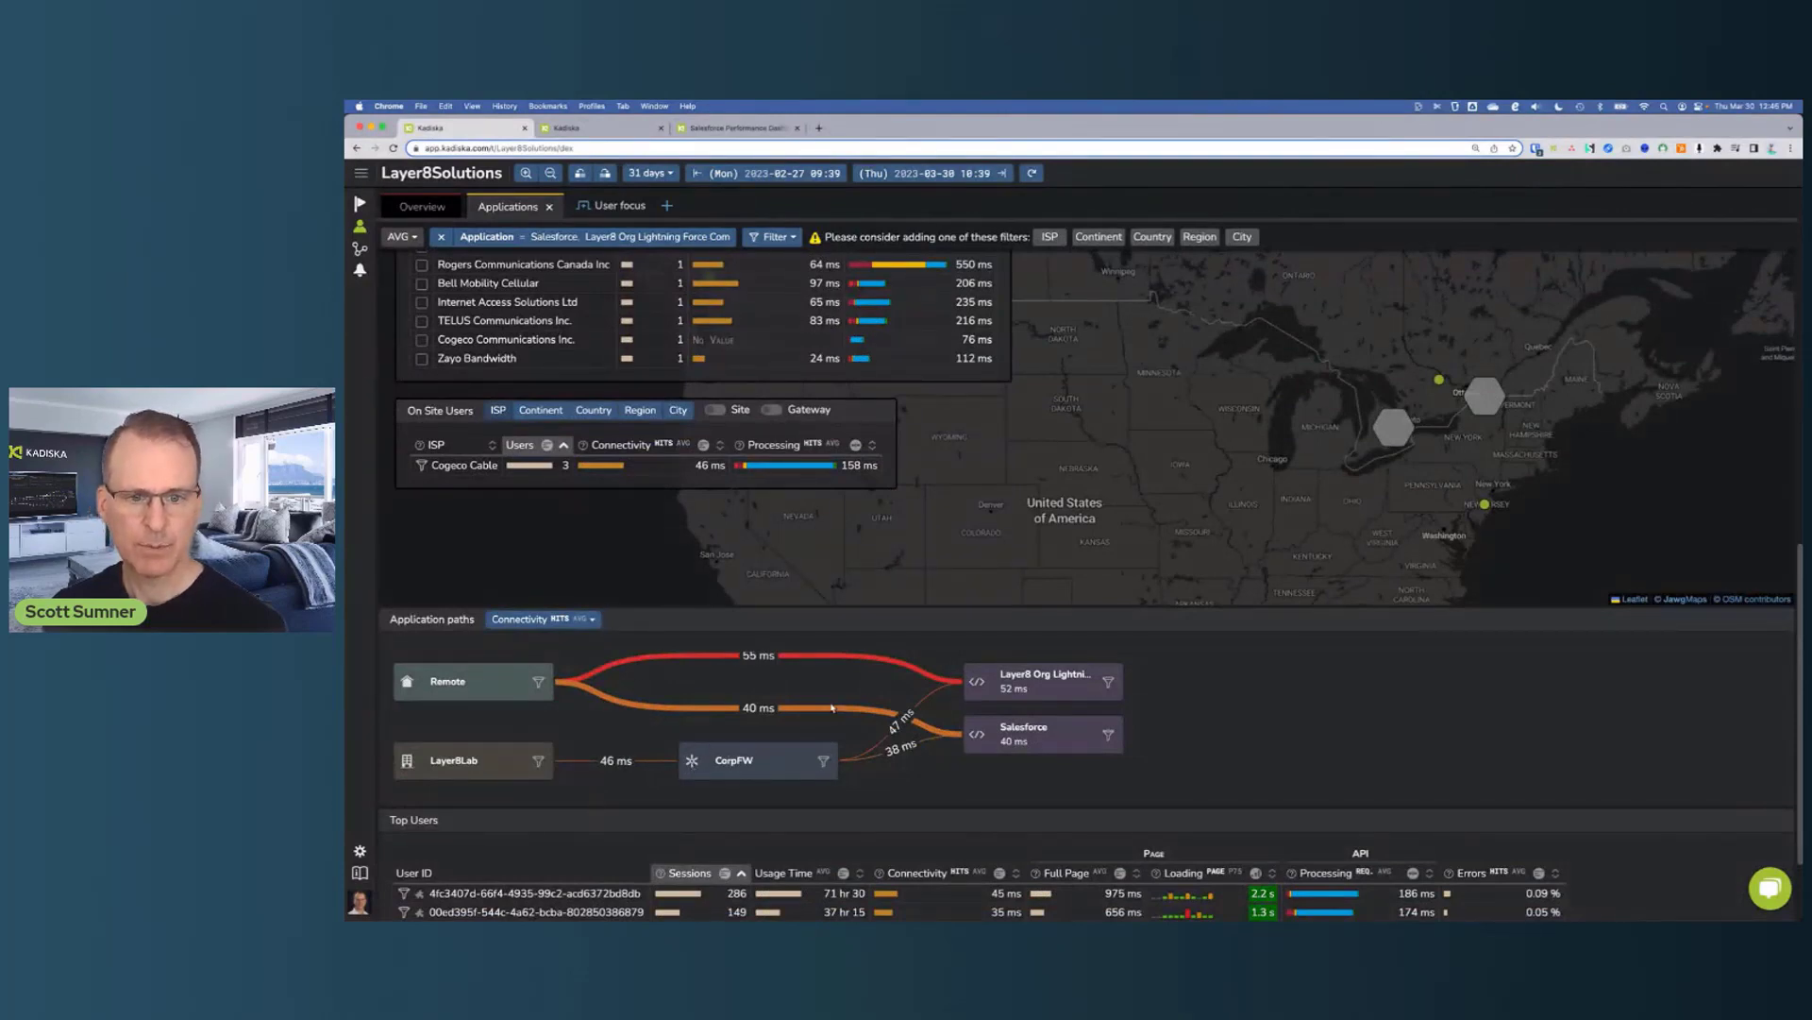
mouse_move(1299, 719)
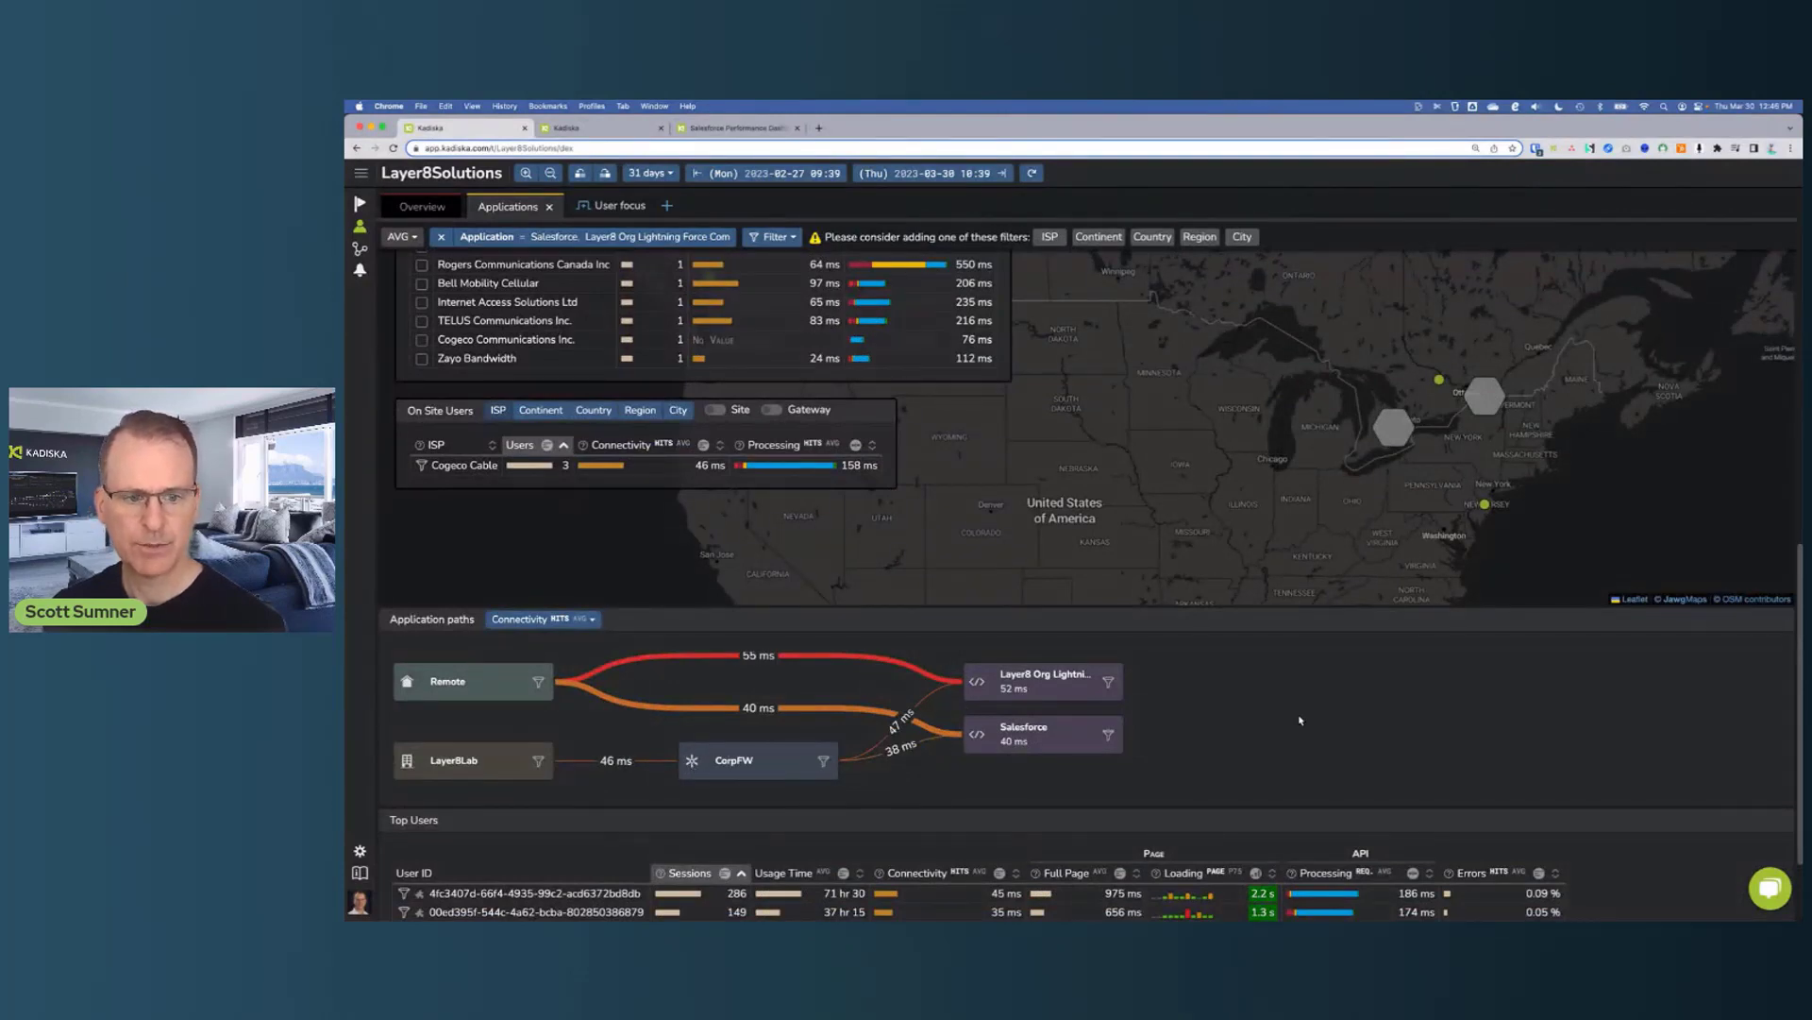
scroll(down, 3)
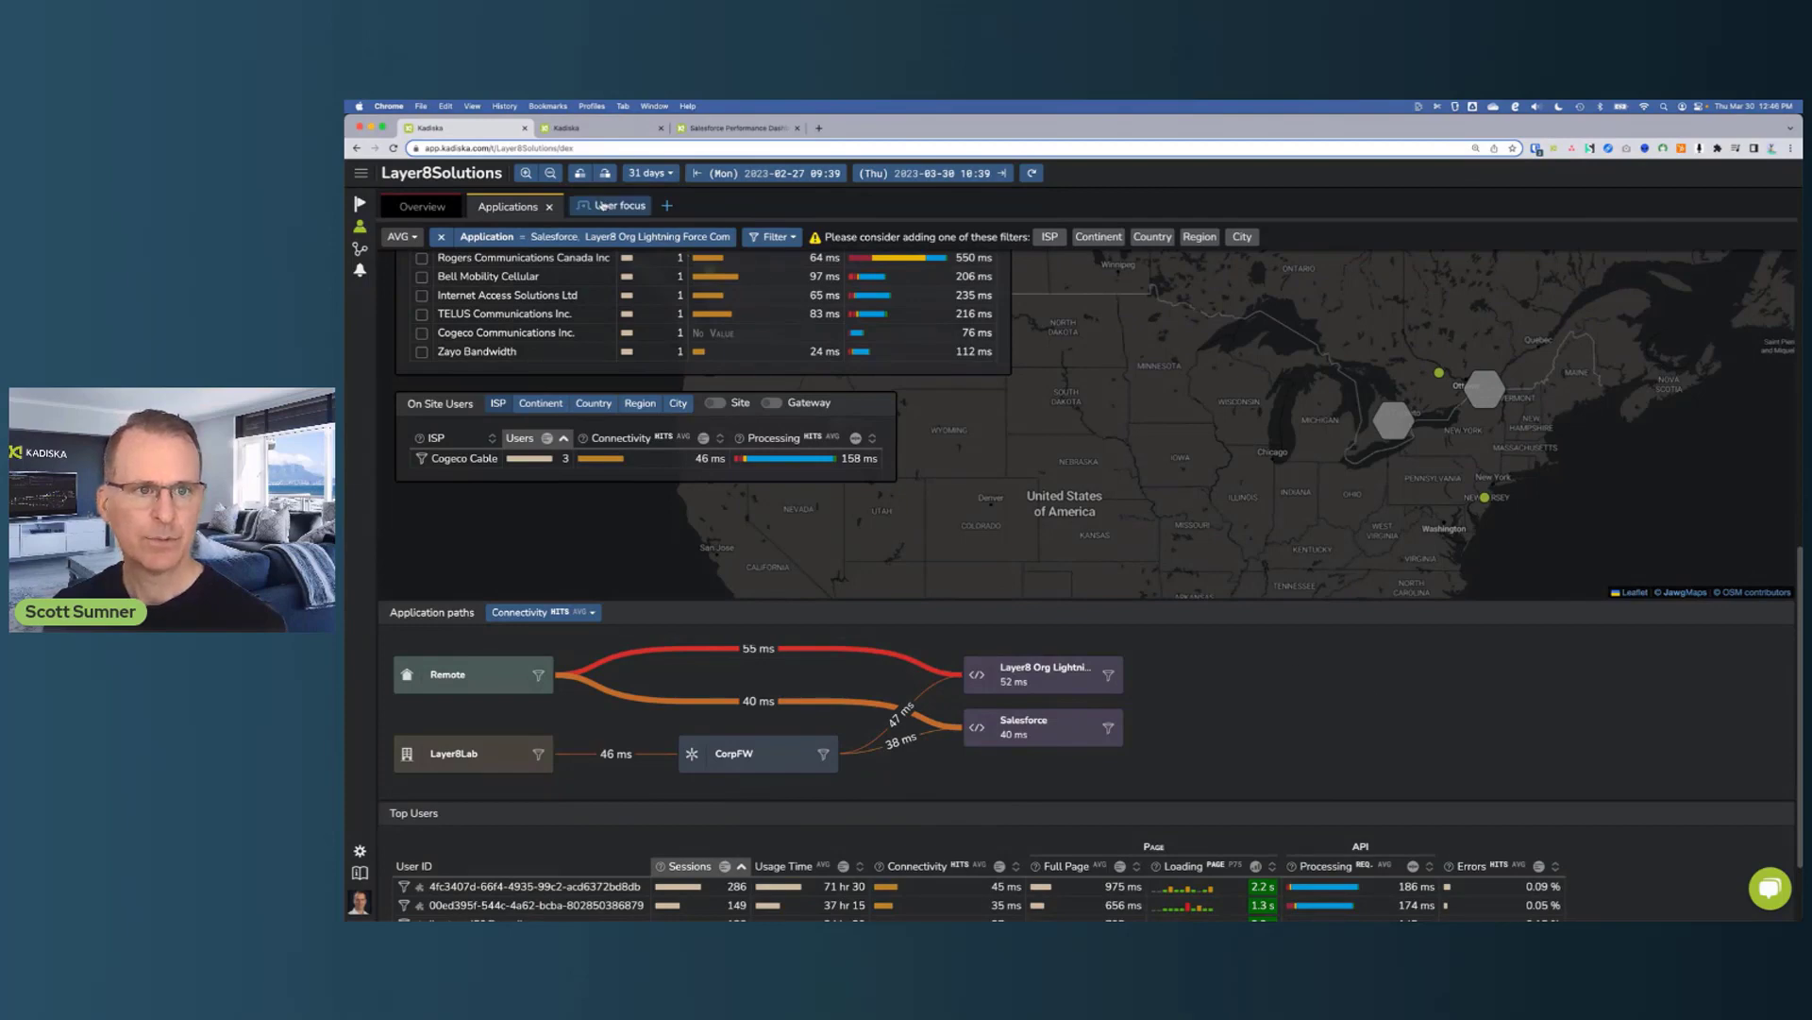
Review the User focus charts for the two Salesforce applications and focus on 6 March 08:05 to 7 March 15:11
click(610, 206)
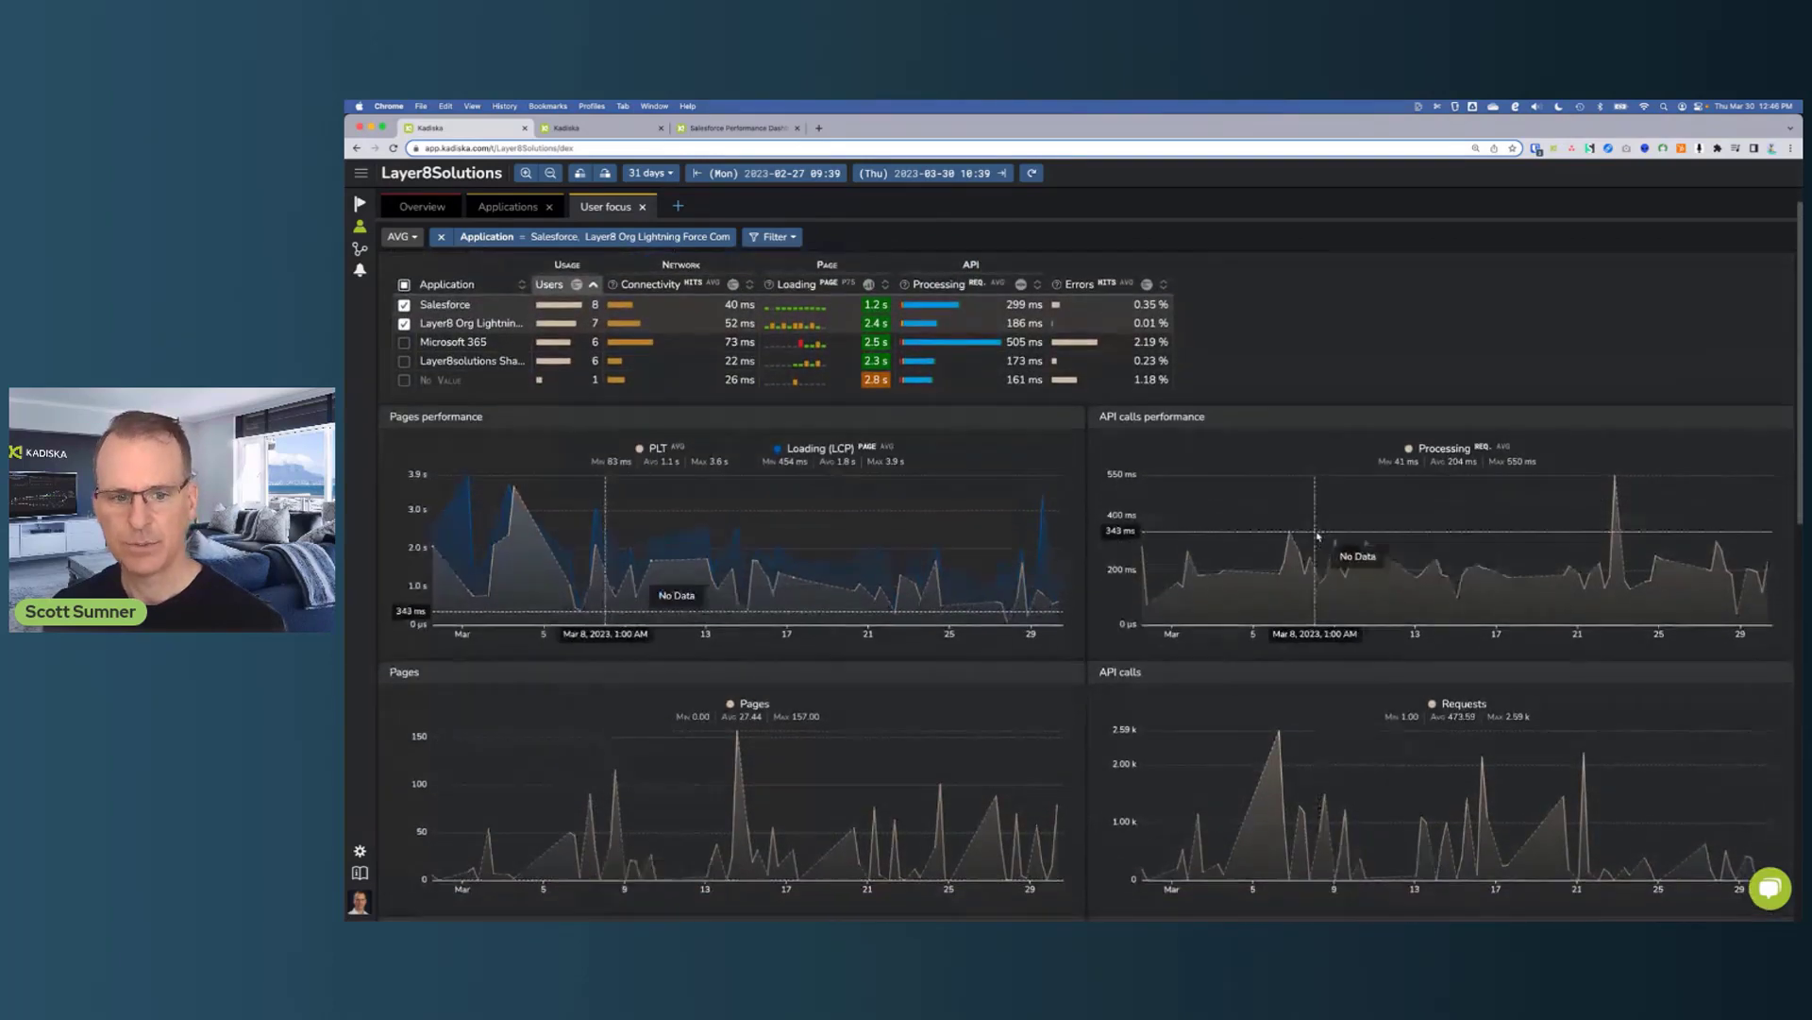
scroll(down, 3)
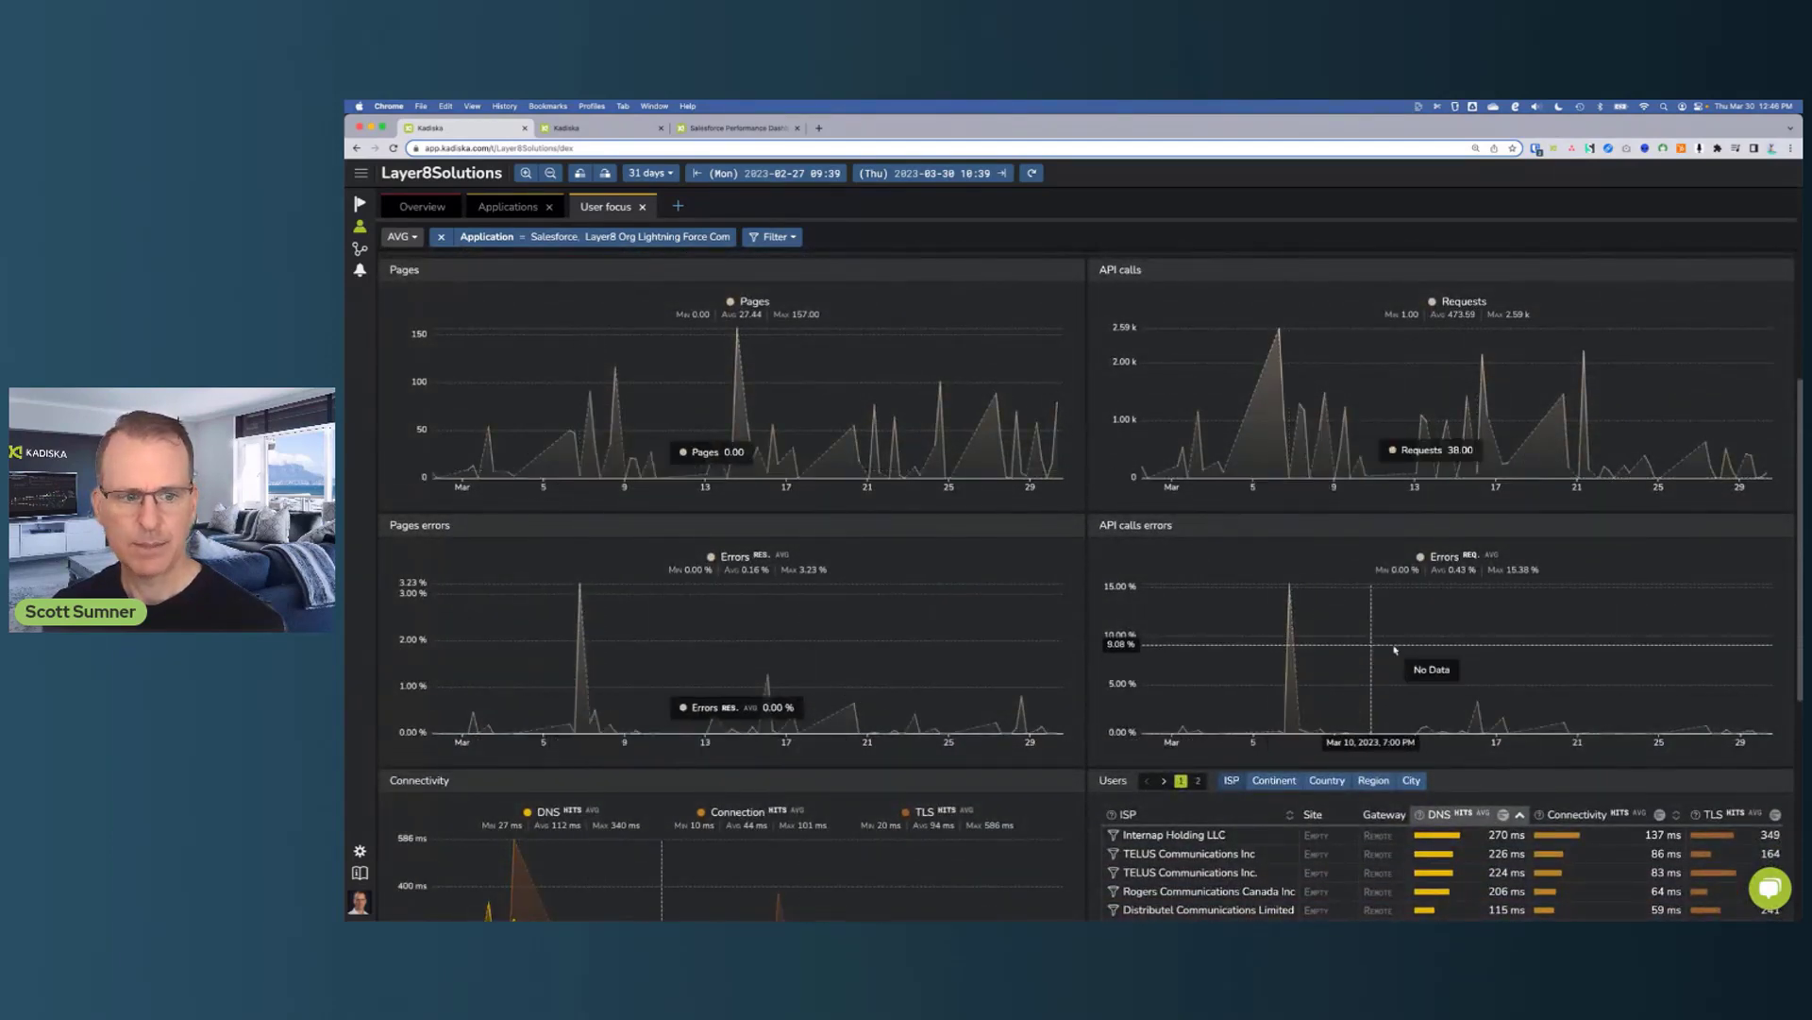
scroll(down, 3)
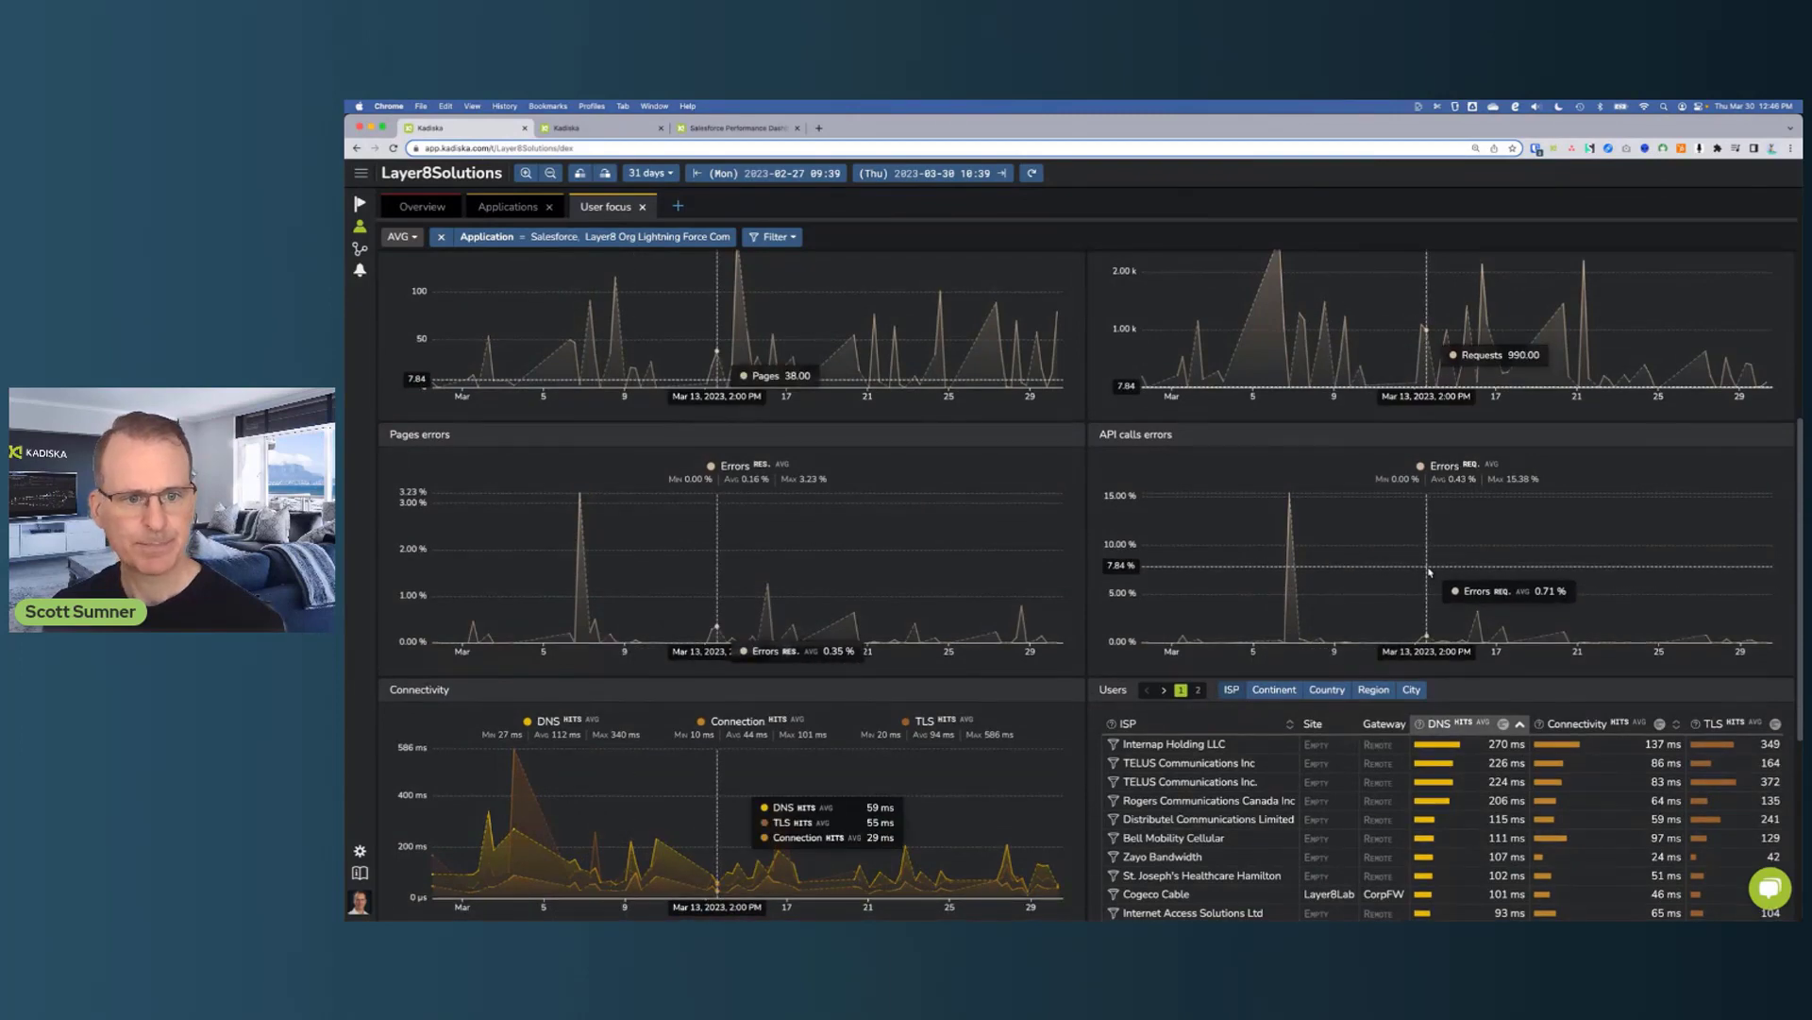
scroll(down, 3)
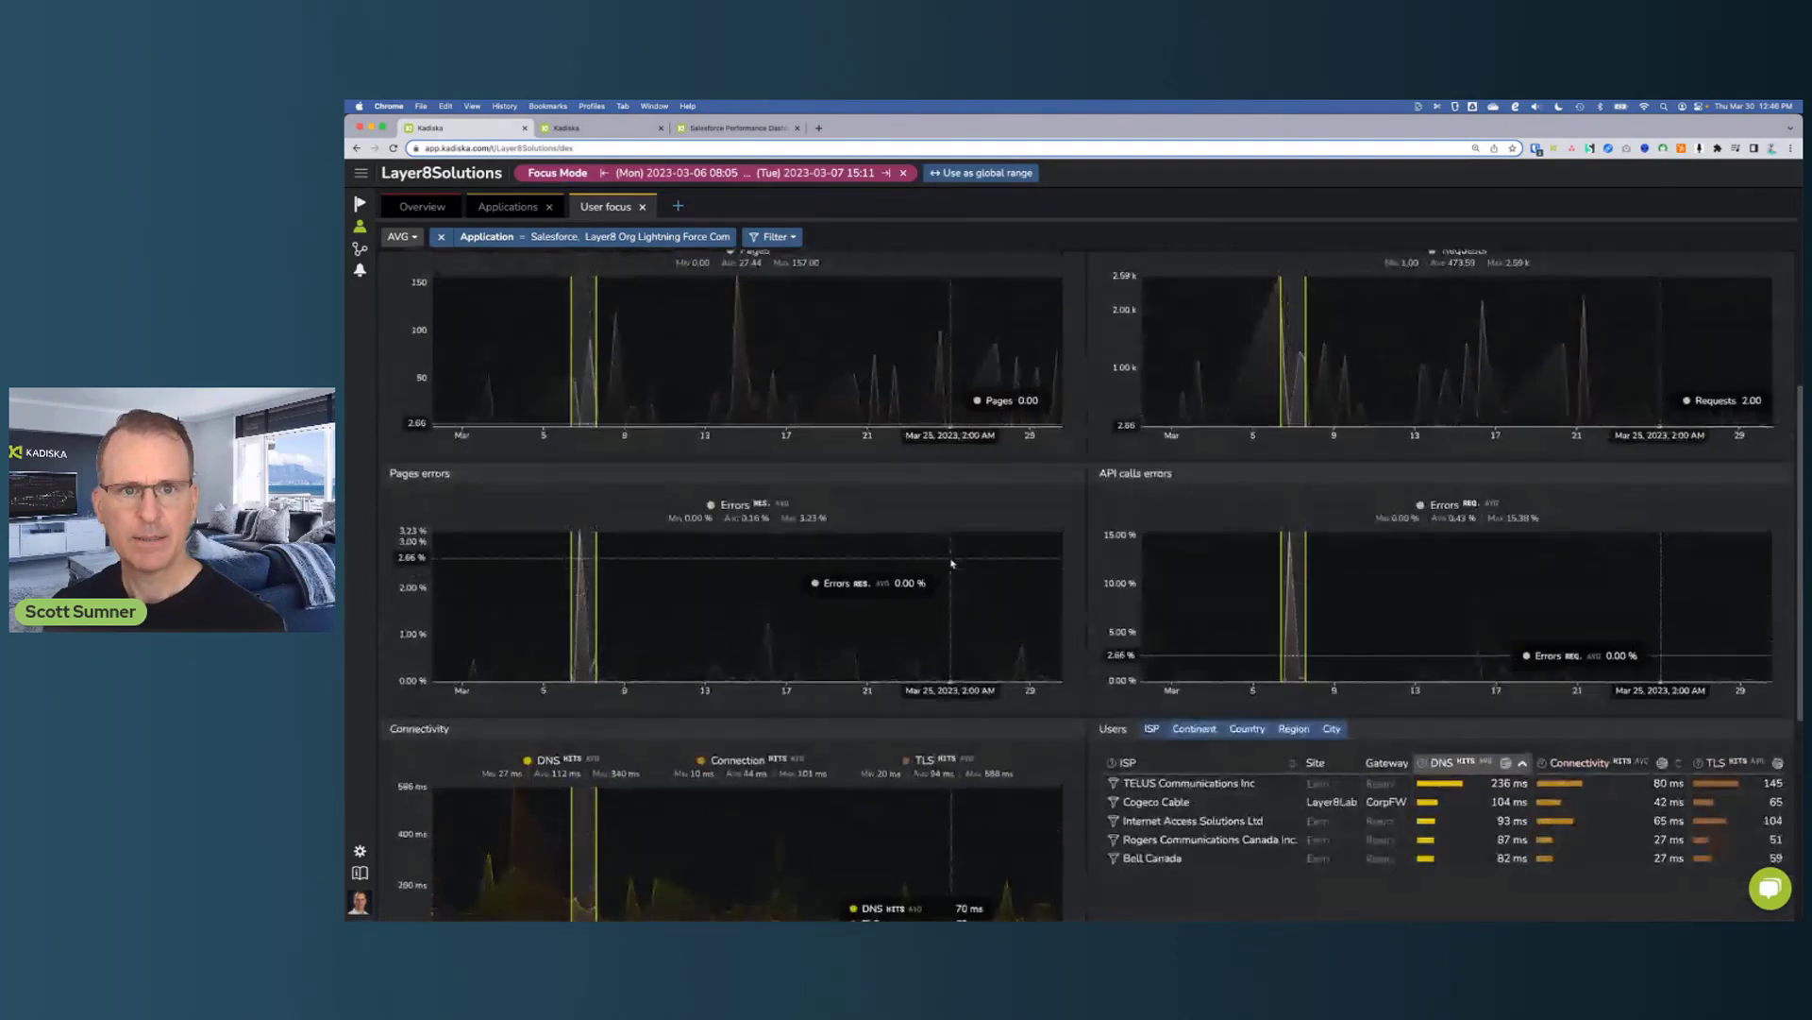
scroll(down, 3)
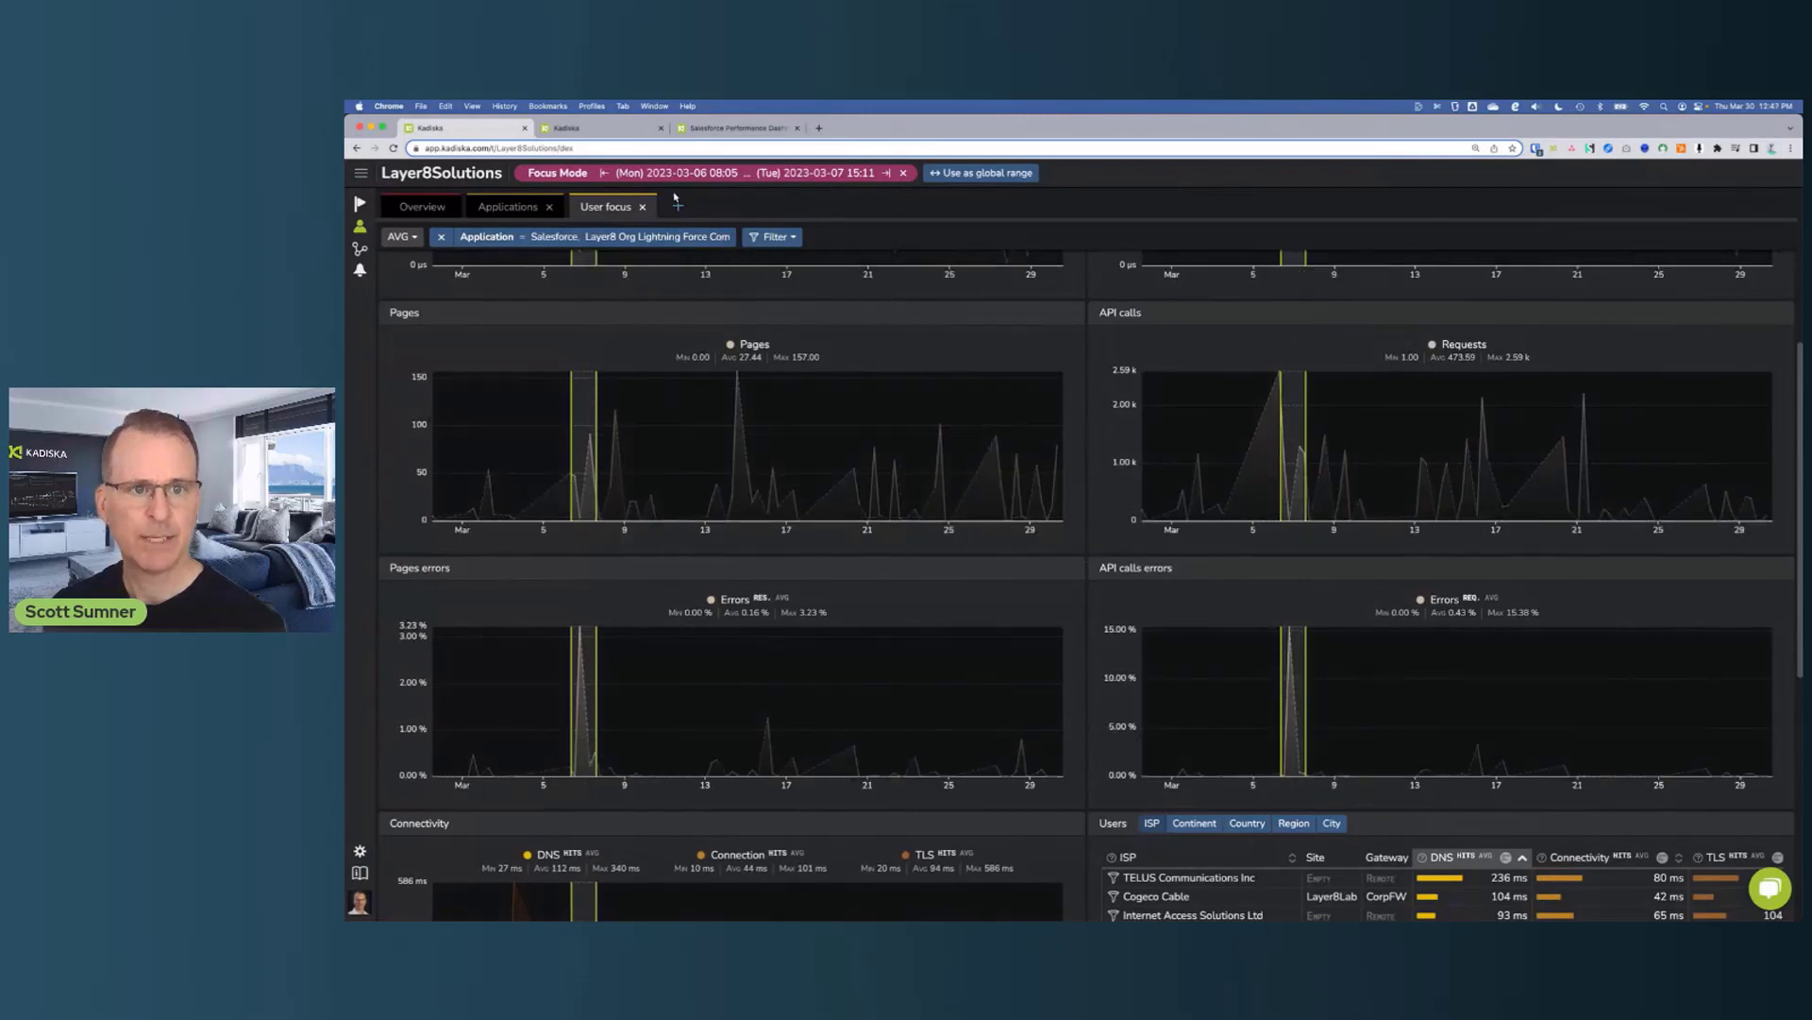
Add the API Calls Processing Analysis view and highlight the slowest API call's URL in Top API Calls
click(676, 206)
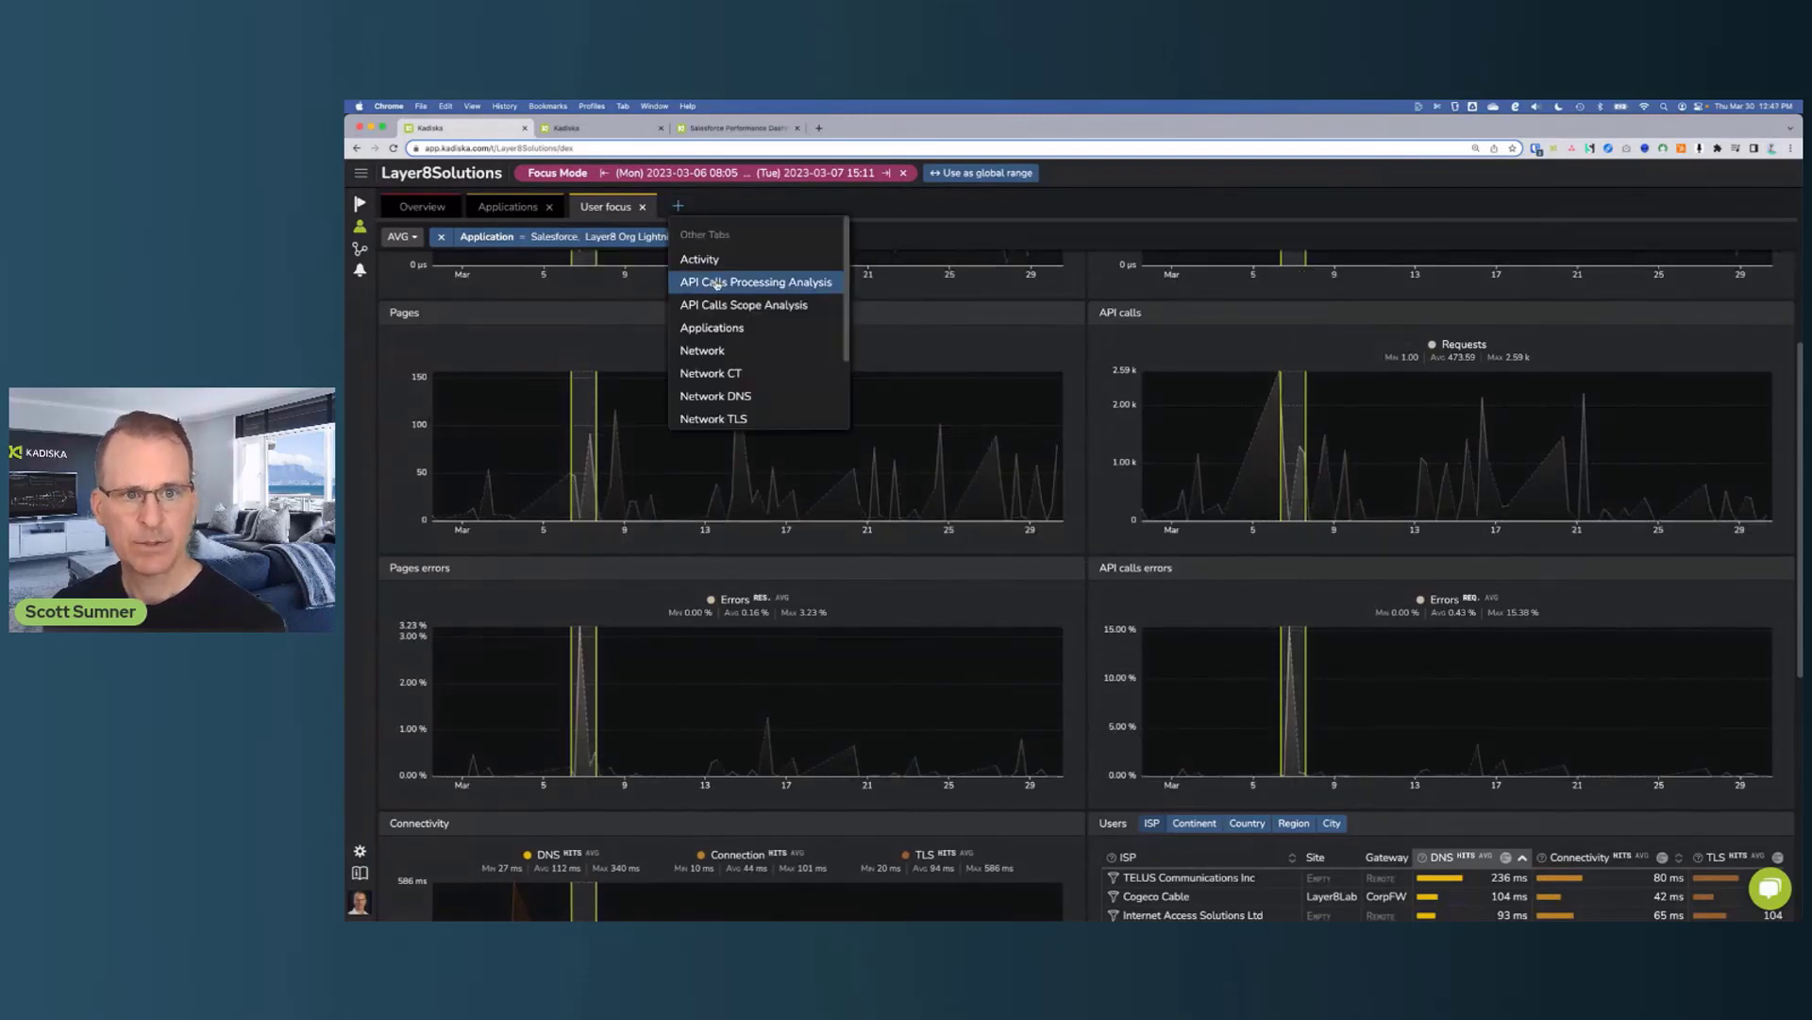
click(744, 304)
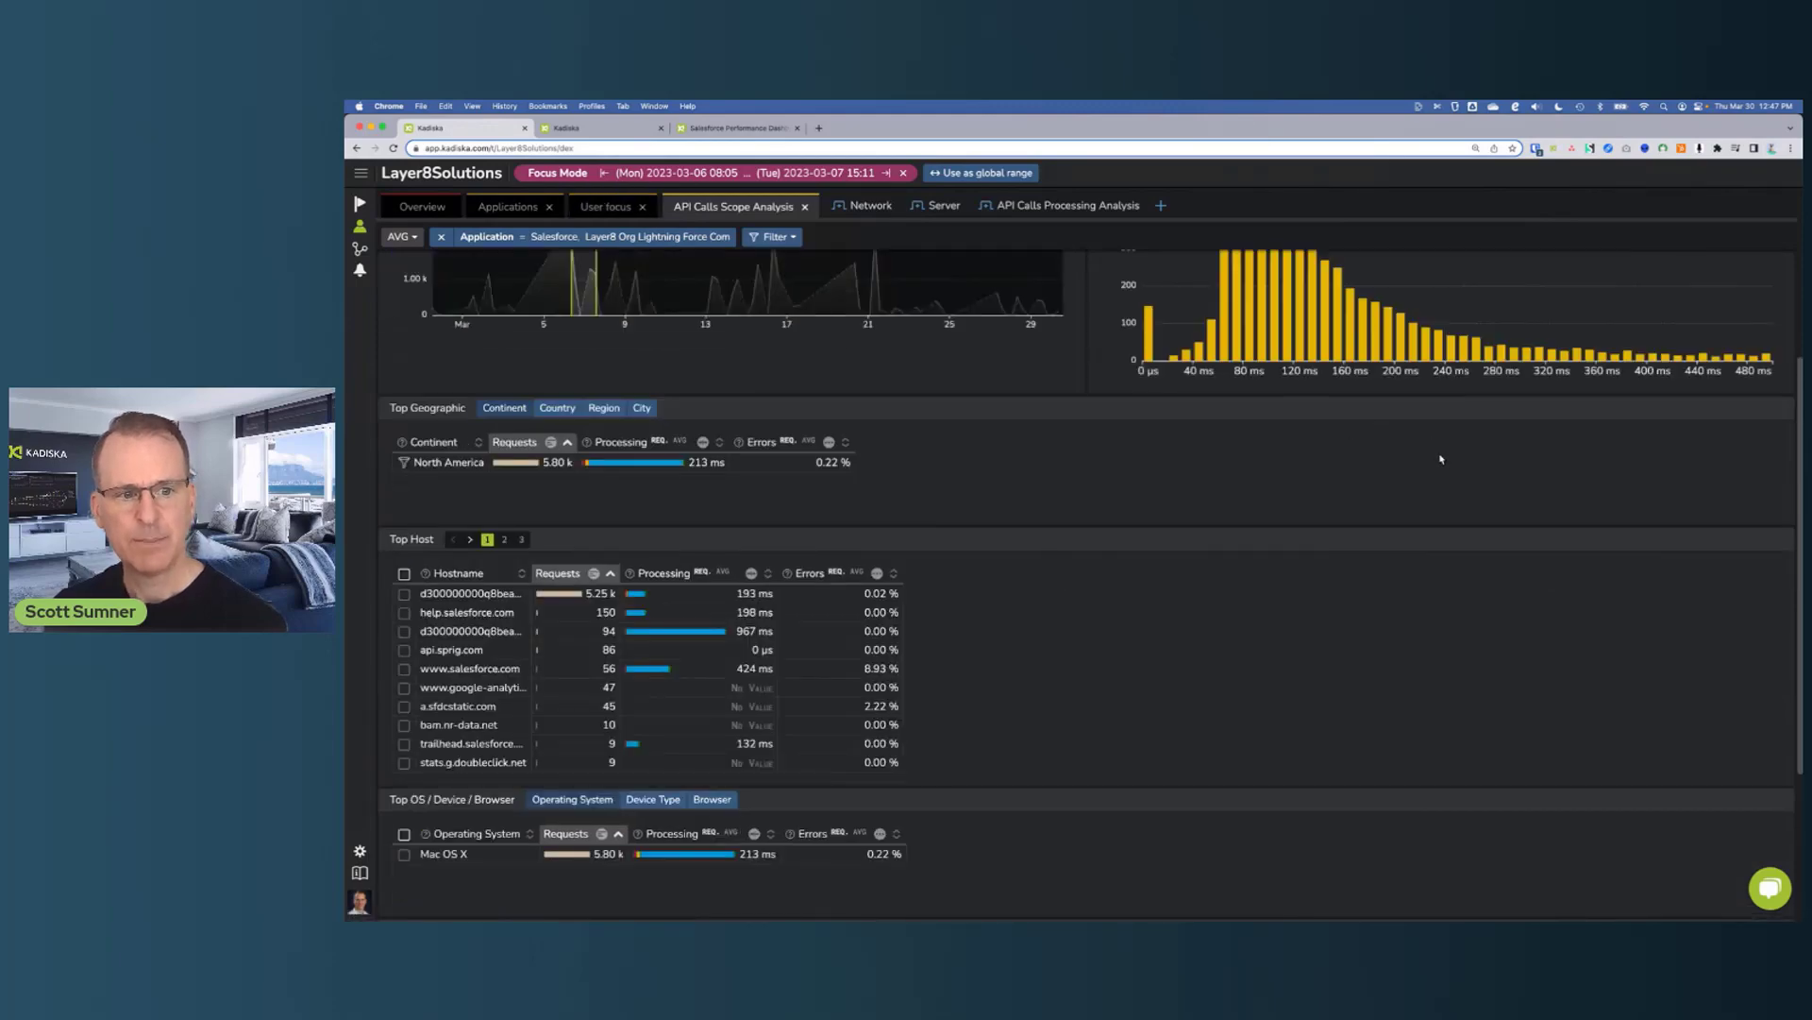
scroll(down, 3)
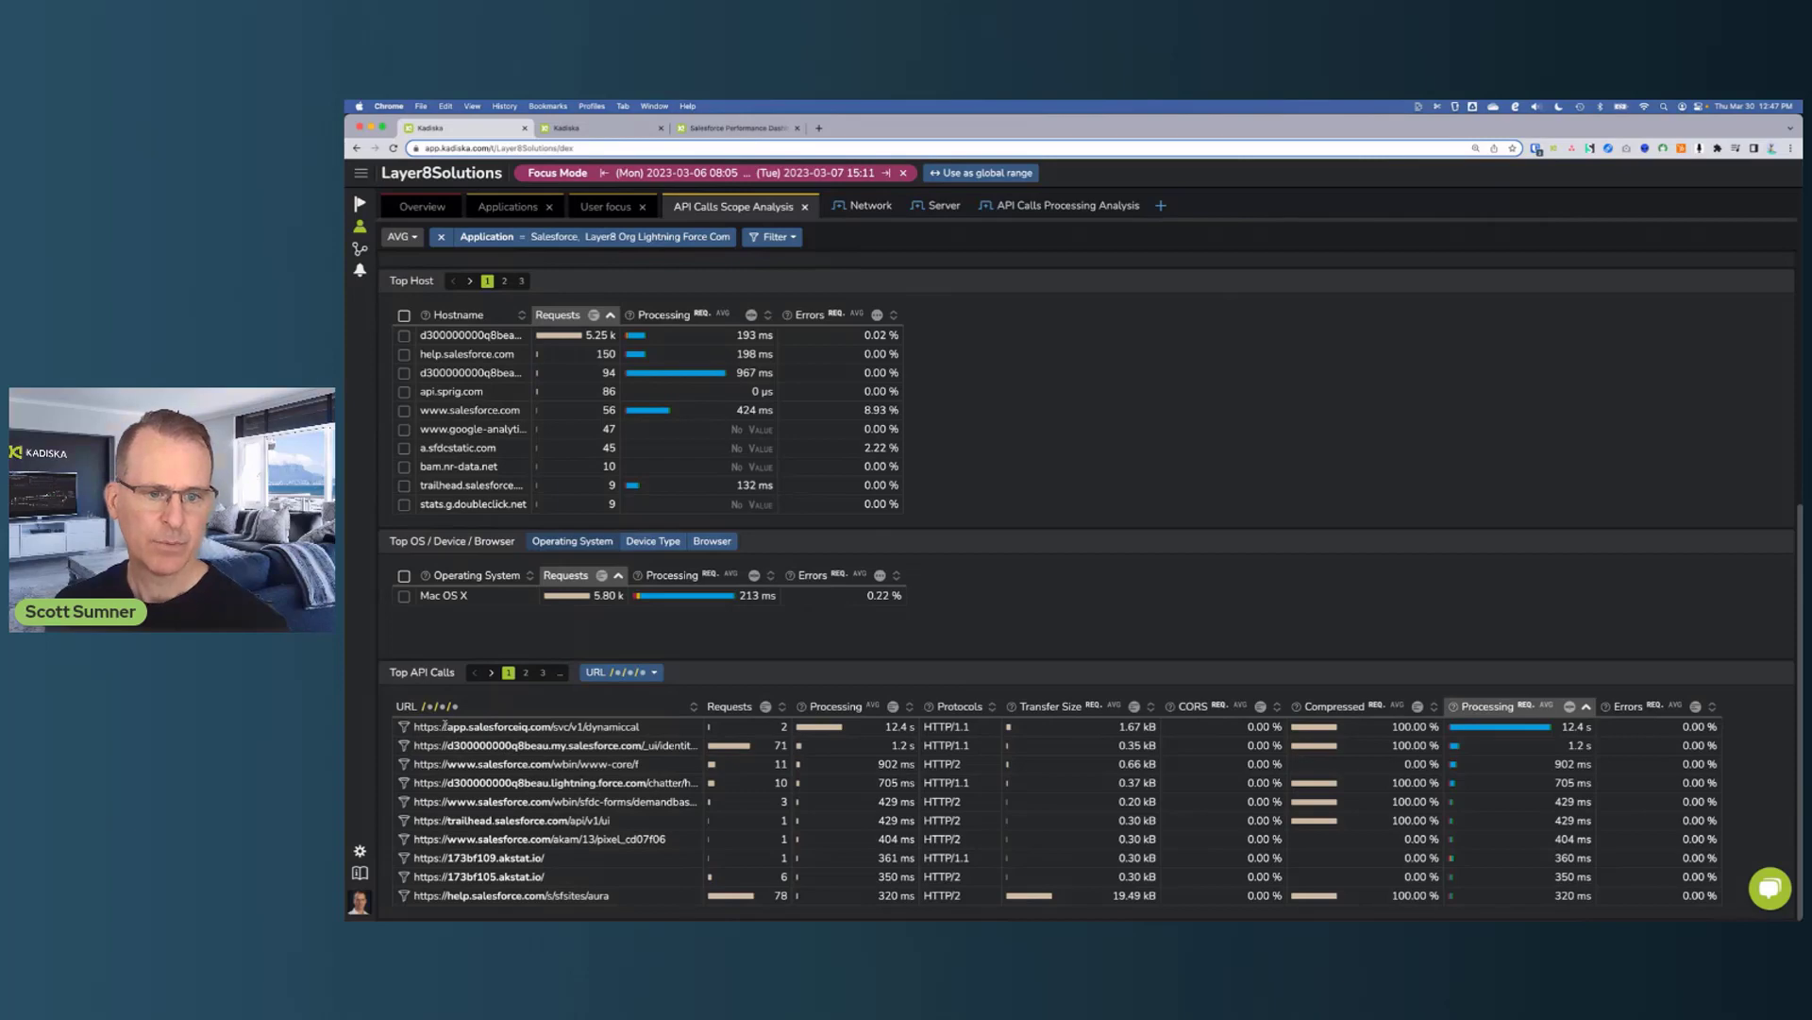
double_click(532, 725)
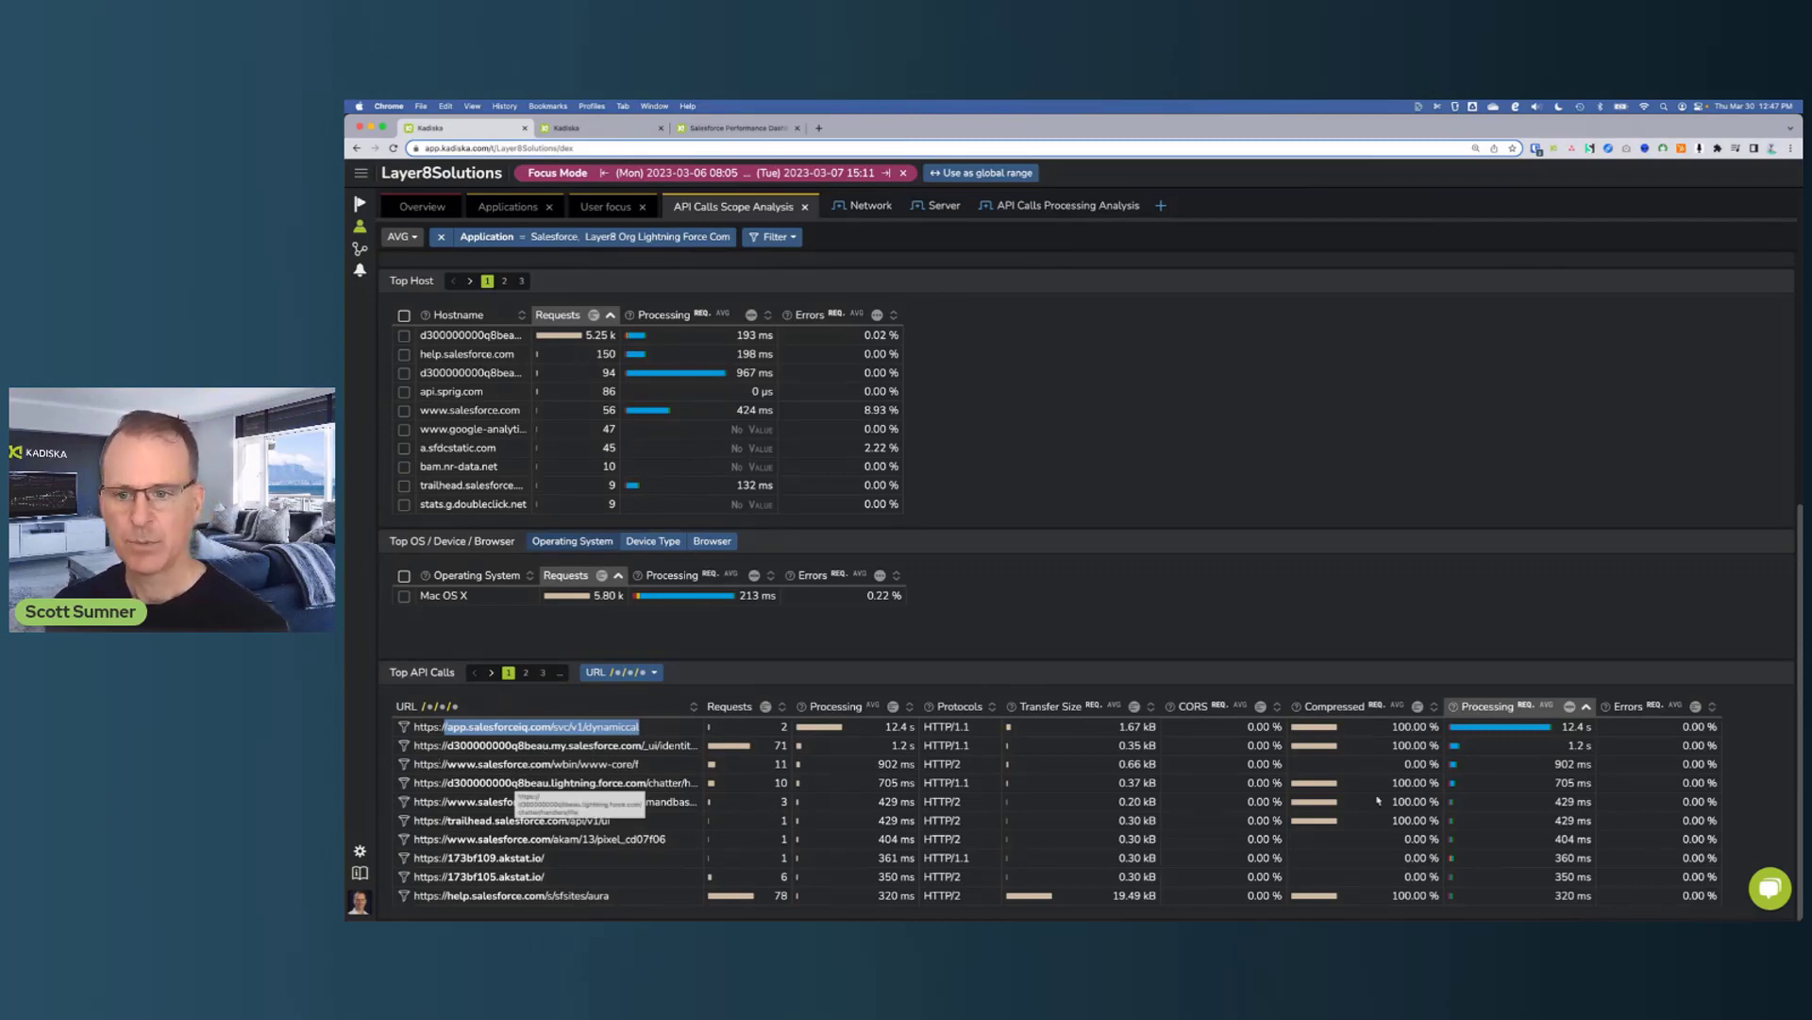
mouse_move(1502, 725)
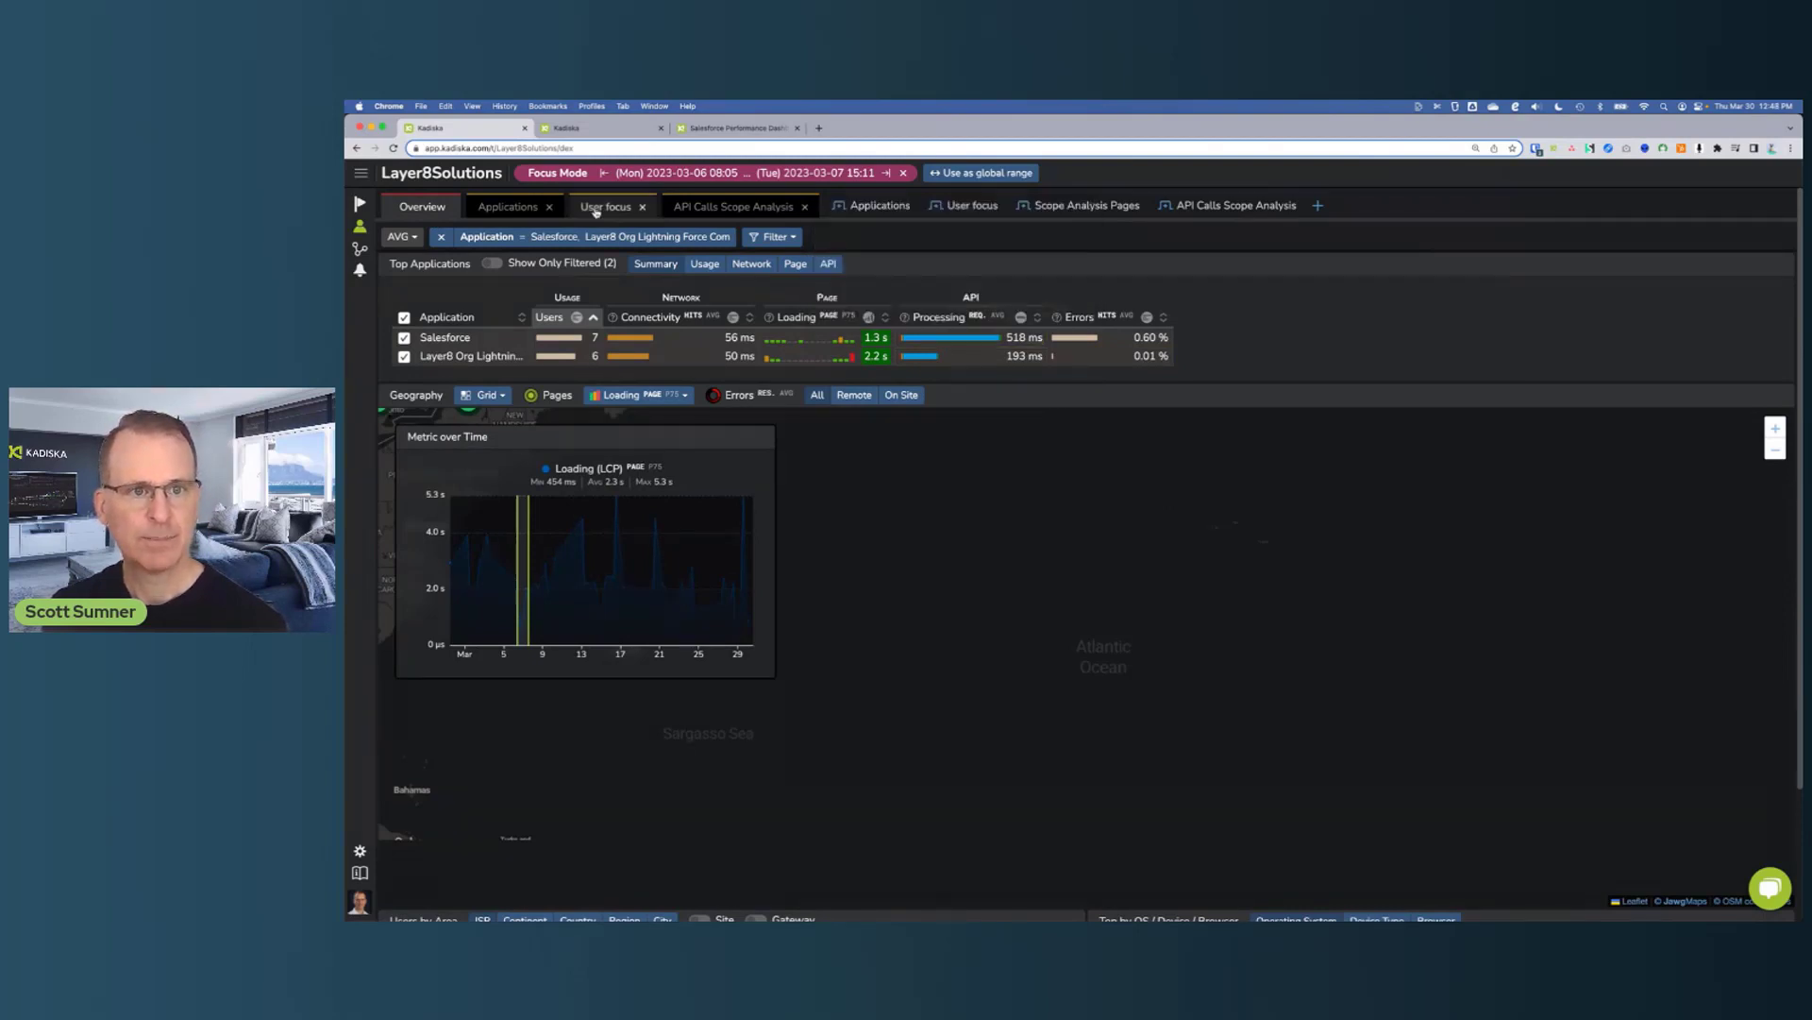
Switch to Network Overview showing Performance by Target on the world map
click(736, 205)
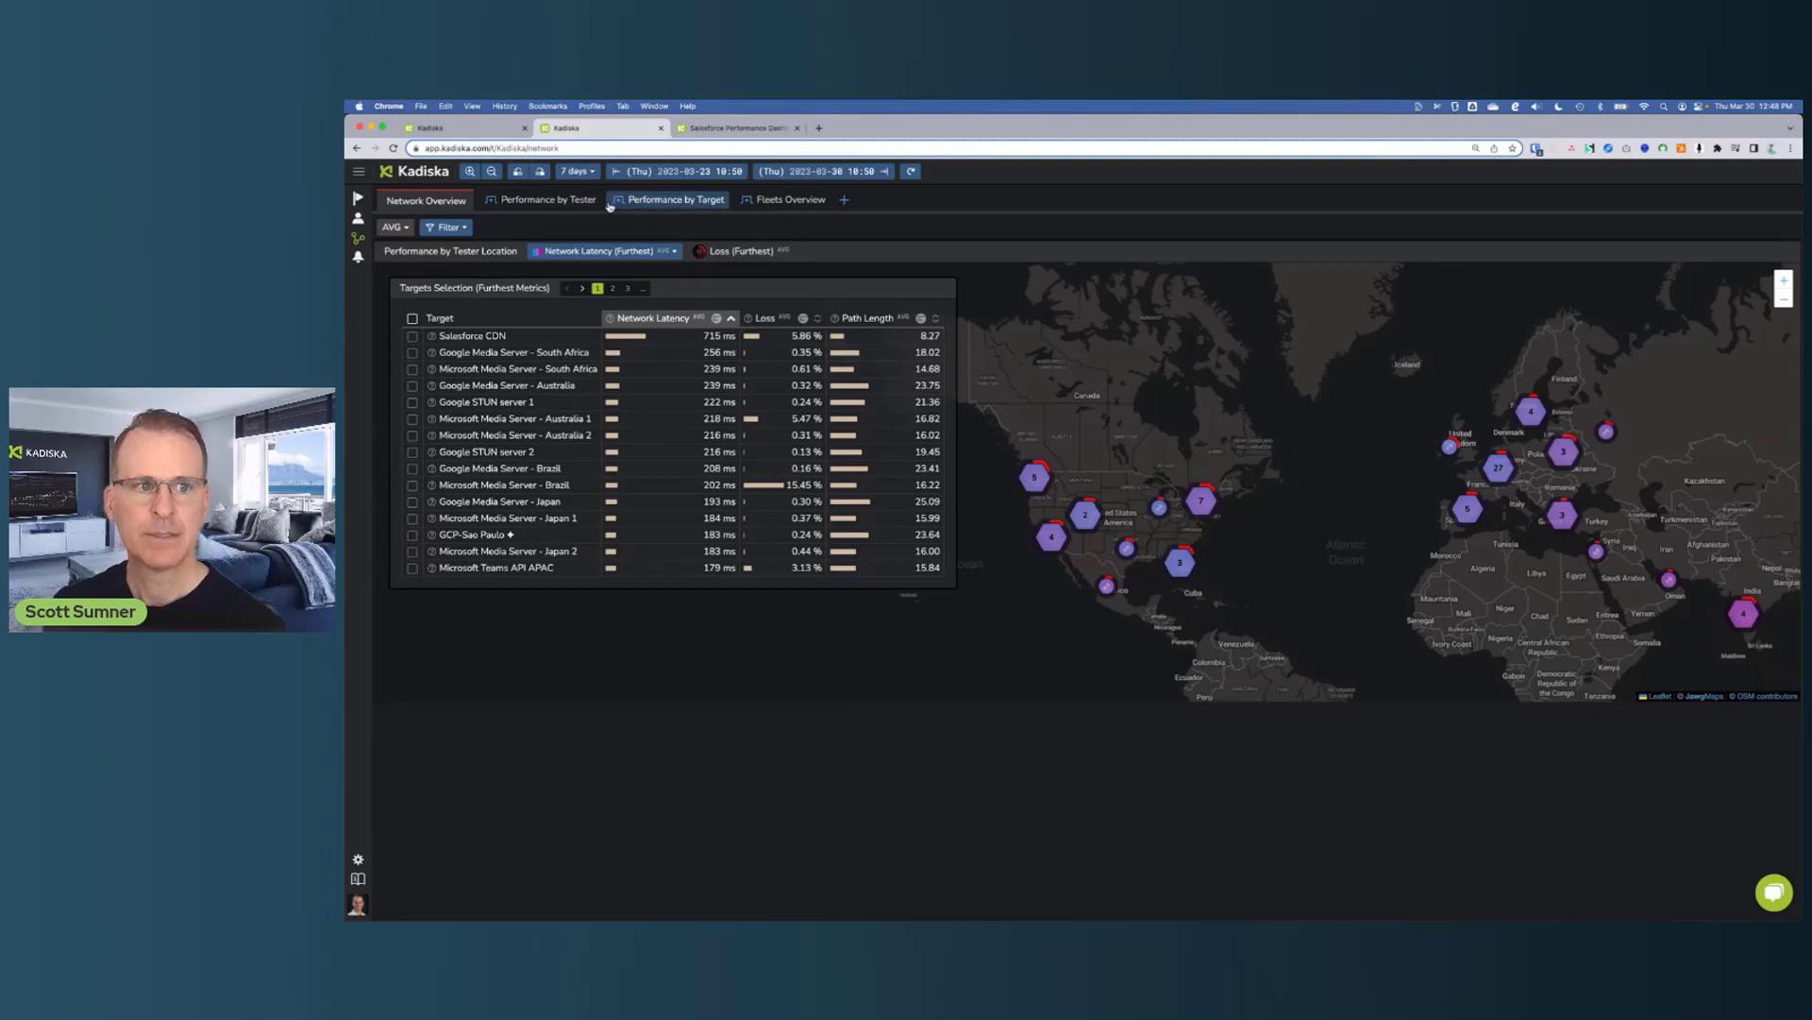
Filter the network overview by Target to Salesforce CDN and Salesforce PaaS and apply it
click(449, 224)
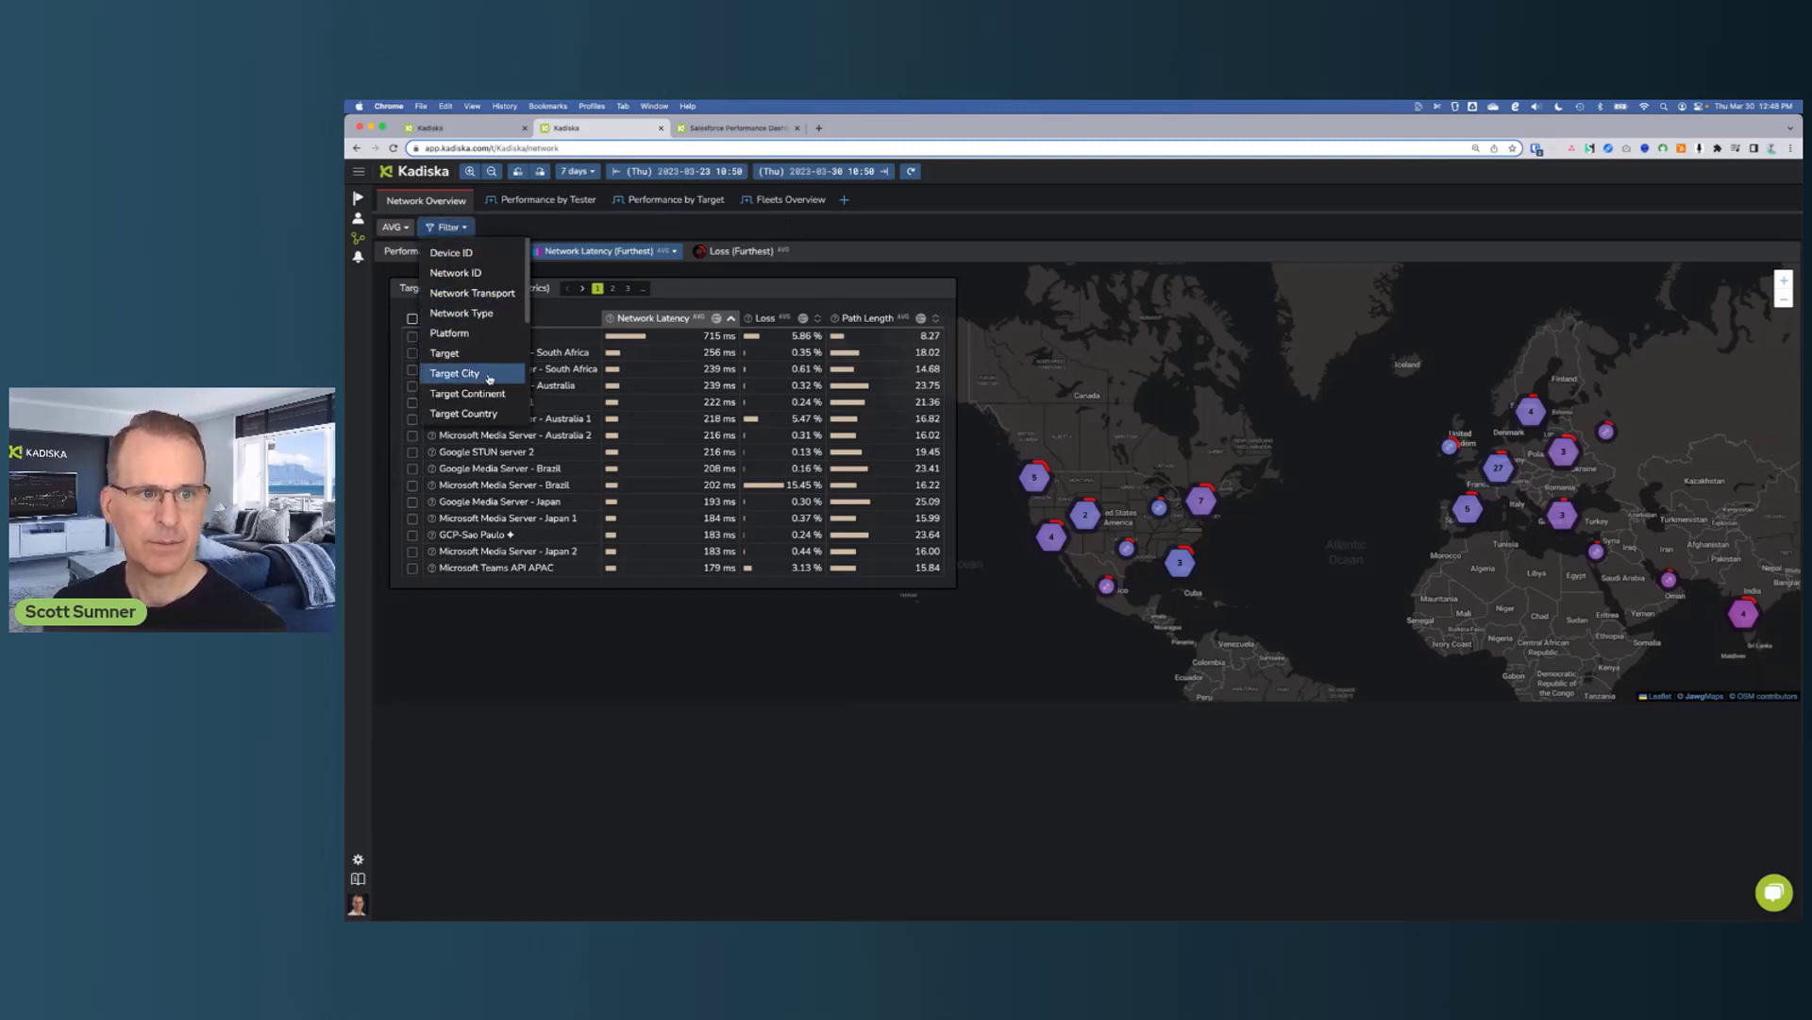
click(444, 353)
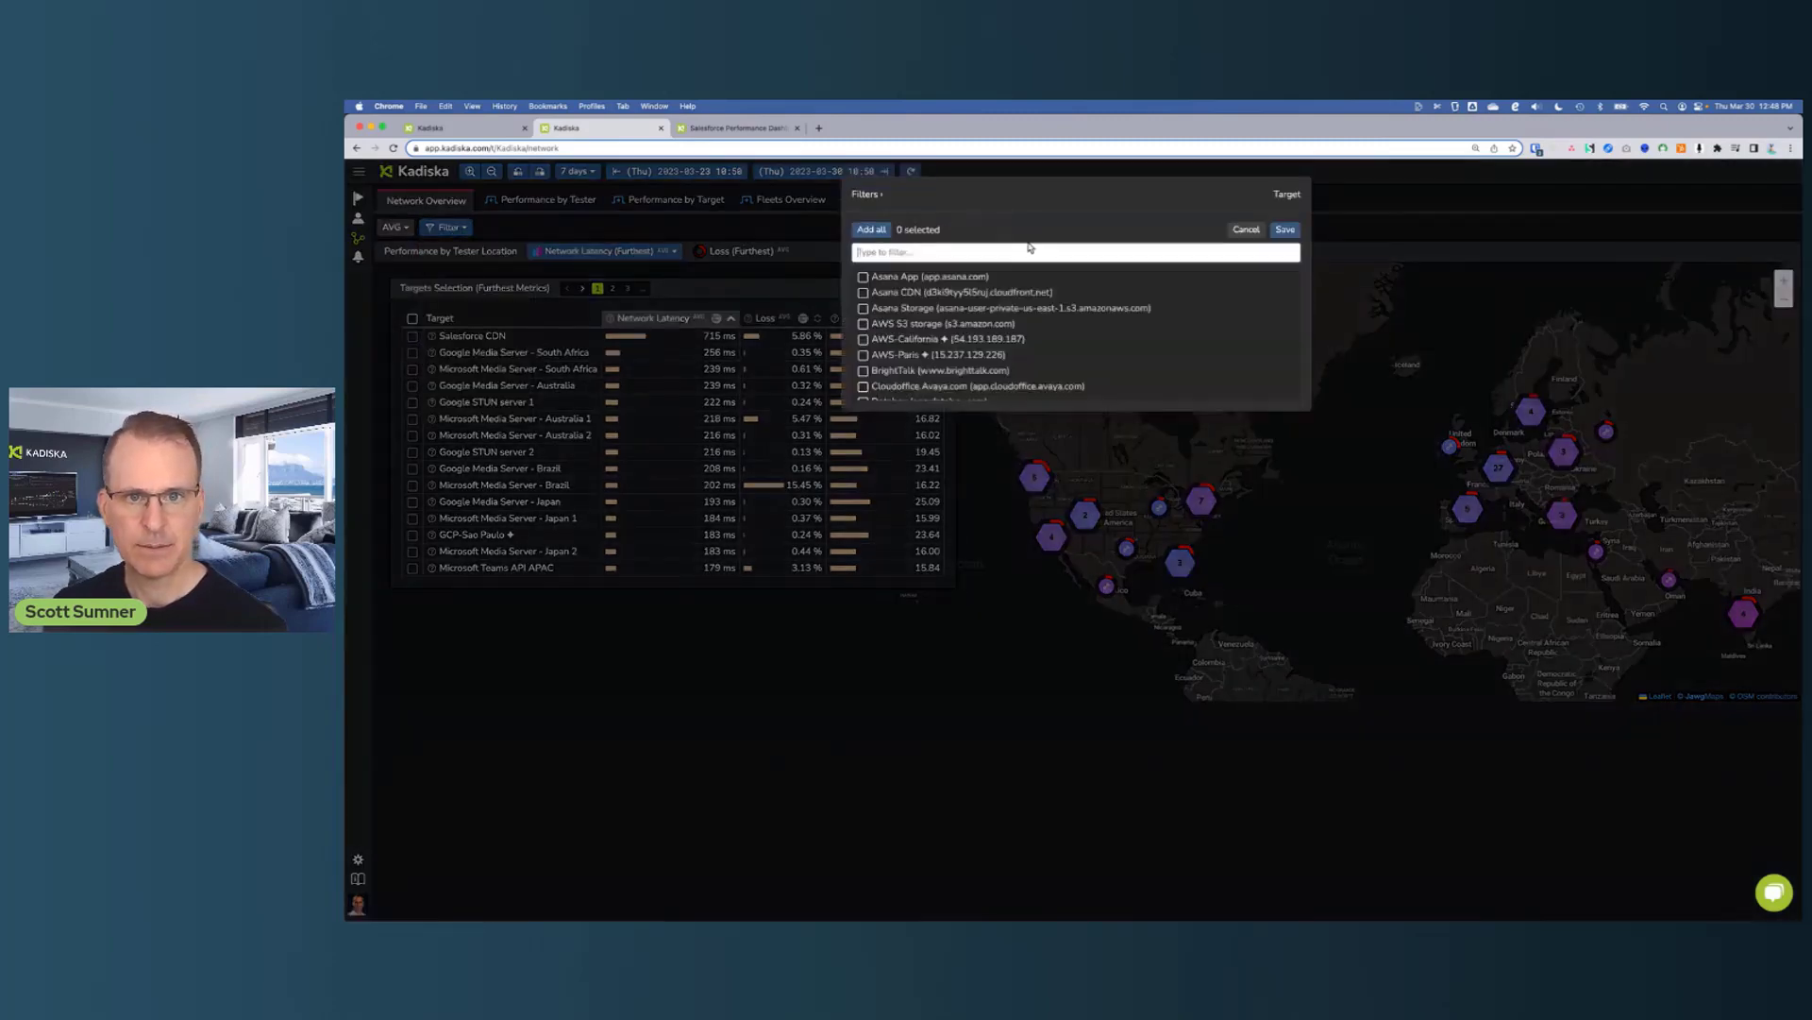
text(sale)
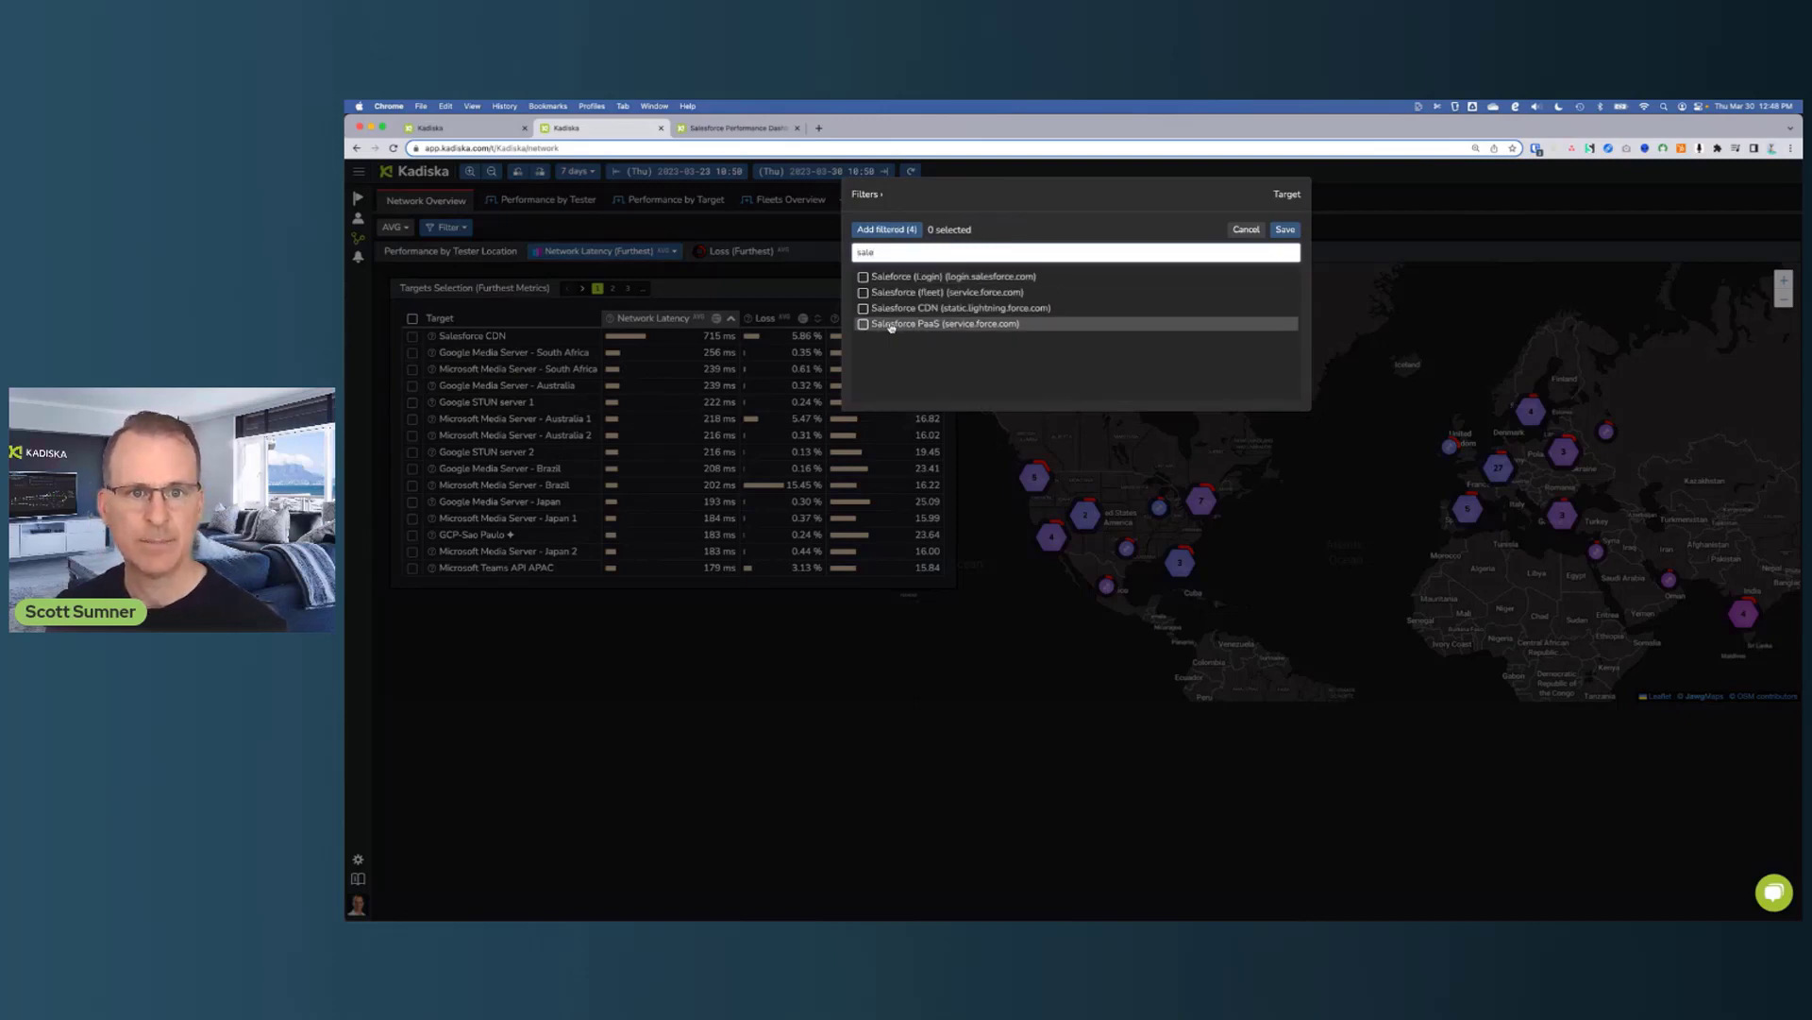
click(862, 308)
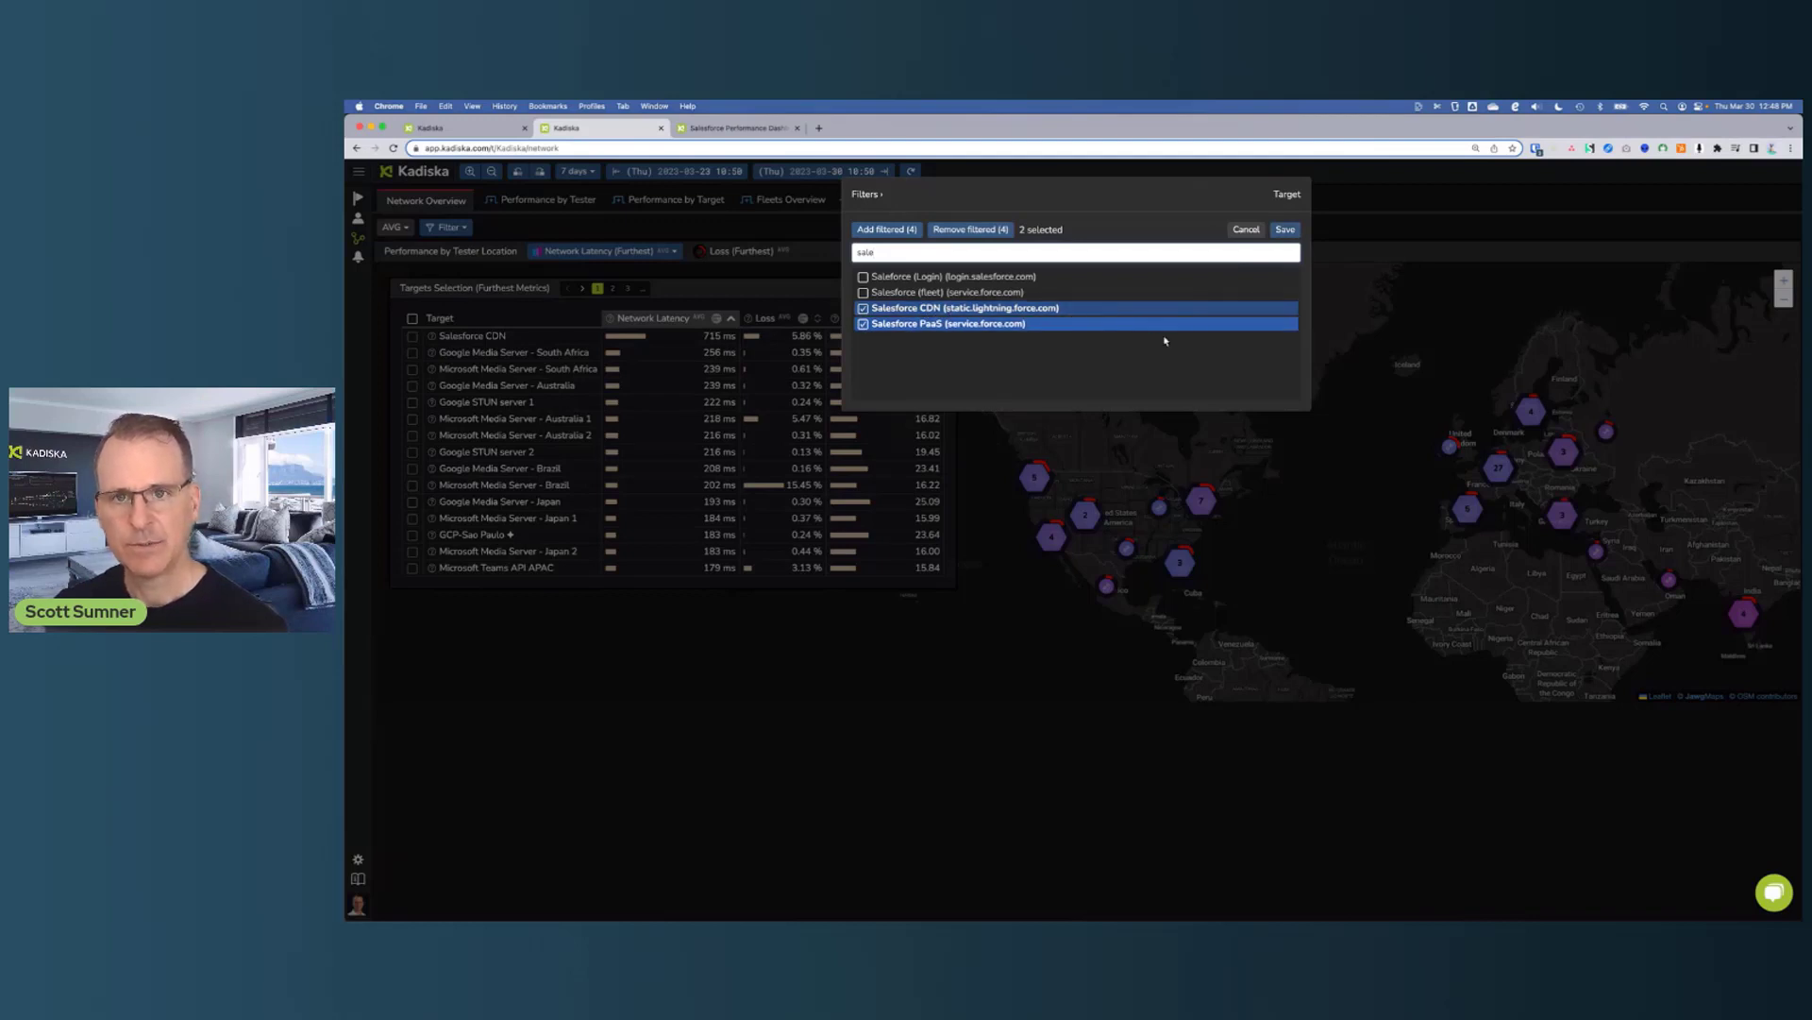
mouse_move(1270, 328)
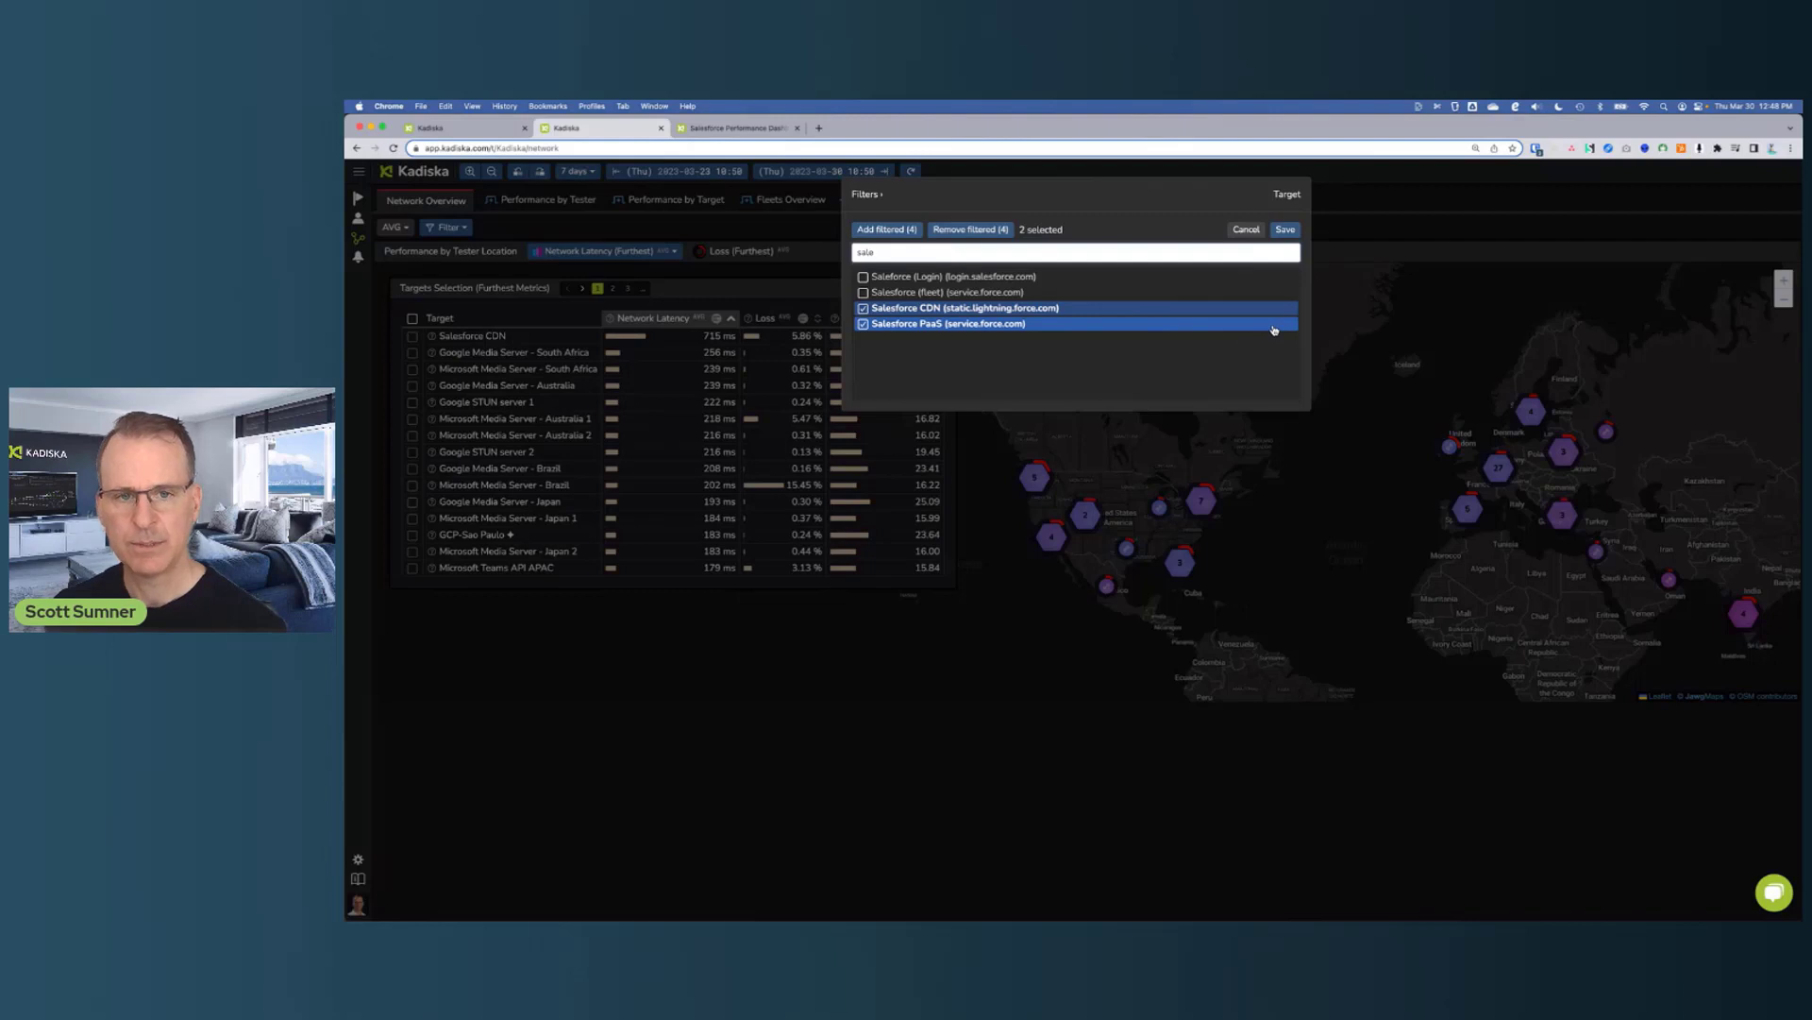
mouse_move(1209, 351)
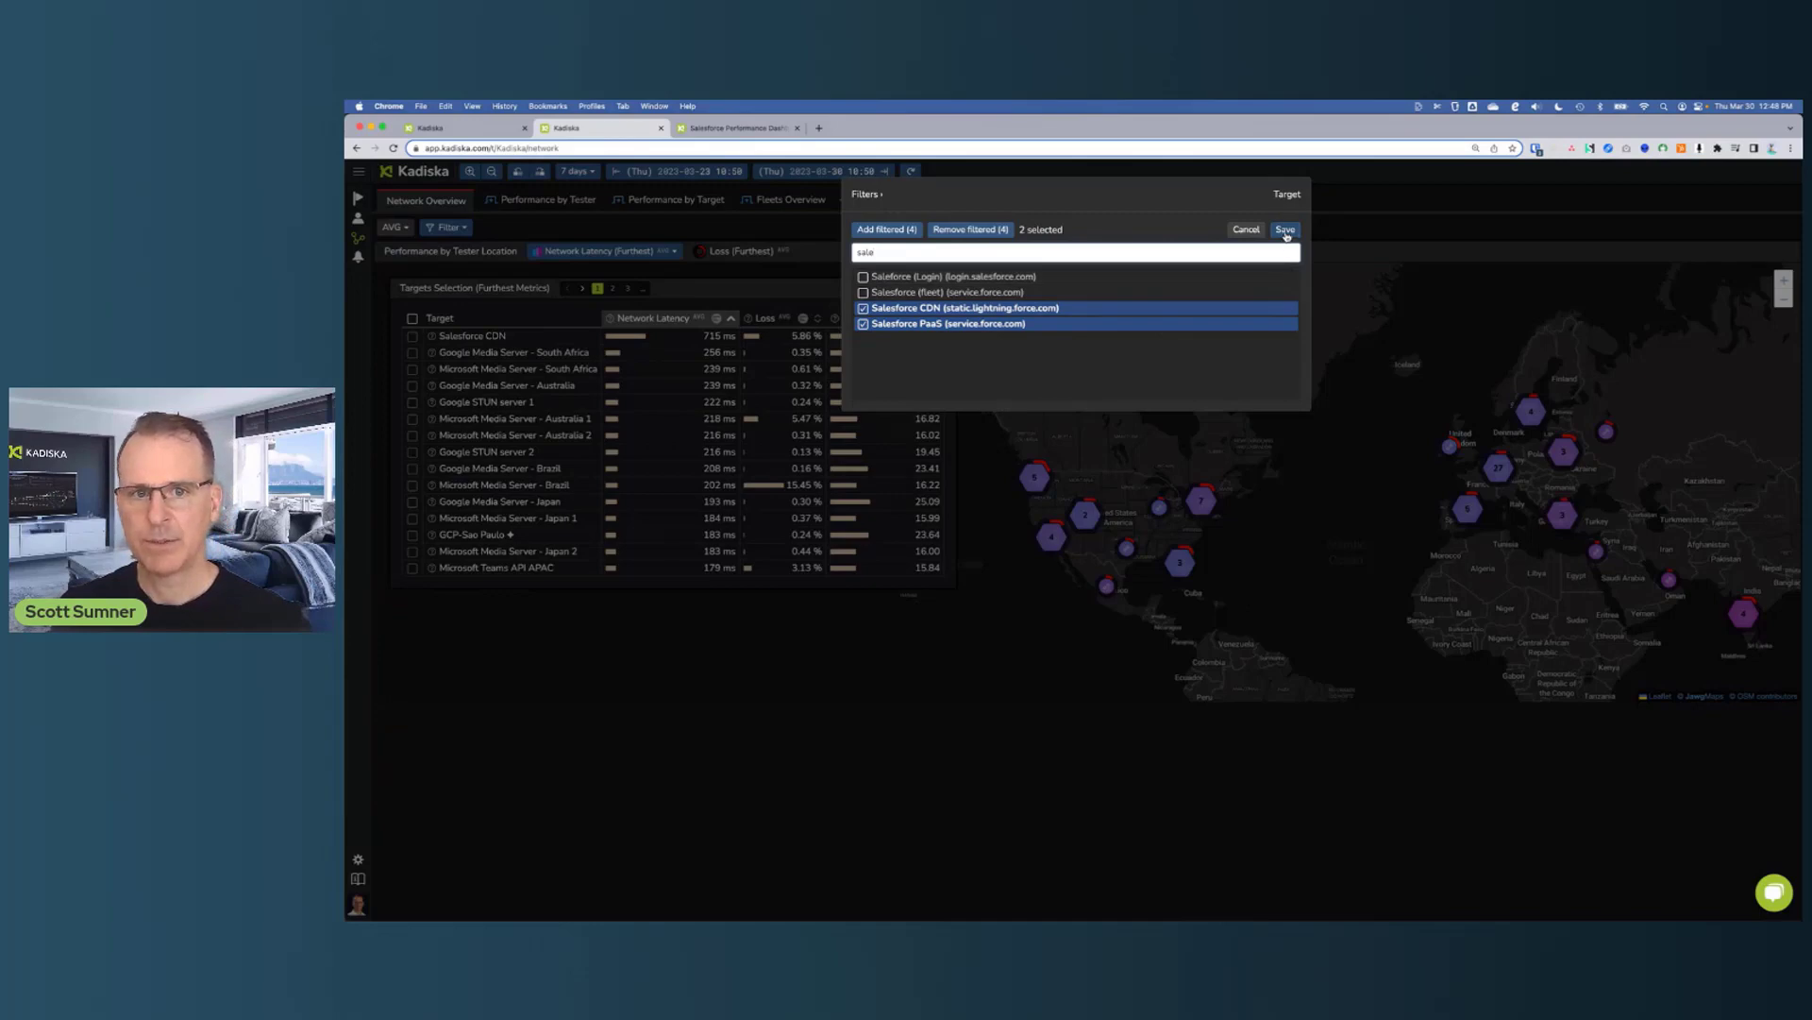
click(1284, 228)
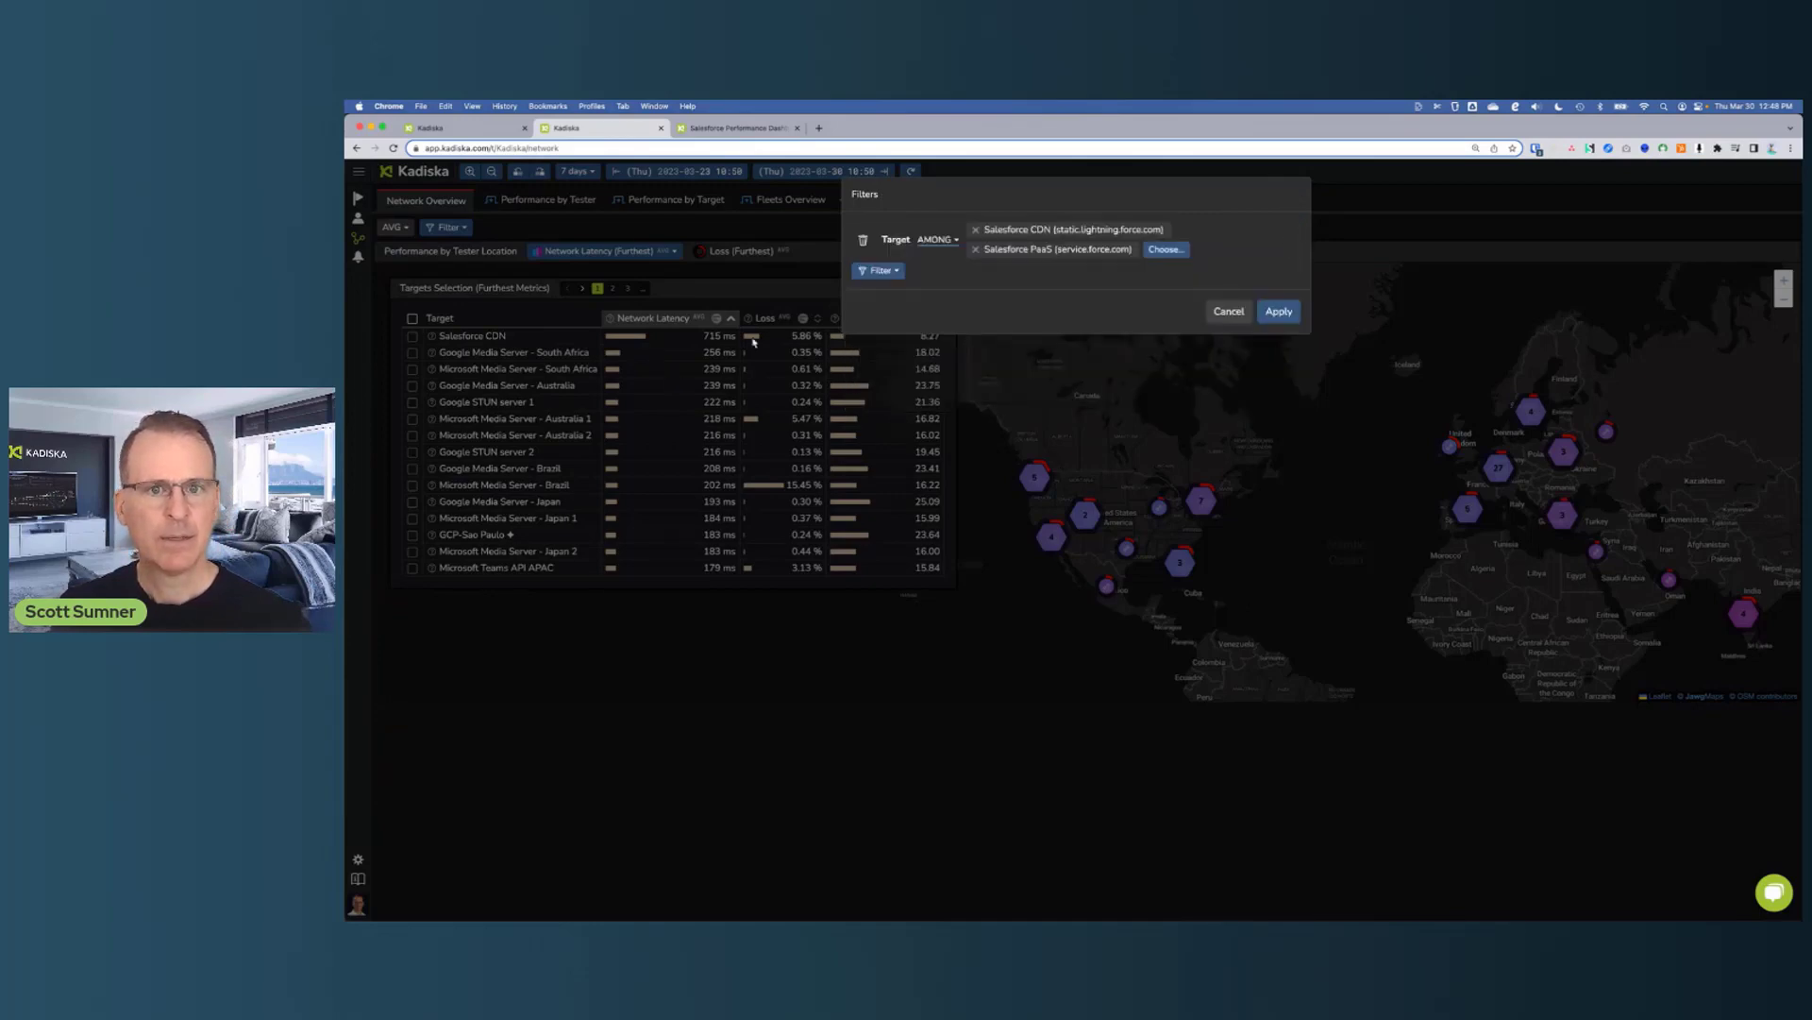
click(1278, 312)
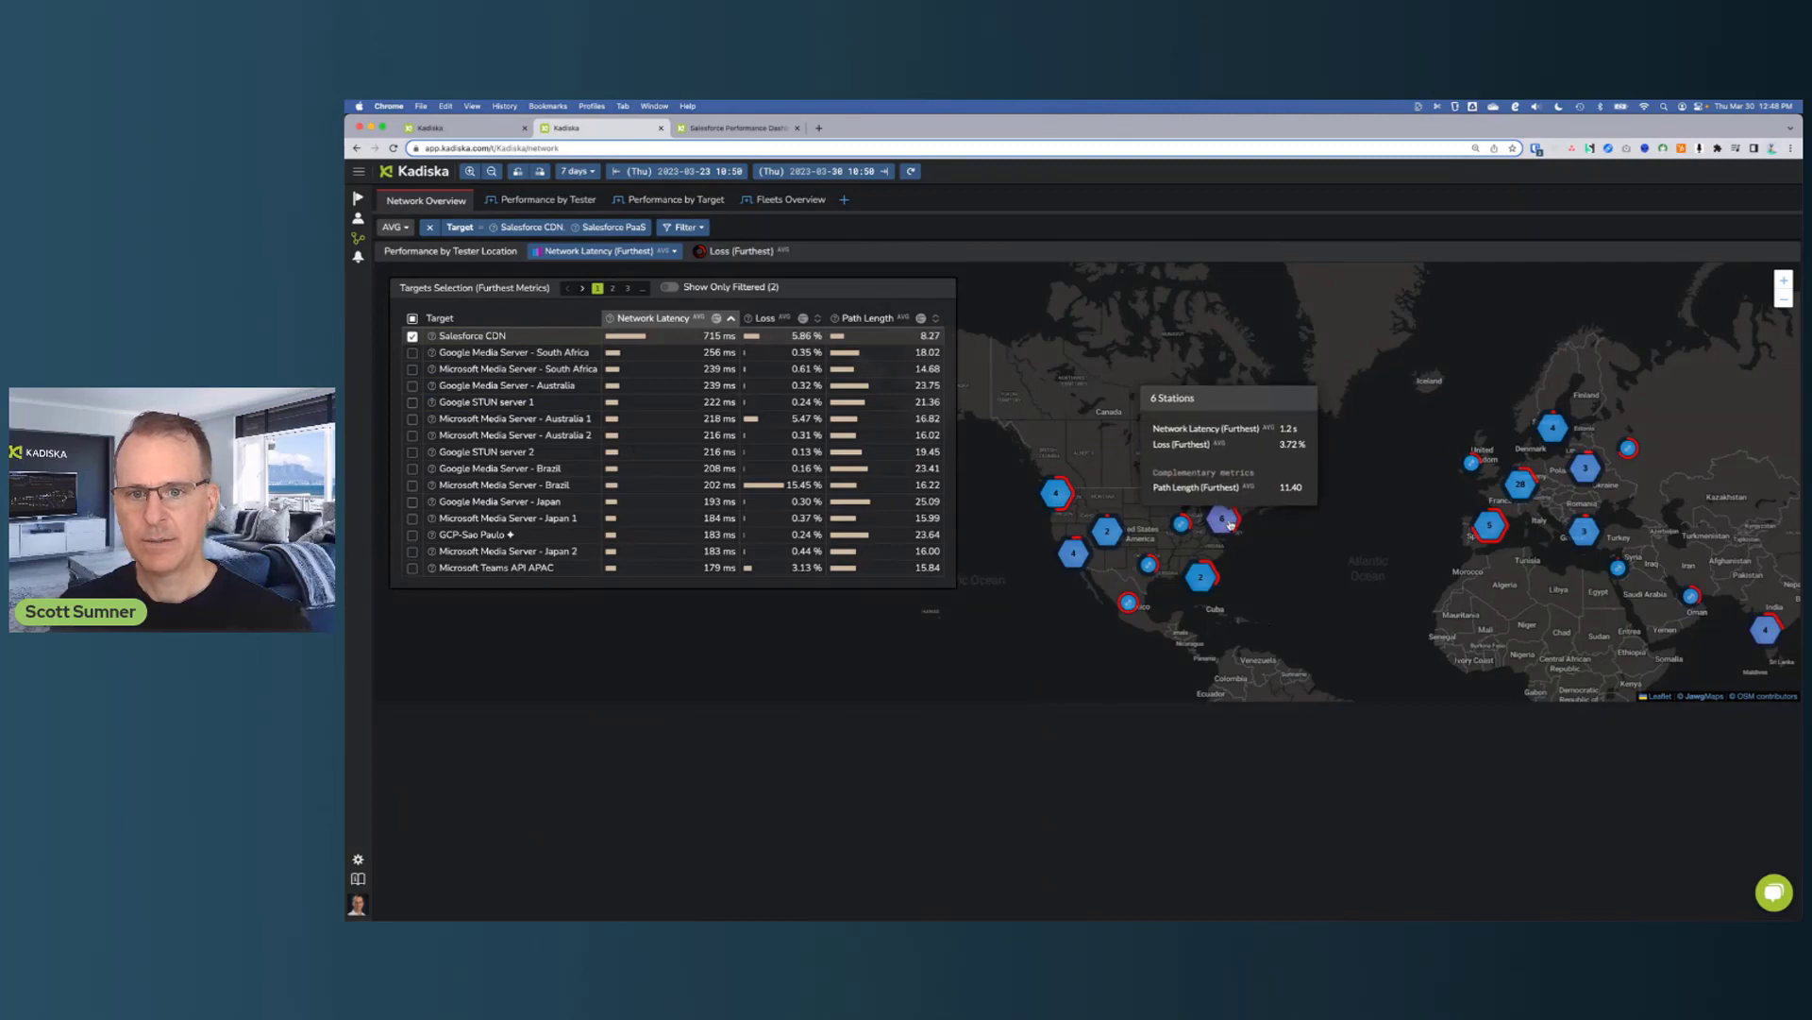
mouse_move(1212, 491)
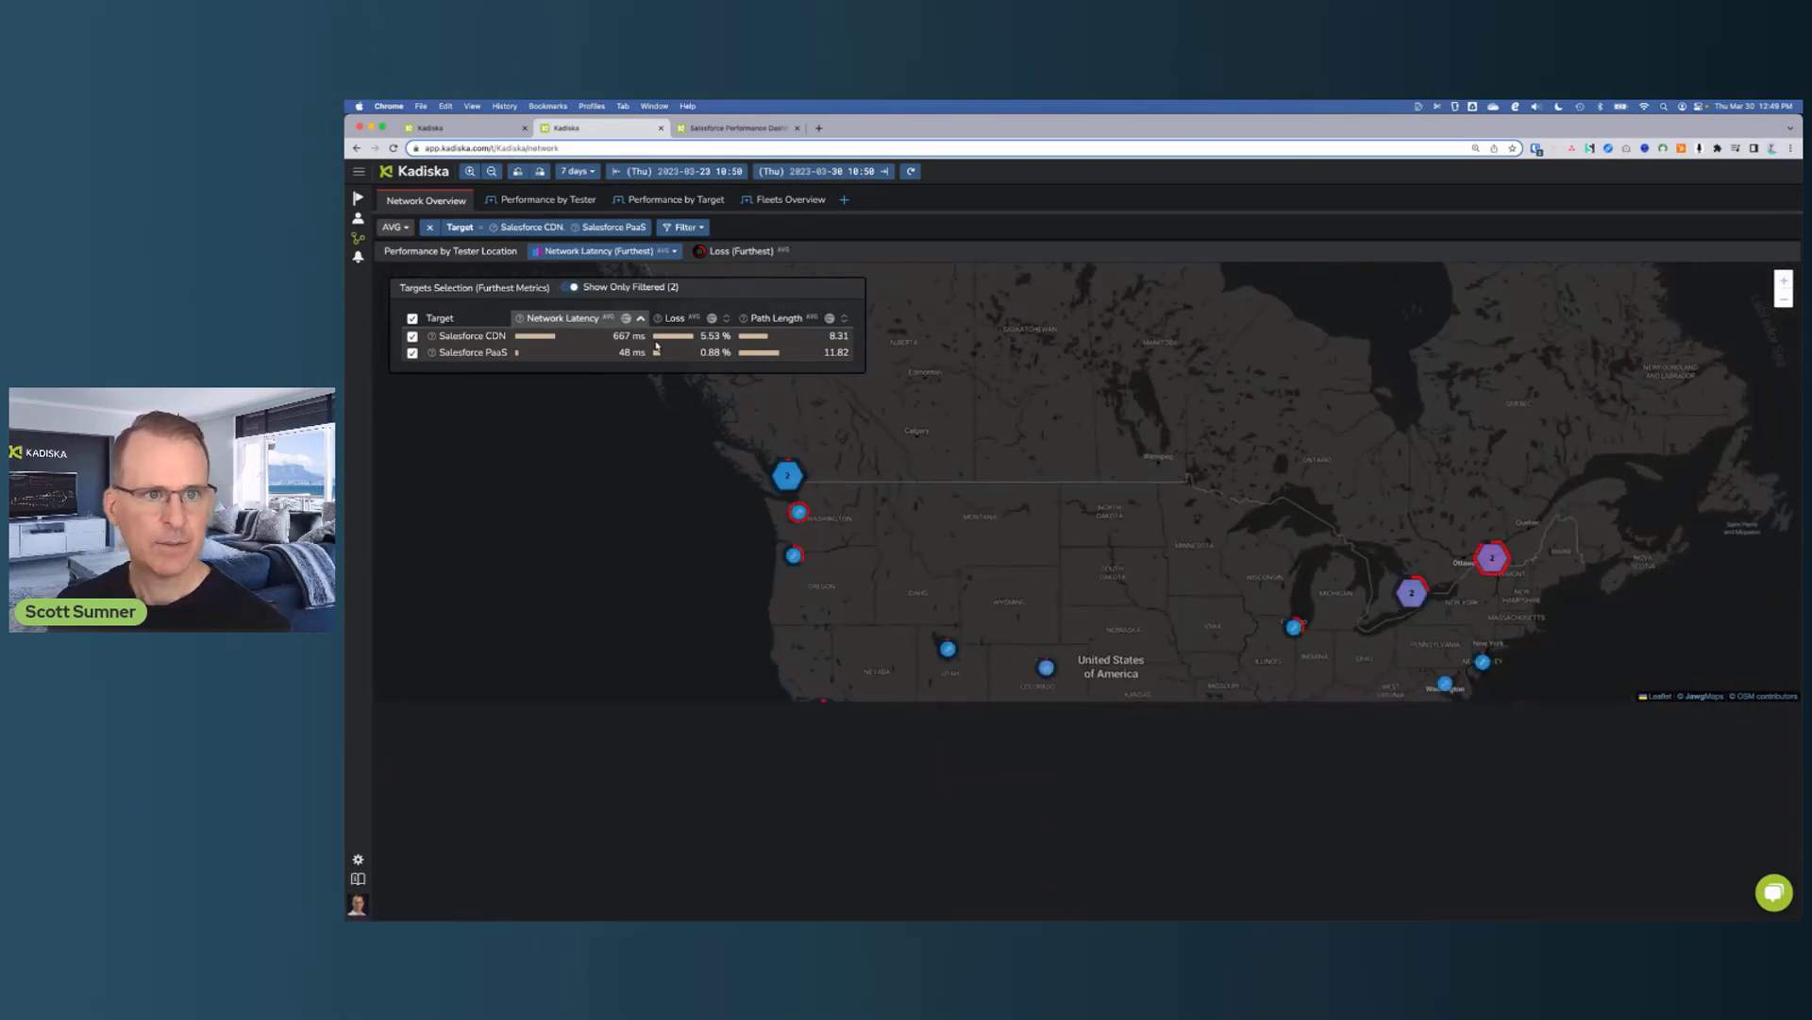
mouse_move(1412, 593)
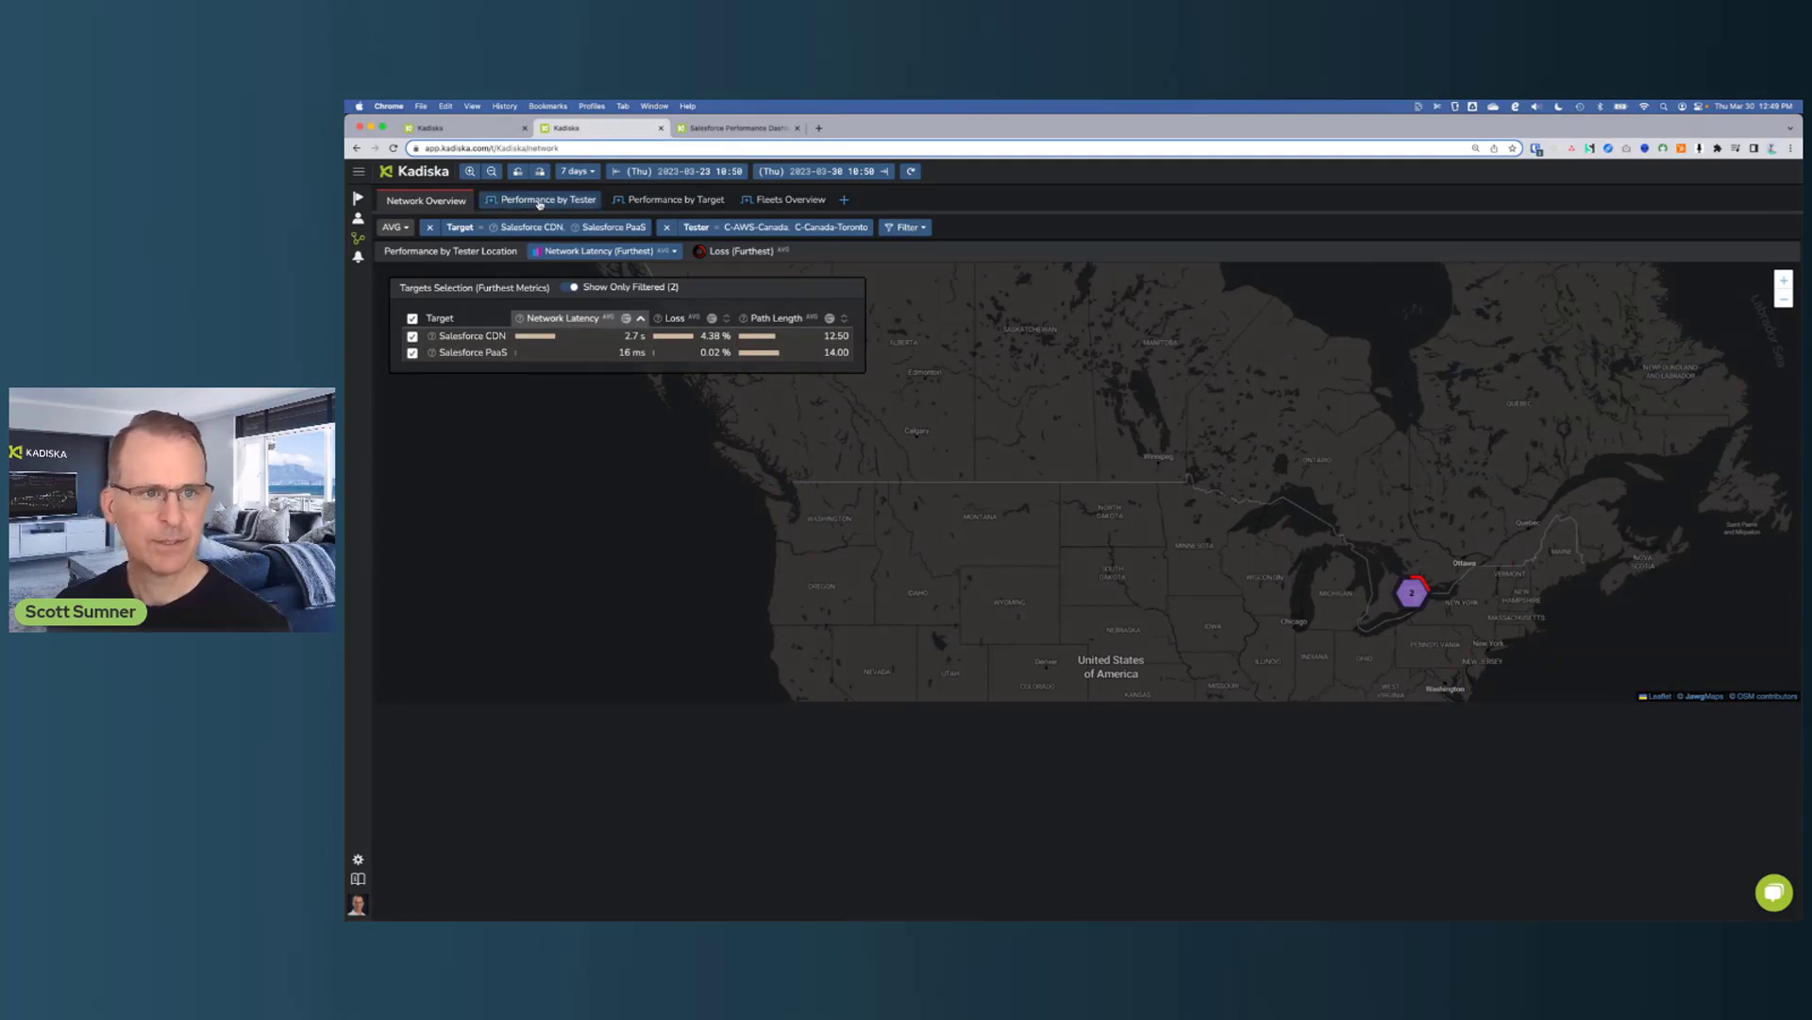
Bring up the list of tabs to add for the Toronto-filtered Salesforce targets
click(844, 198)
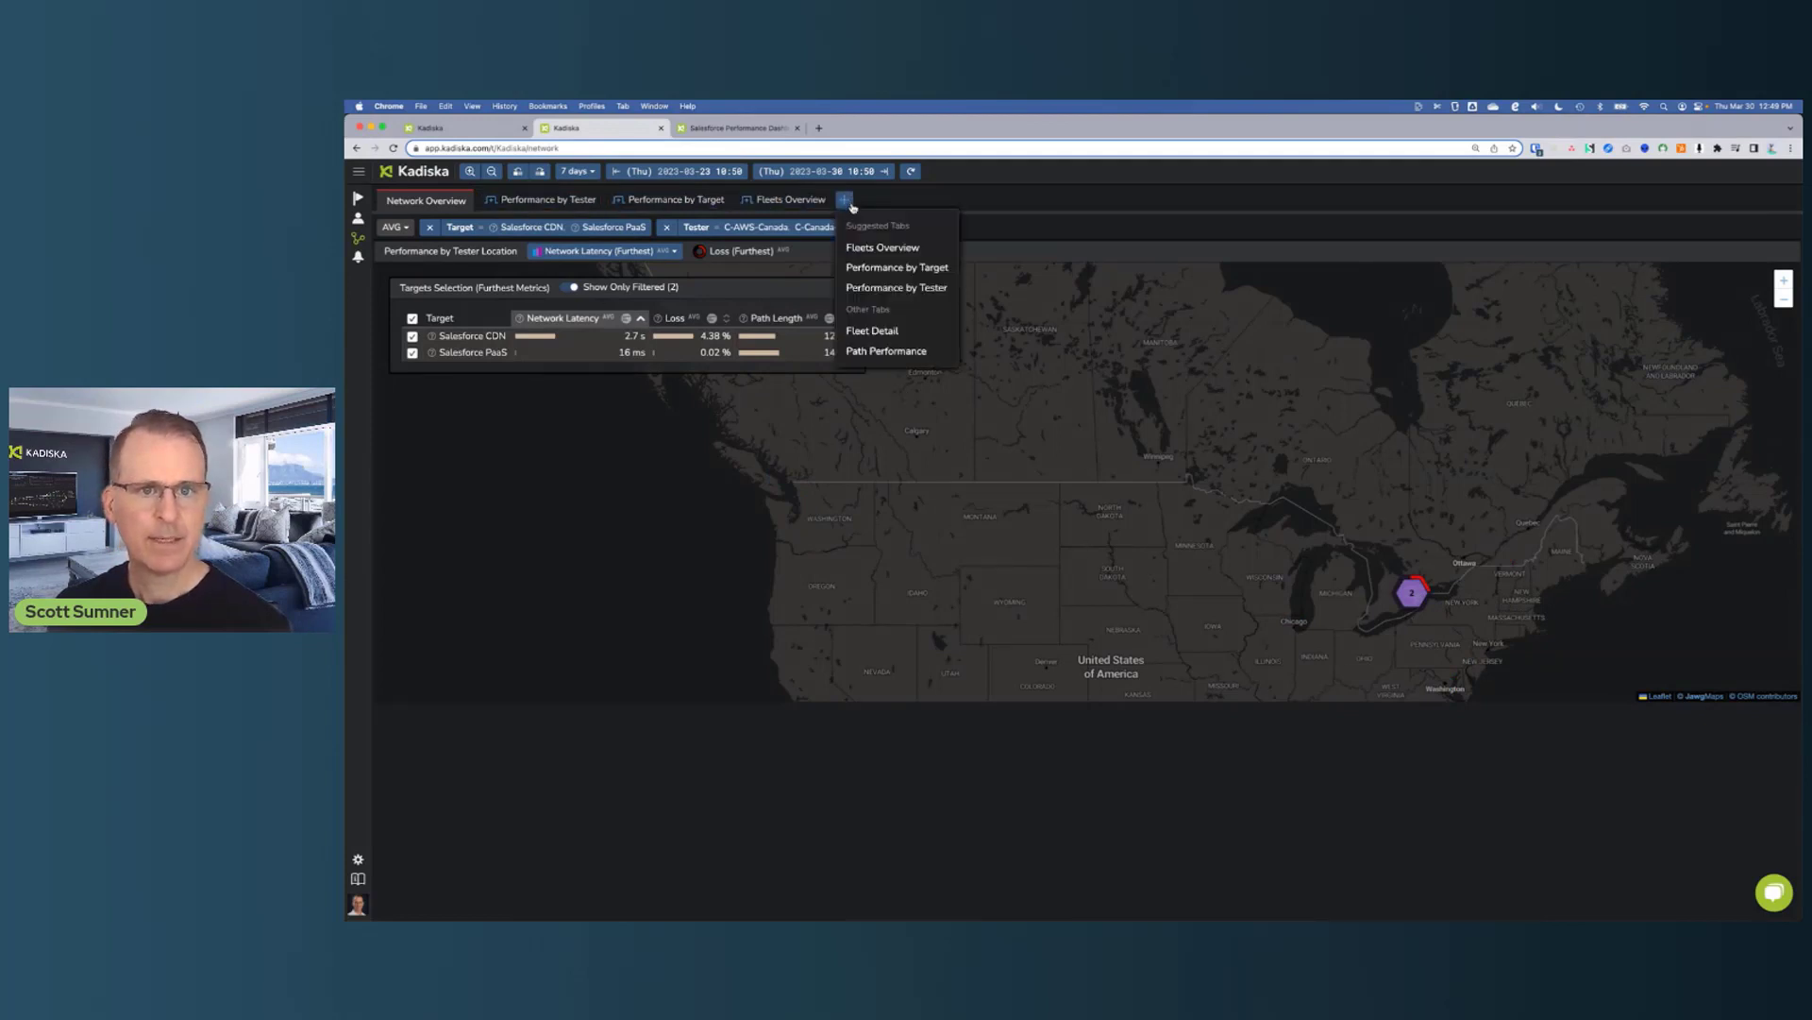
Add a Path Performance tab charting loss, latency and path length for the Canadian testers
click(886, 351)
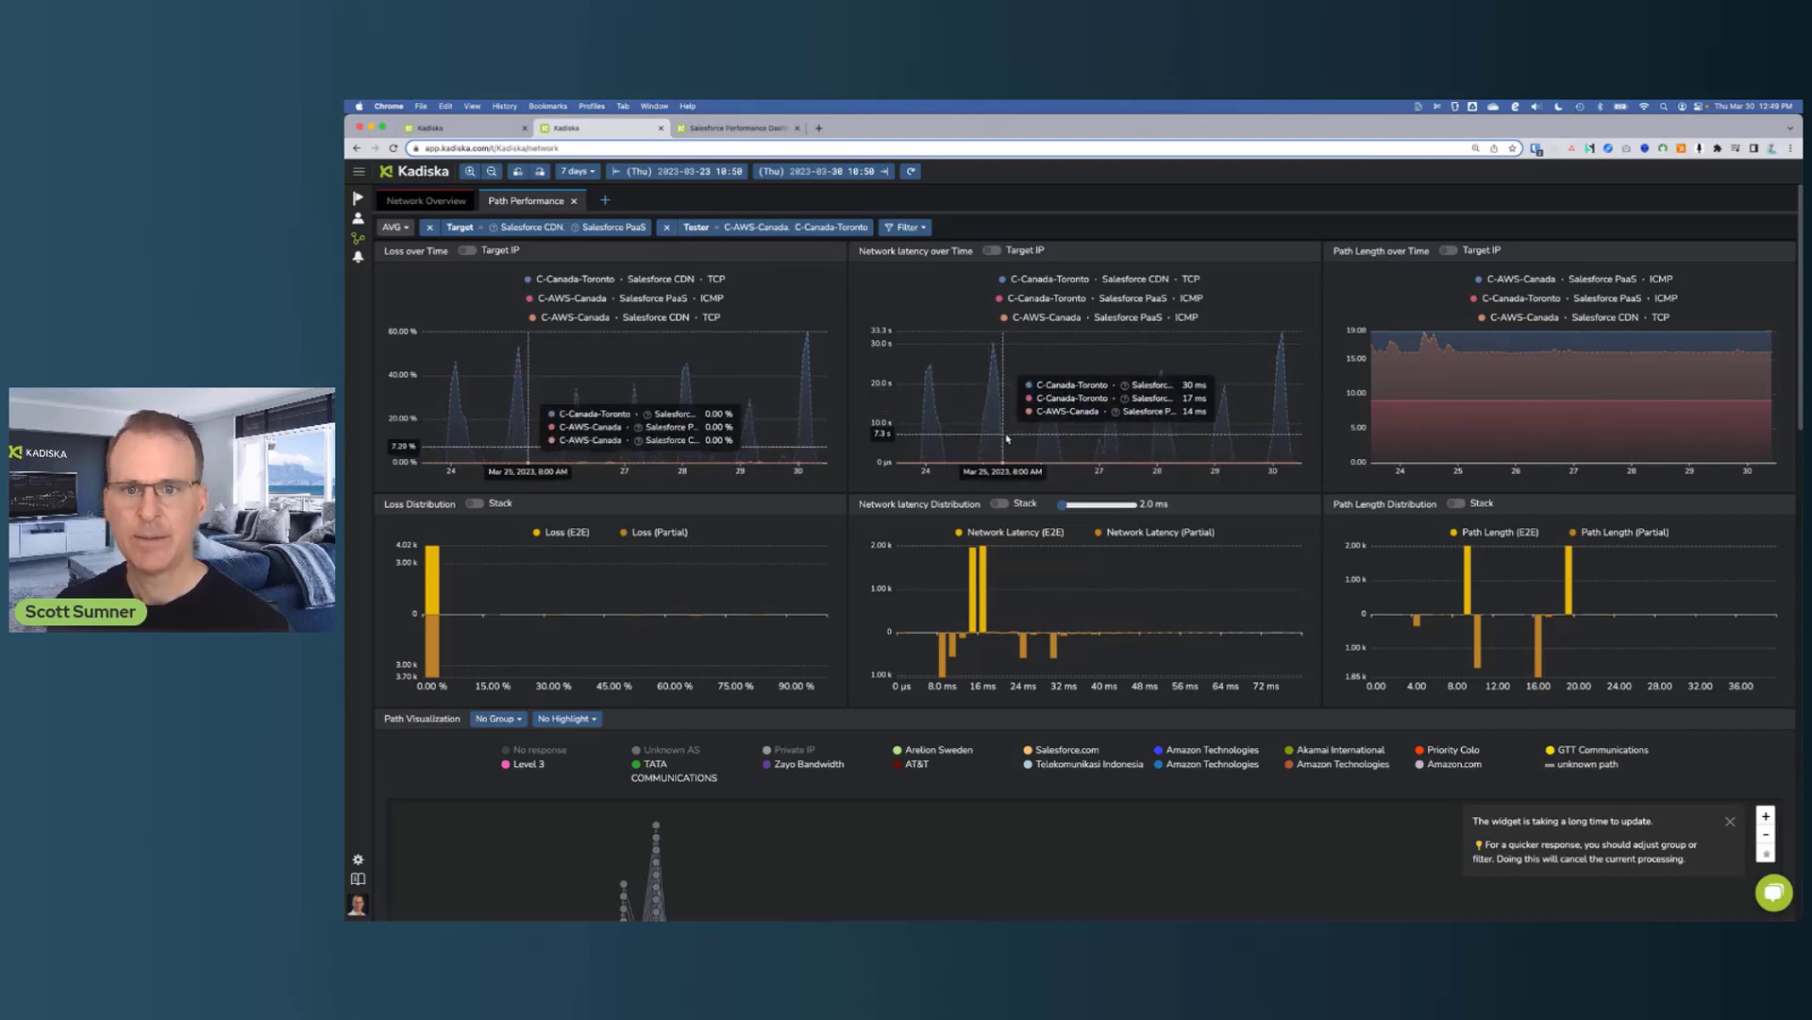
mouse_move(1172, 436)
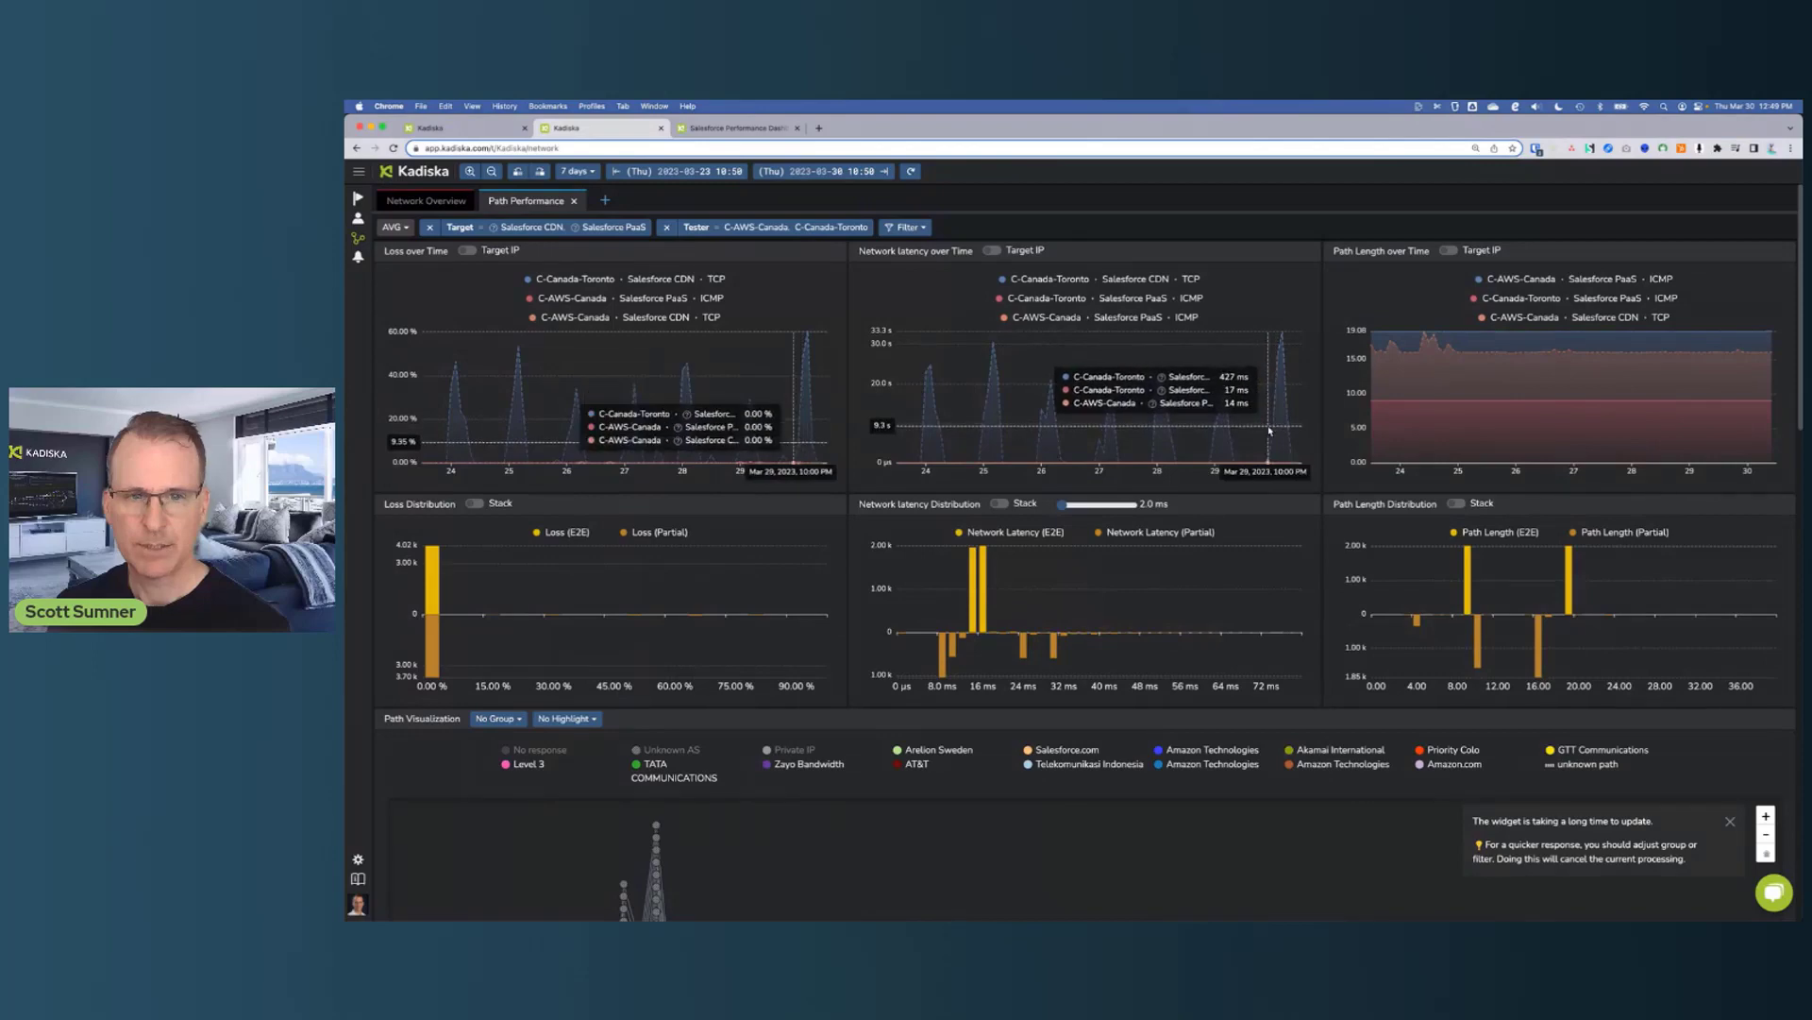
mouse_move(1271, 419)
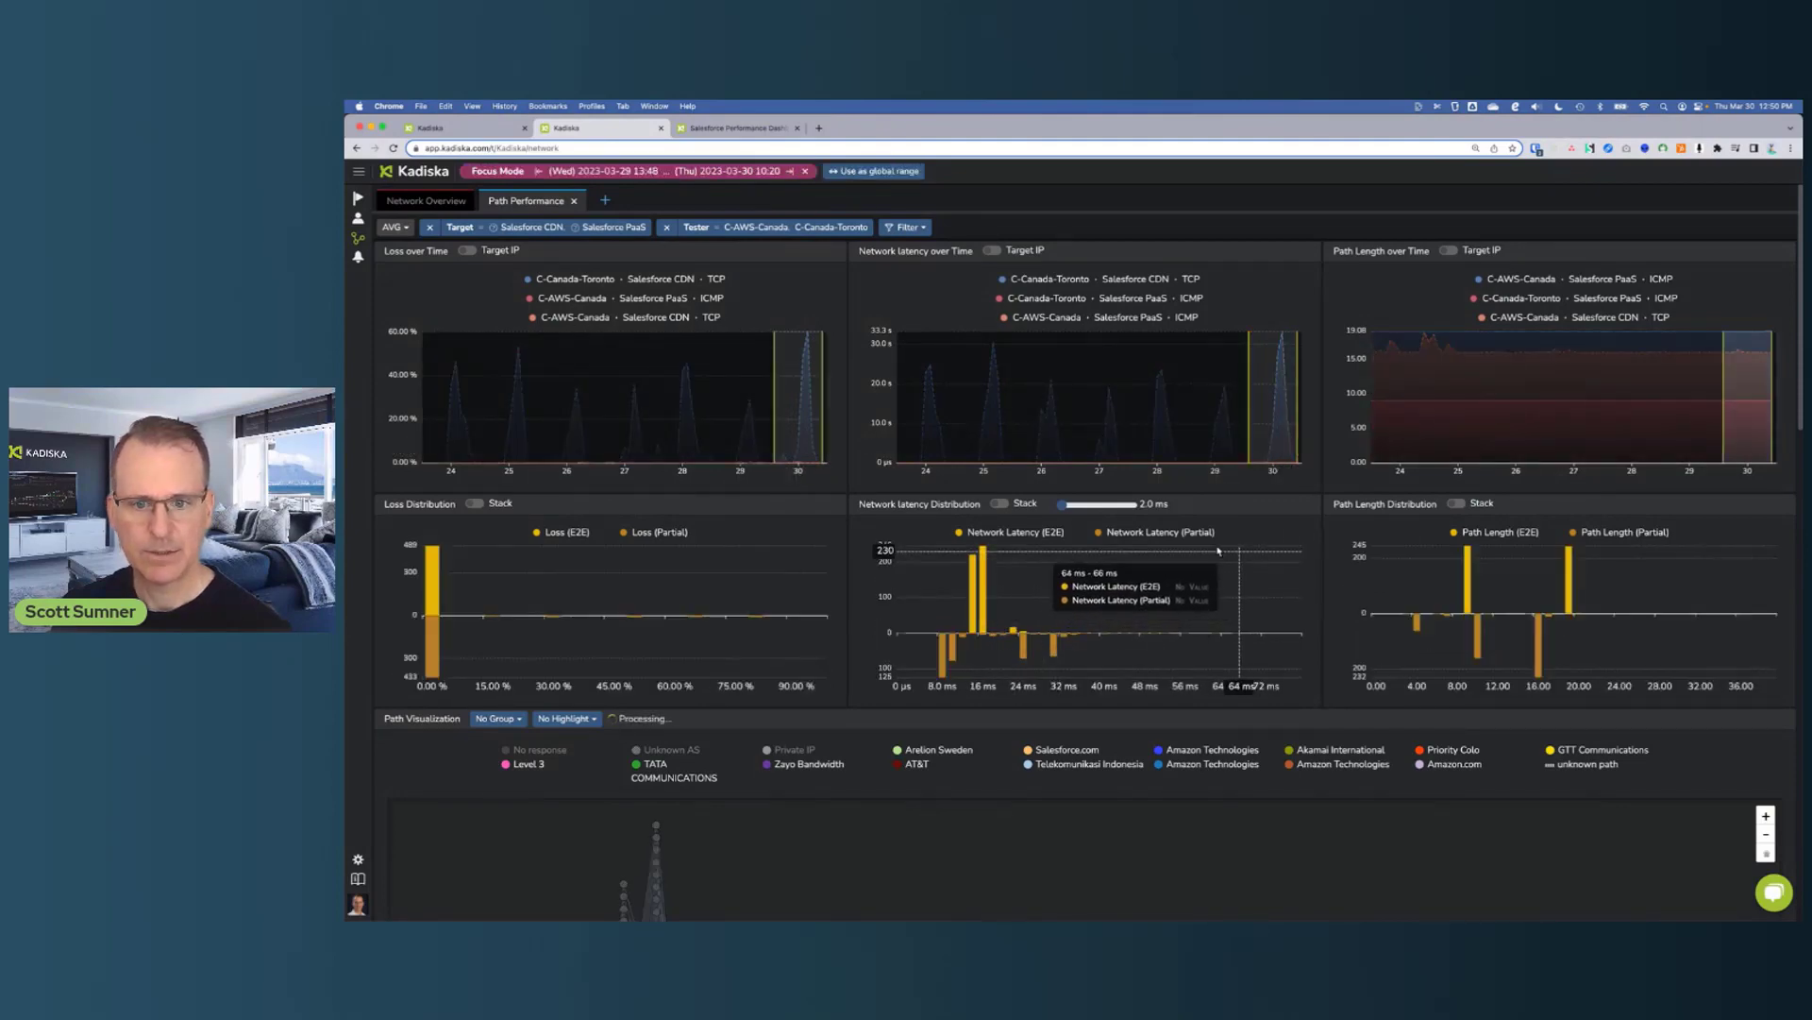
mouse_move(1127, 559)
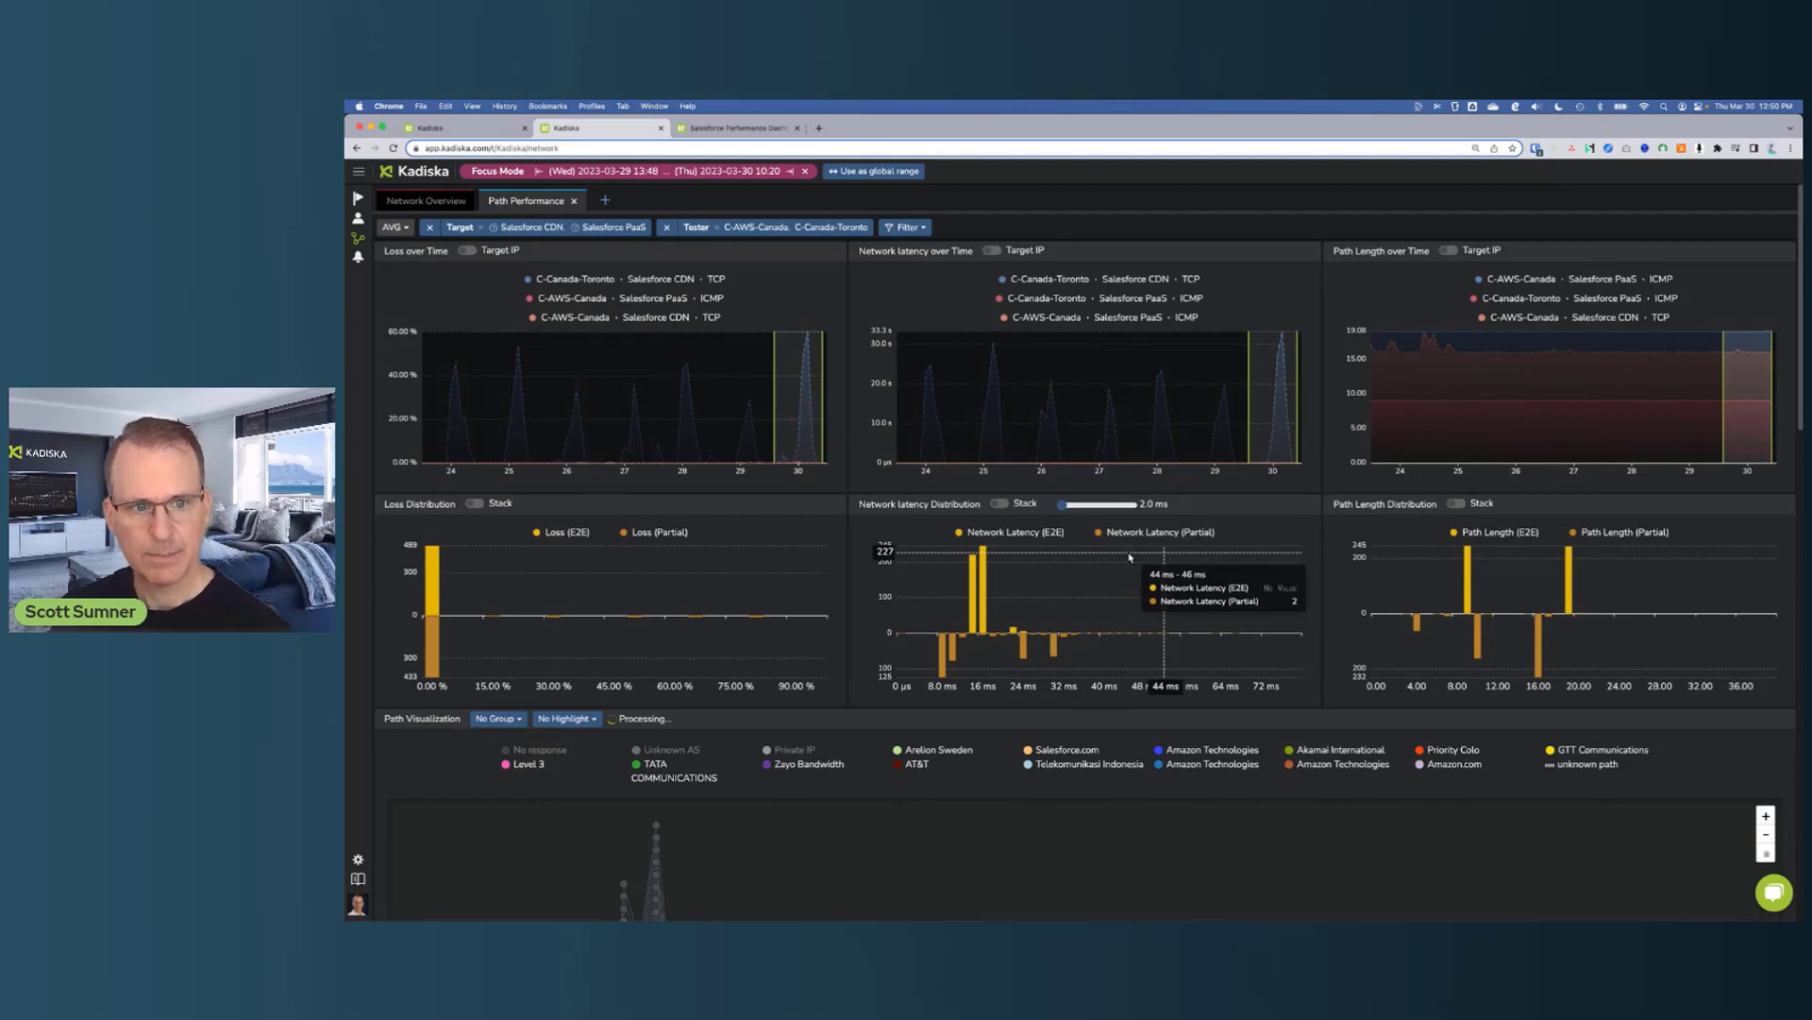
Bring the Path Visualization diagram into view for the 29–30 March focus period
scroll(down, 3)
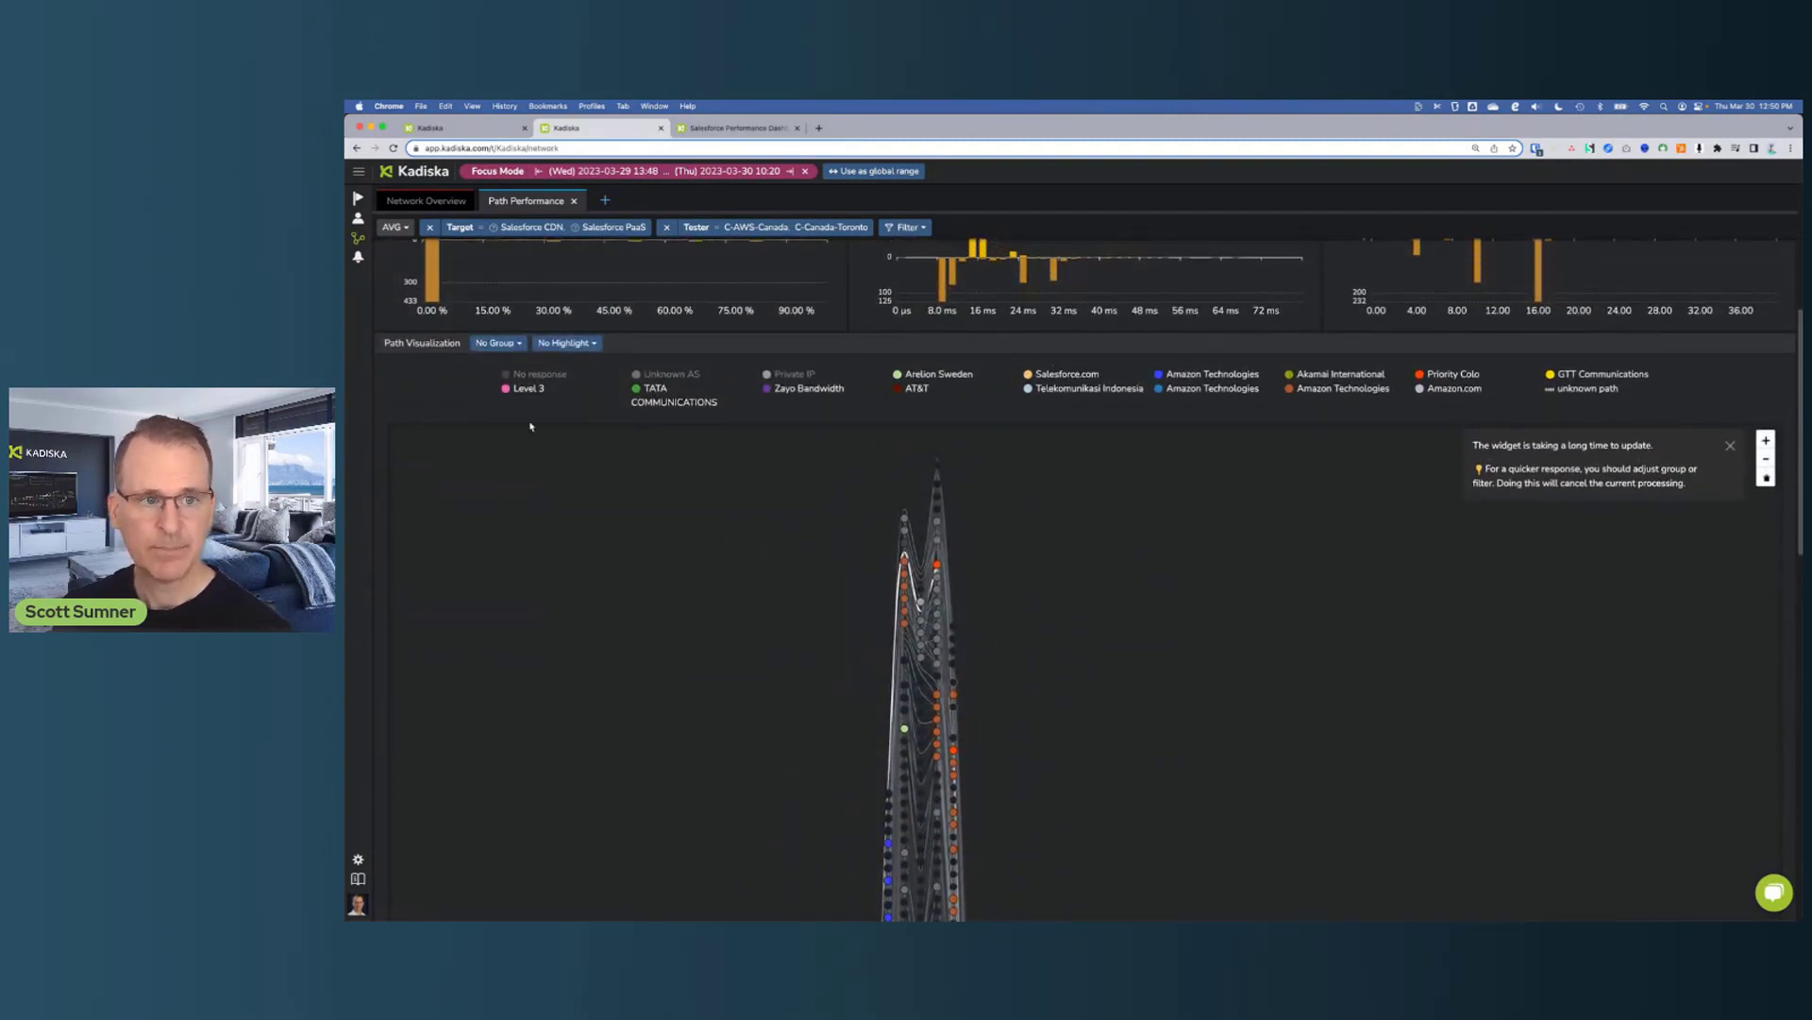
Group routes at Threshold 10% and deselect the C-AWS-Canada tester to show all colour-coded paths
click(497, 341)
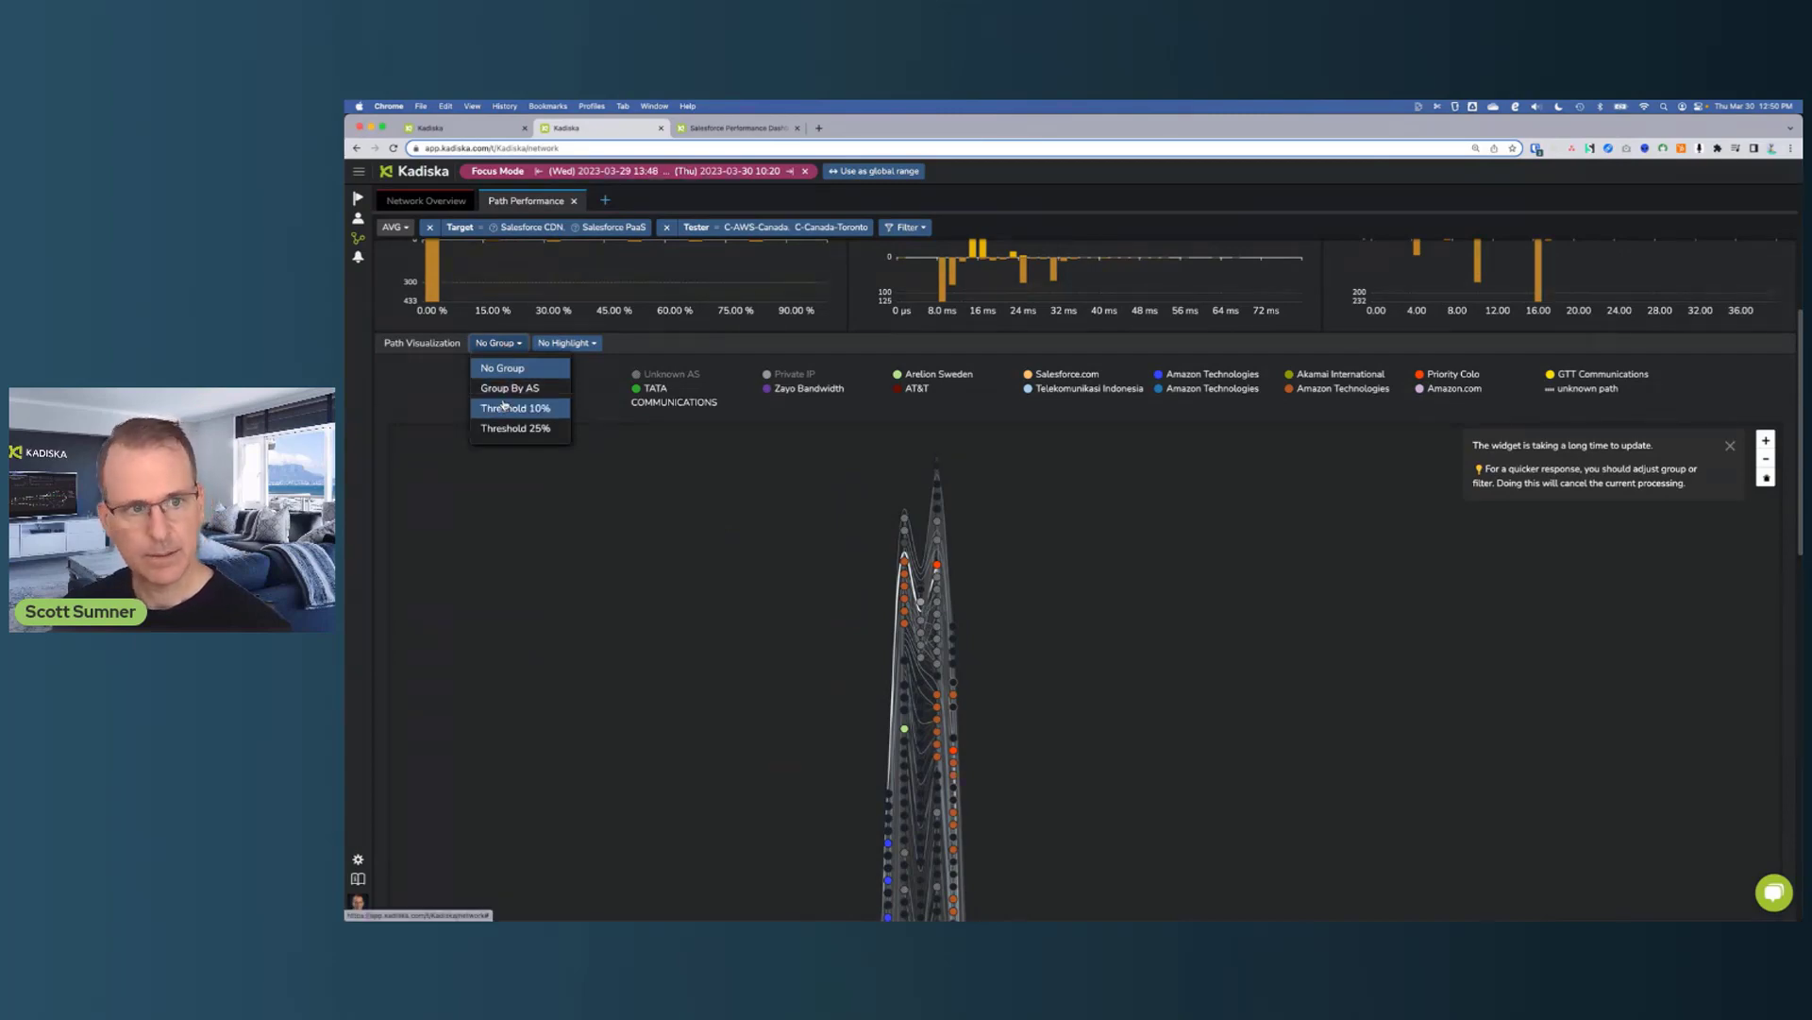
click(516, 408)
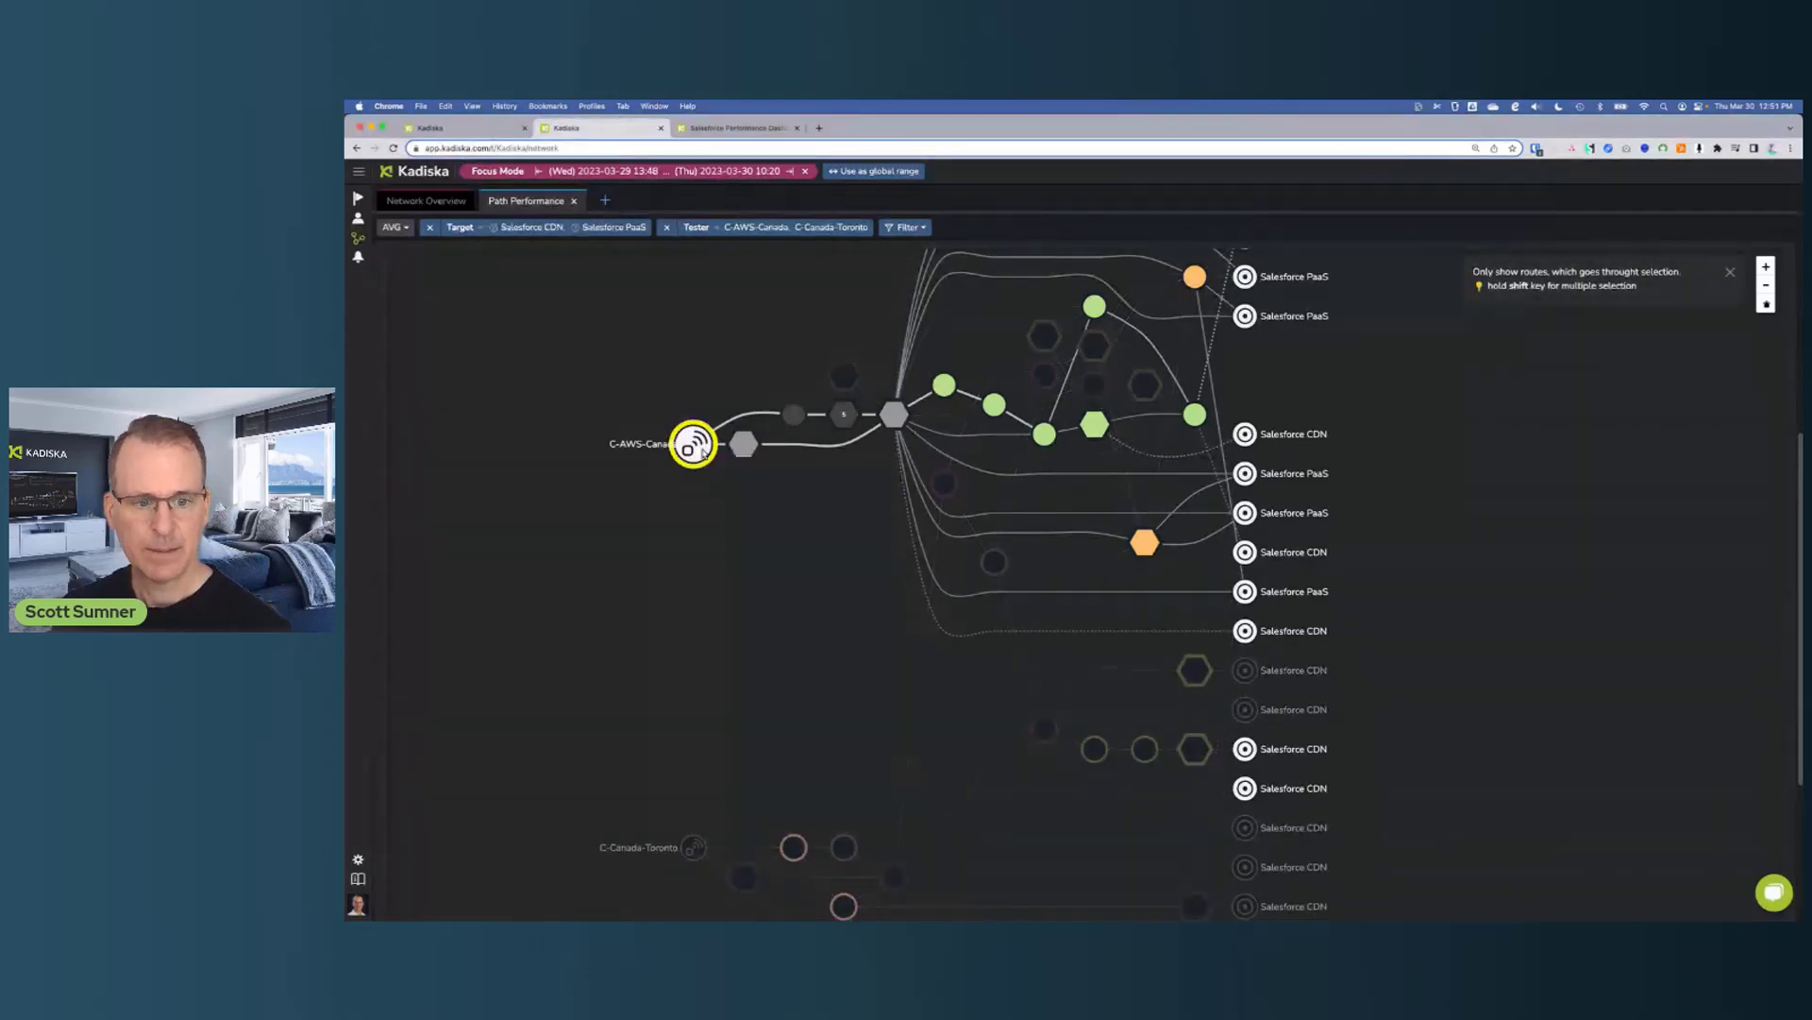
click(693, 847)
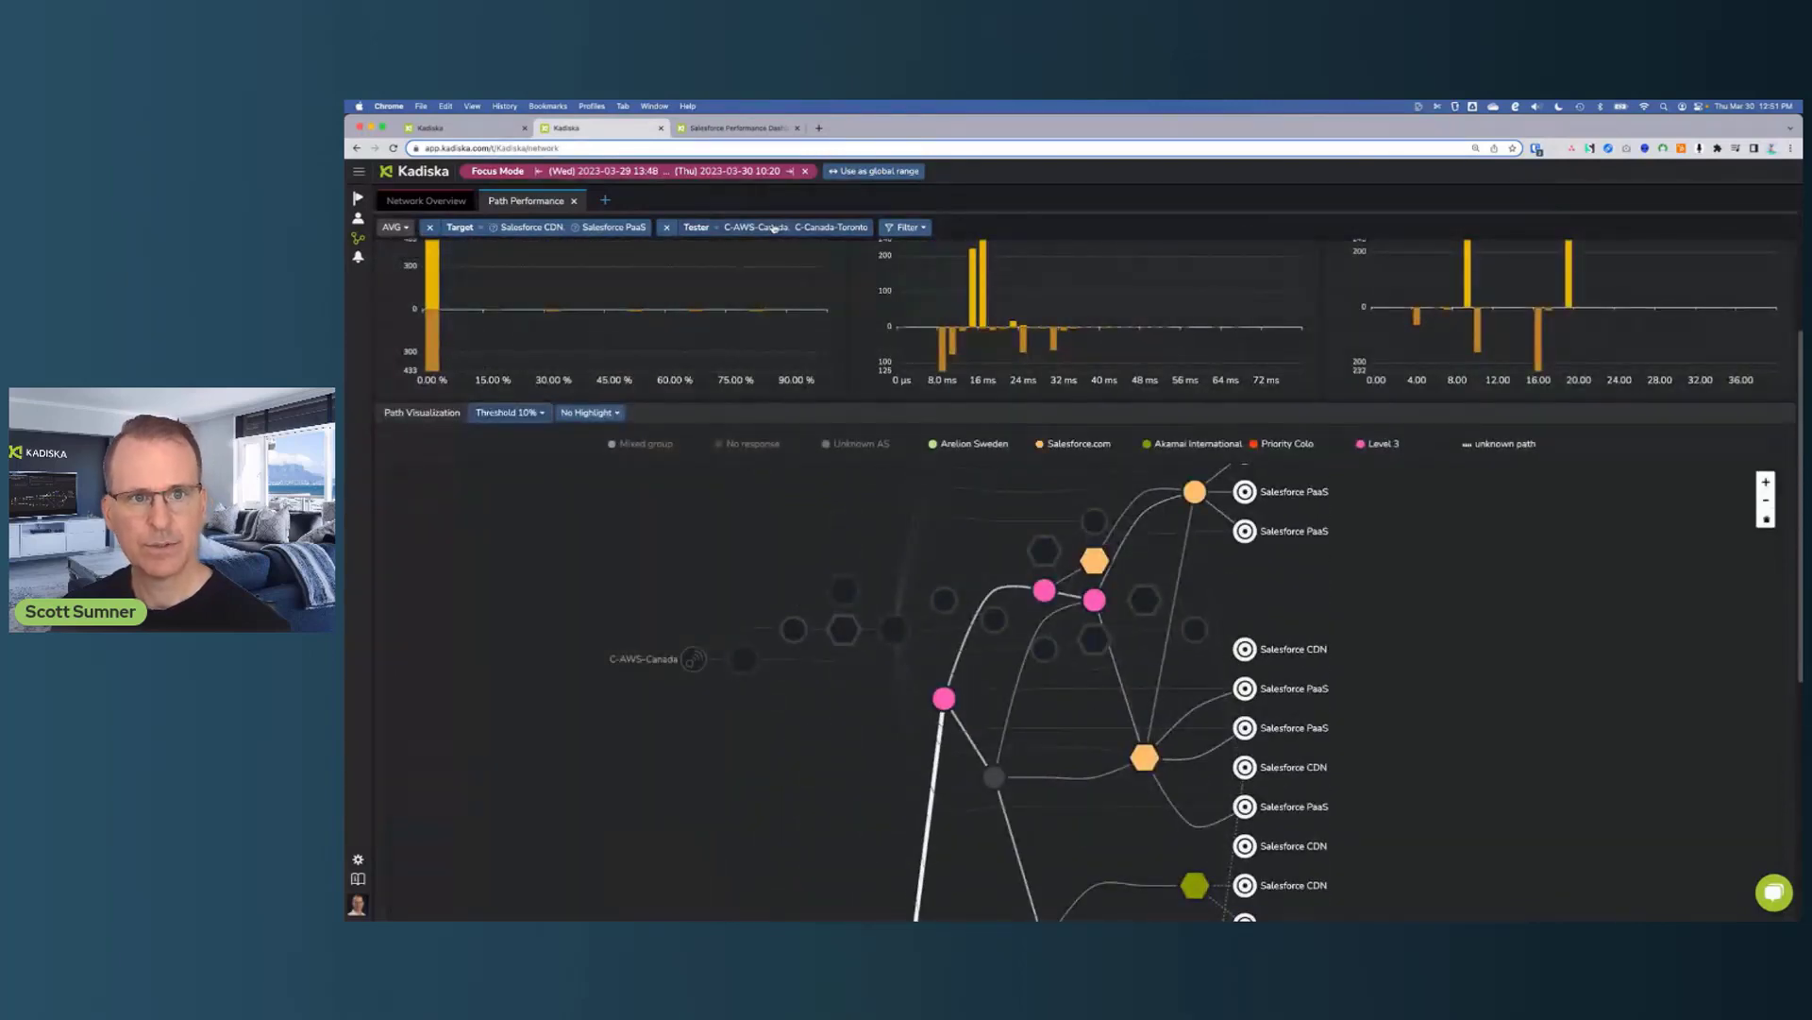
click(905, 227)
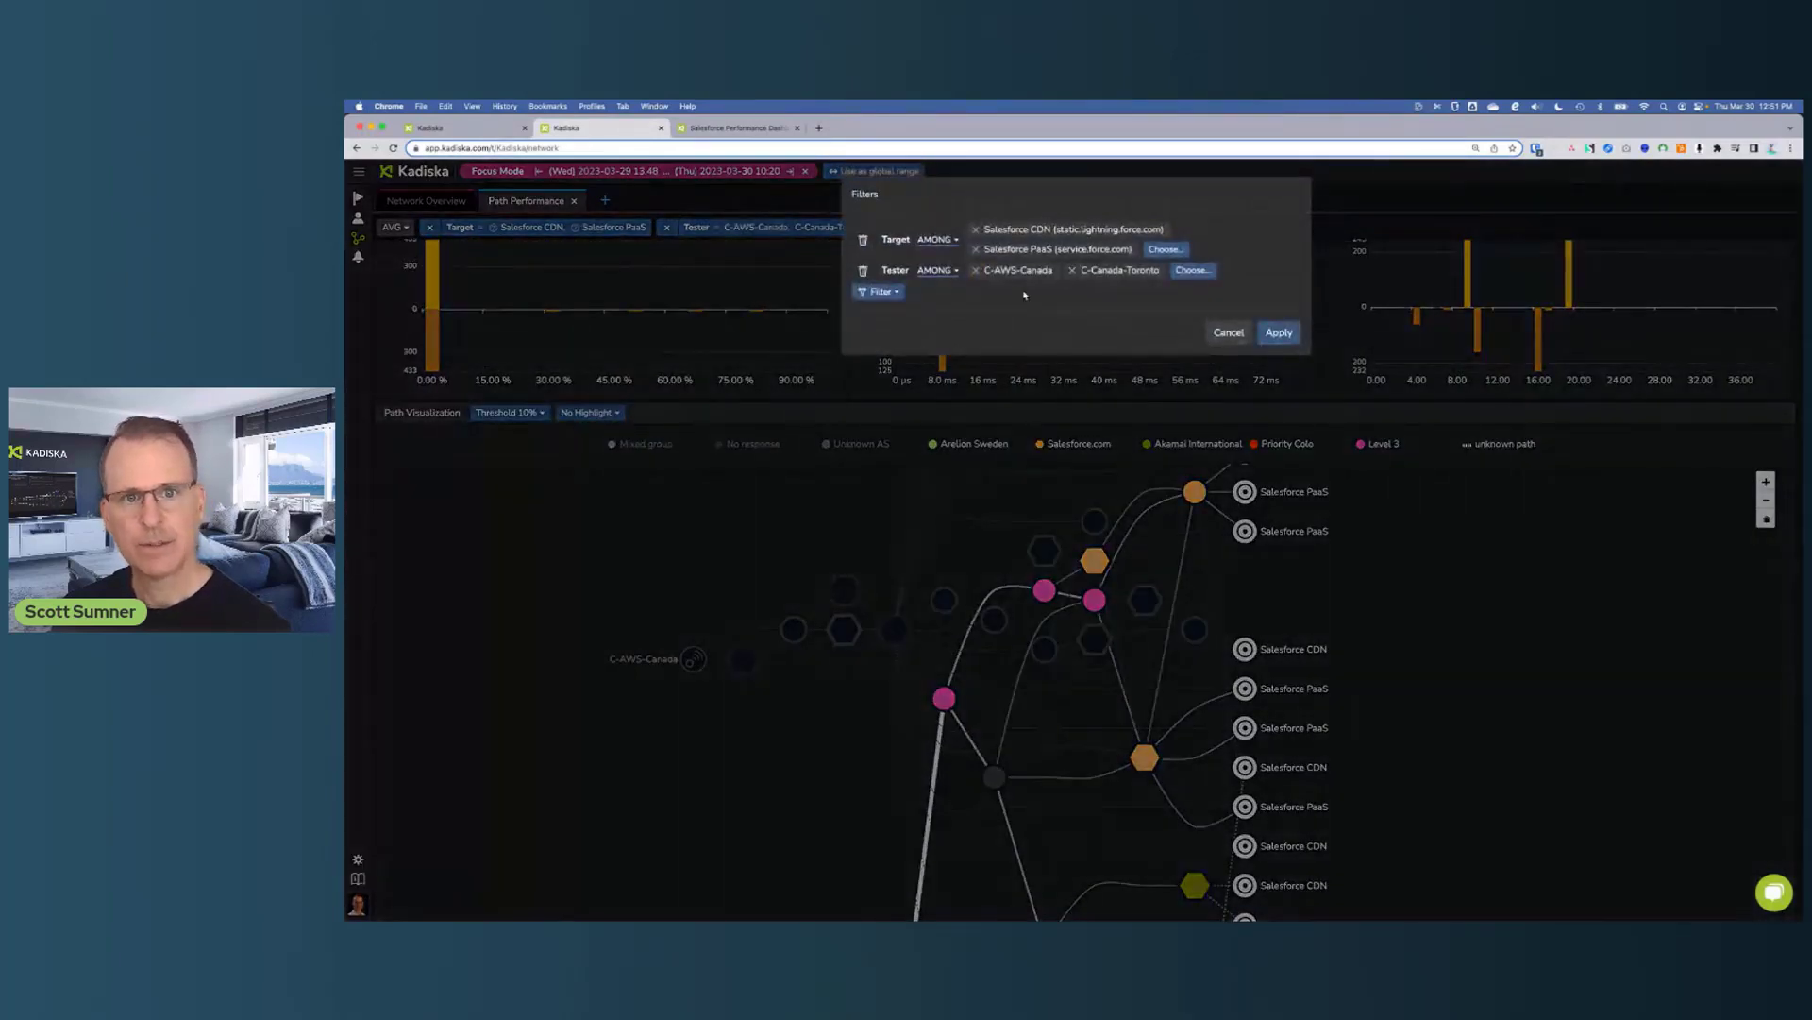
click(991, 270)
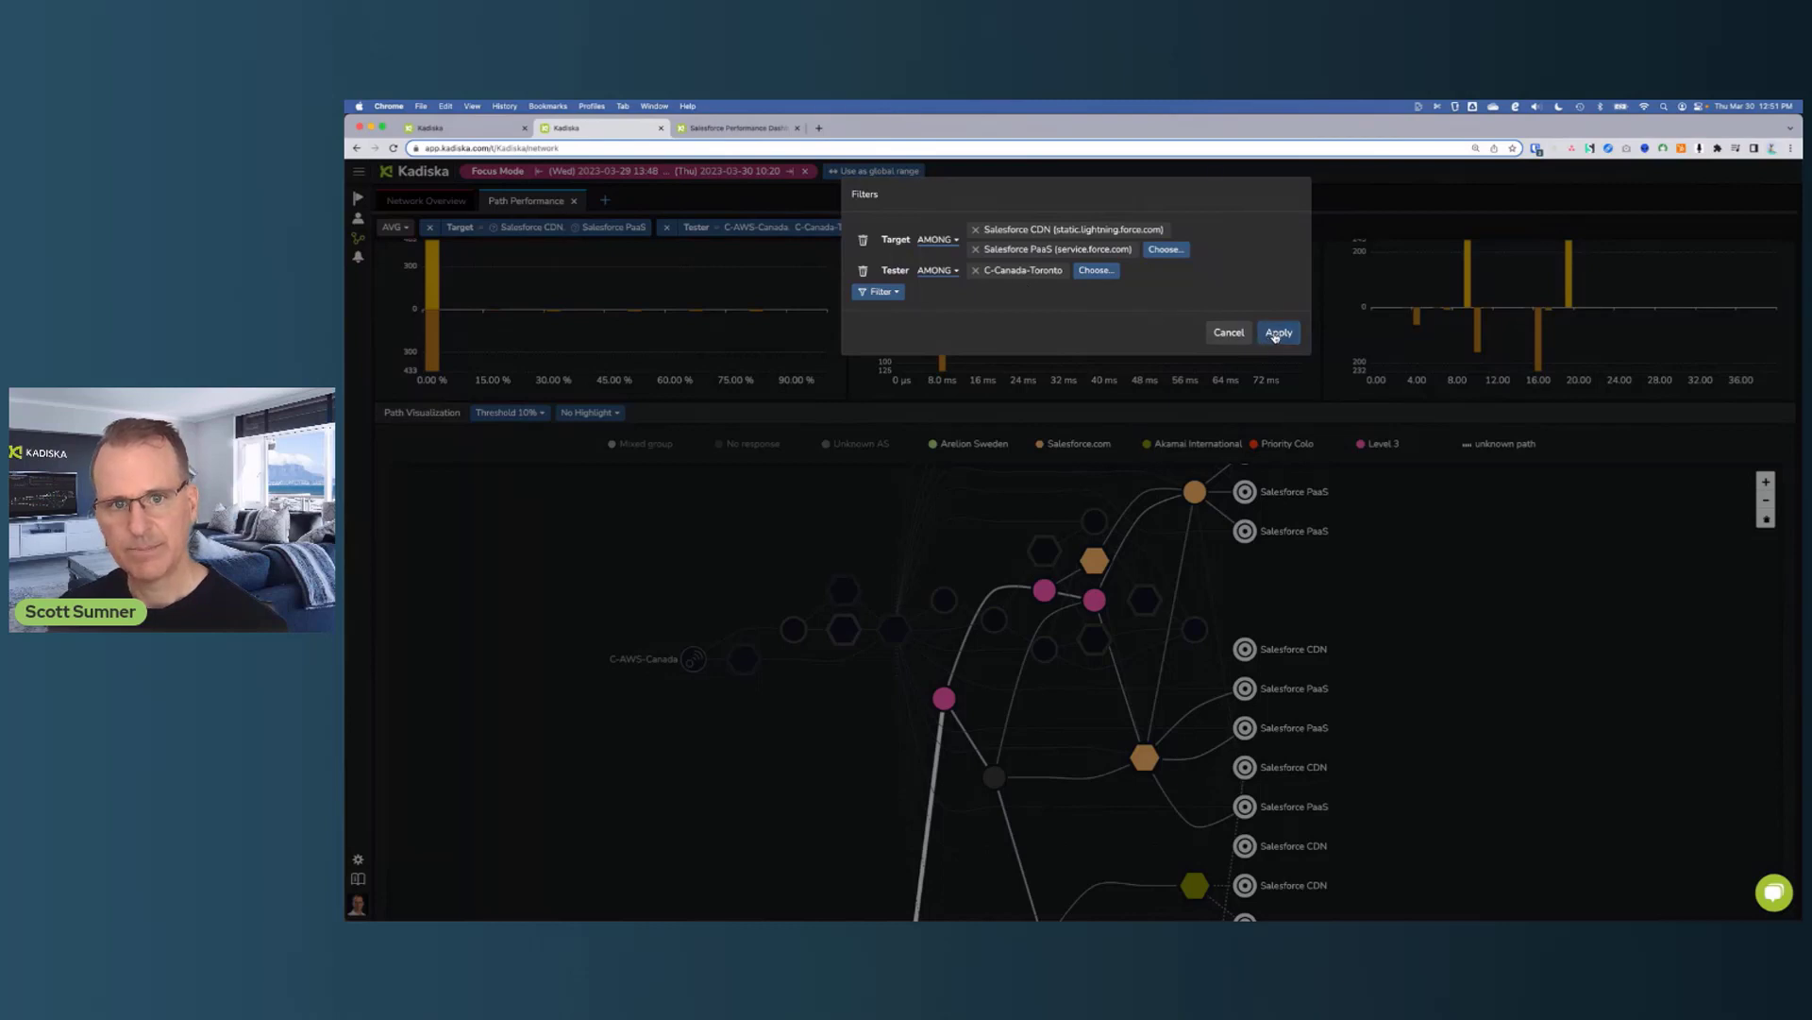
click(1278, 332)
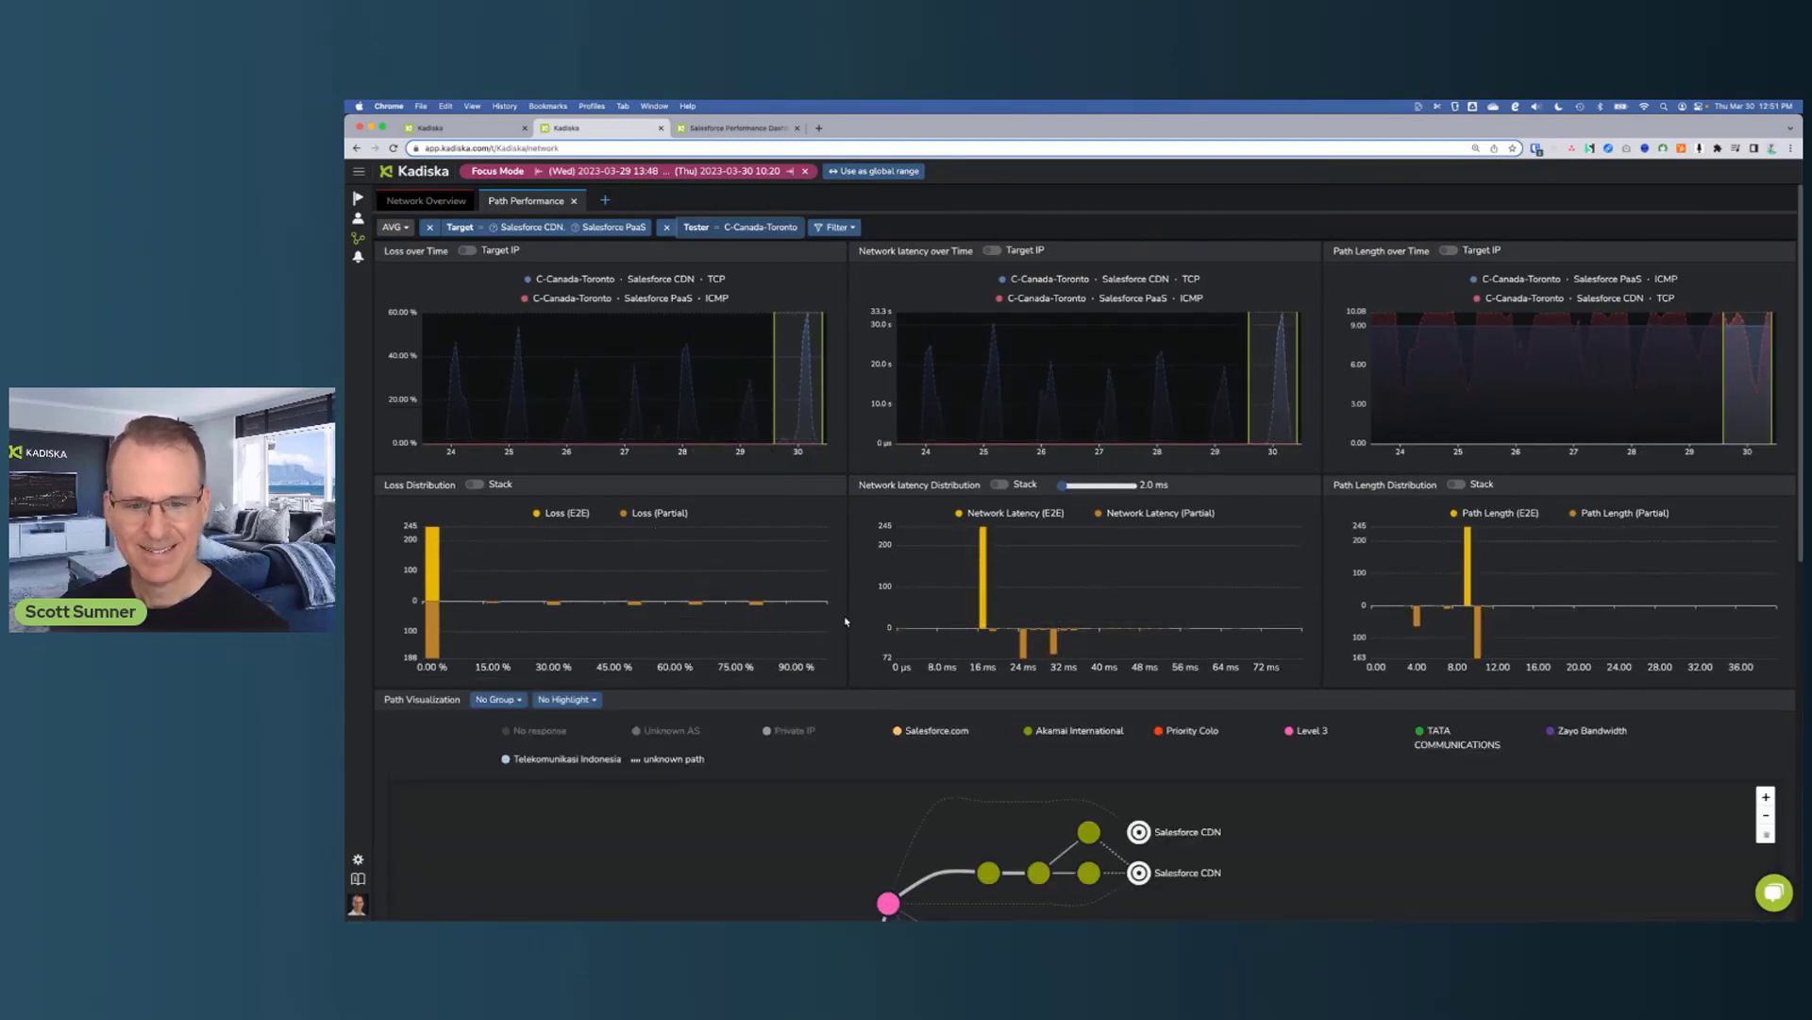
scroll(down, 3)
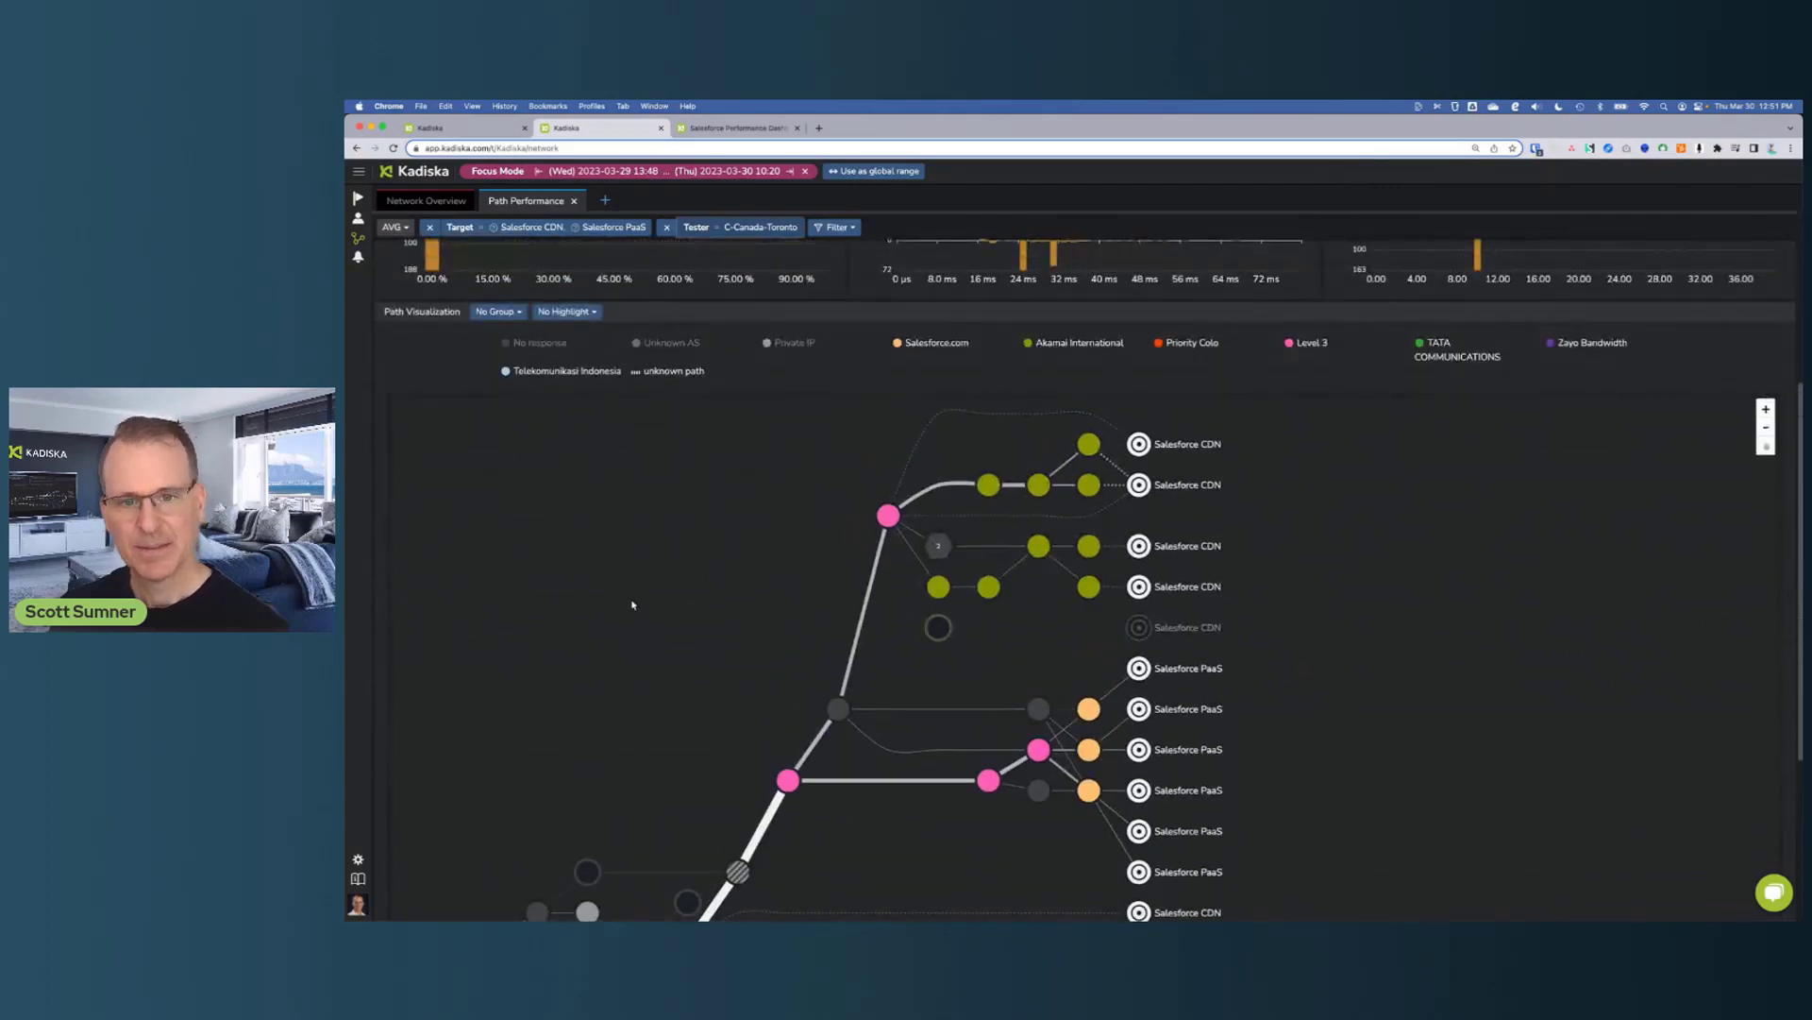
scroll(down, 3)
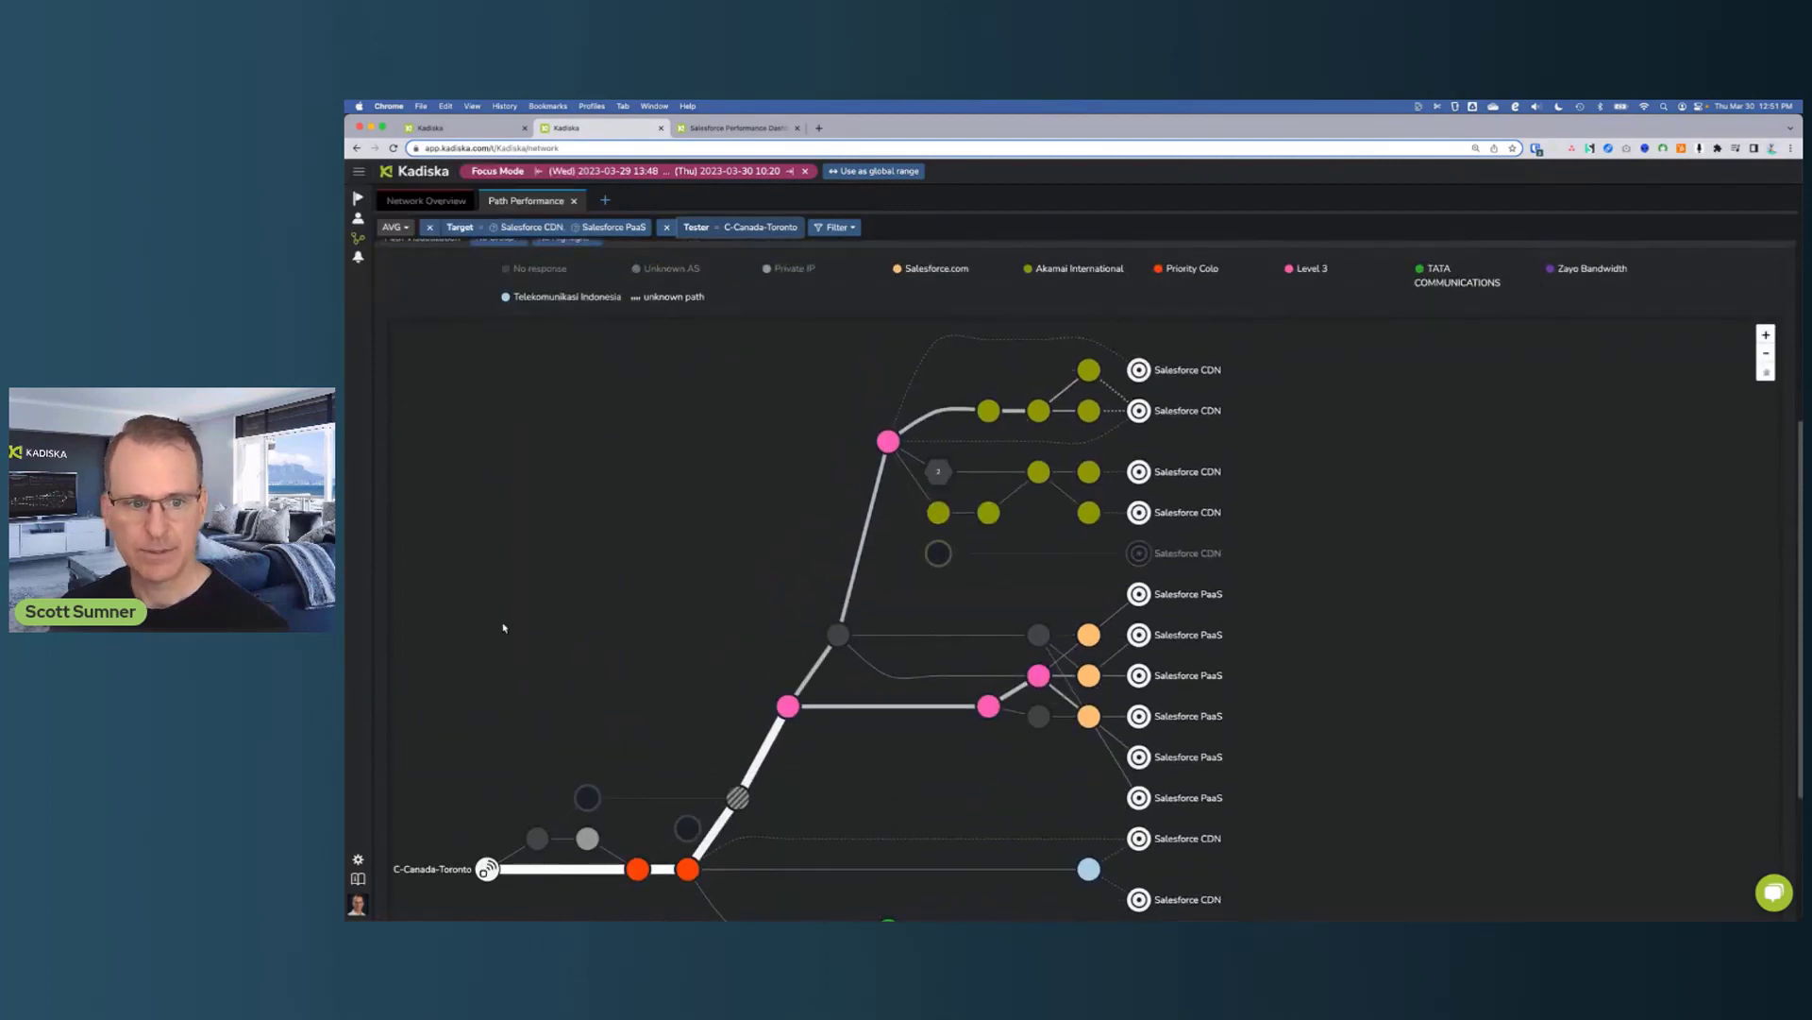
scroll(down, 3)
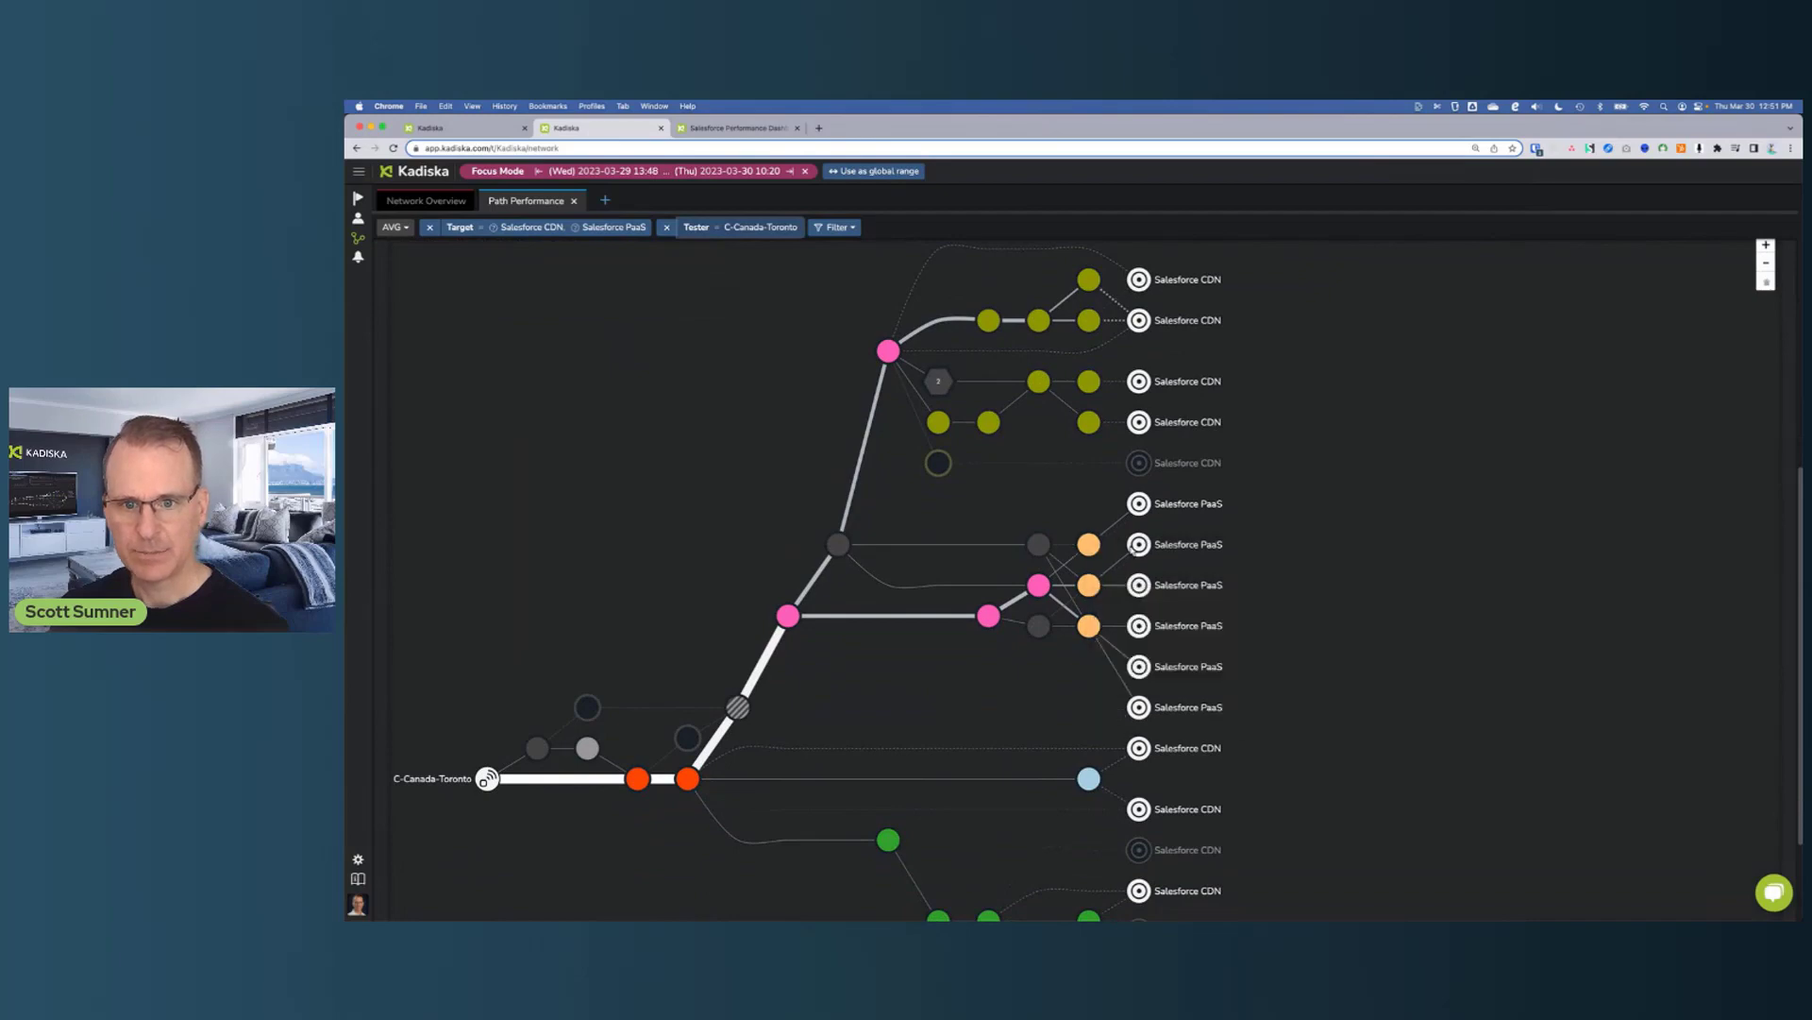
mouse_move(1139, 503)
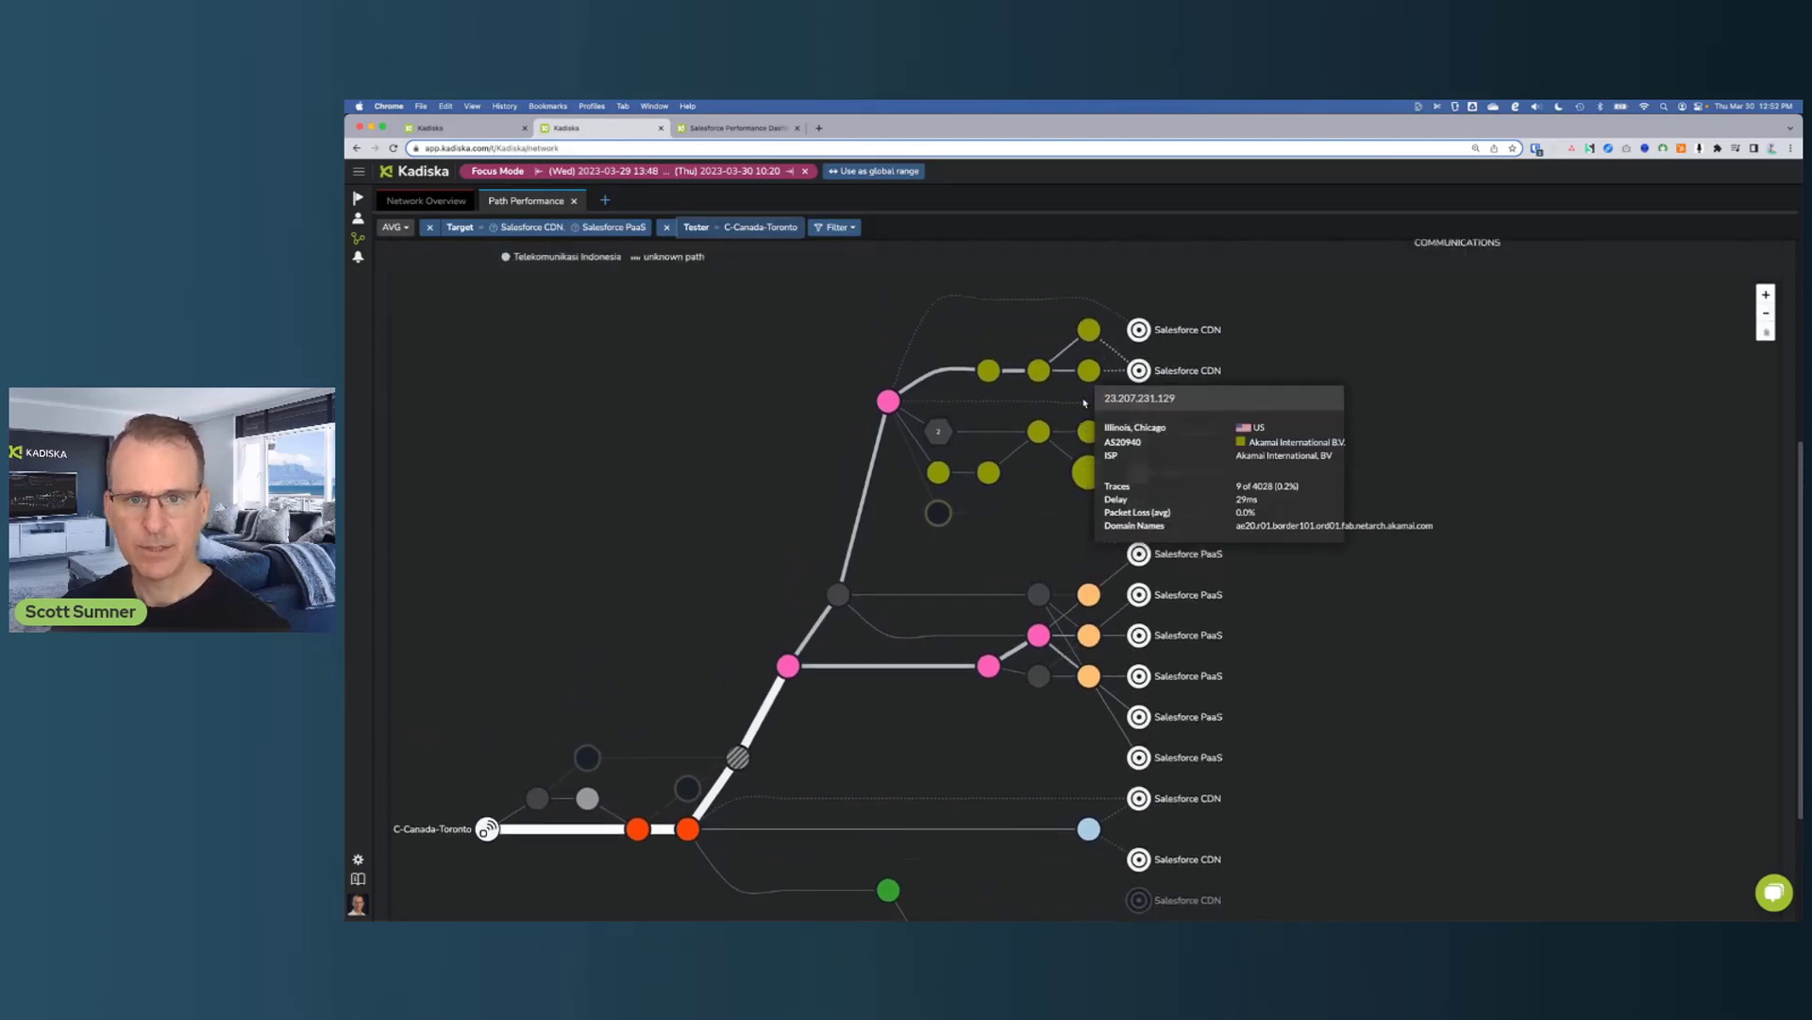
mouse_move(791, 517)
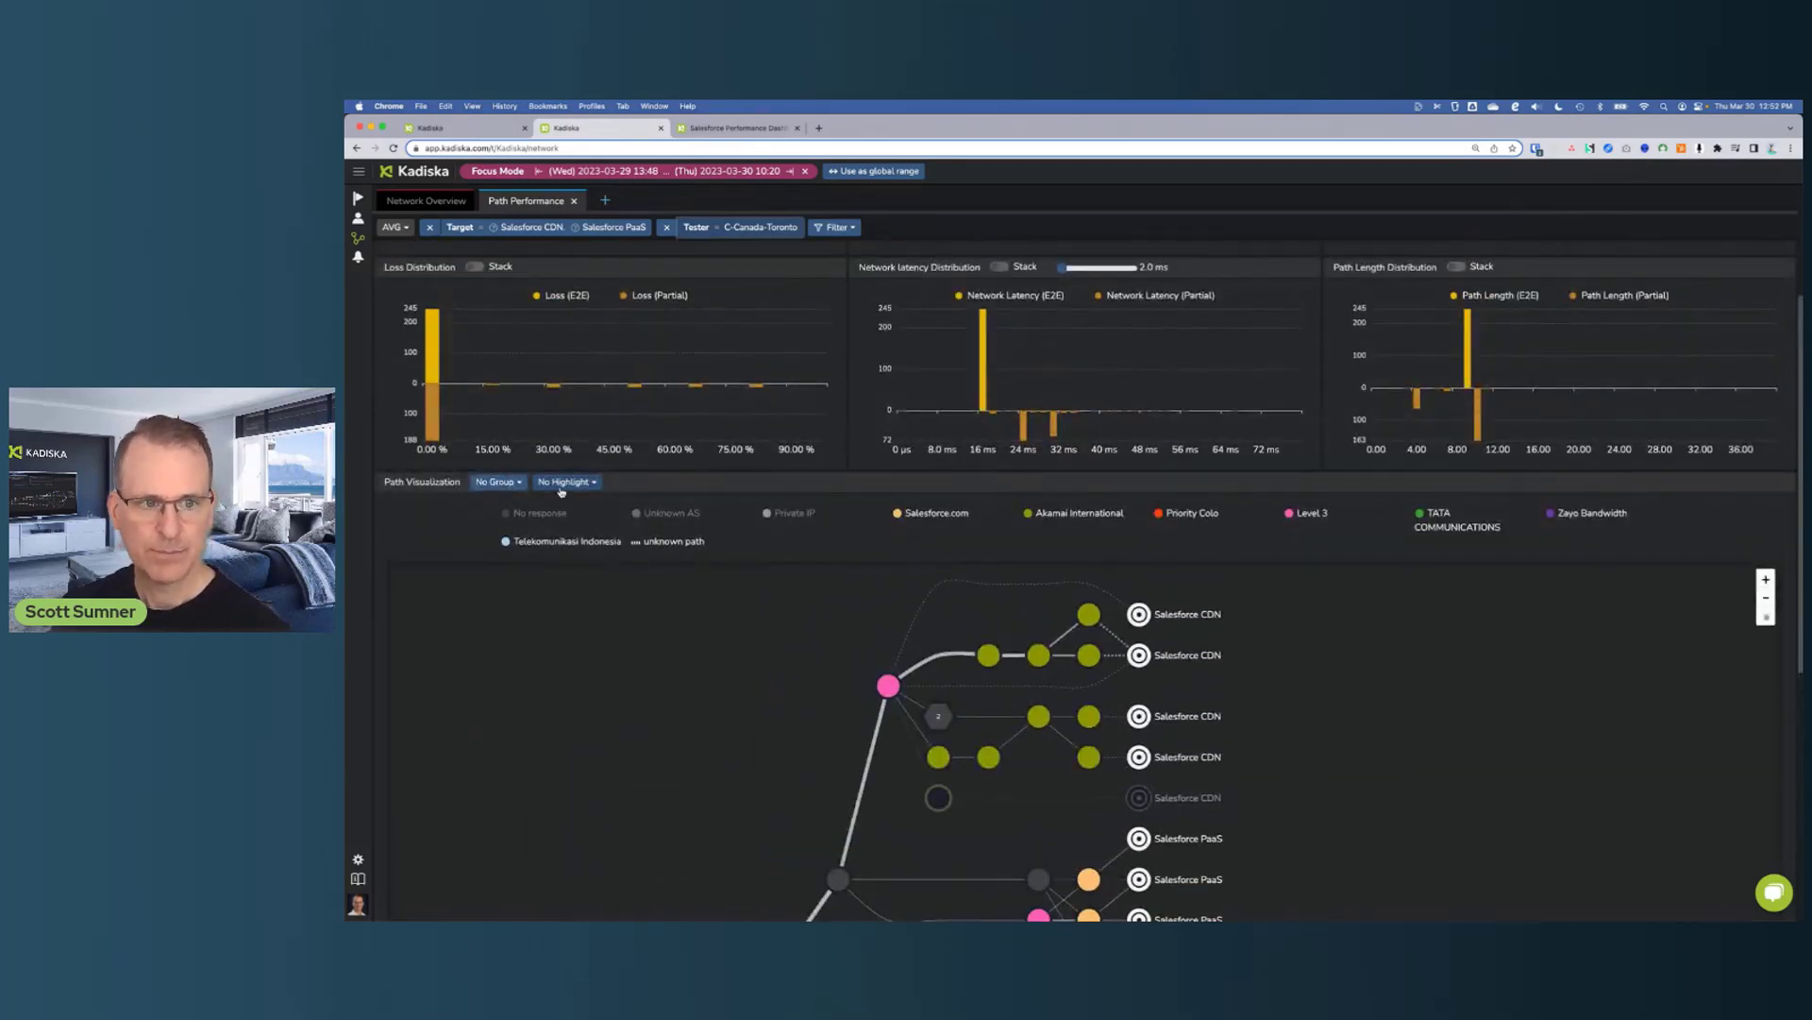
Highlight path segments by delay and review the per-hop latency from Toronto
click(564, 482)
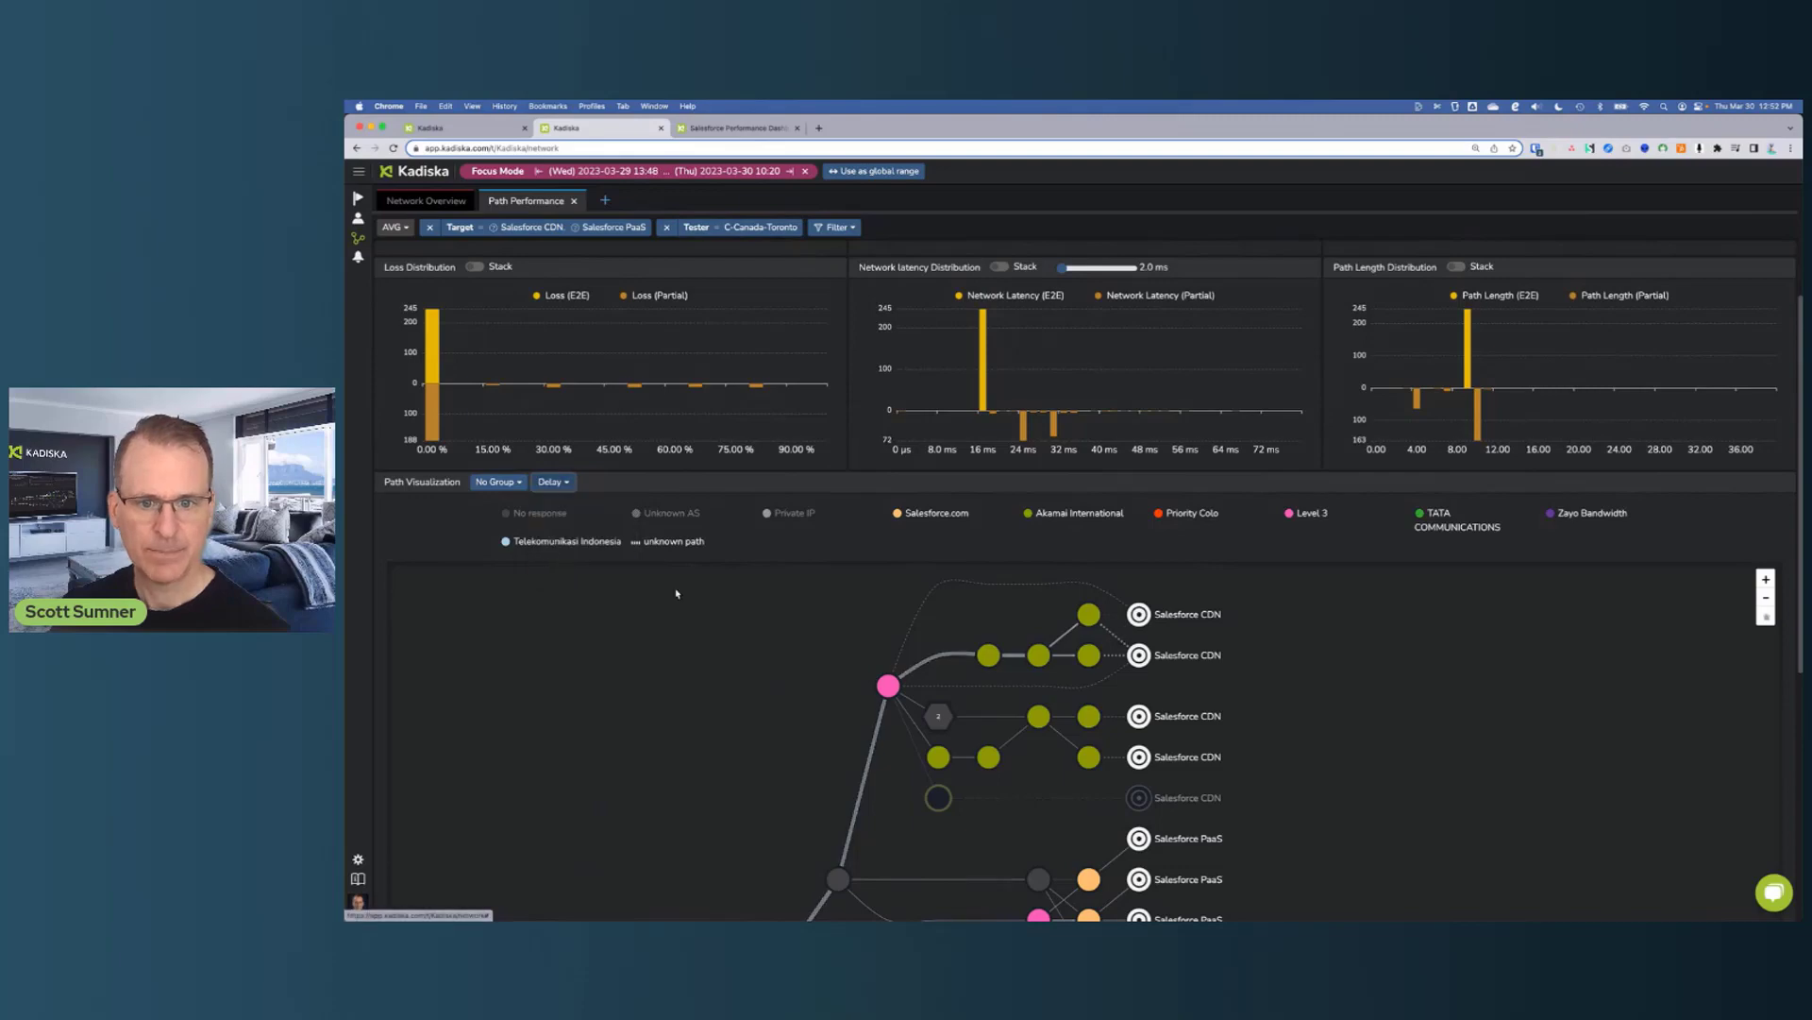
scroll(down, 3)
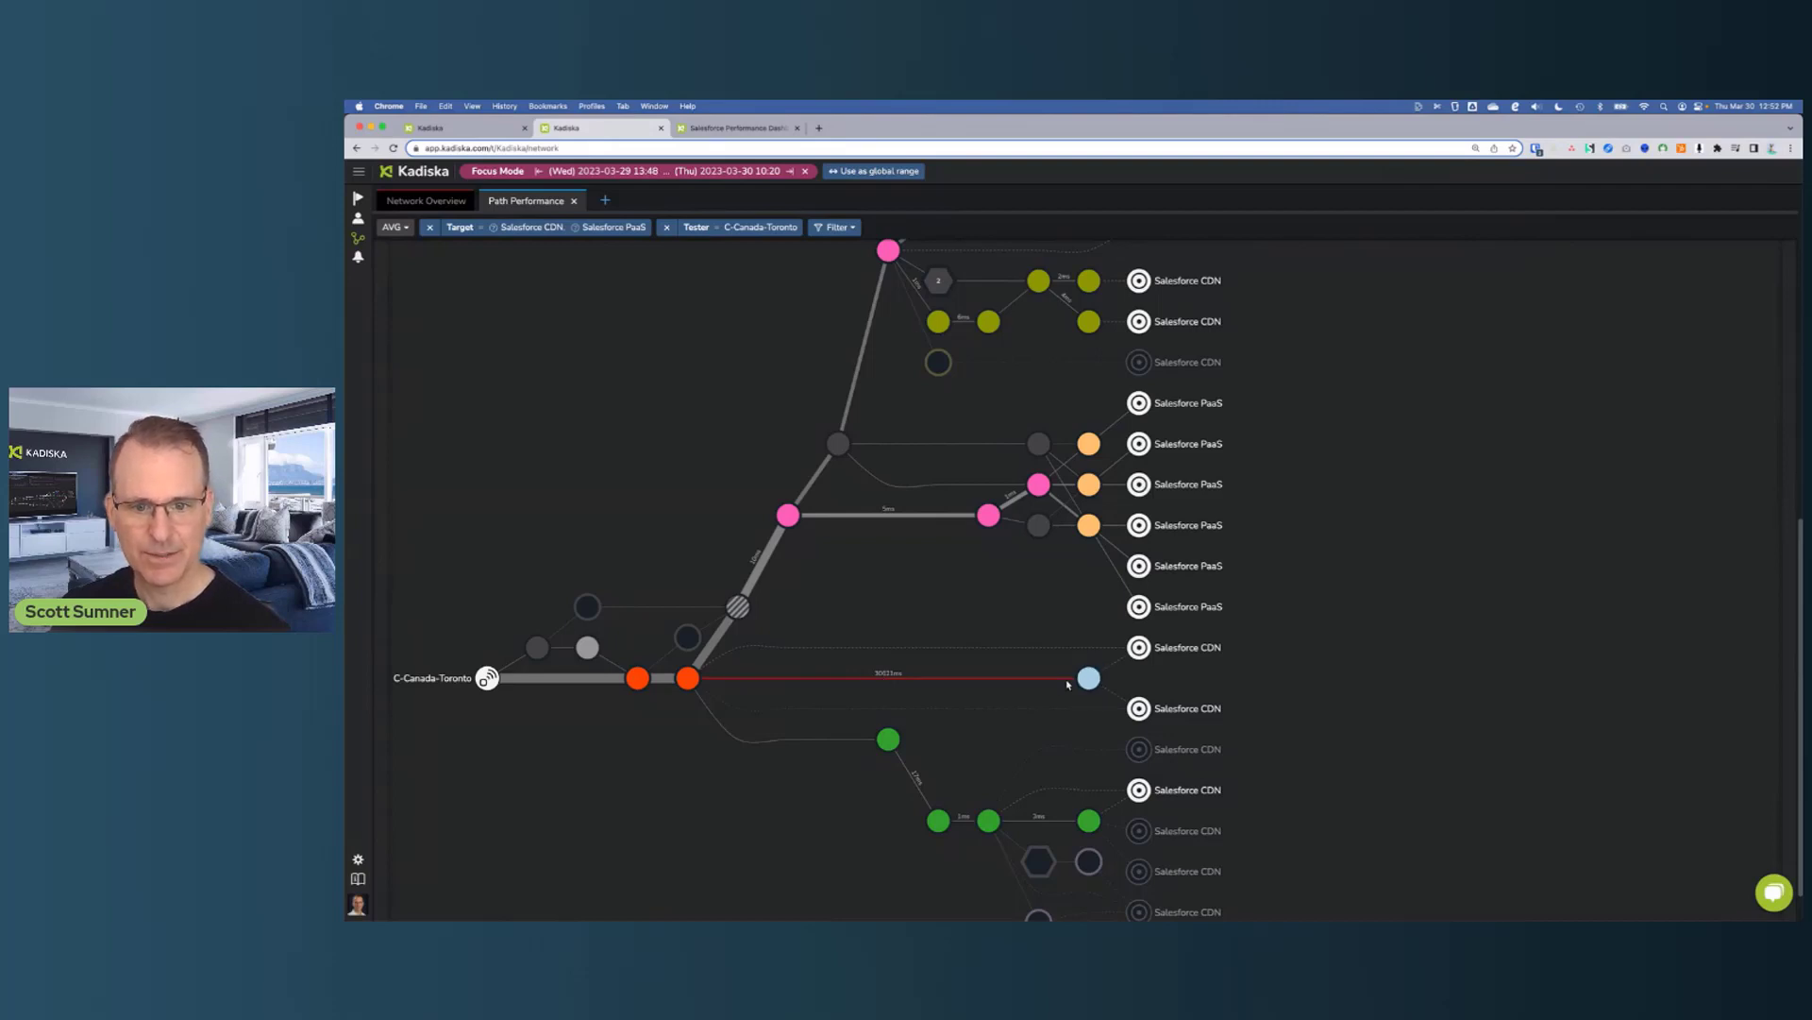
mouse_move(1087, 678)
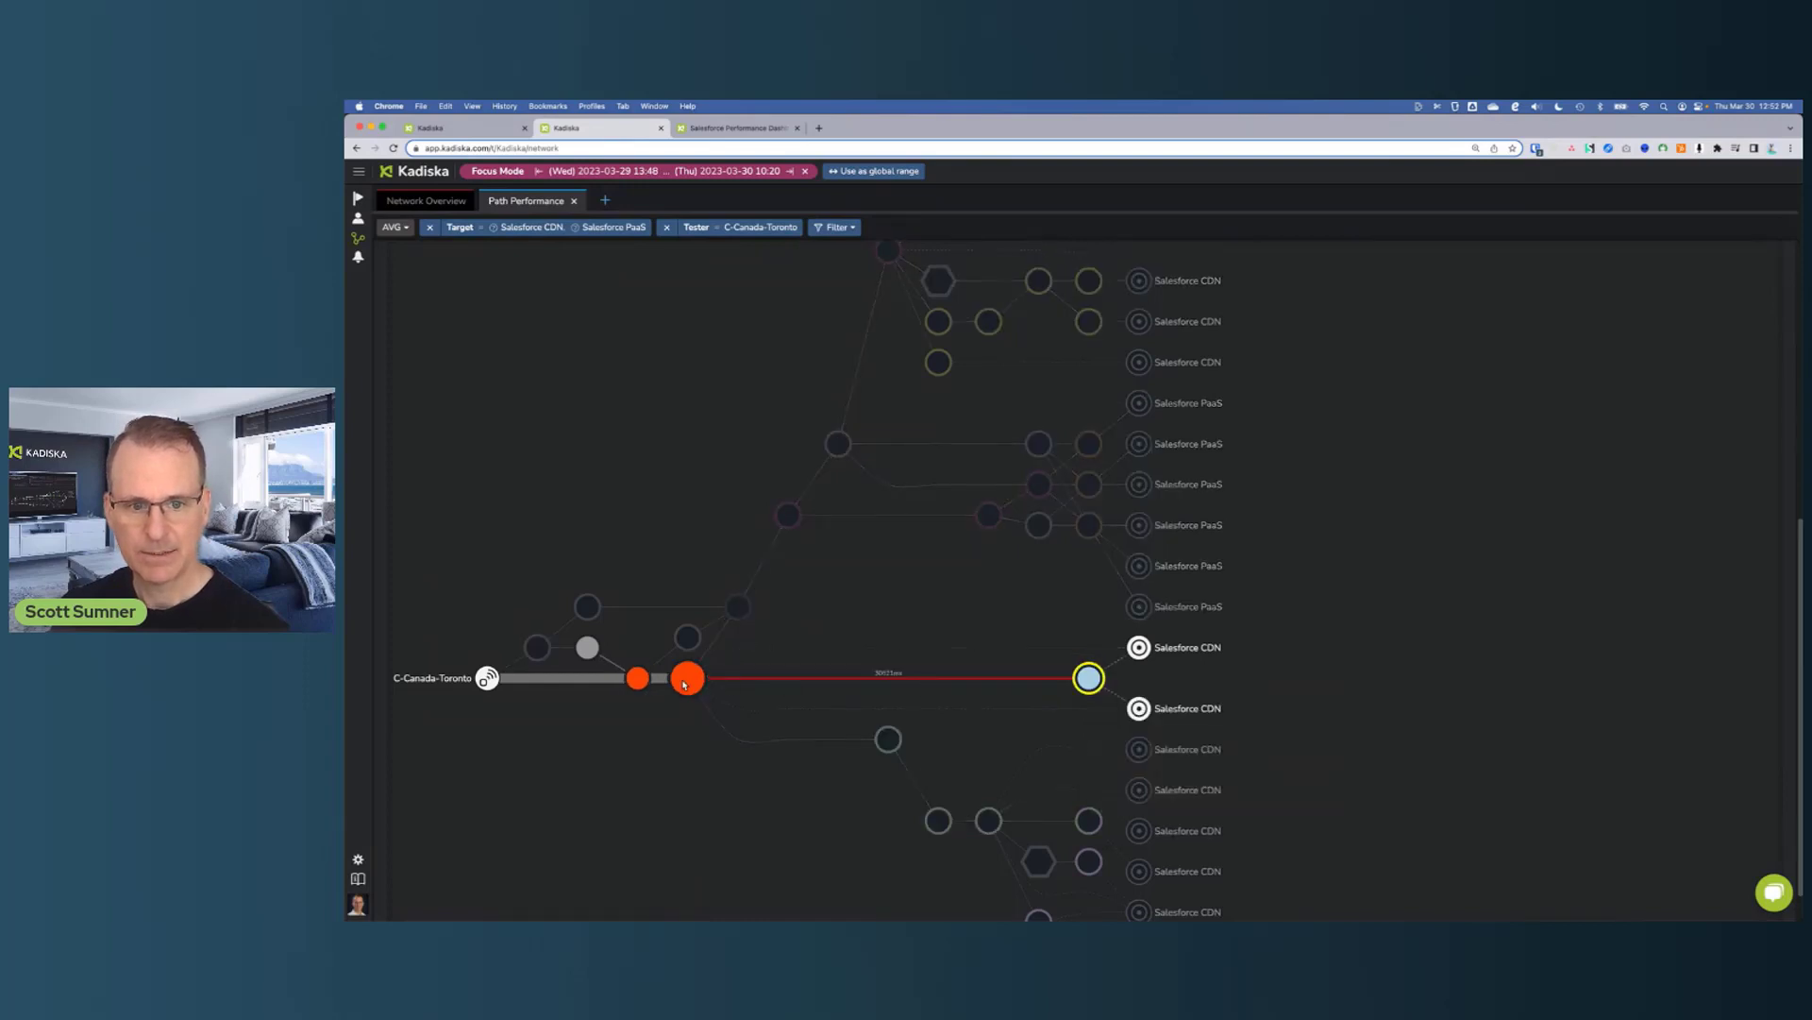
mouse_move(688, 678)
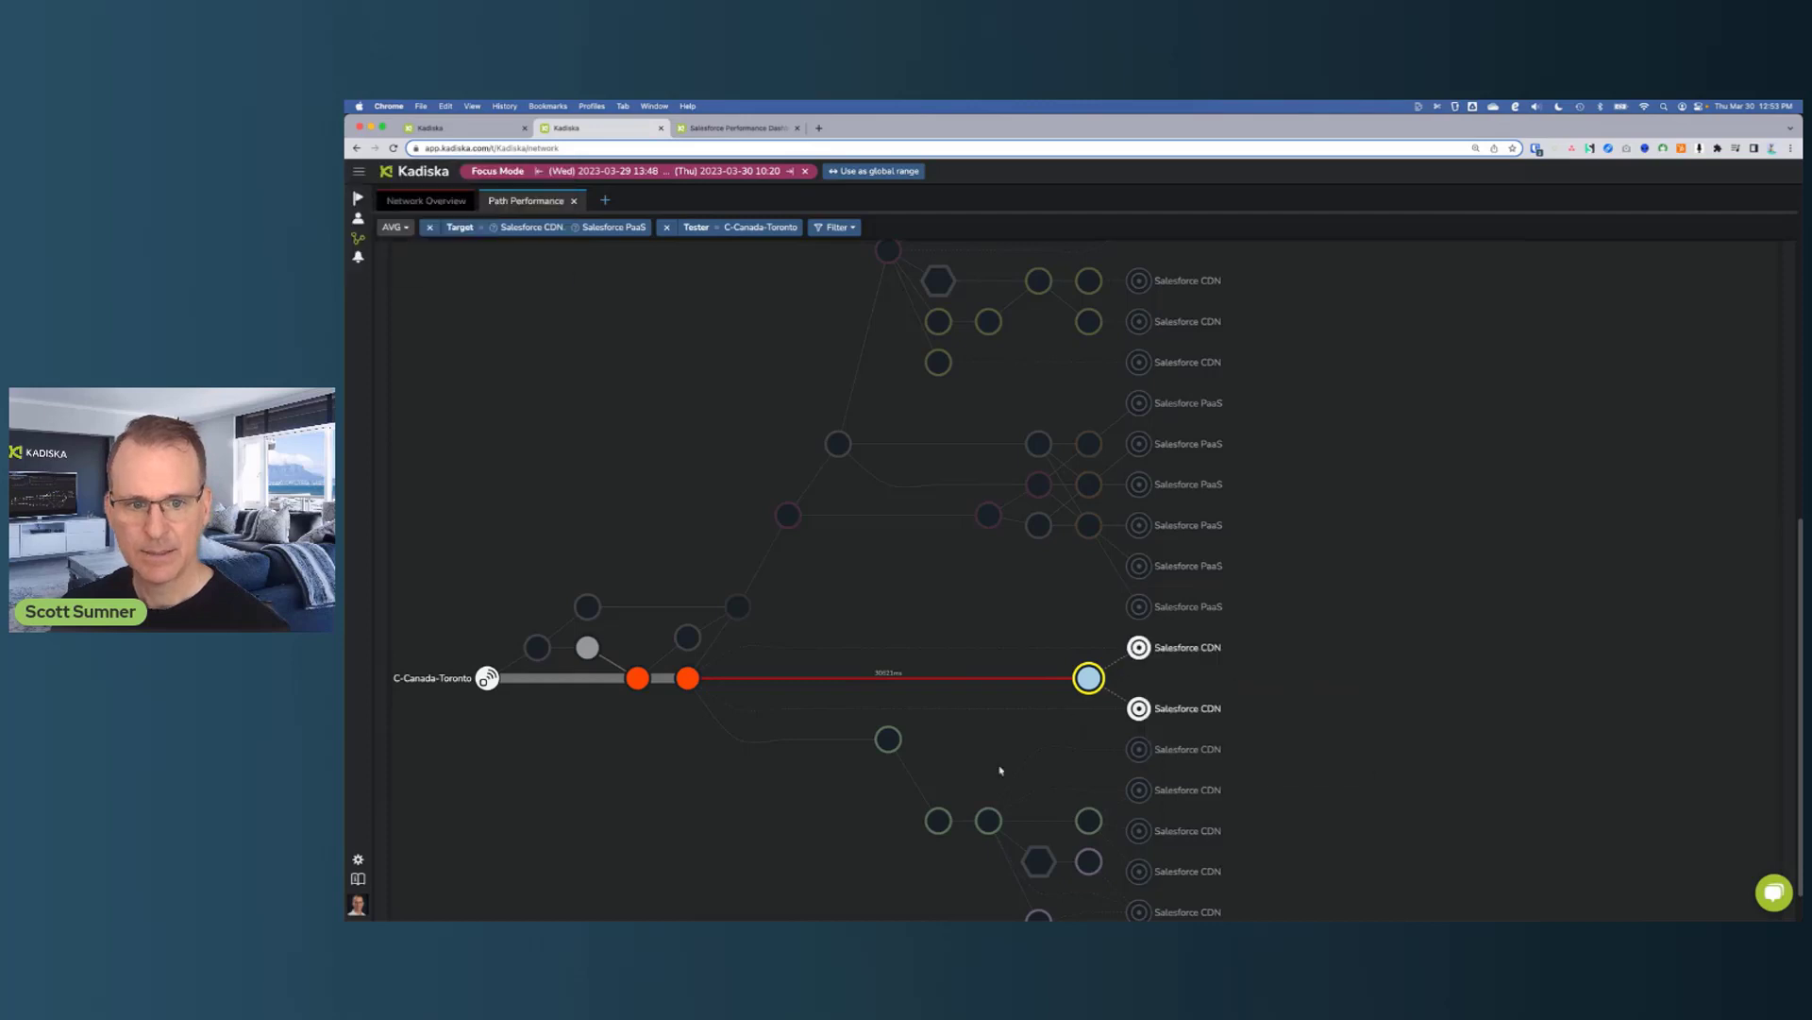
mouse_move(1402, 740)
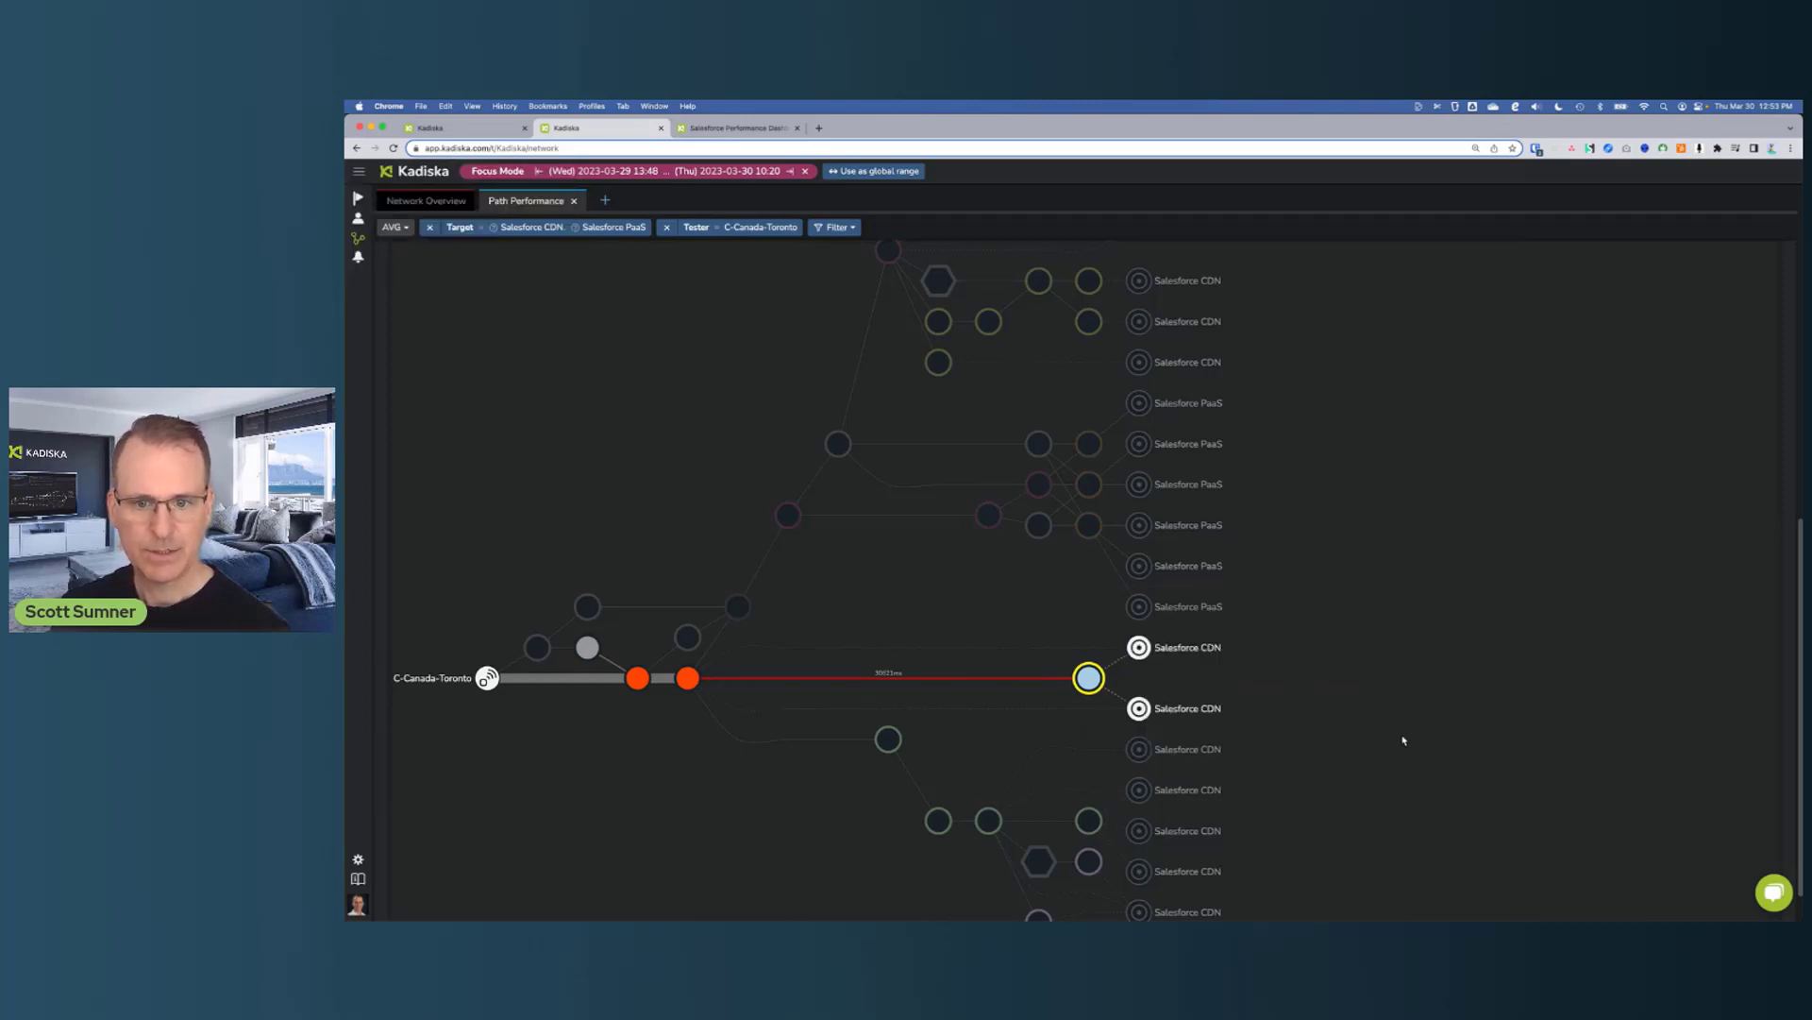
mouse_move(1178, 740)
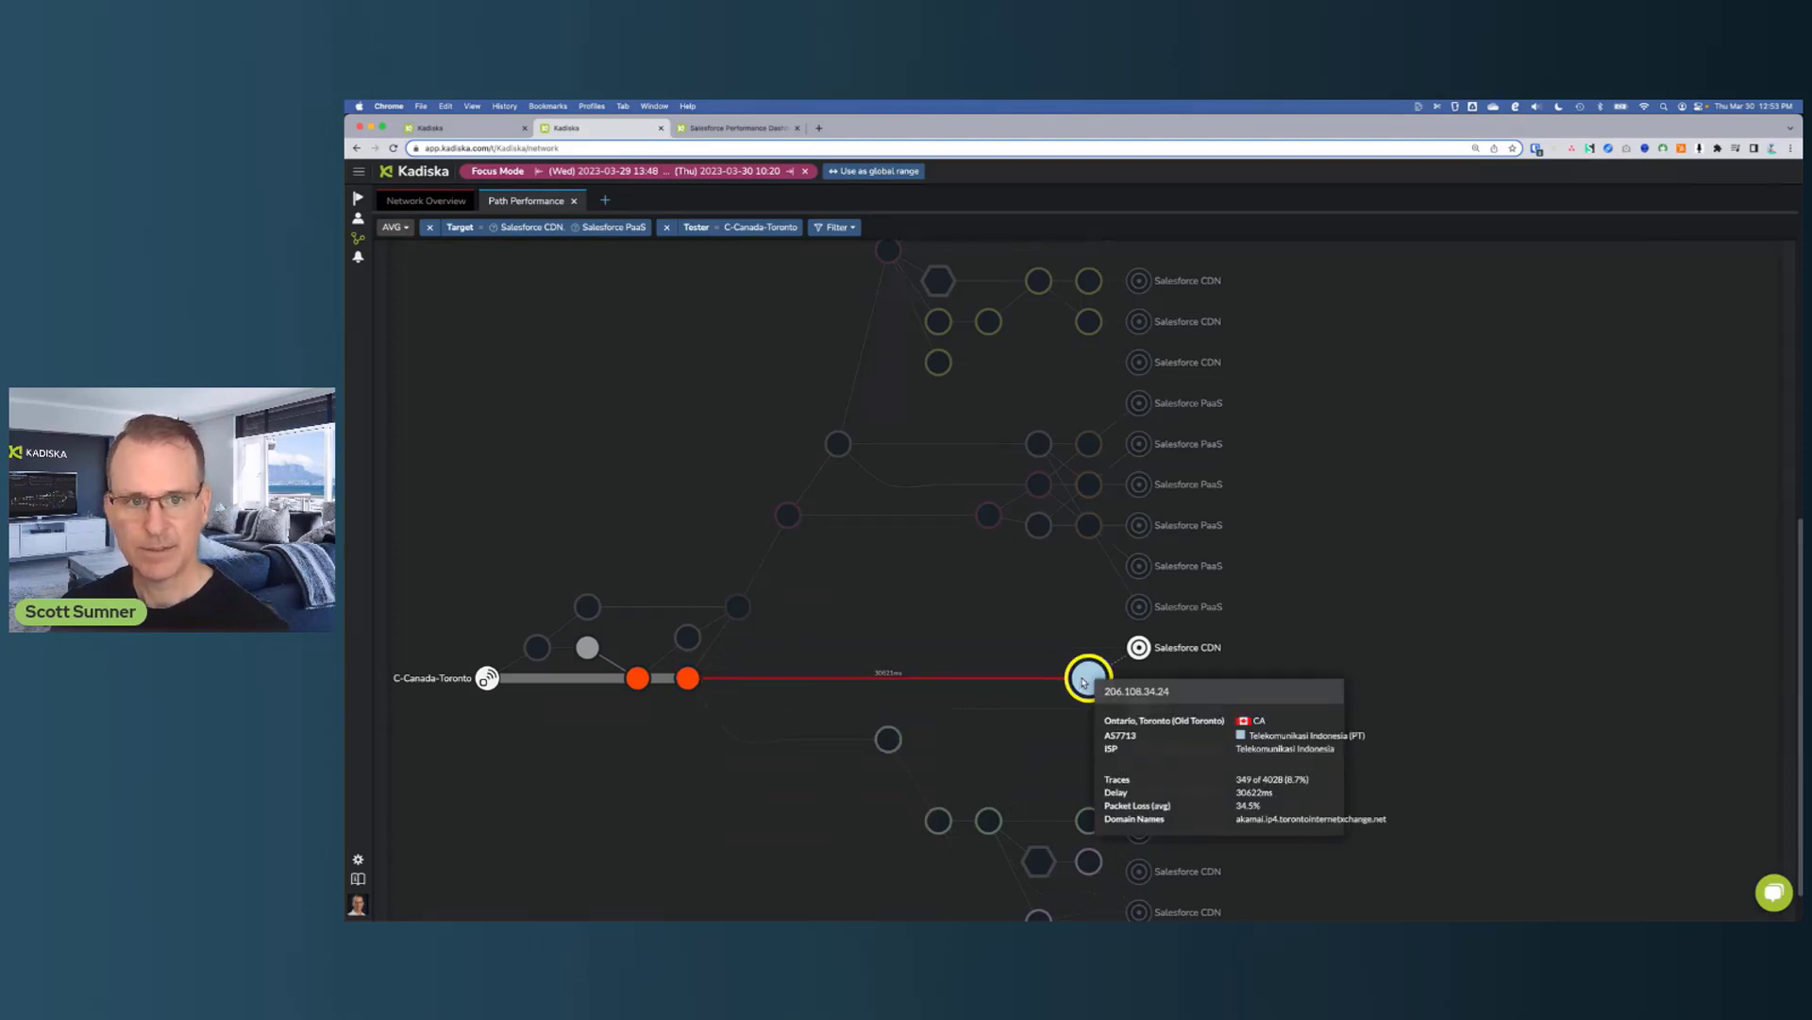
mouse_move(1109, 651)
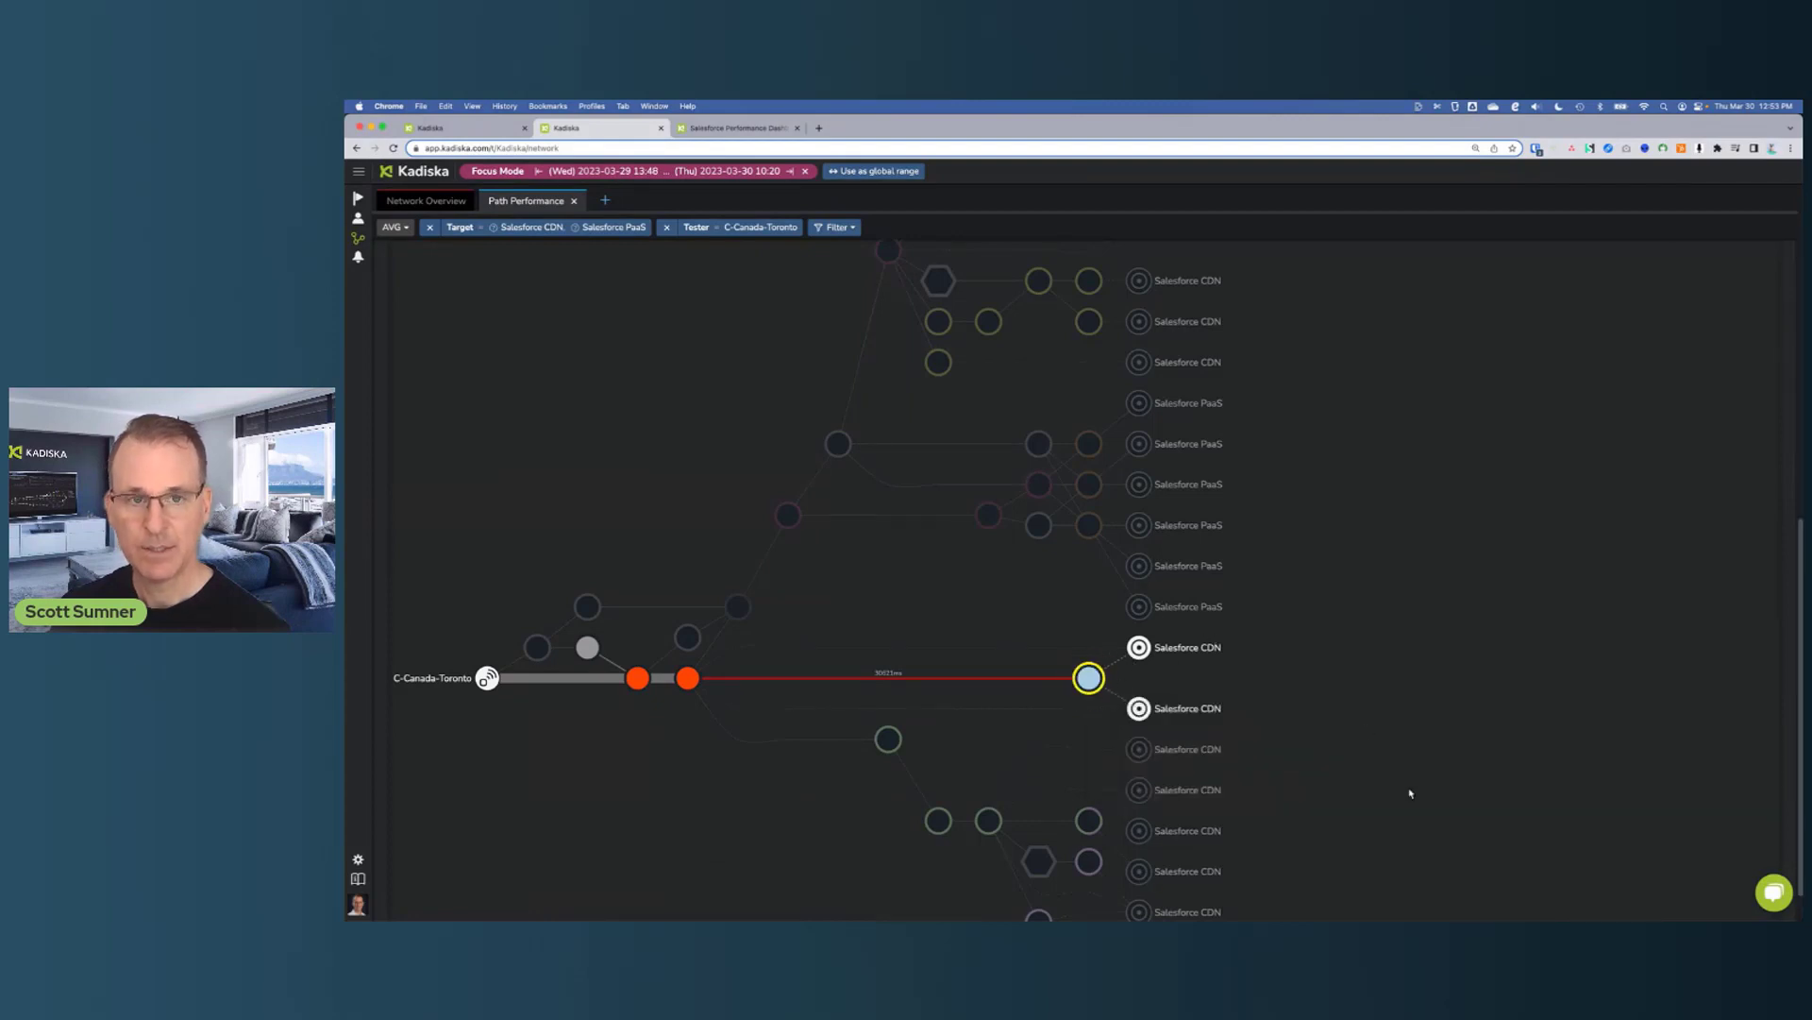
Scroll through the week's loss, latency and path length charts for Toronto
scroll(down, 3)
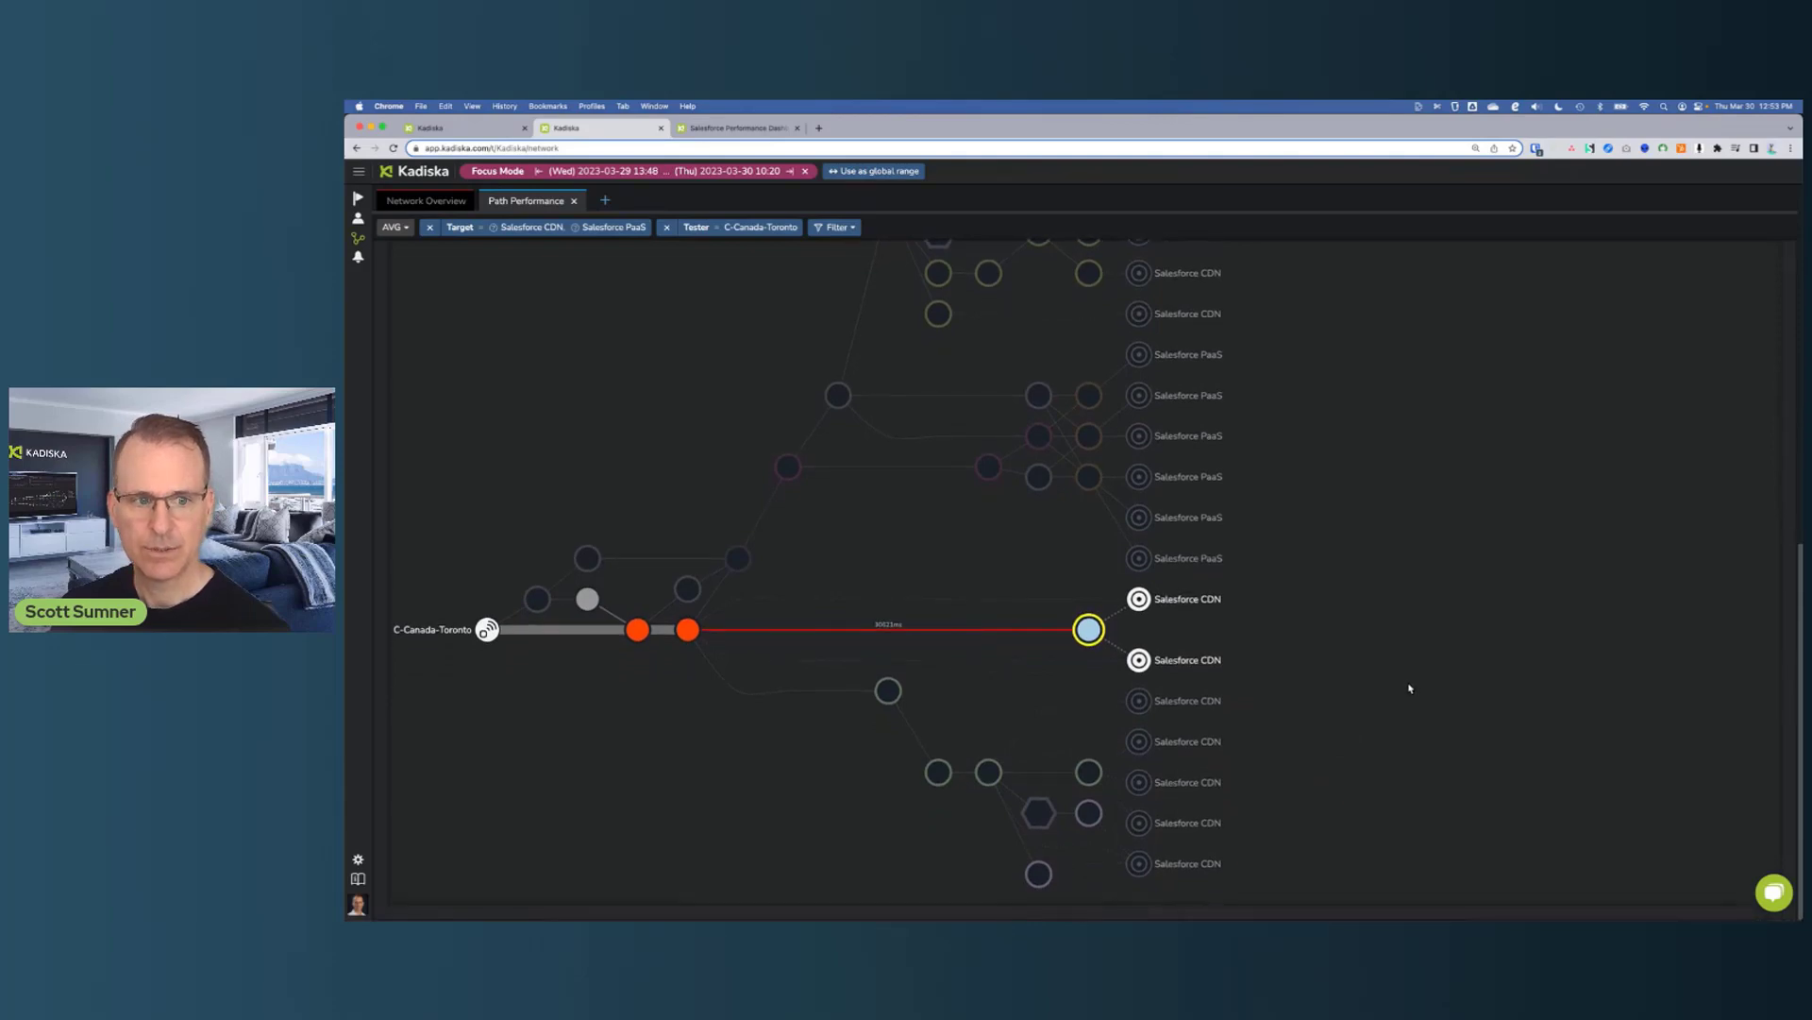
mouse_move(800, 770)
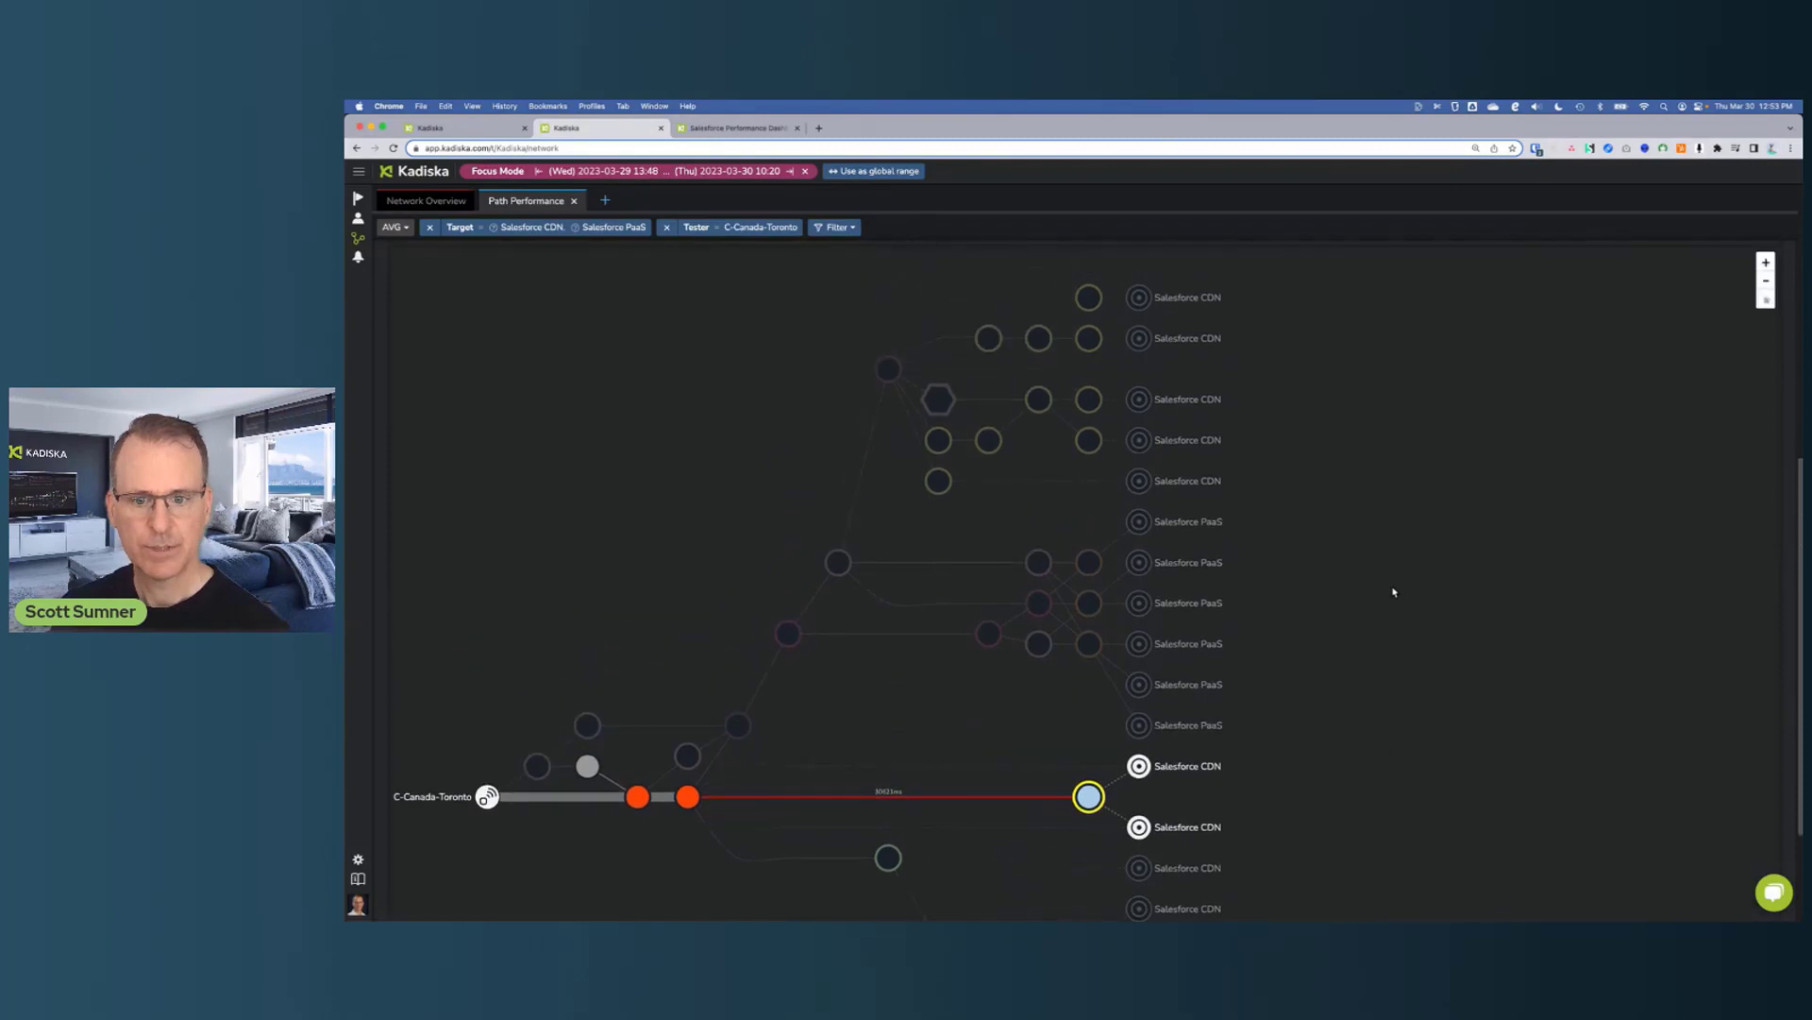
scroll(down, 3)
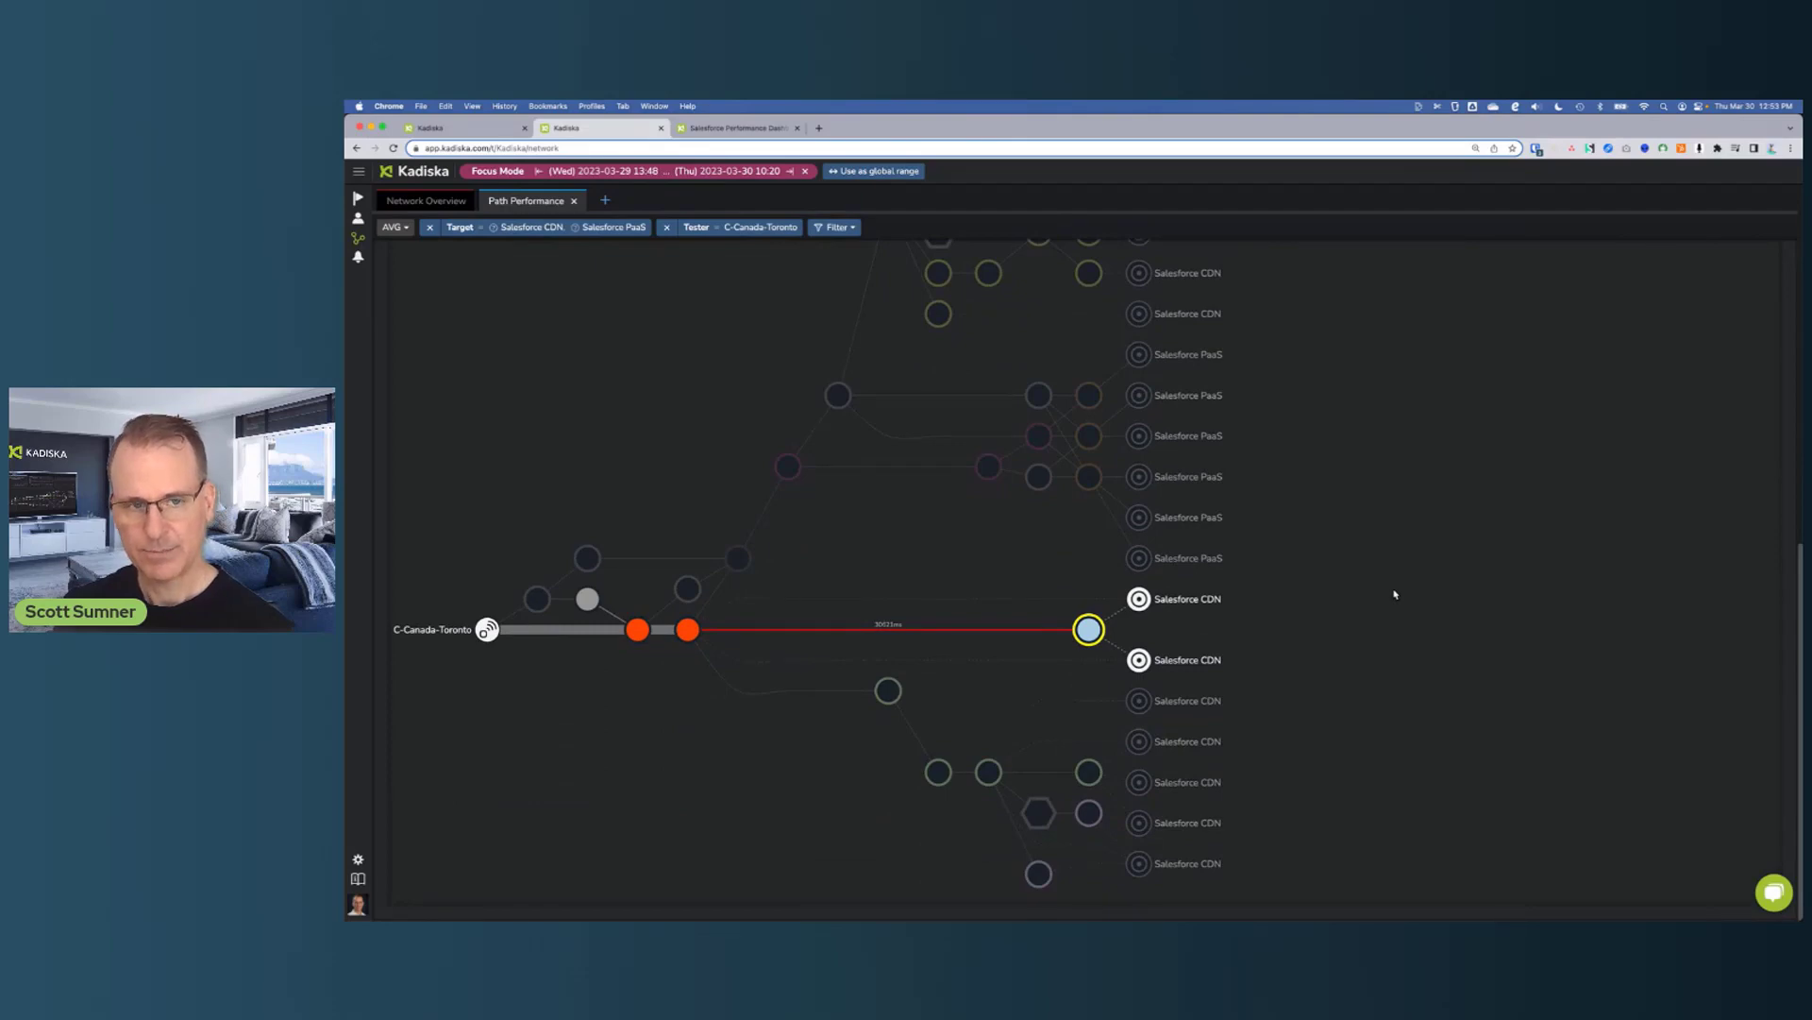
mouse_move(506, 652)
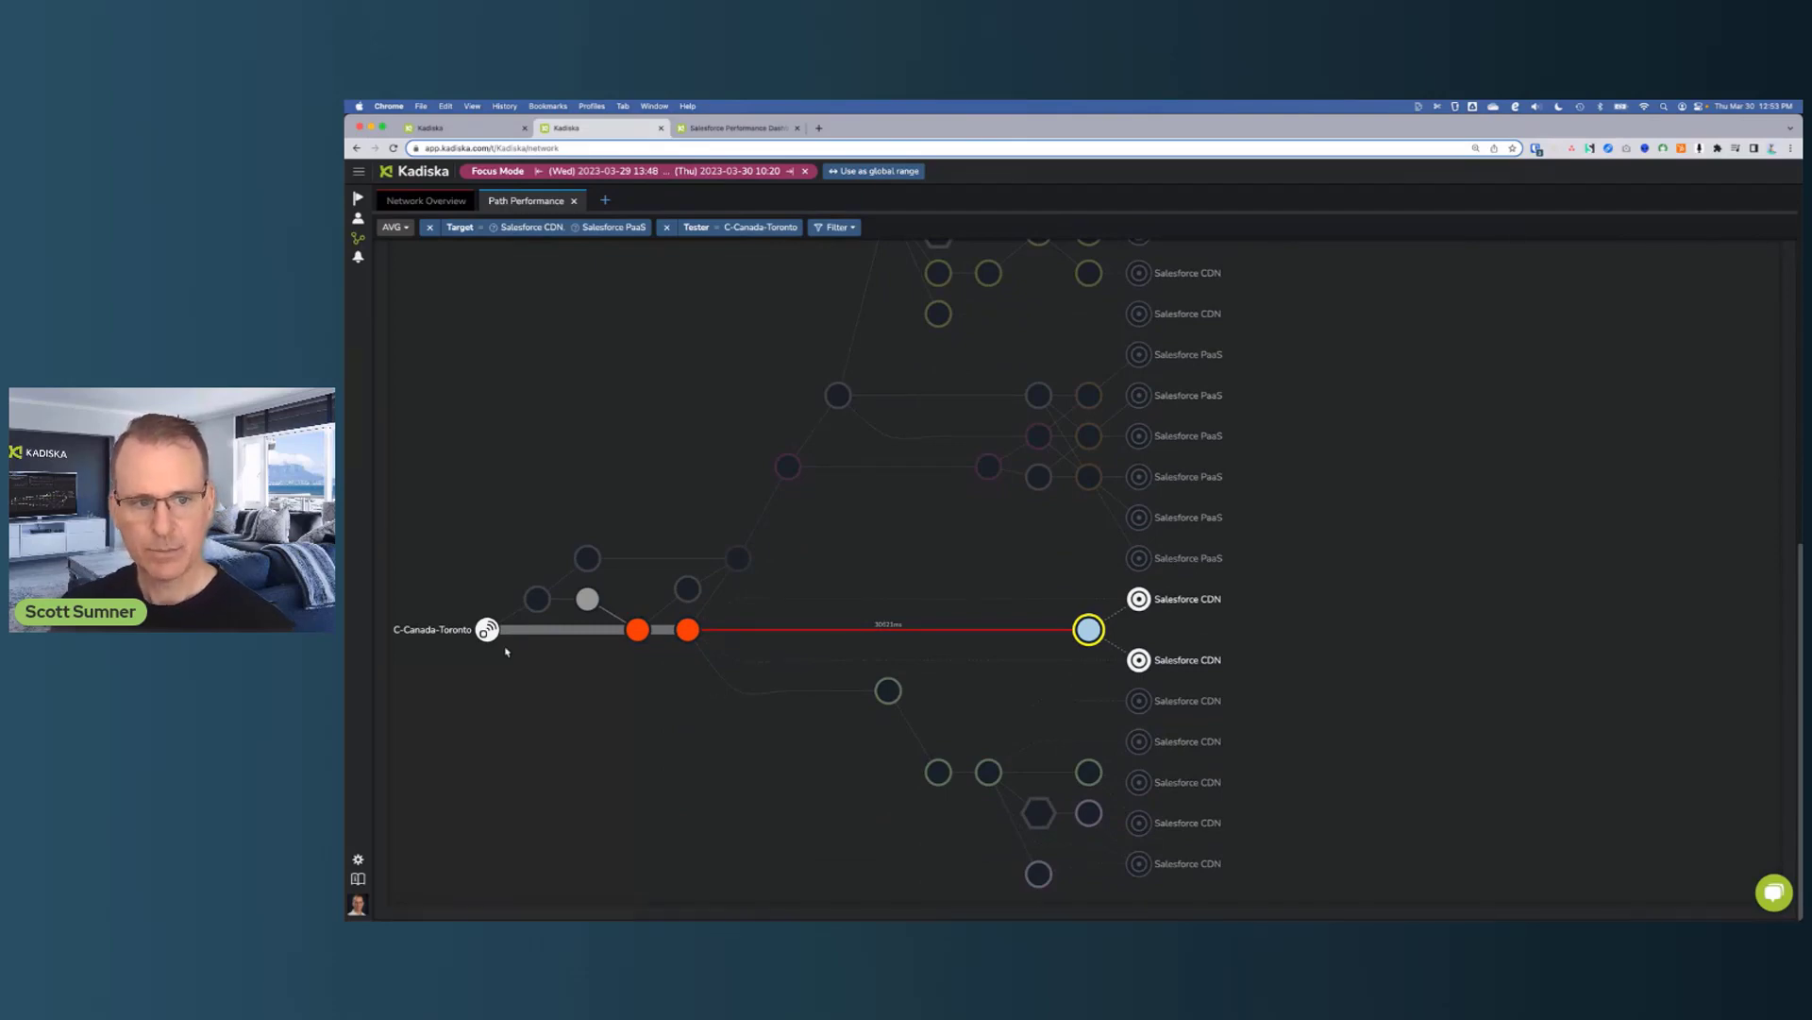
mouse_move(1552, 631)
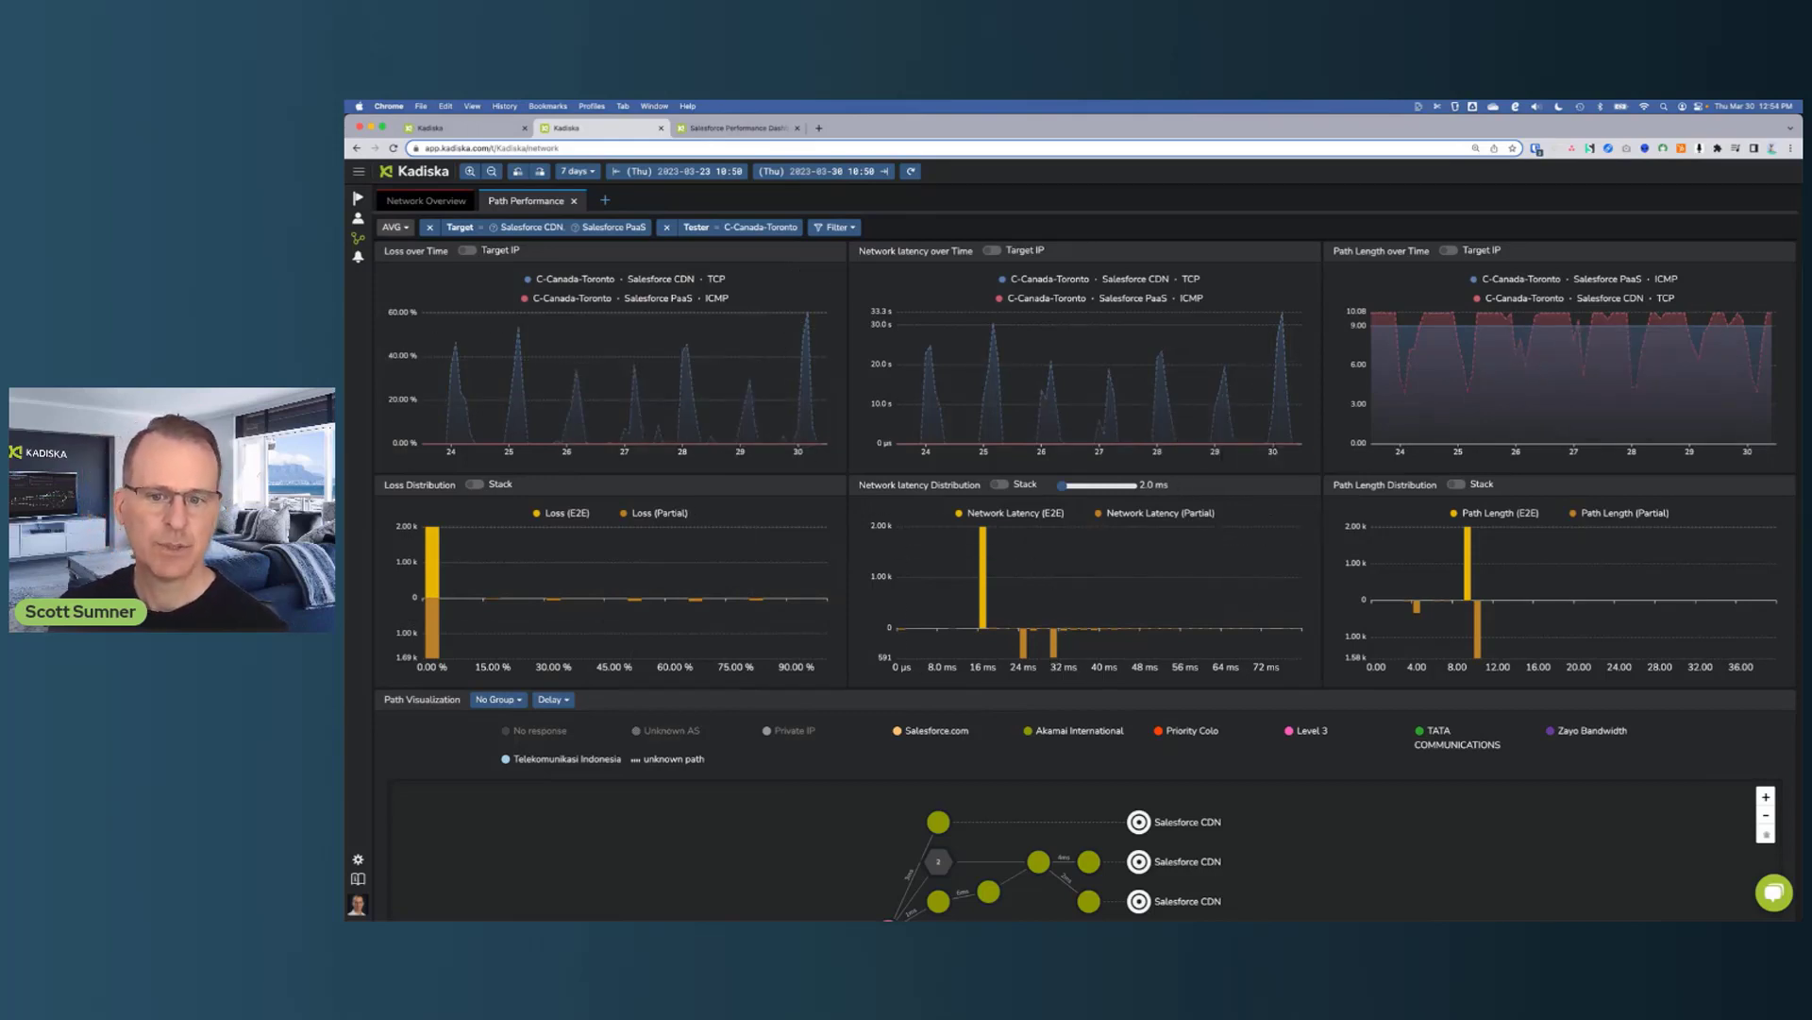
mouse_move(1628, 851)
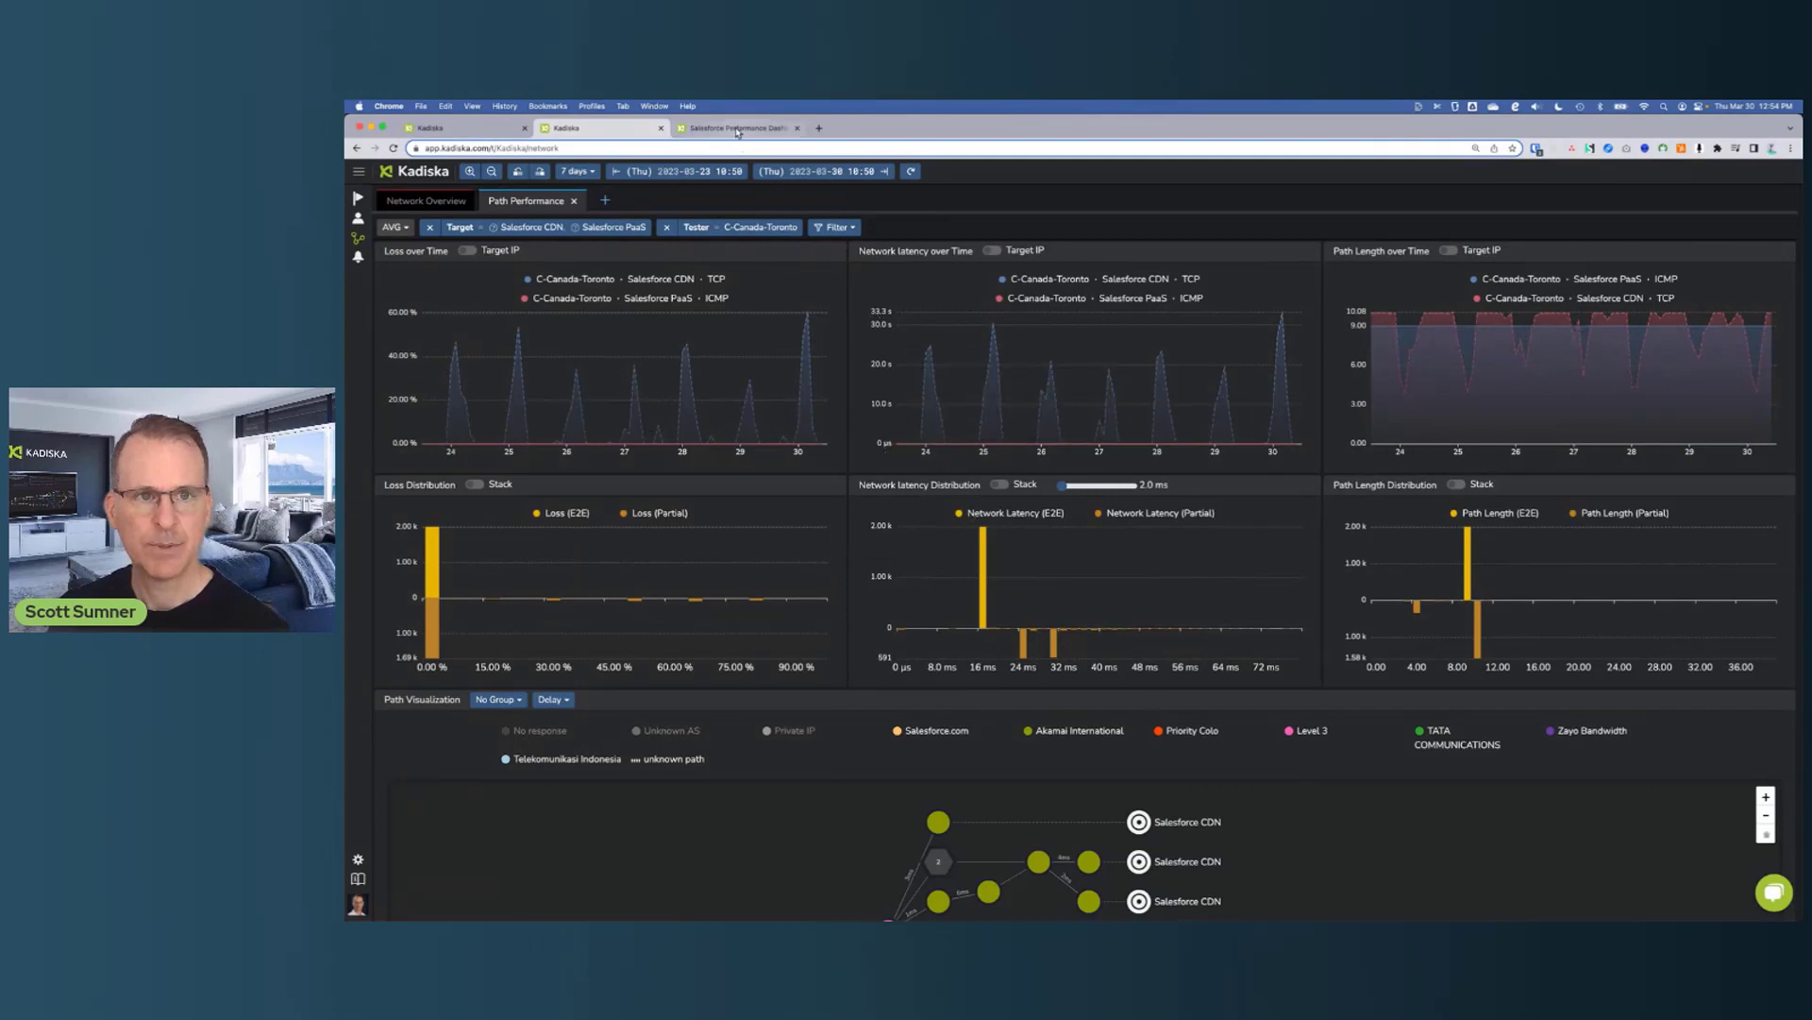
Review the public Salesforce Performance Dashboard's global latency map, loss, path-length and worst-latency city charts
click(735, 127)
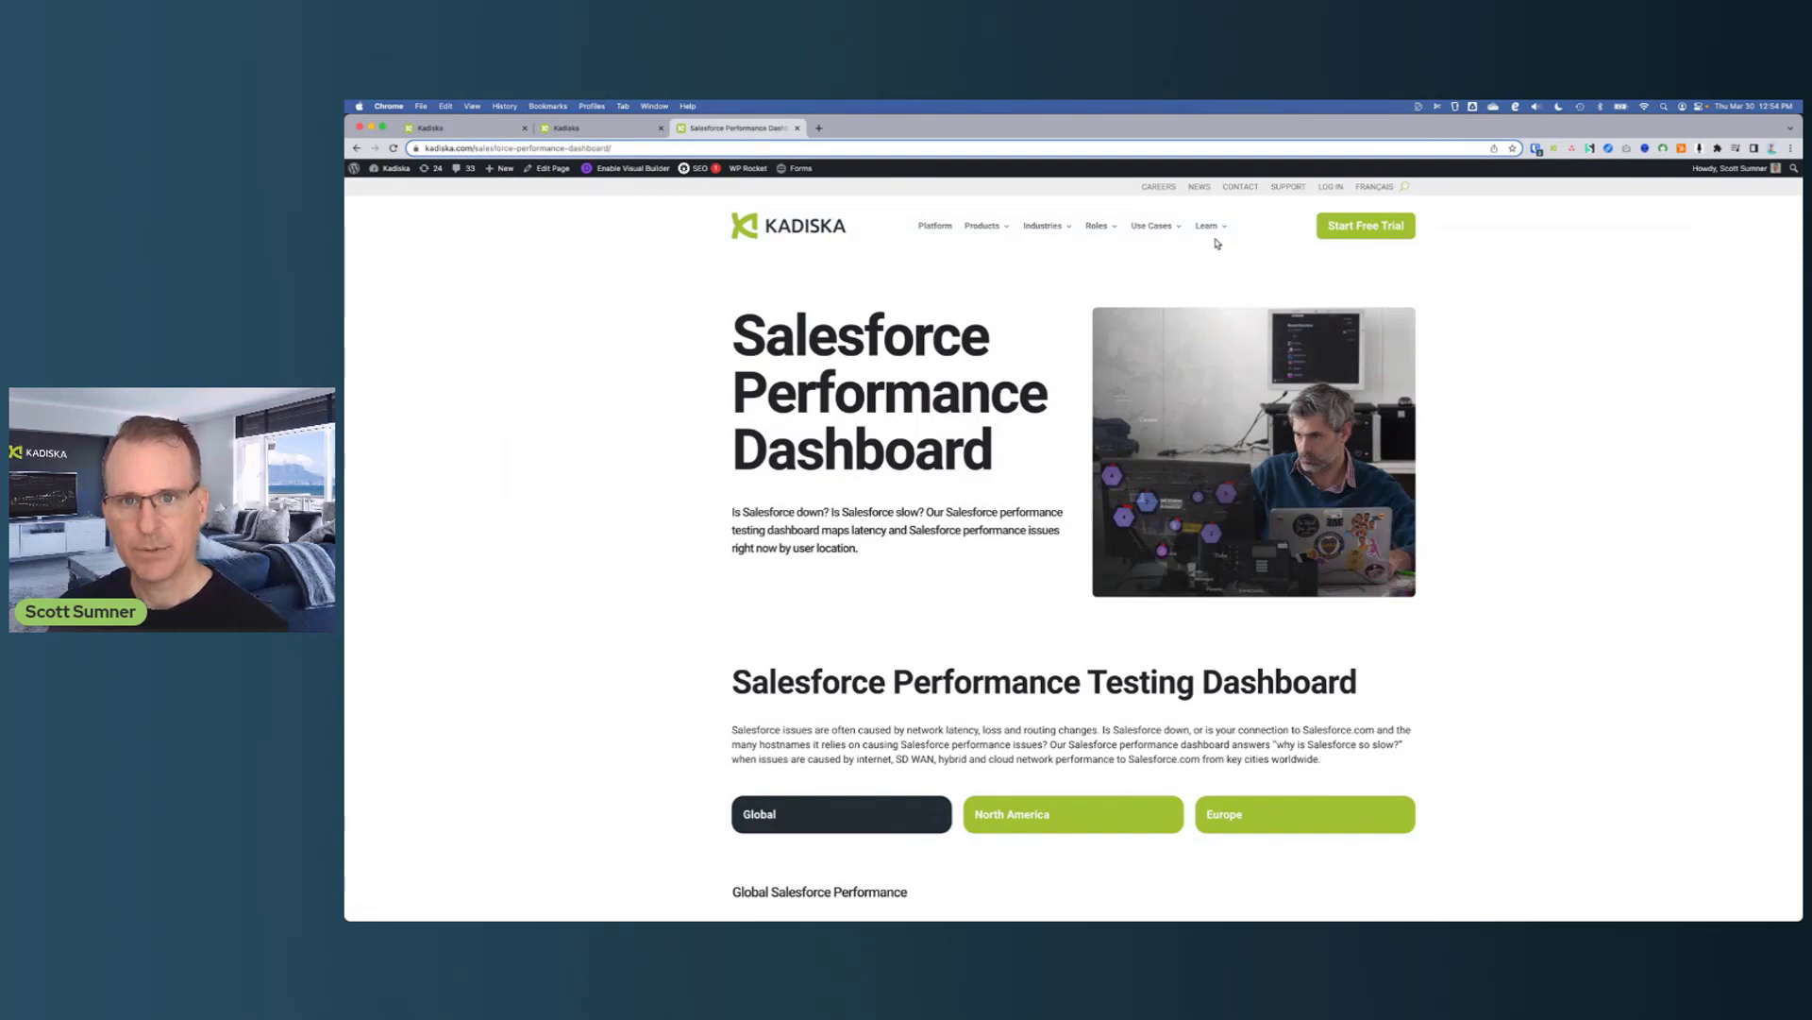
click(1206, 225)
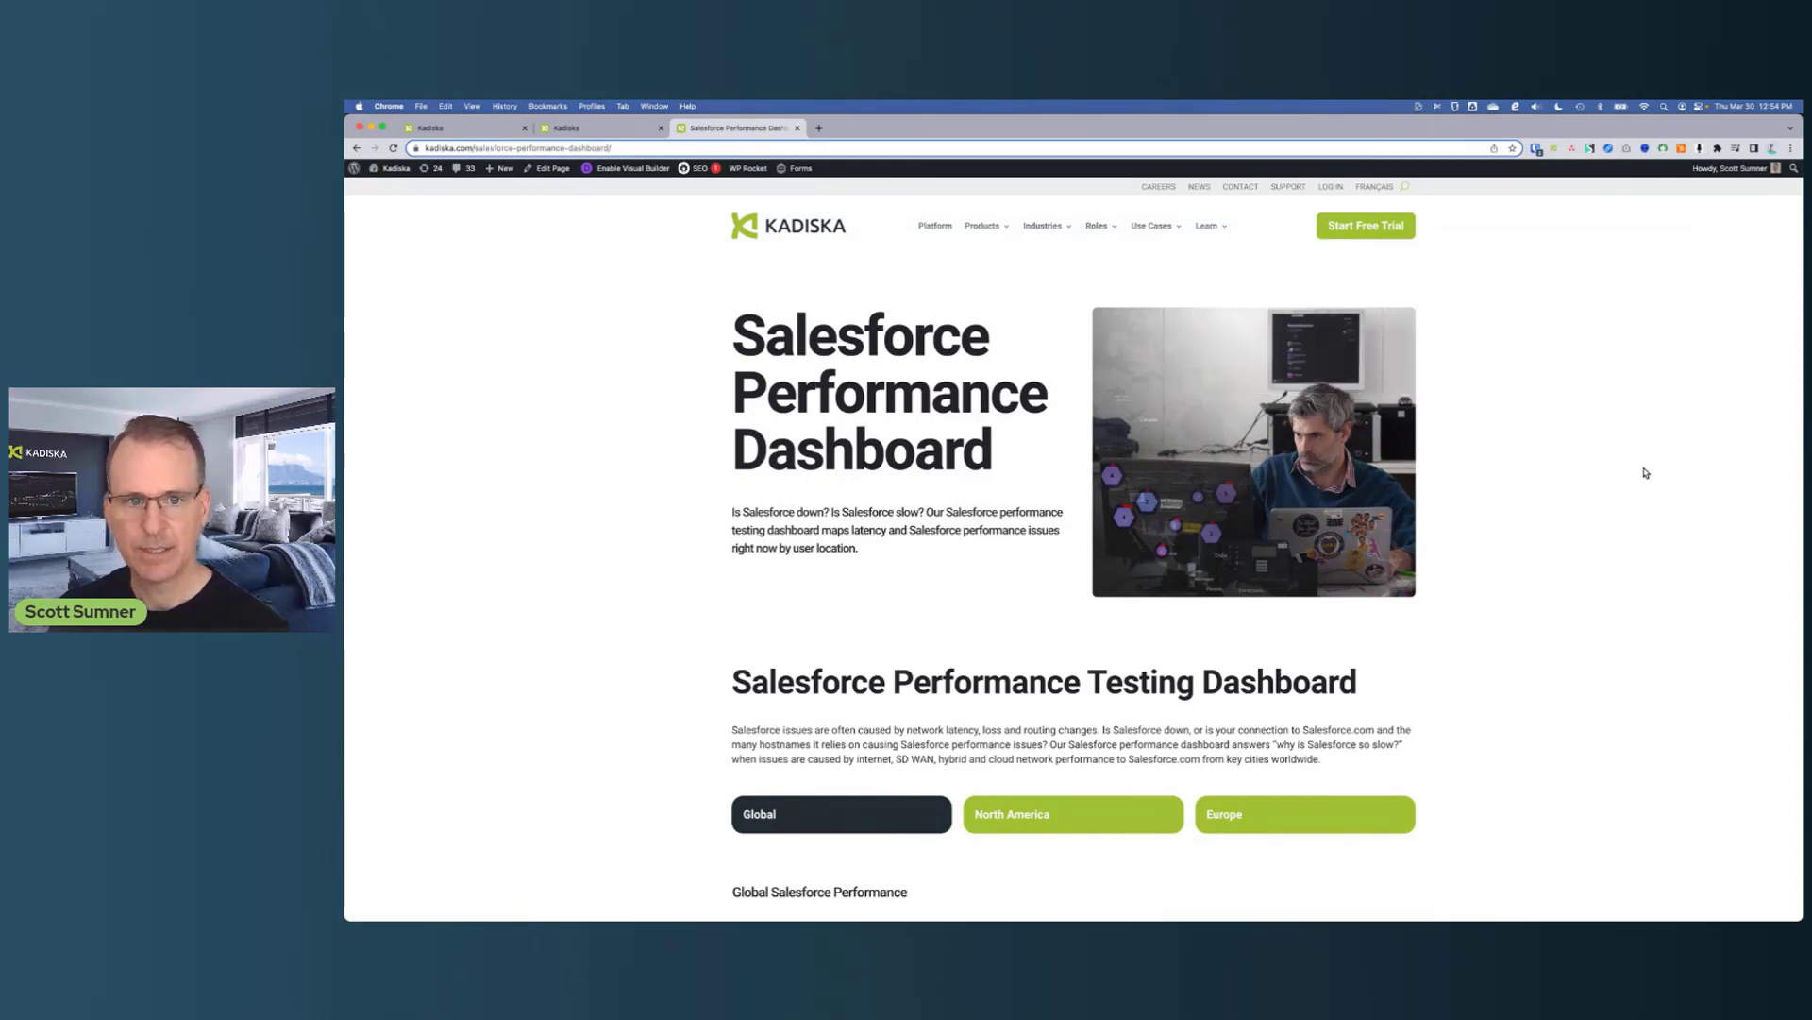
scroll(down, 3)
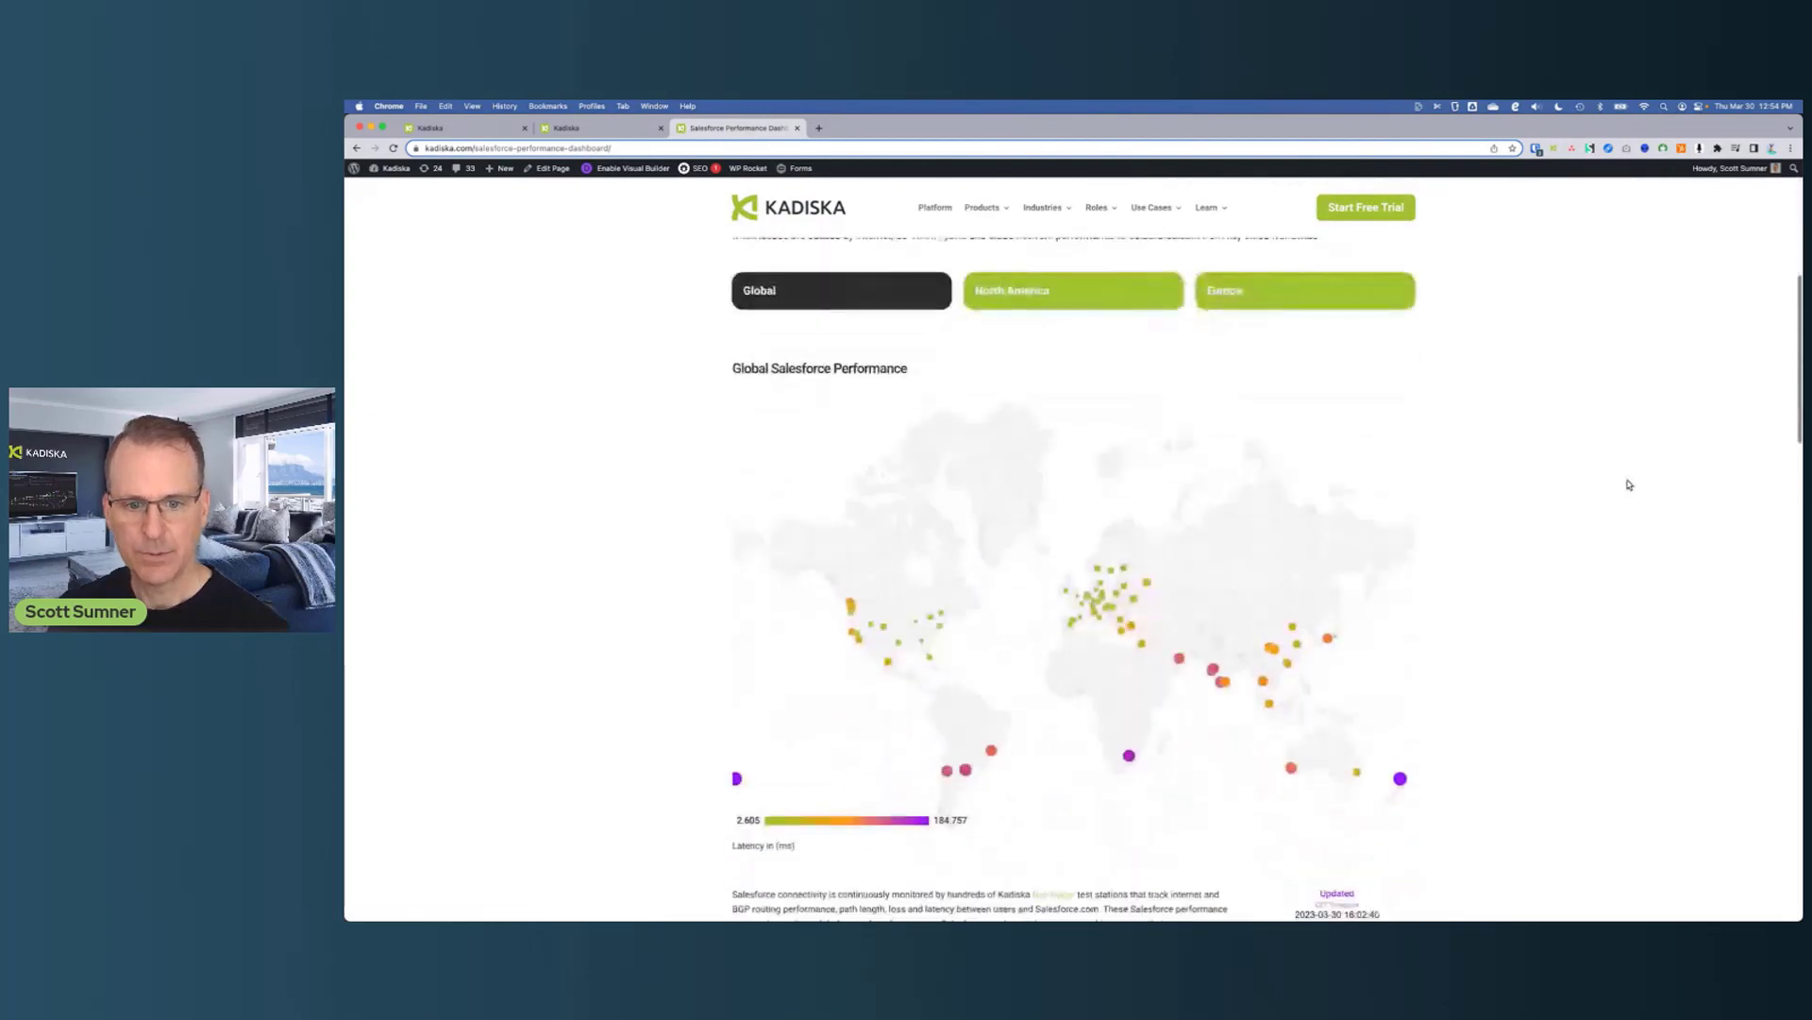
scroll(down, 3)
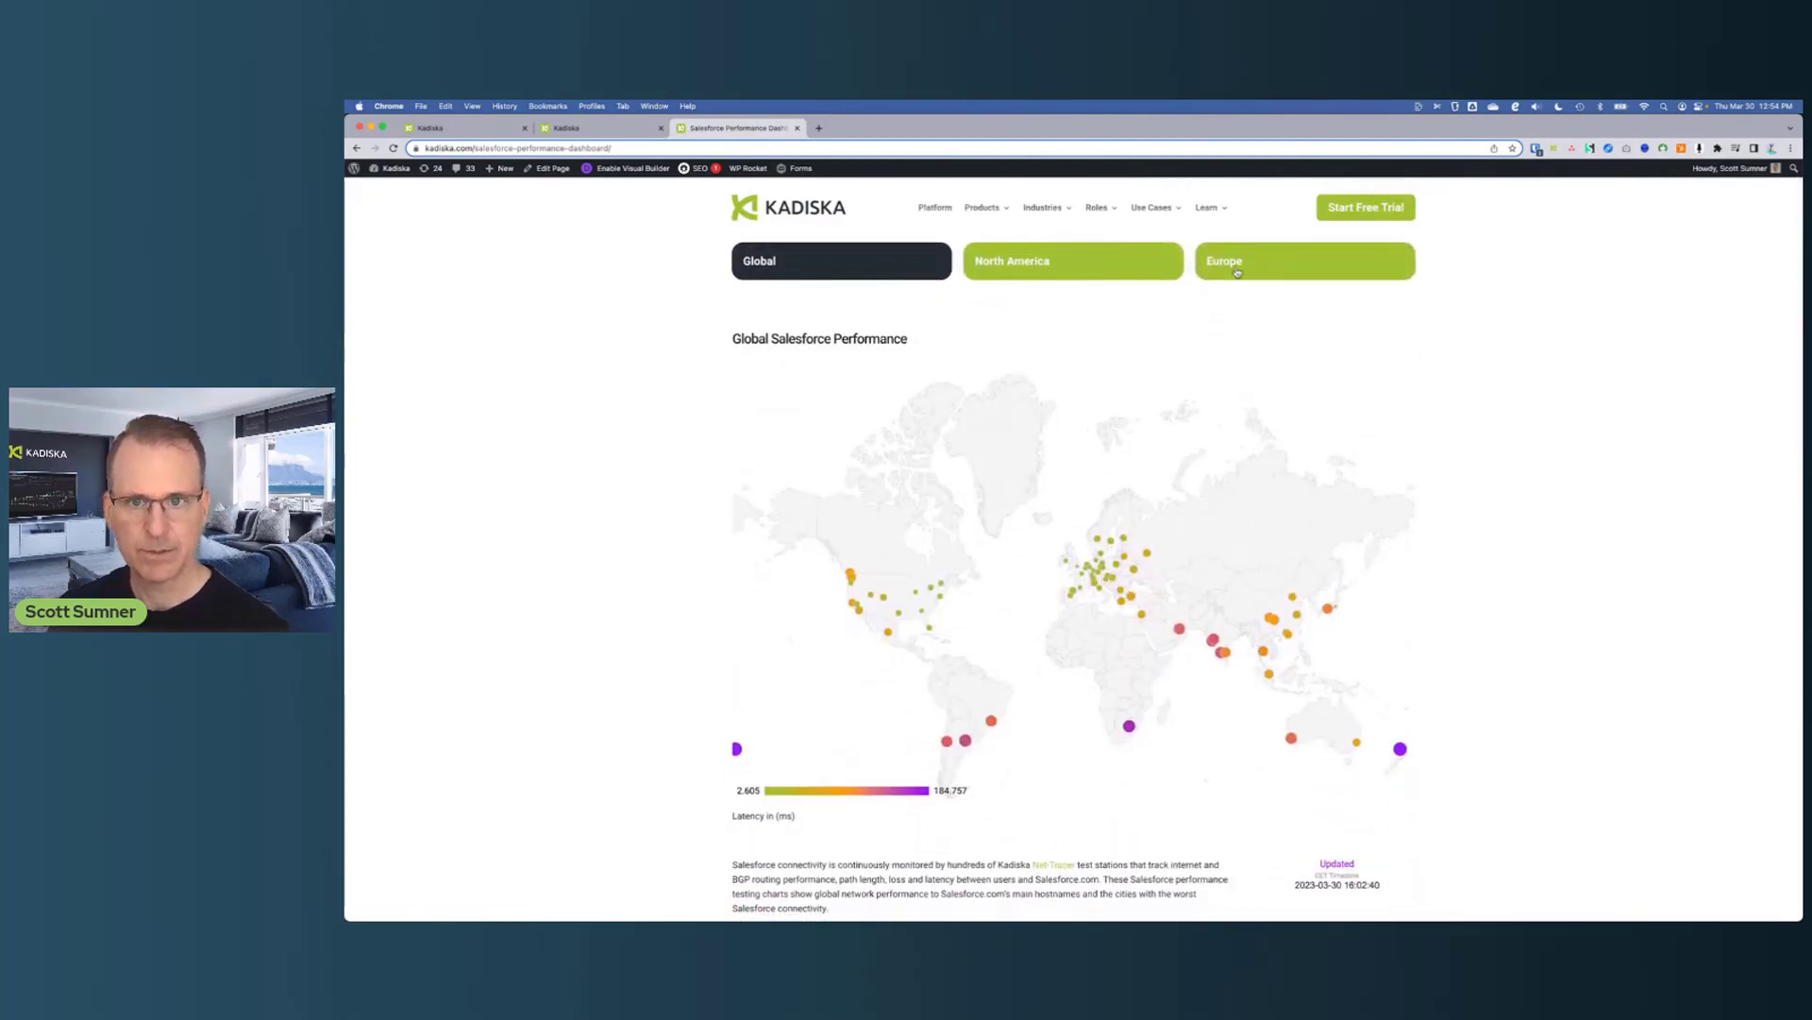
scroll(down, 3)
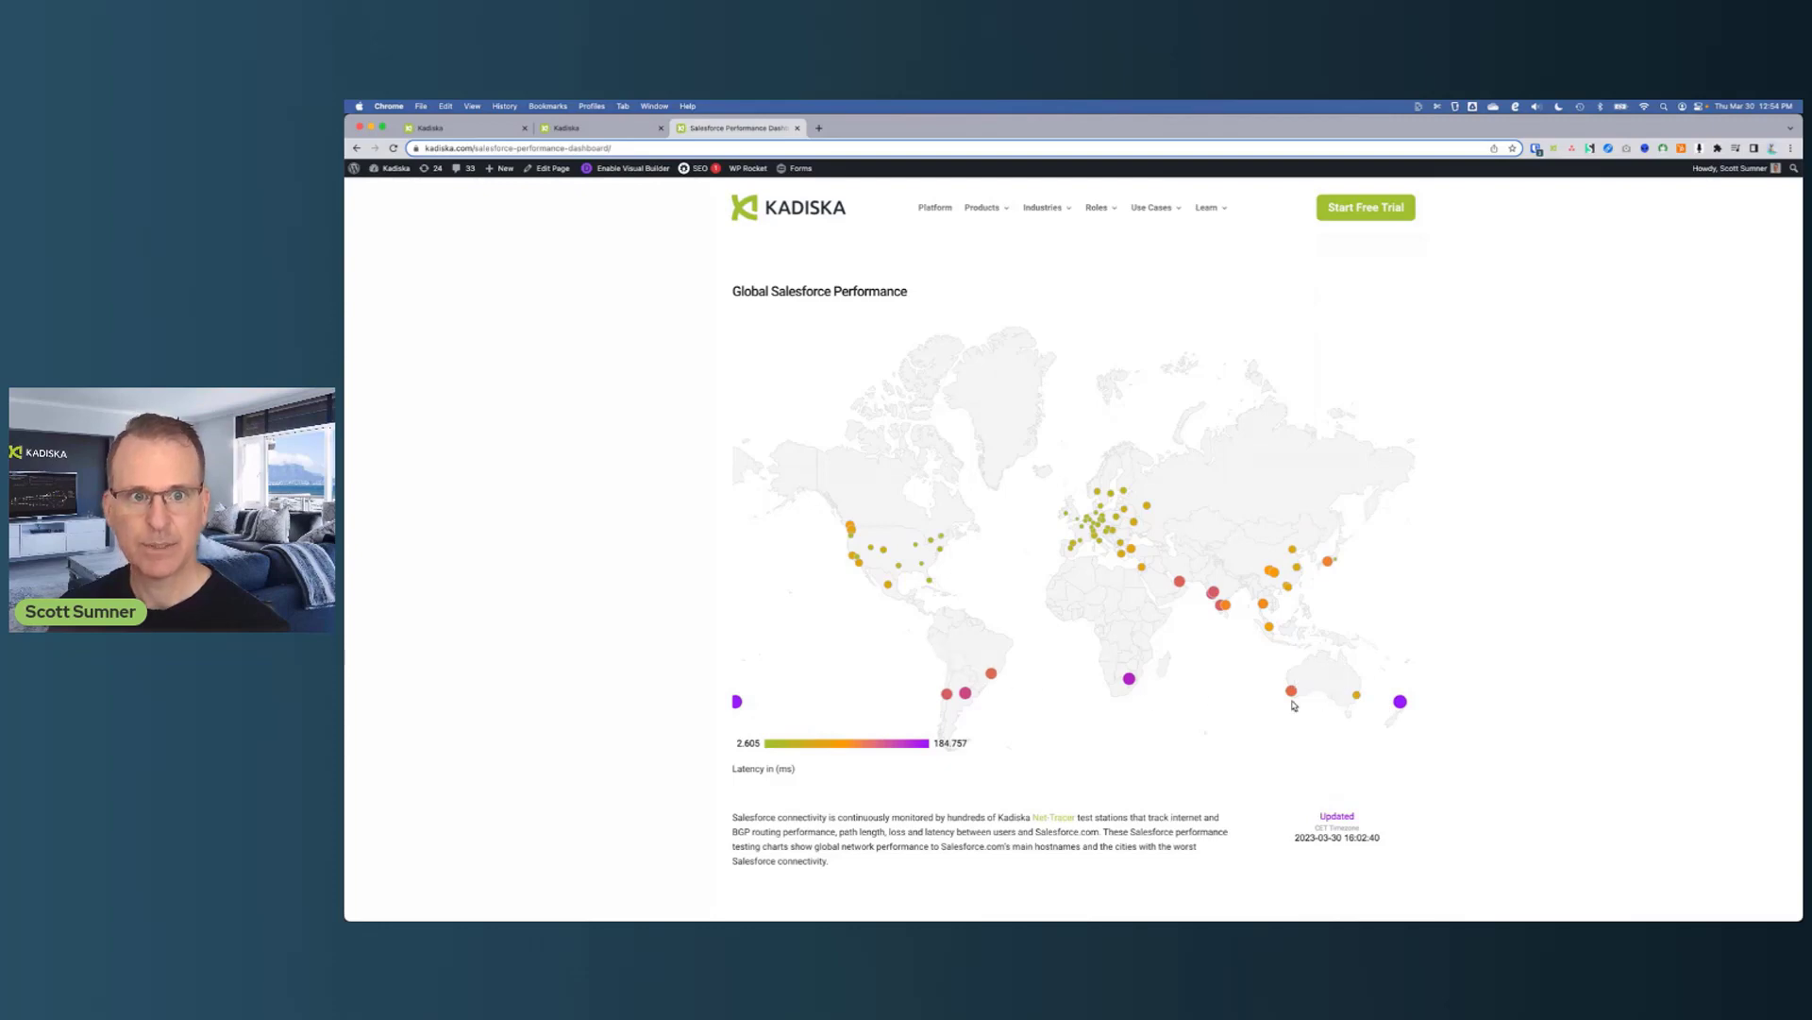
scroll(down, 3)
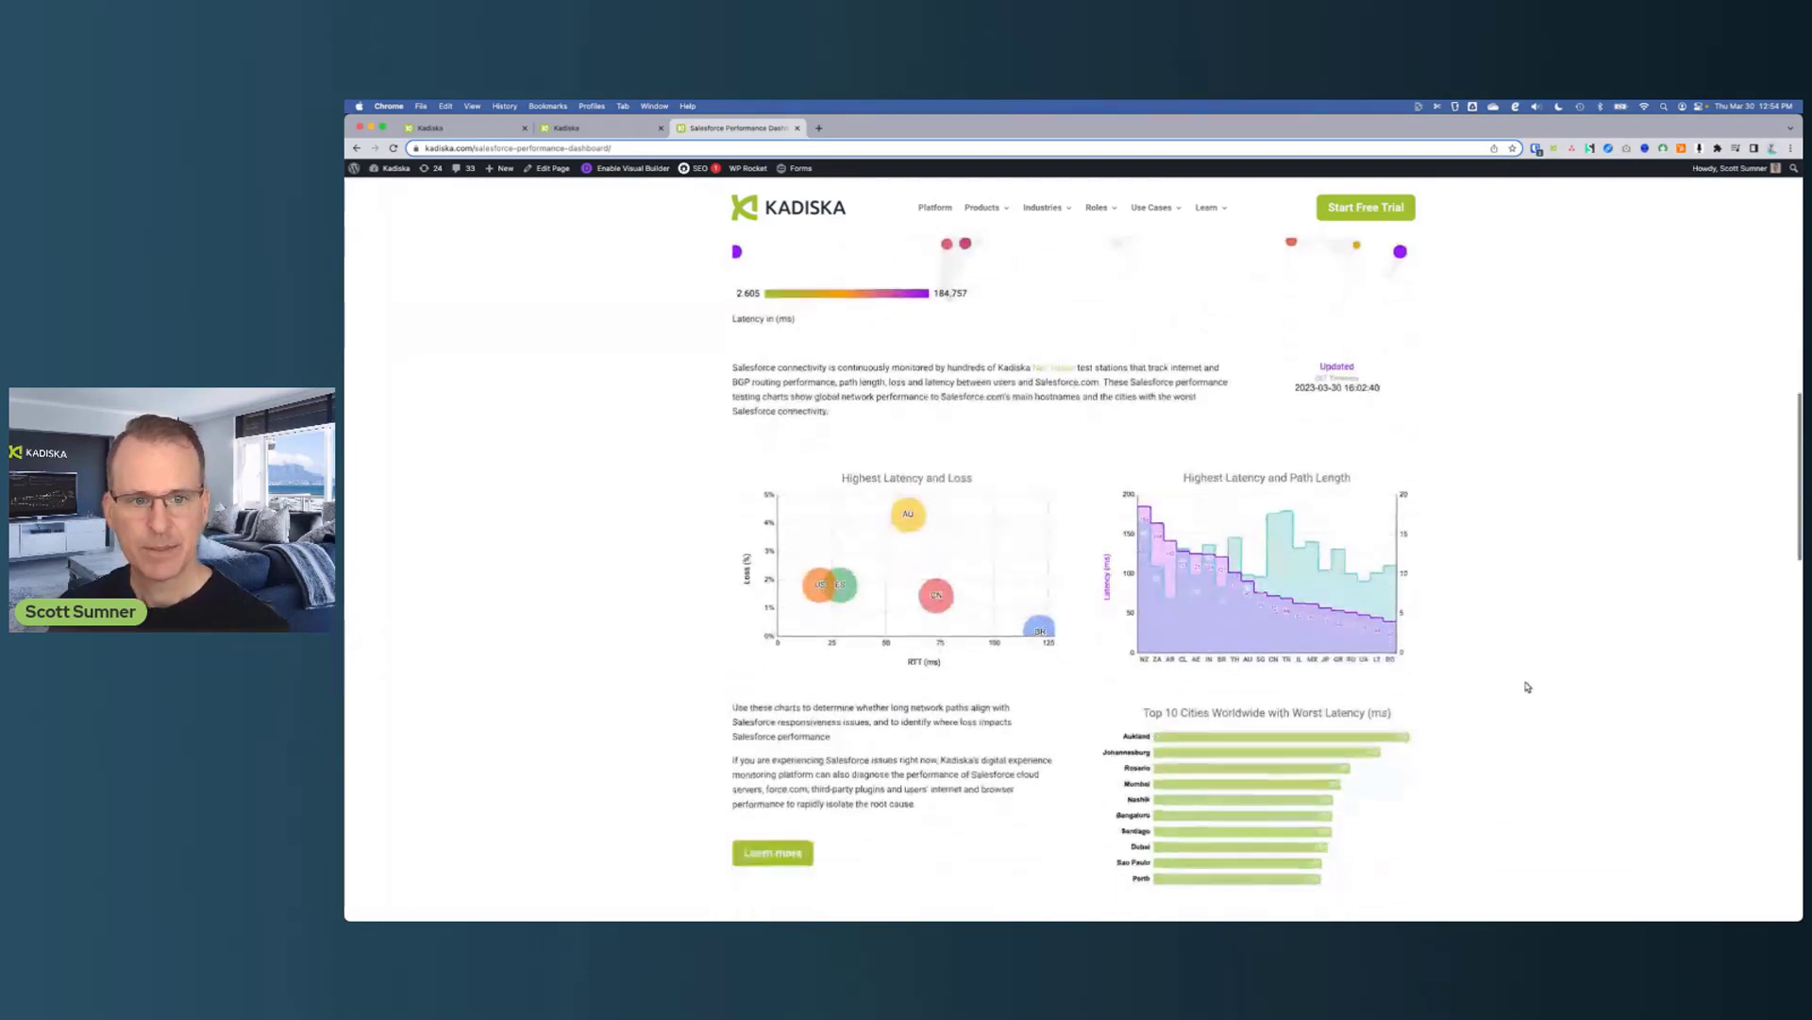
scroll(down, 3)
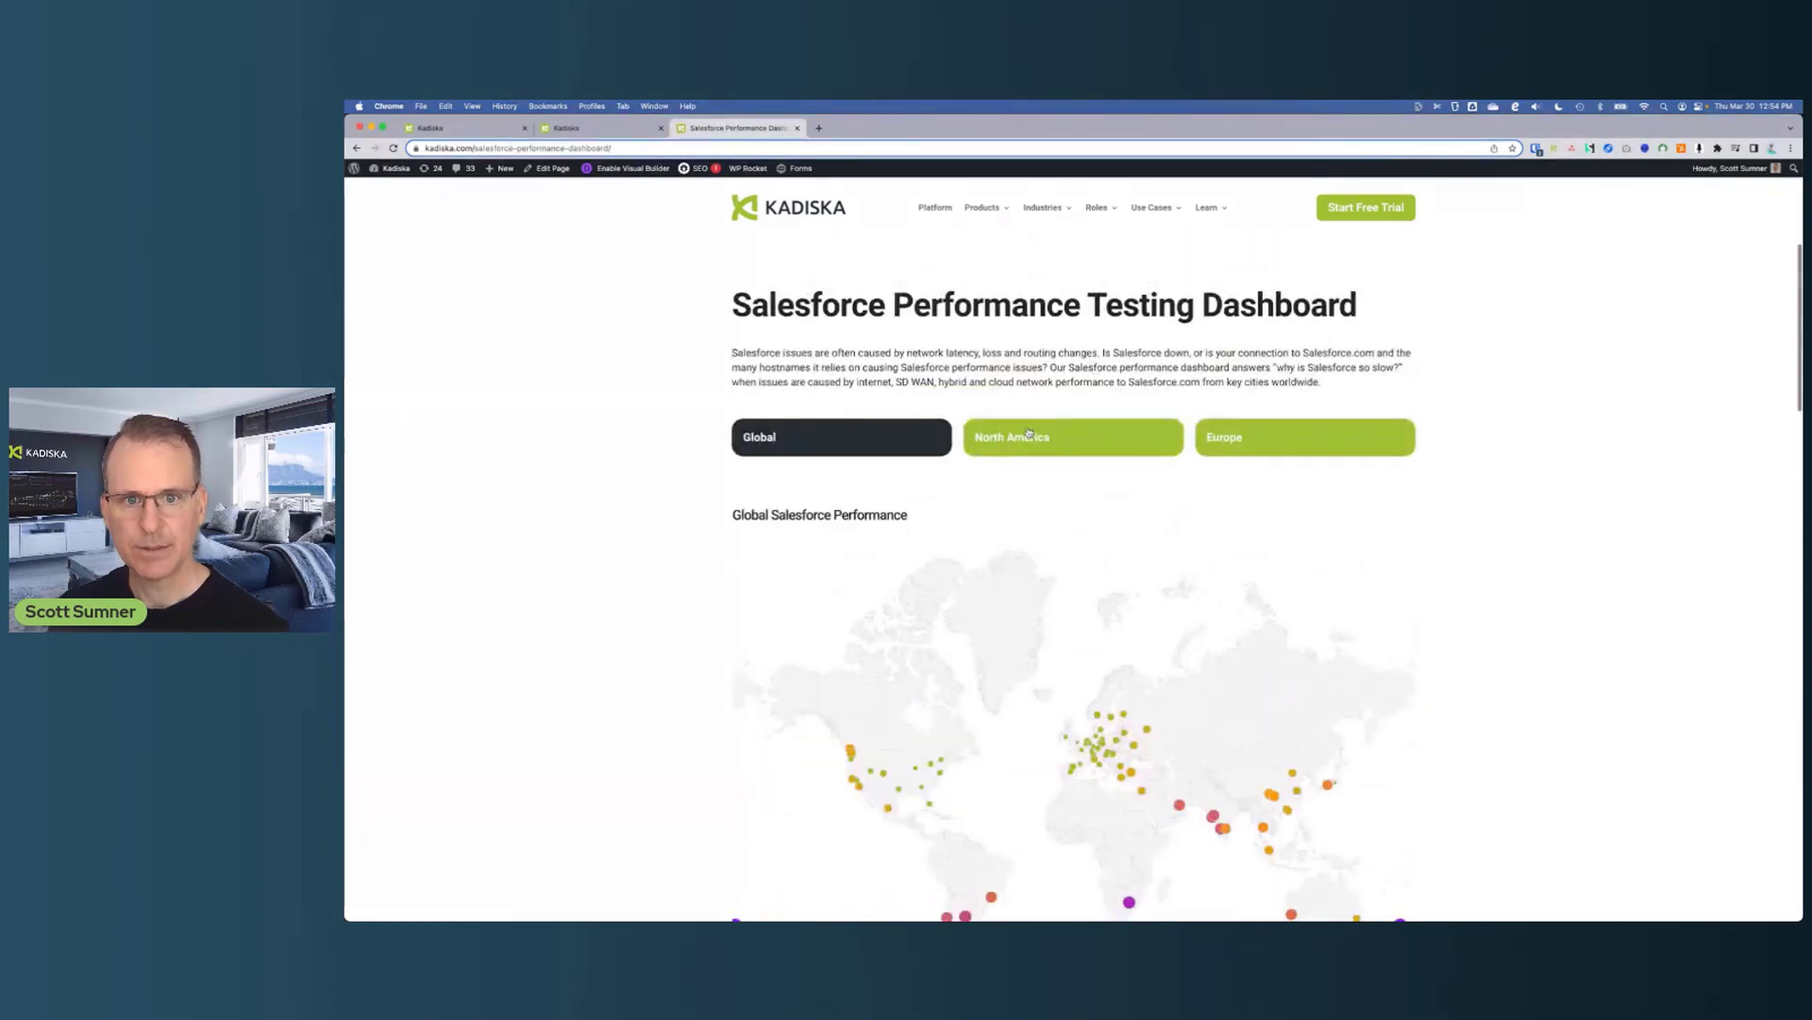
scroll(down, 3)
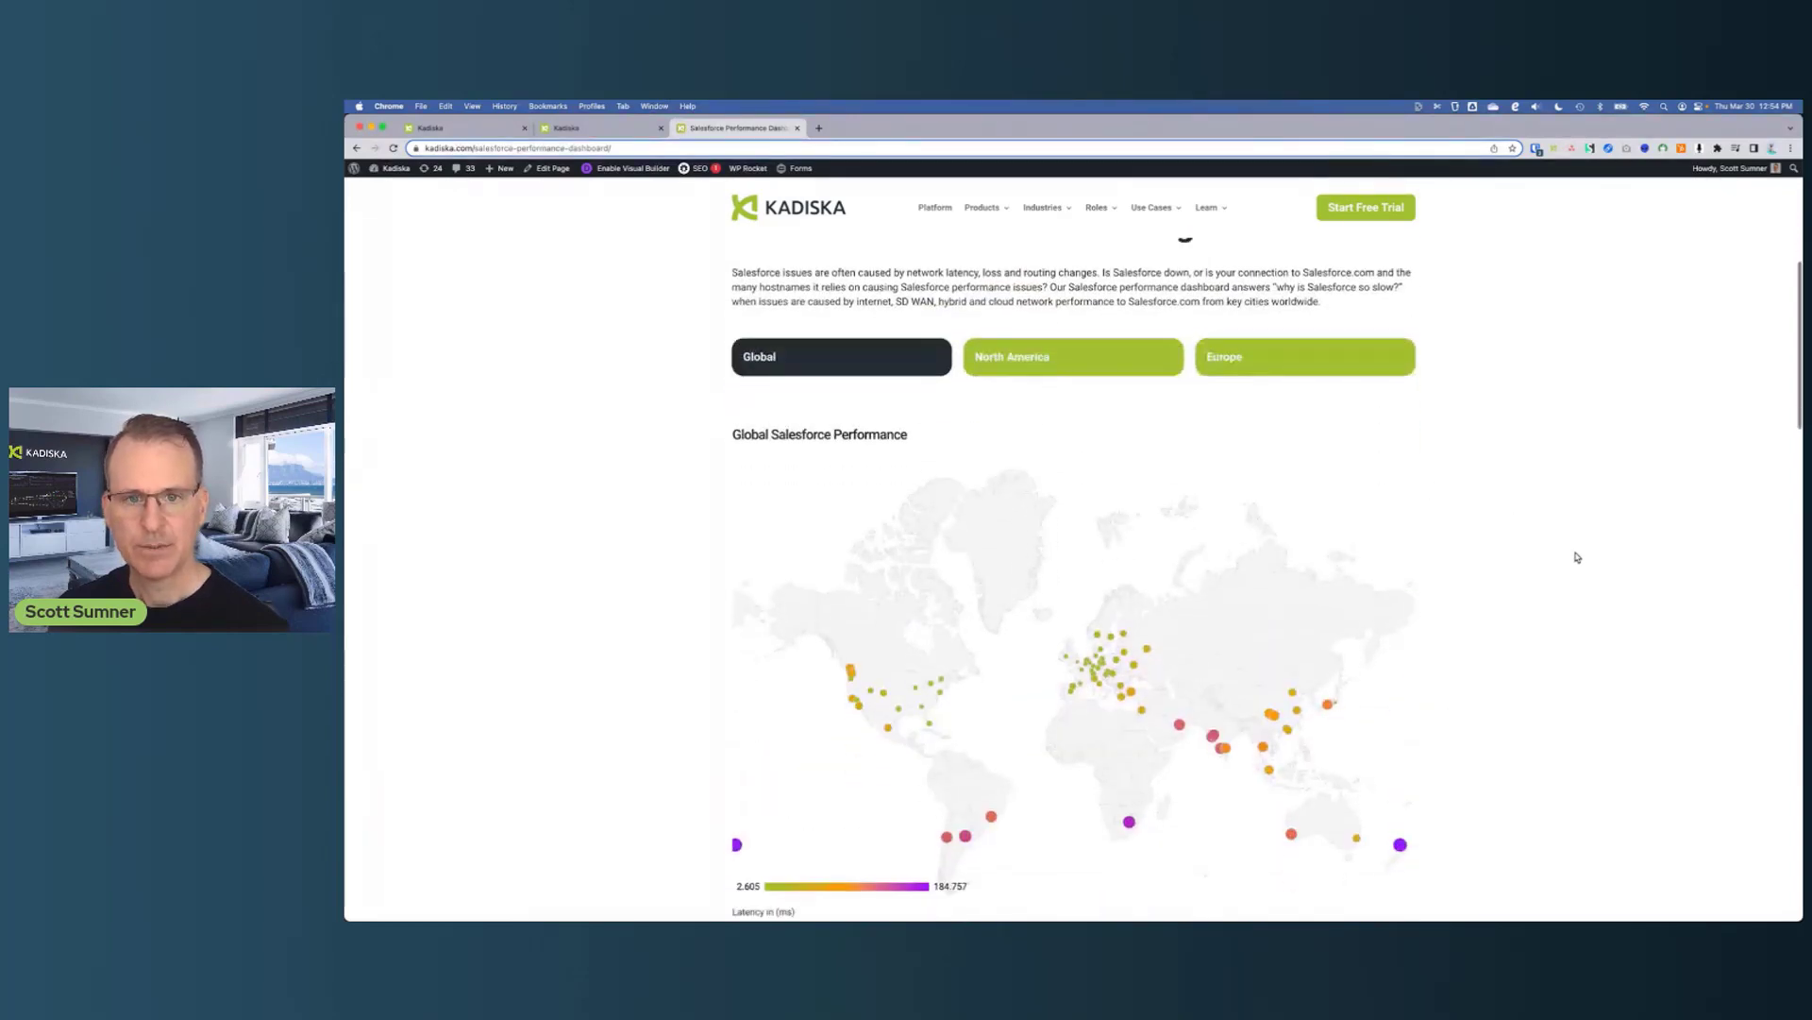
scroll(down, 3)
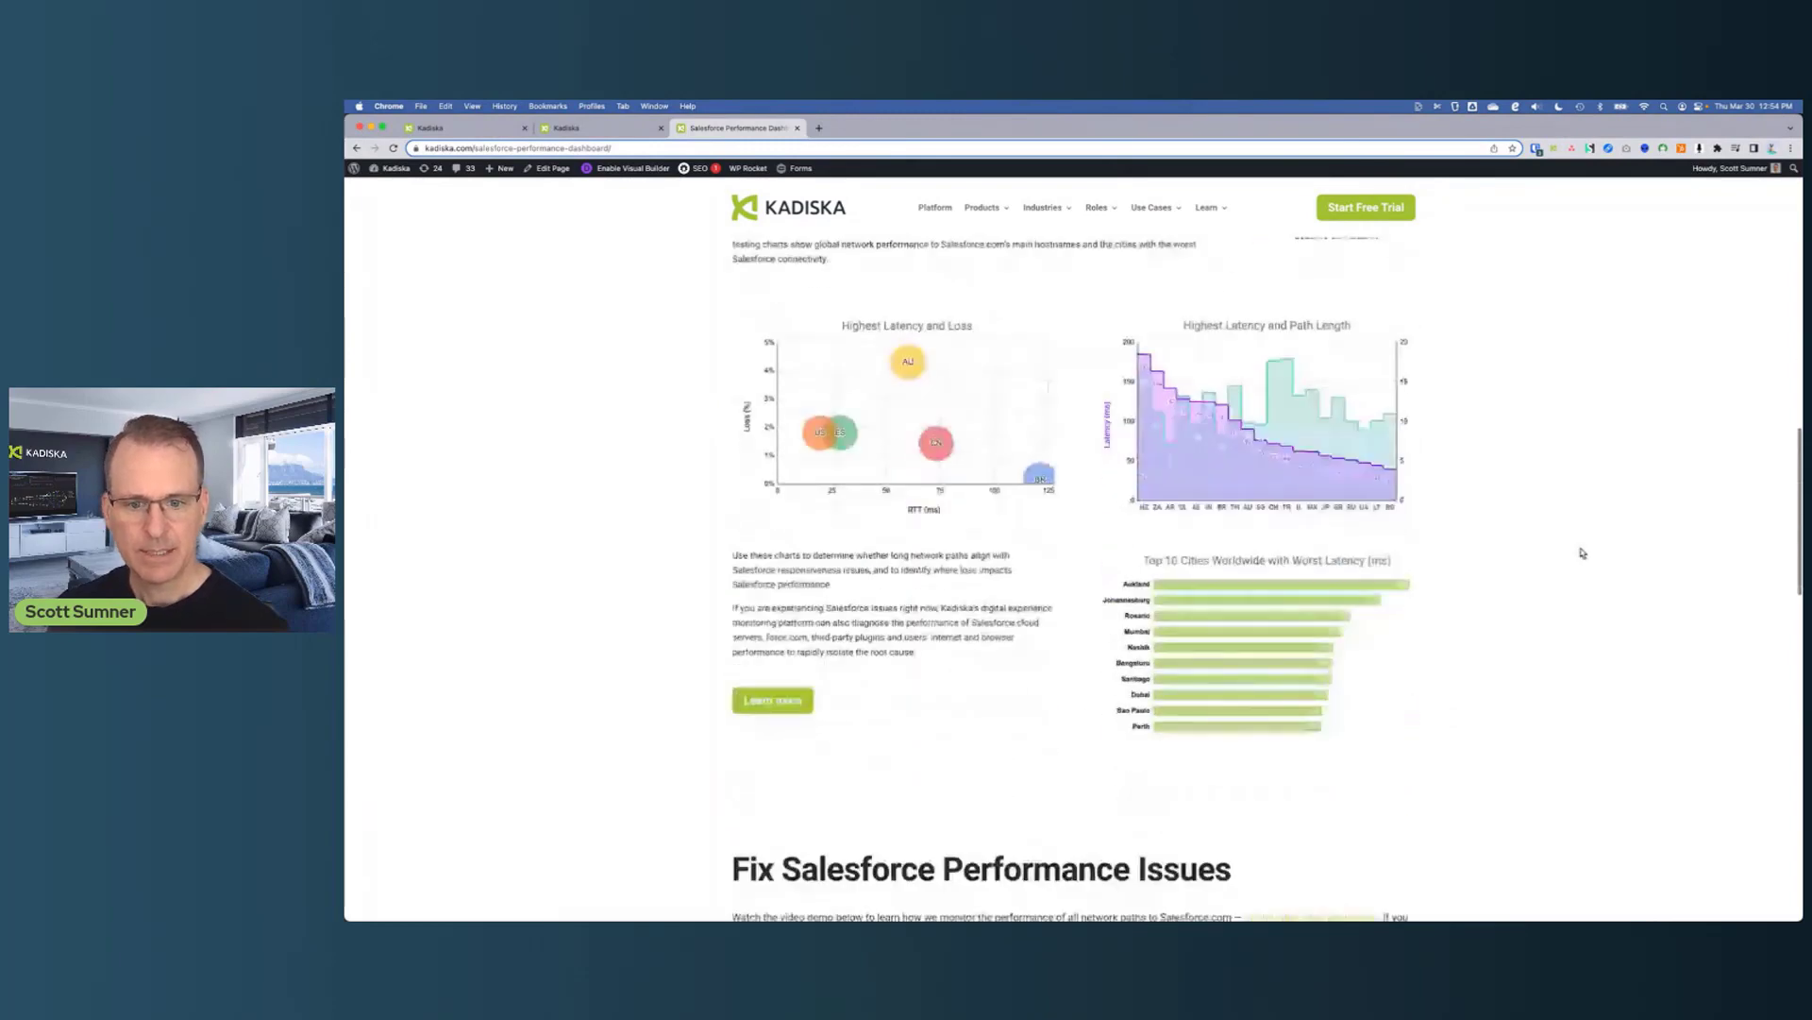